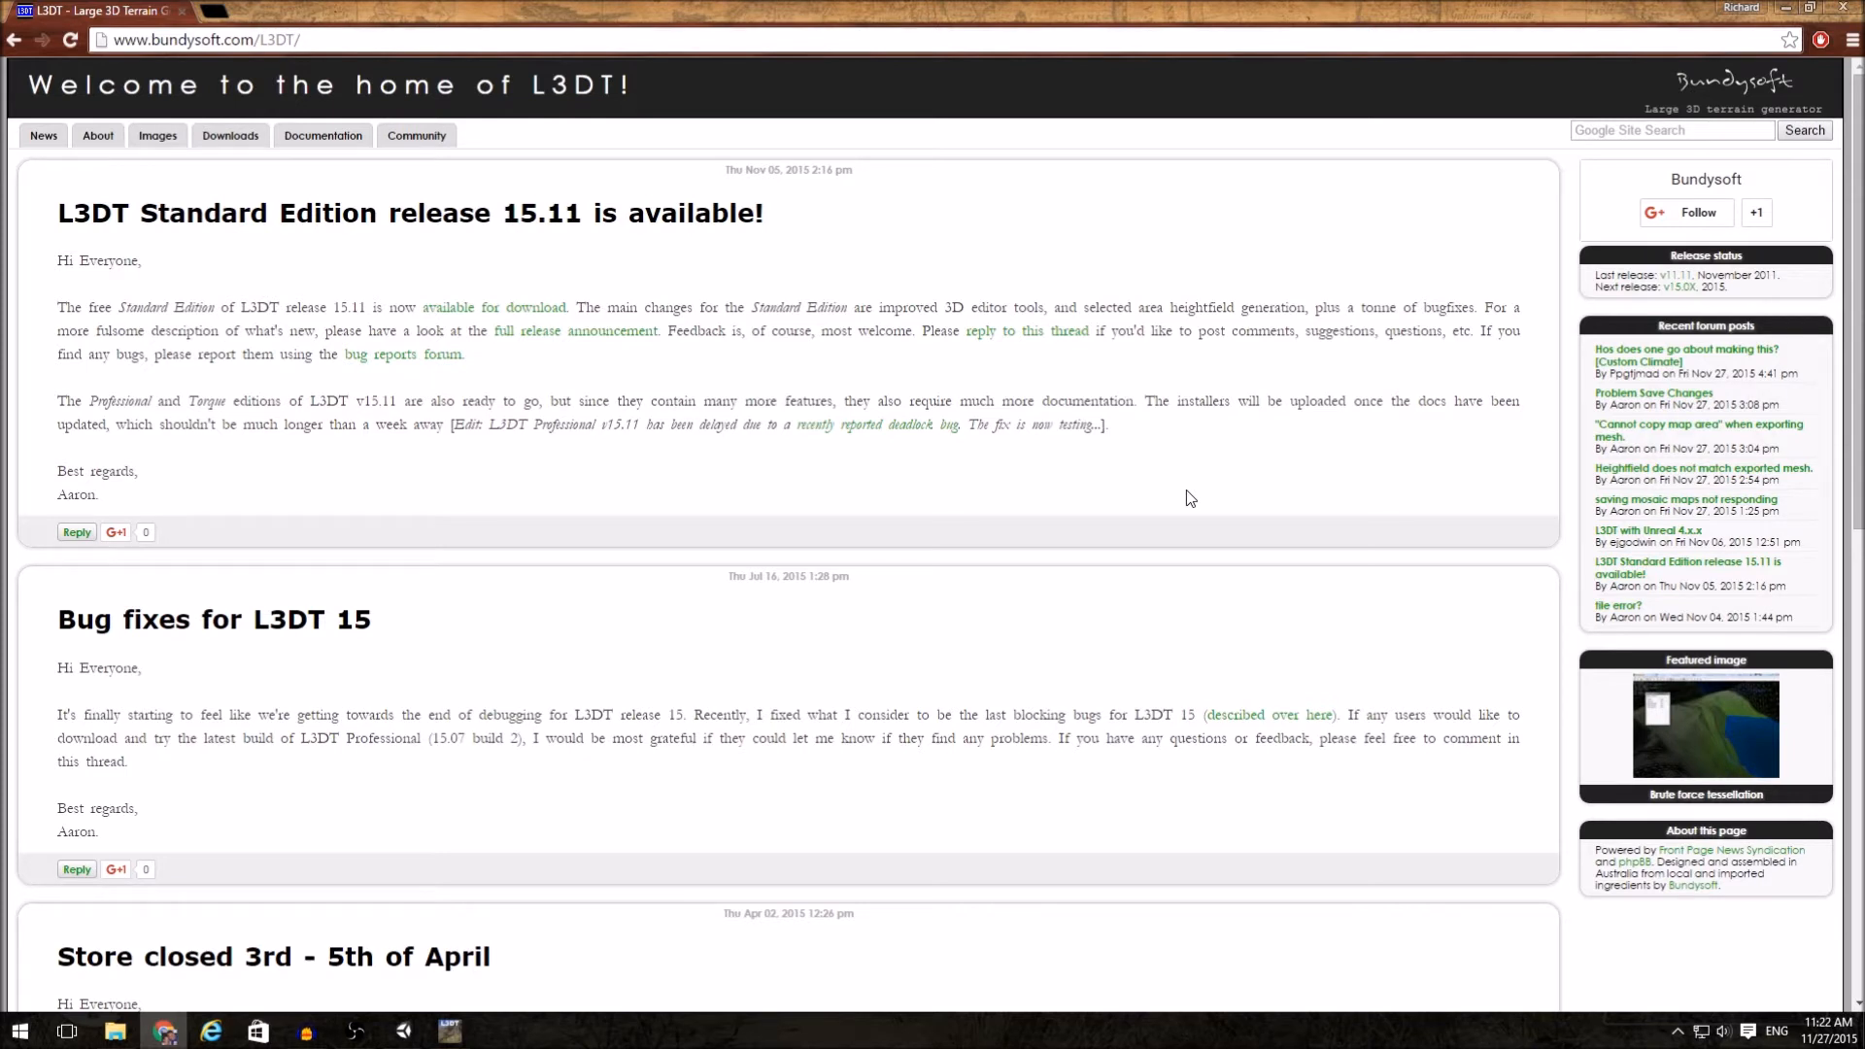
mouse_move(309, 851)
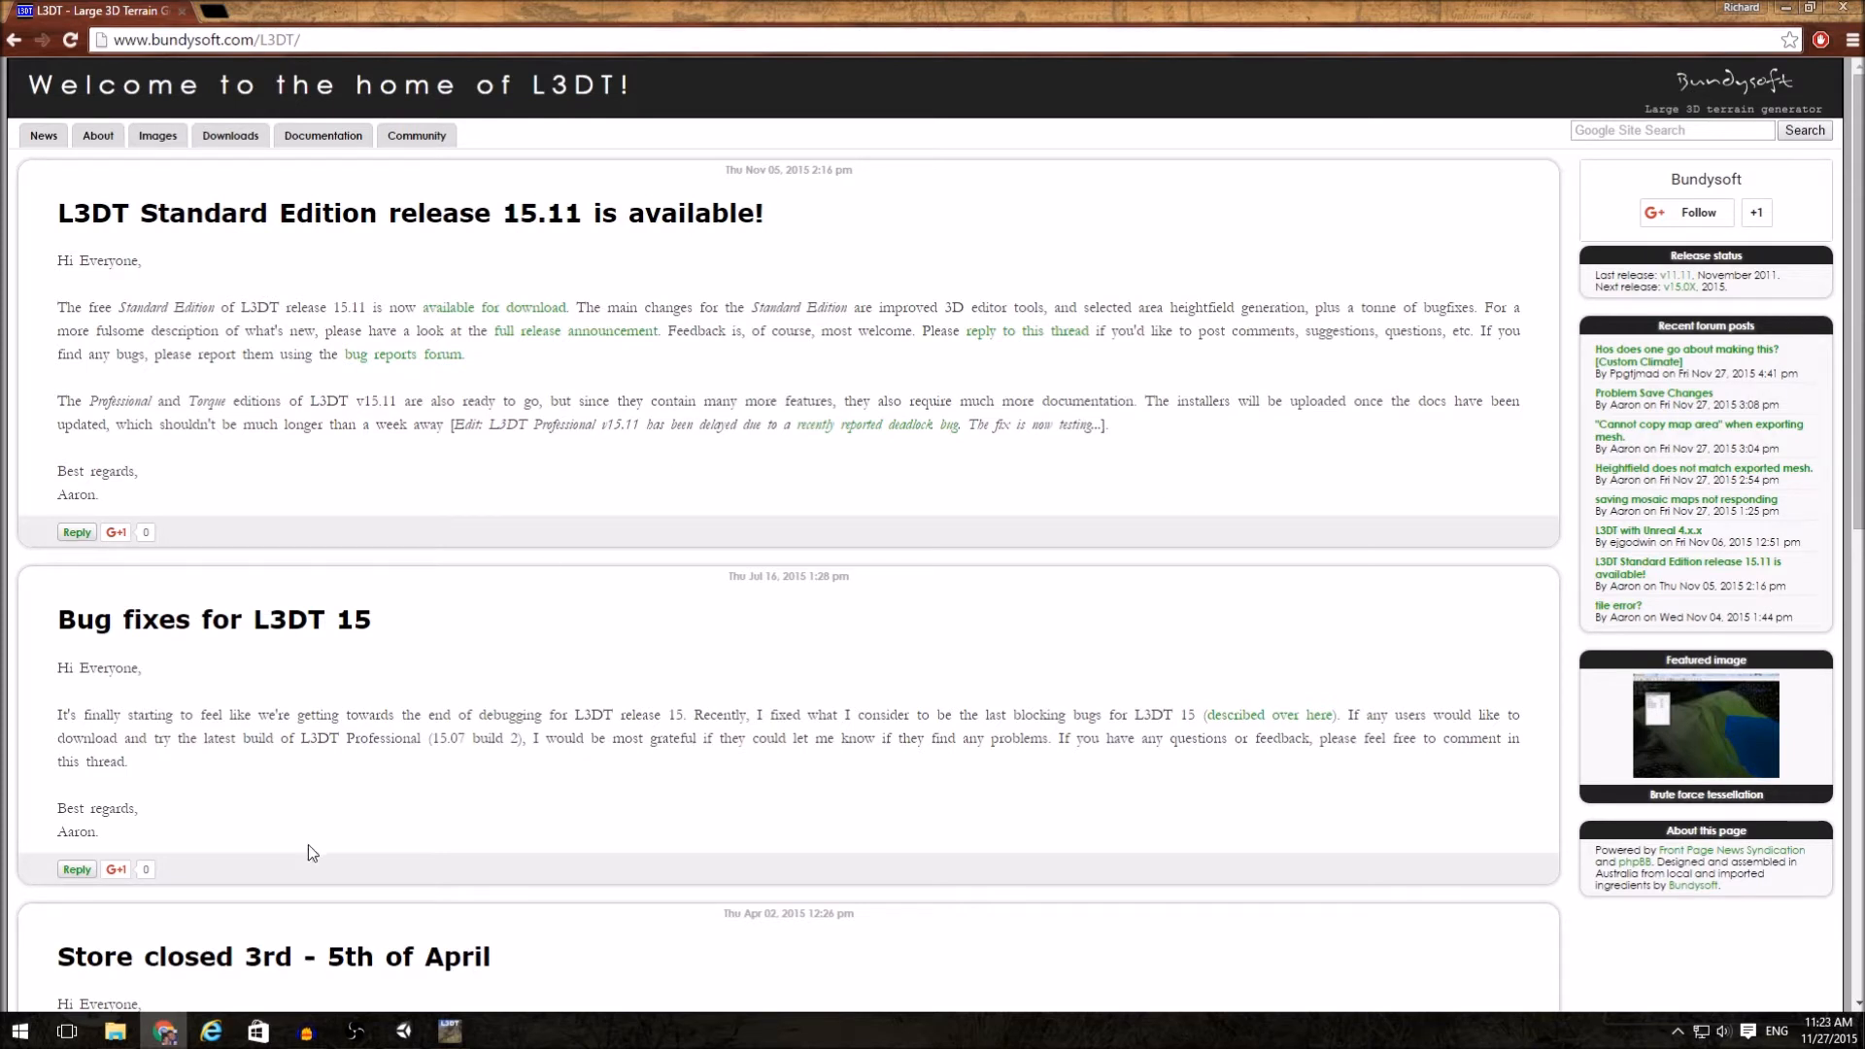
- Switch from Chrome to the empty, untitled L3DT window
left_click(449, 1030)
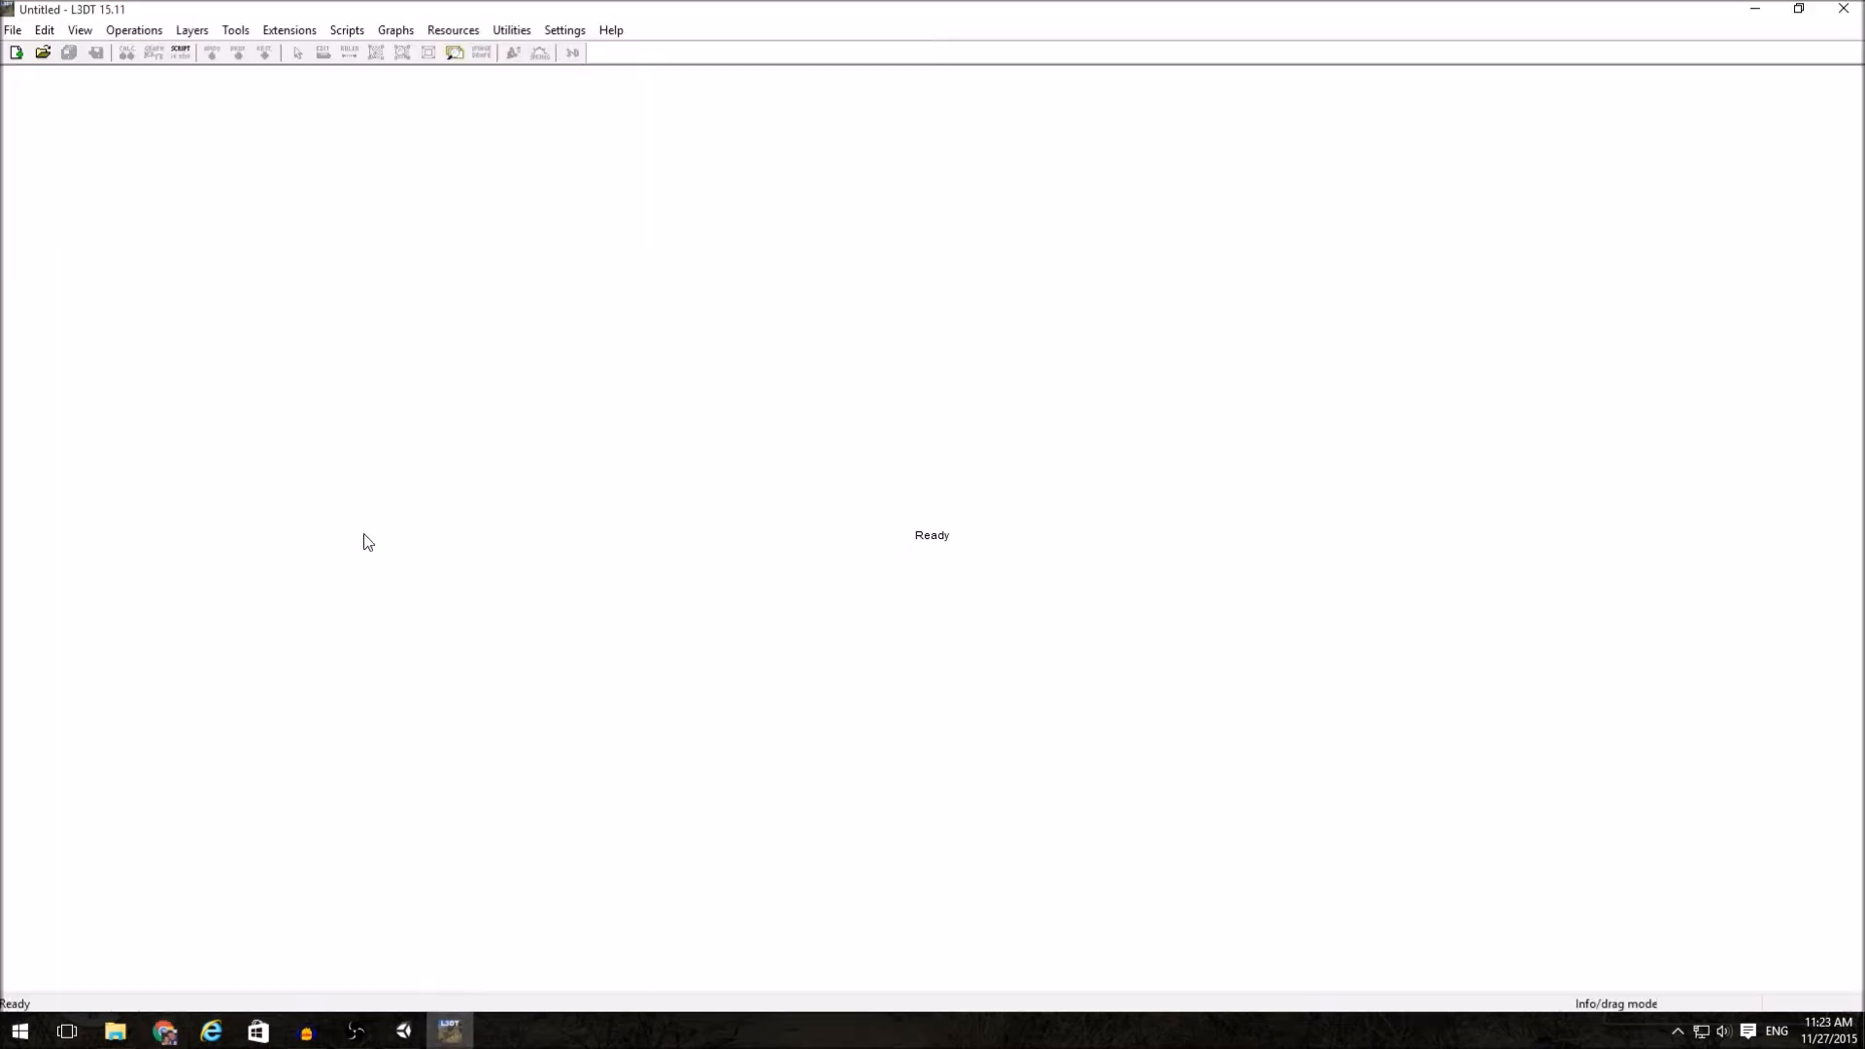
- Start a new L3DT project through File > New project to launch the wizard
left_click(12, 30)
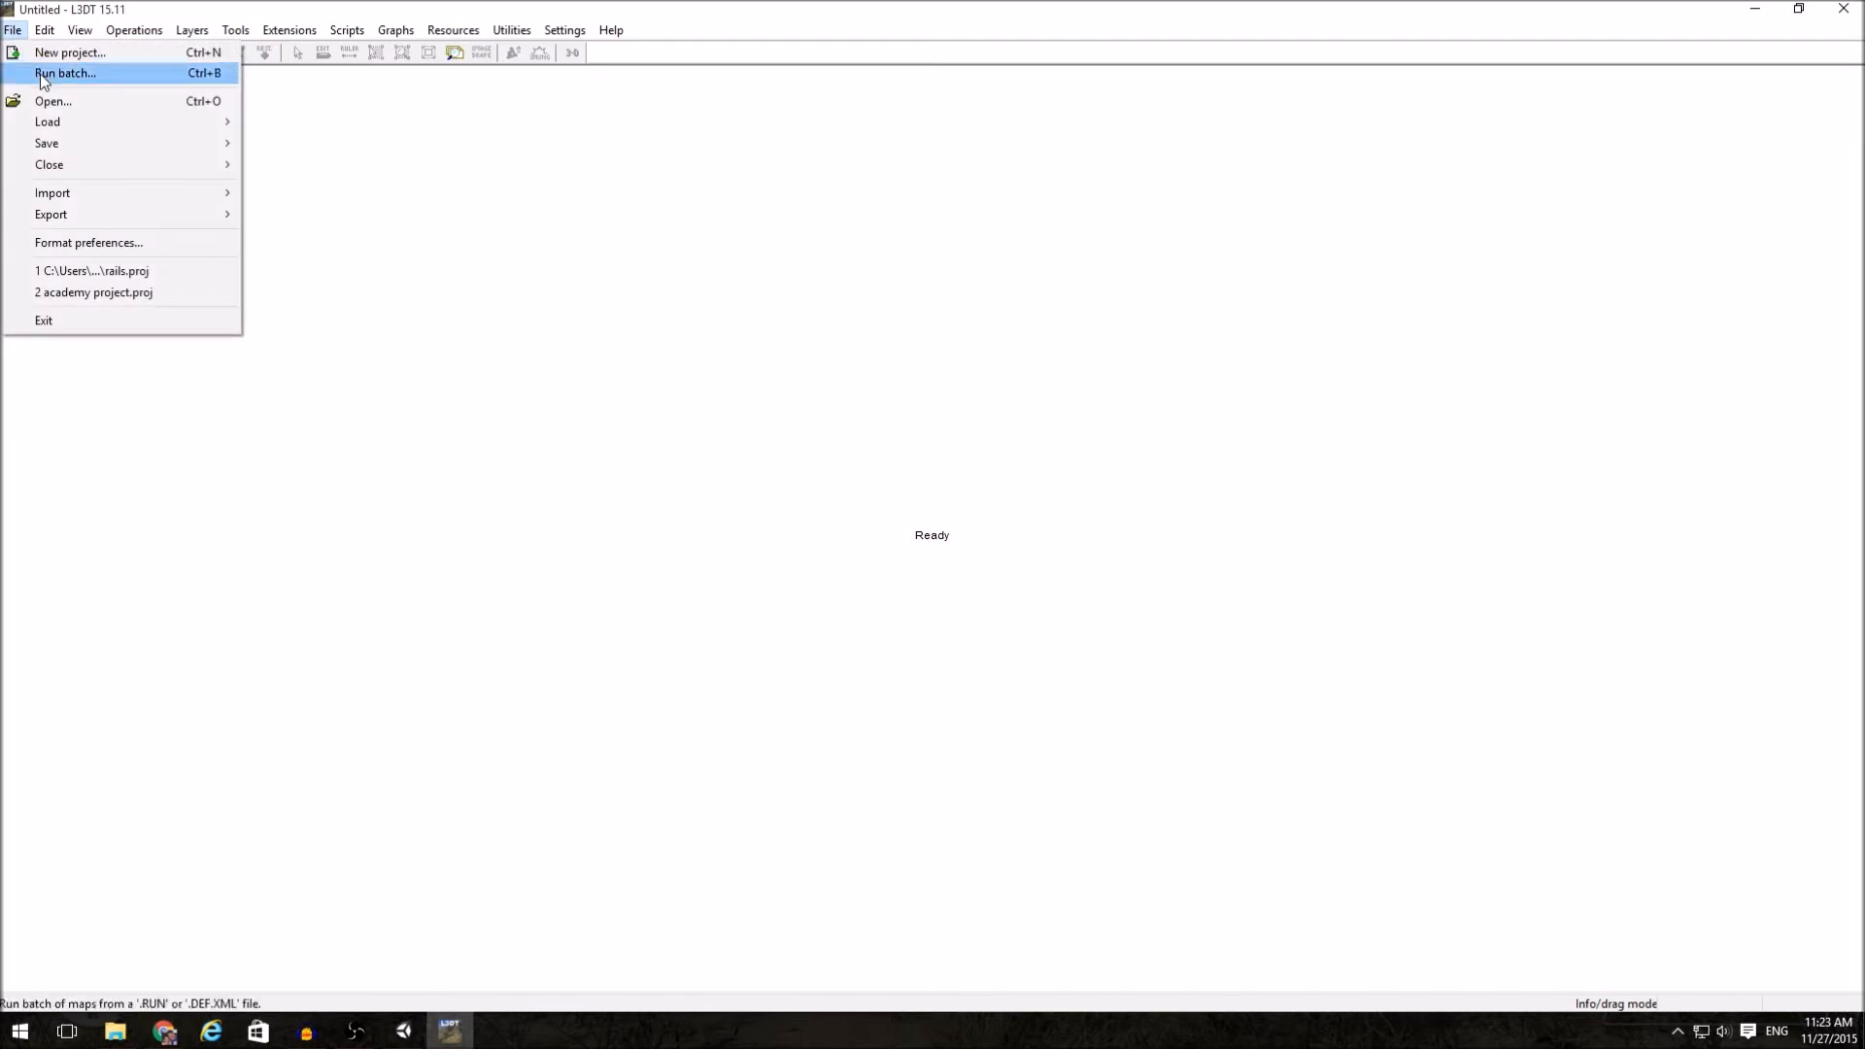
left_click(69, 52)
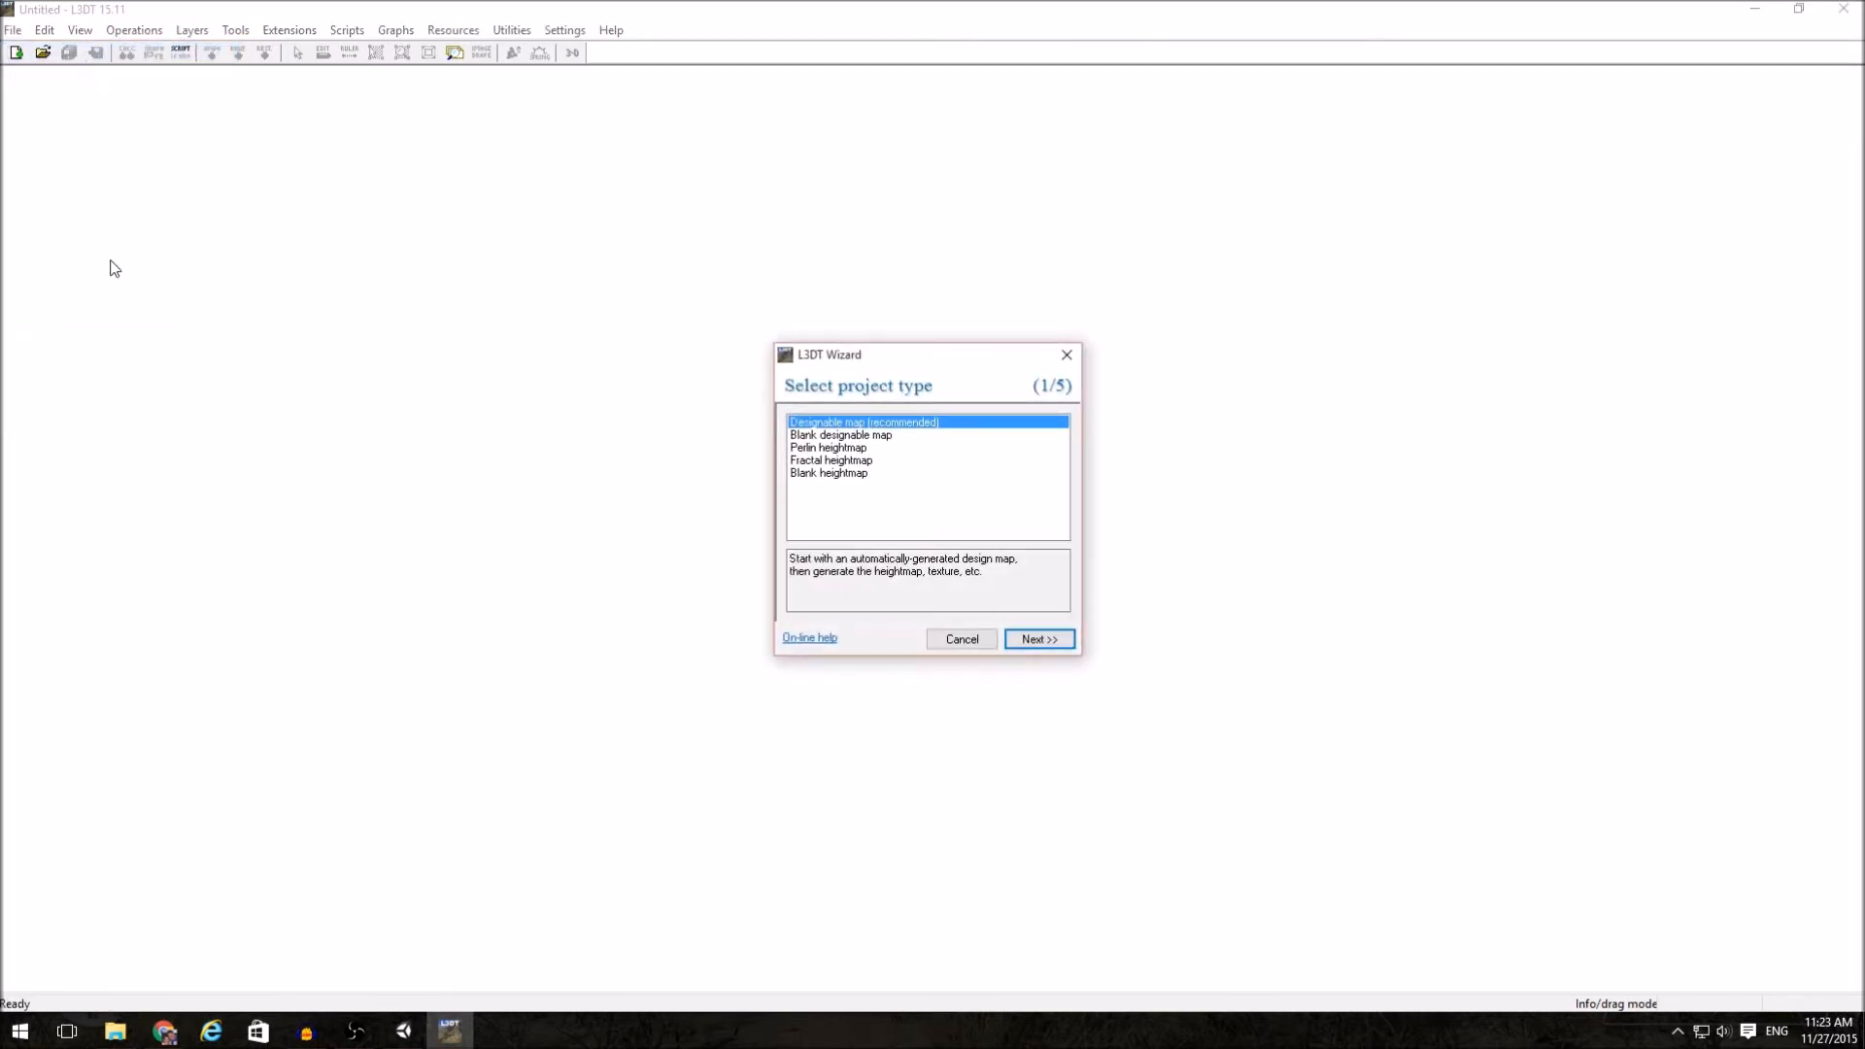
mouse_move(967, 443)
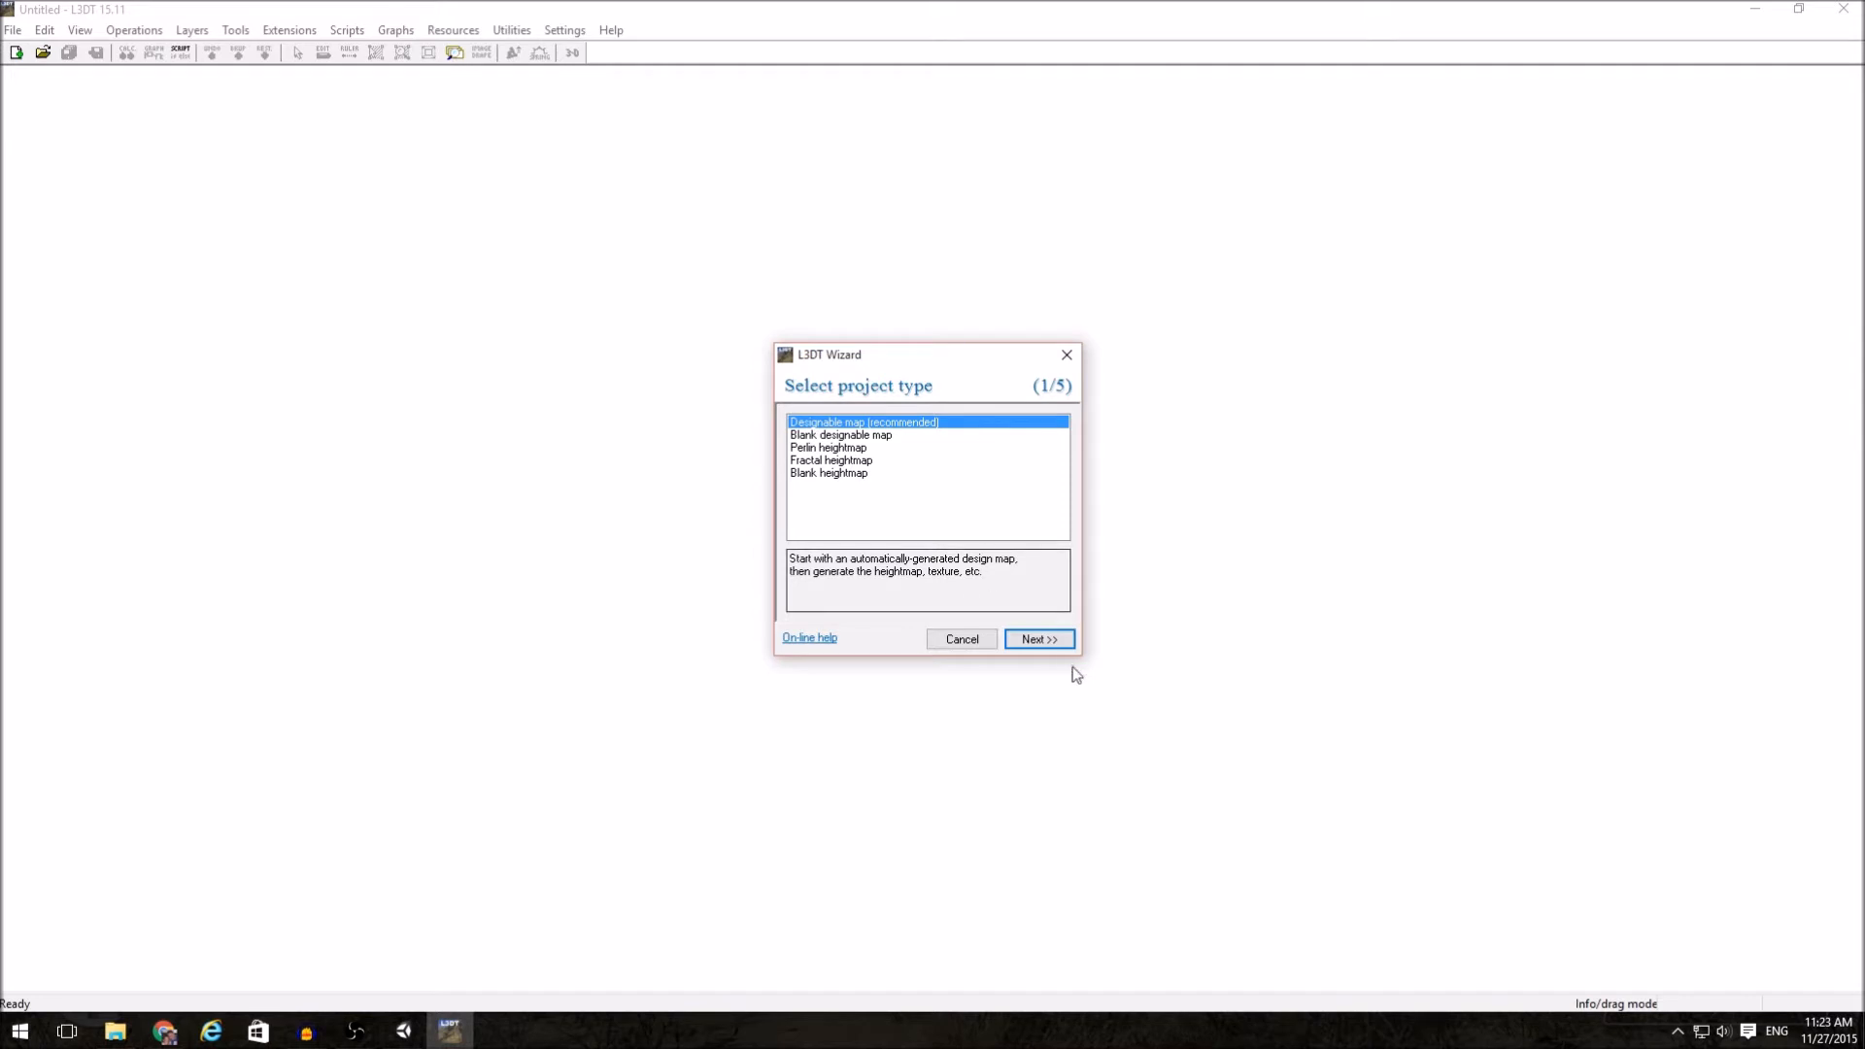
- Set a 256 × 256 heightfield with 2 m horizontal scale, then continue to design map size
left_click(1036, 639)
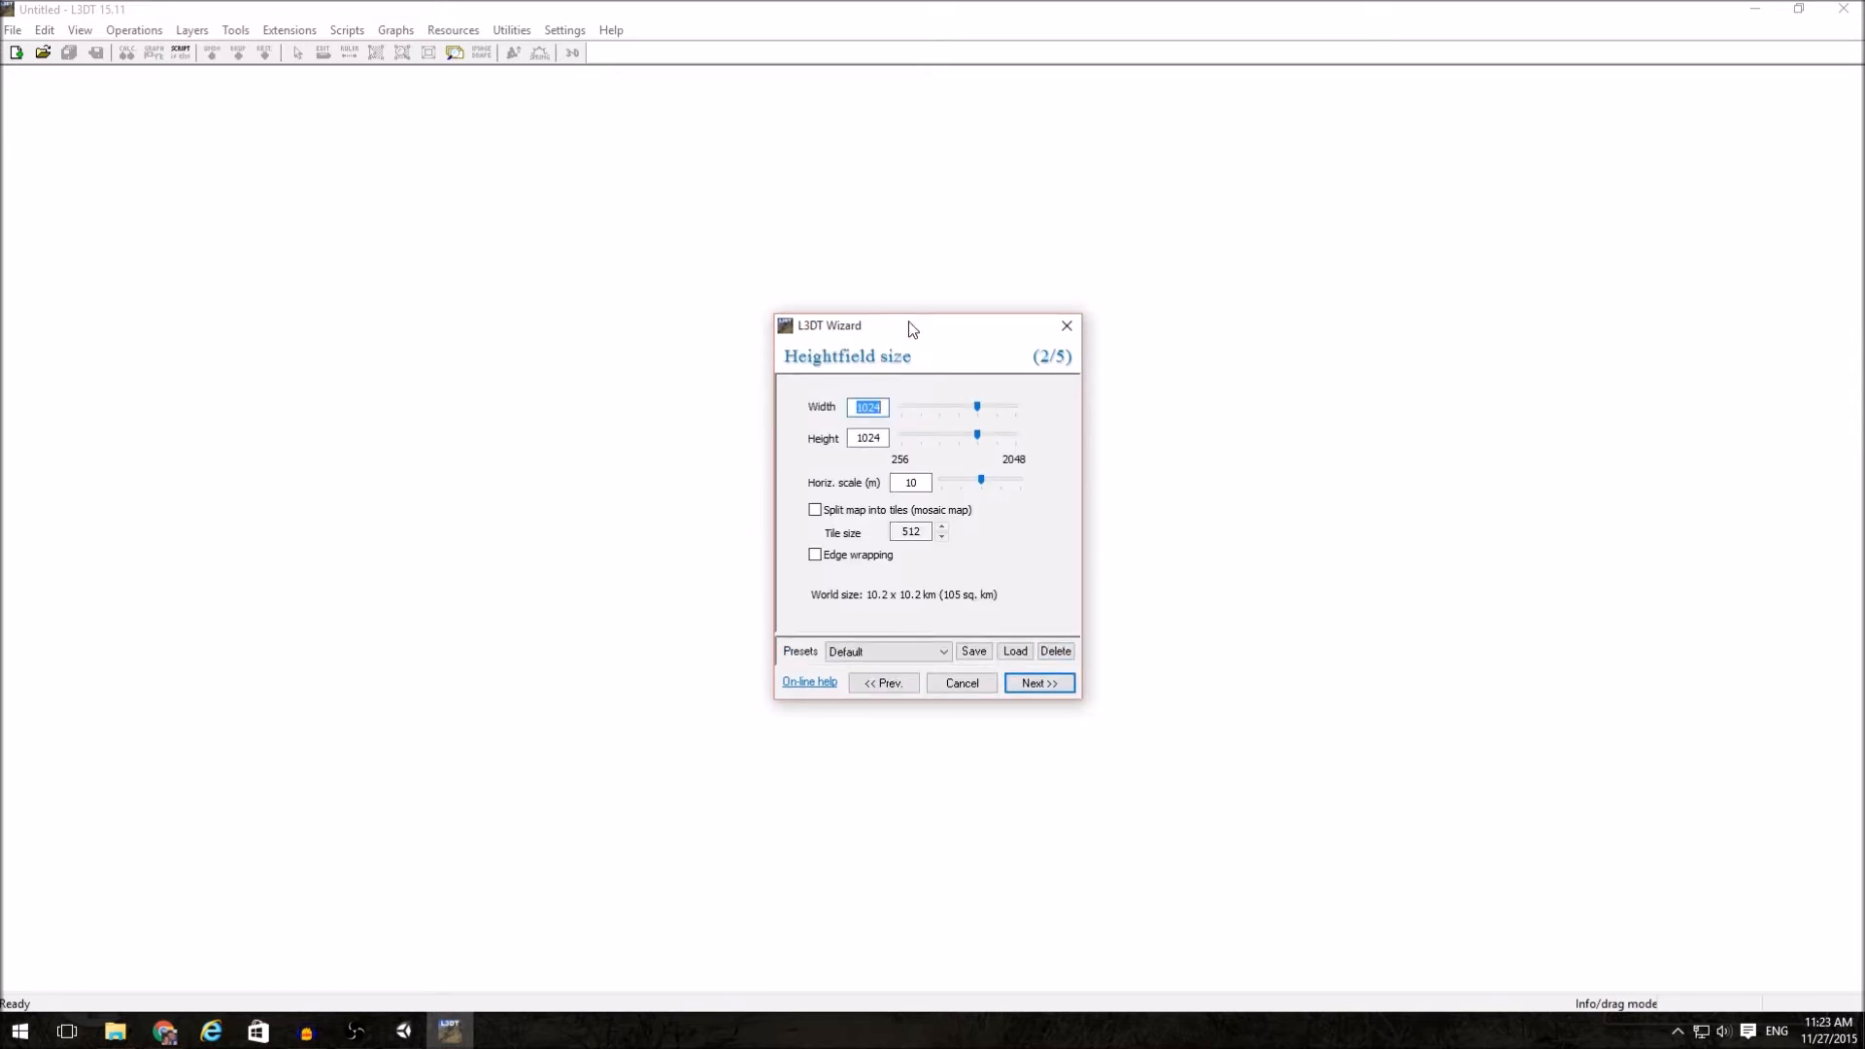
mouse_move(1169, 396)
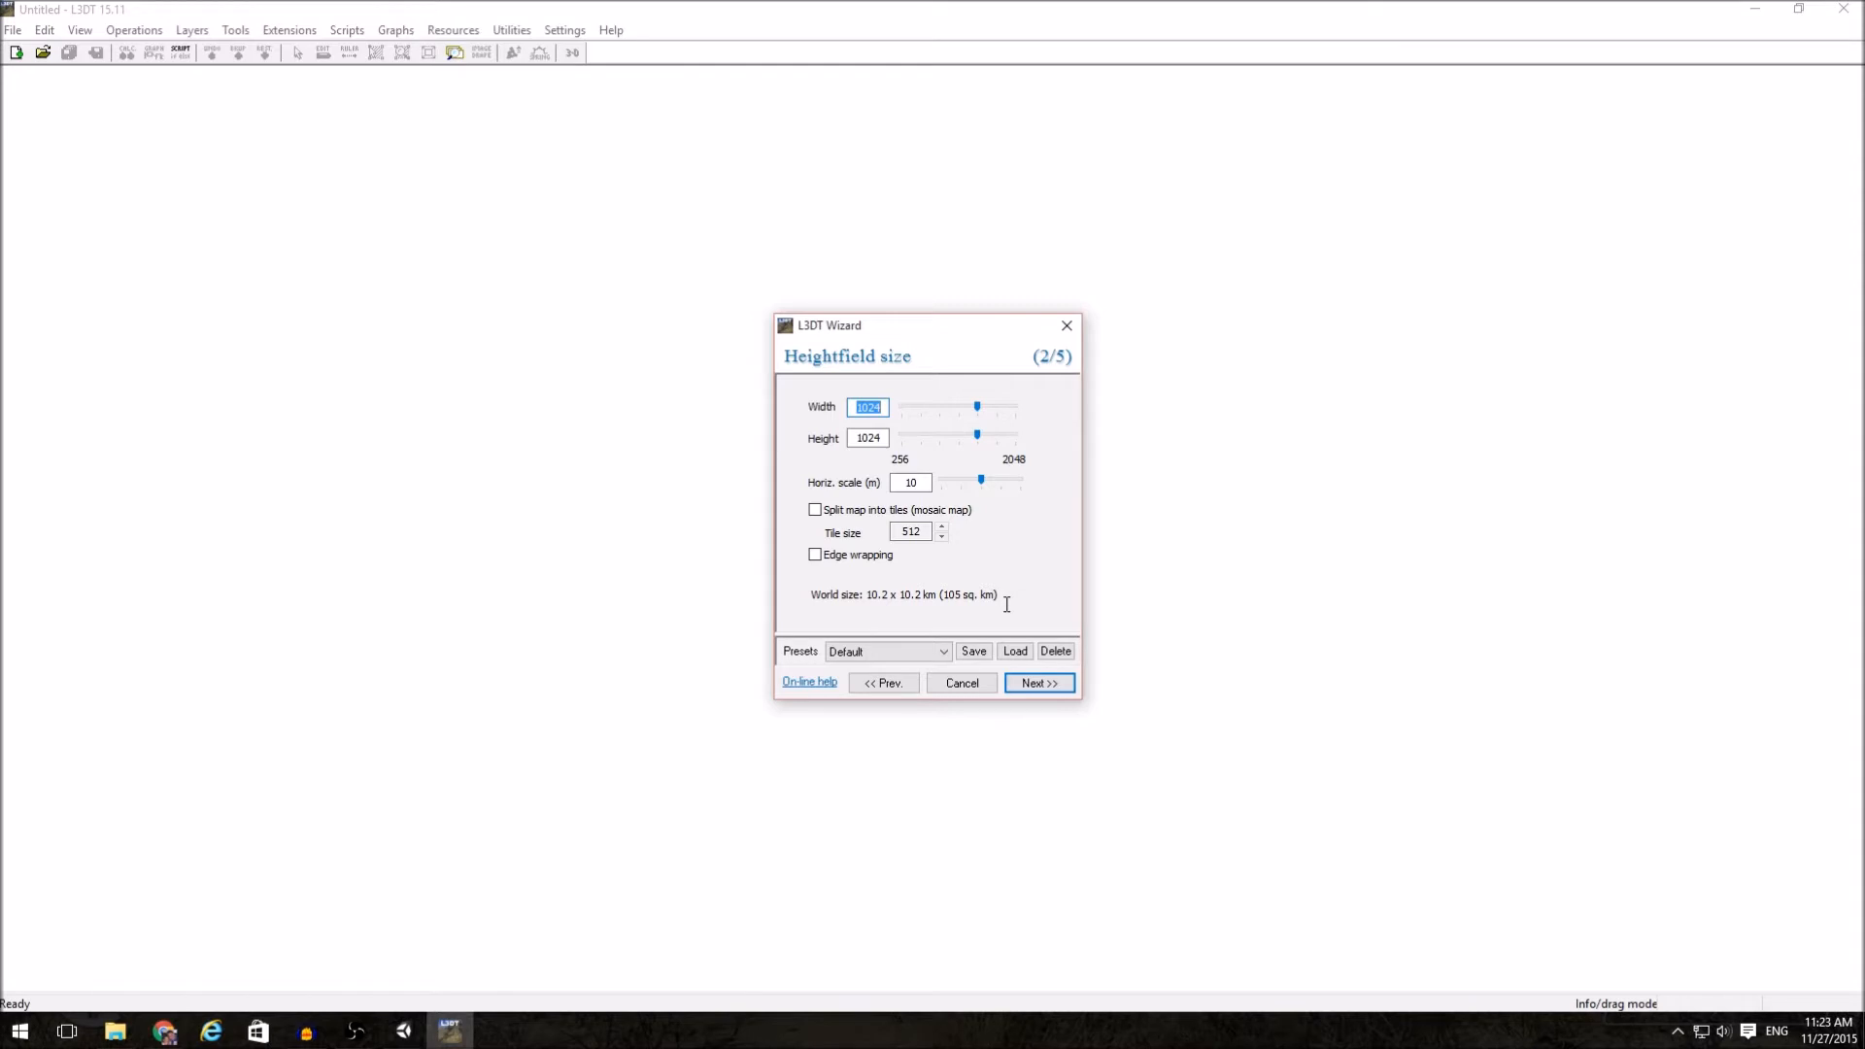
type("2")
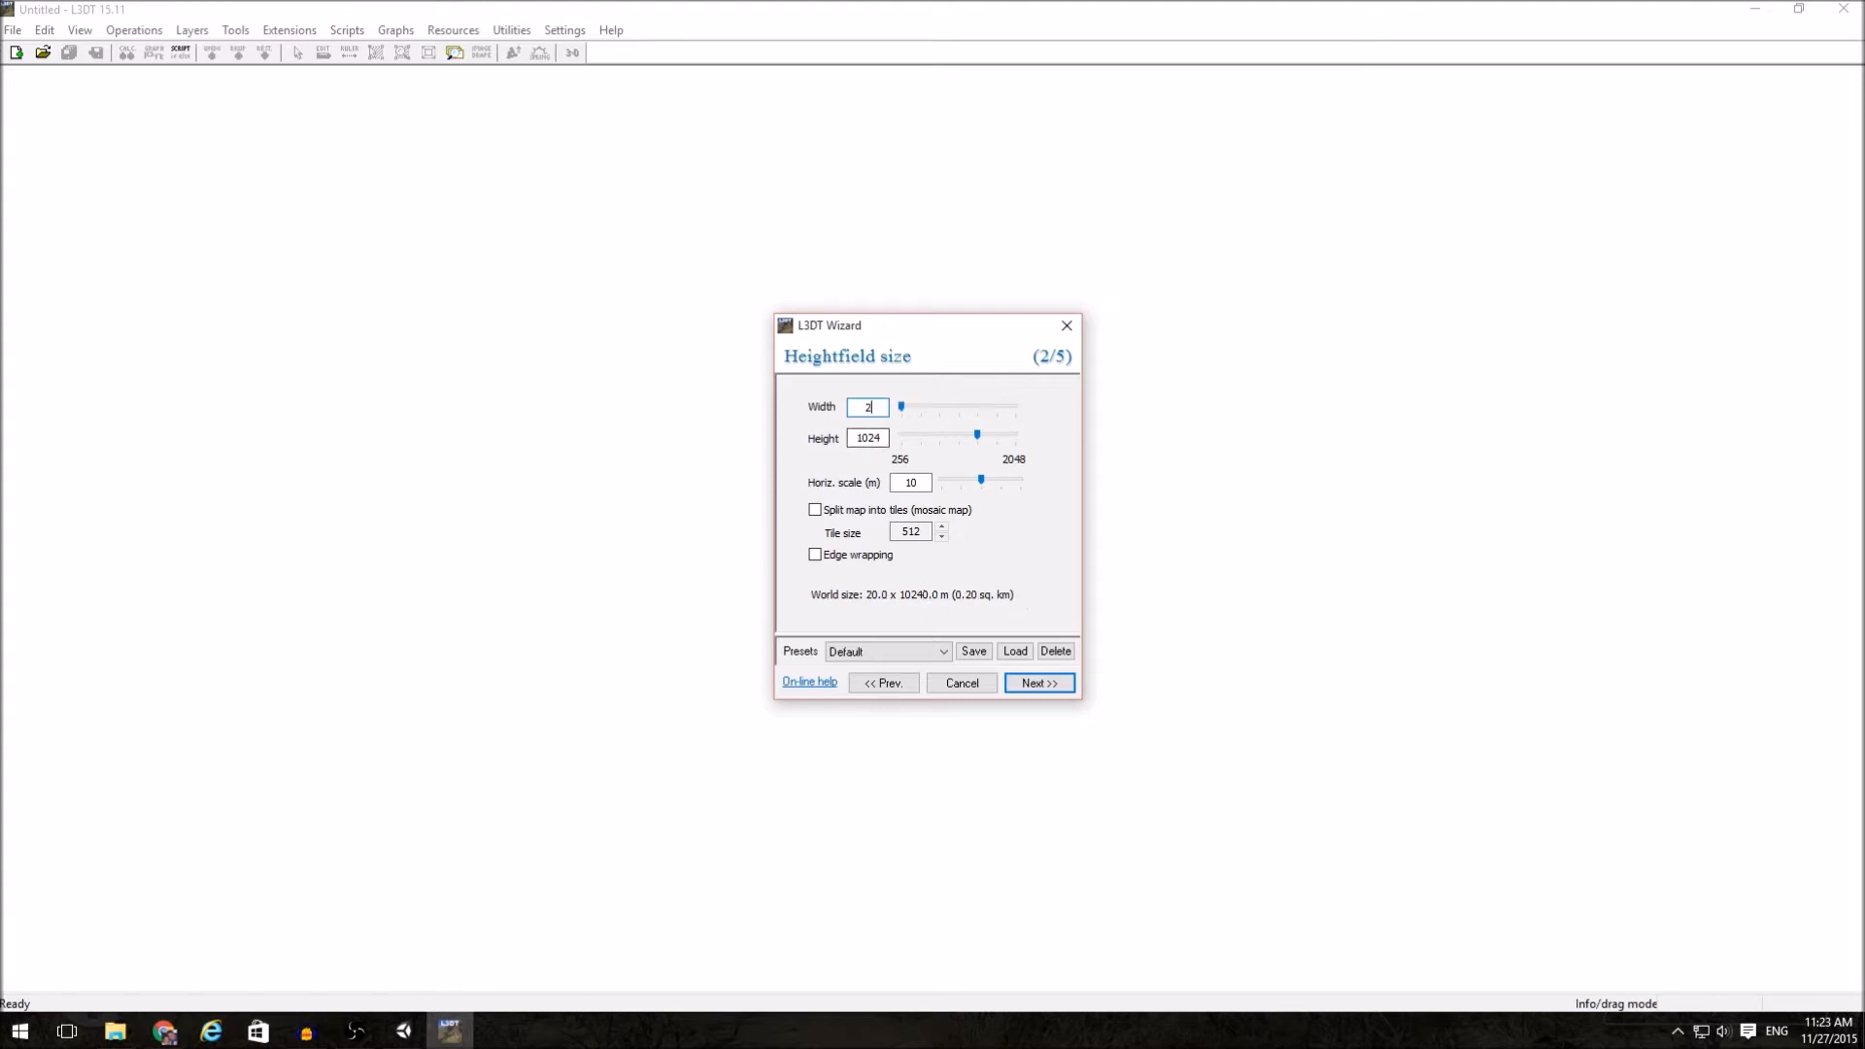
type("256")
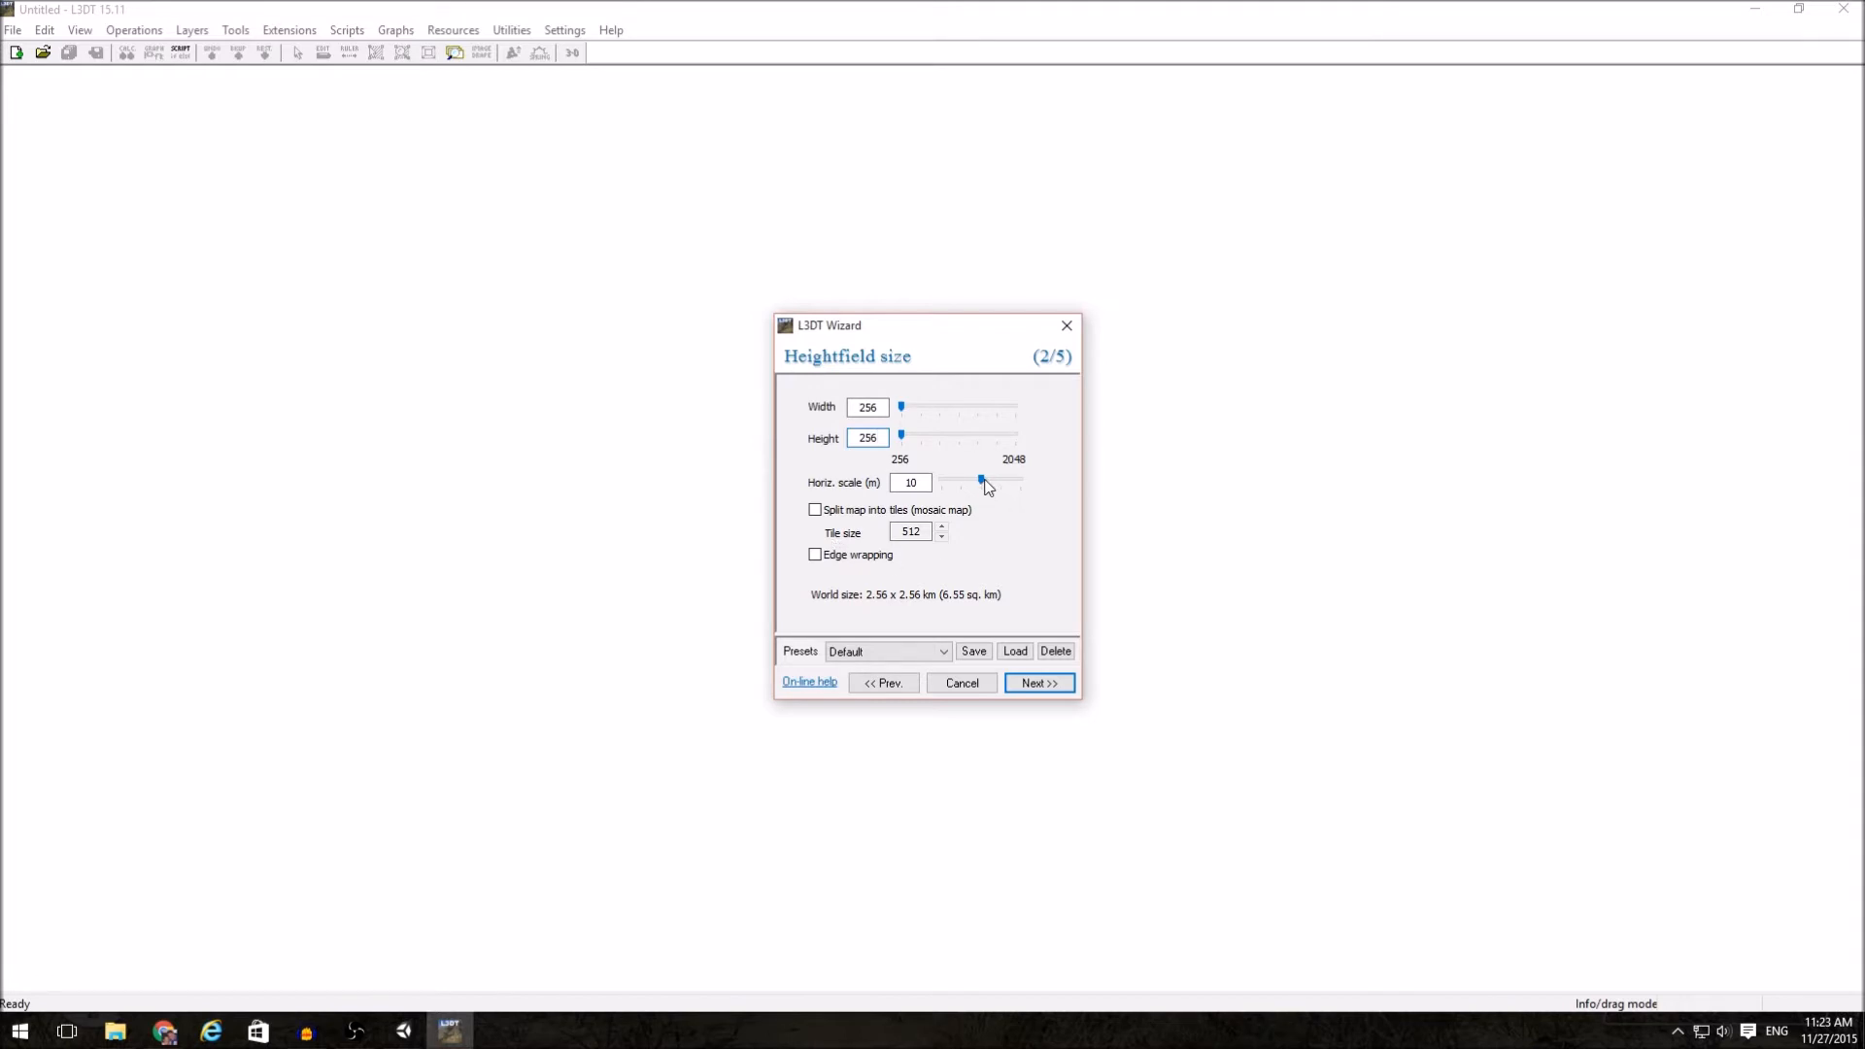
left_click_drag(982, 482, 995, 482)
type("2")
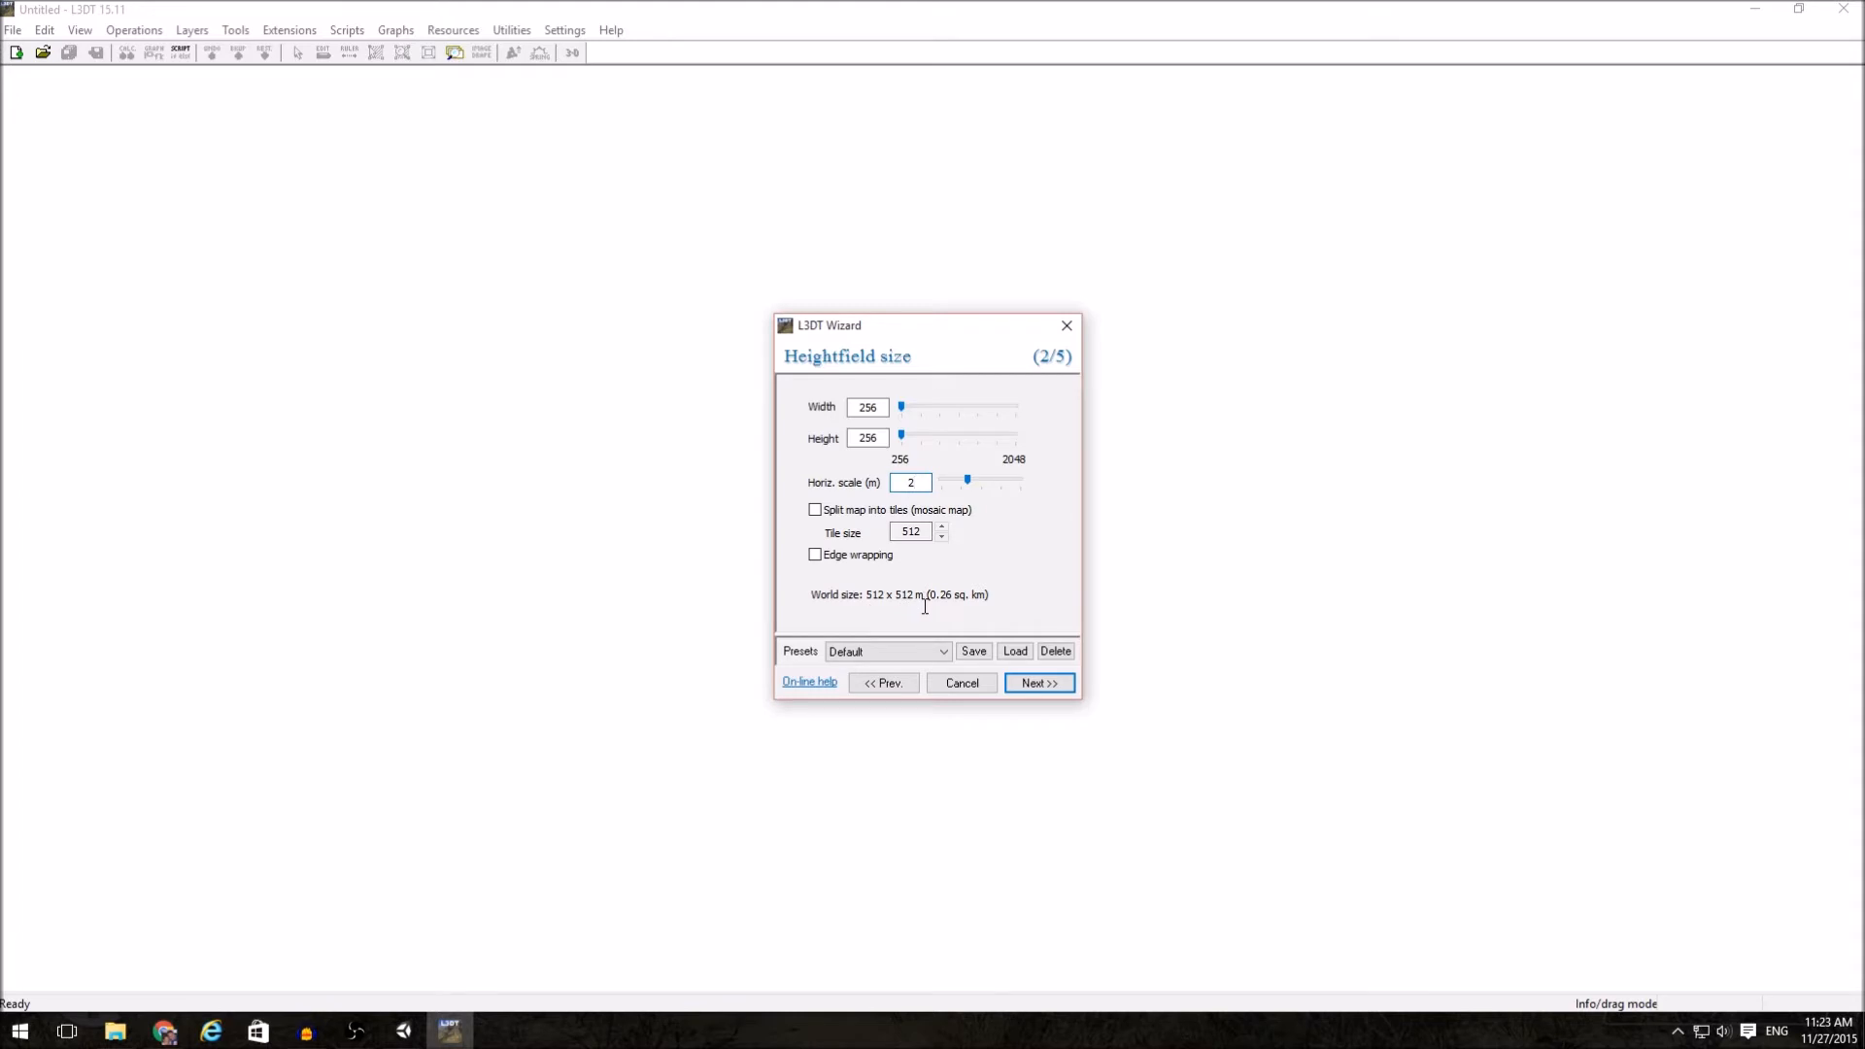
left_click(1037, 681)
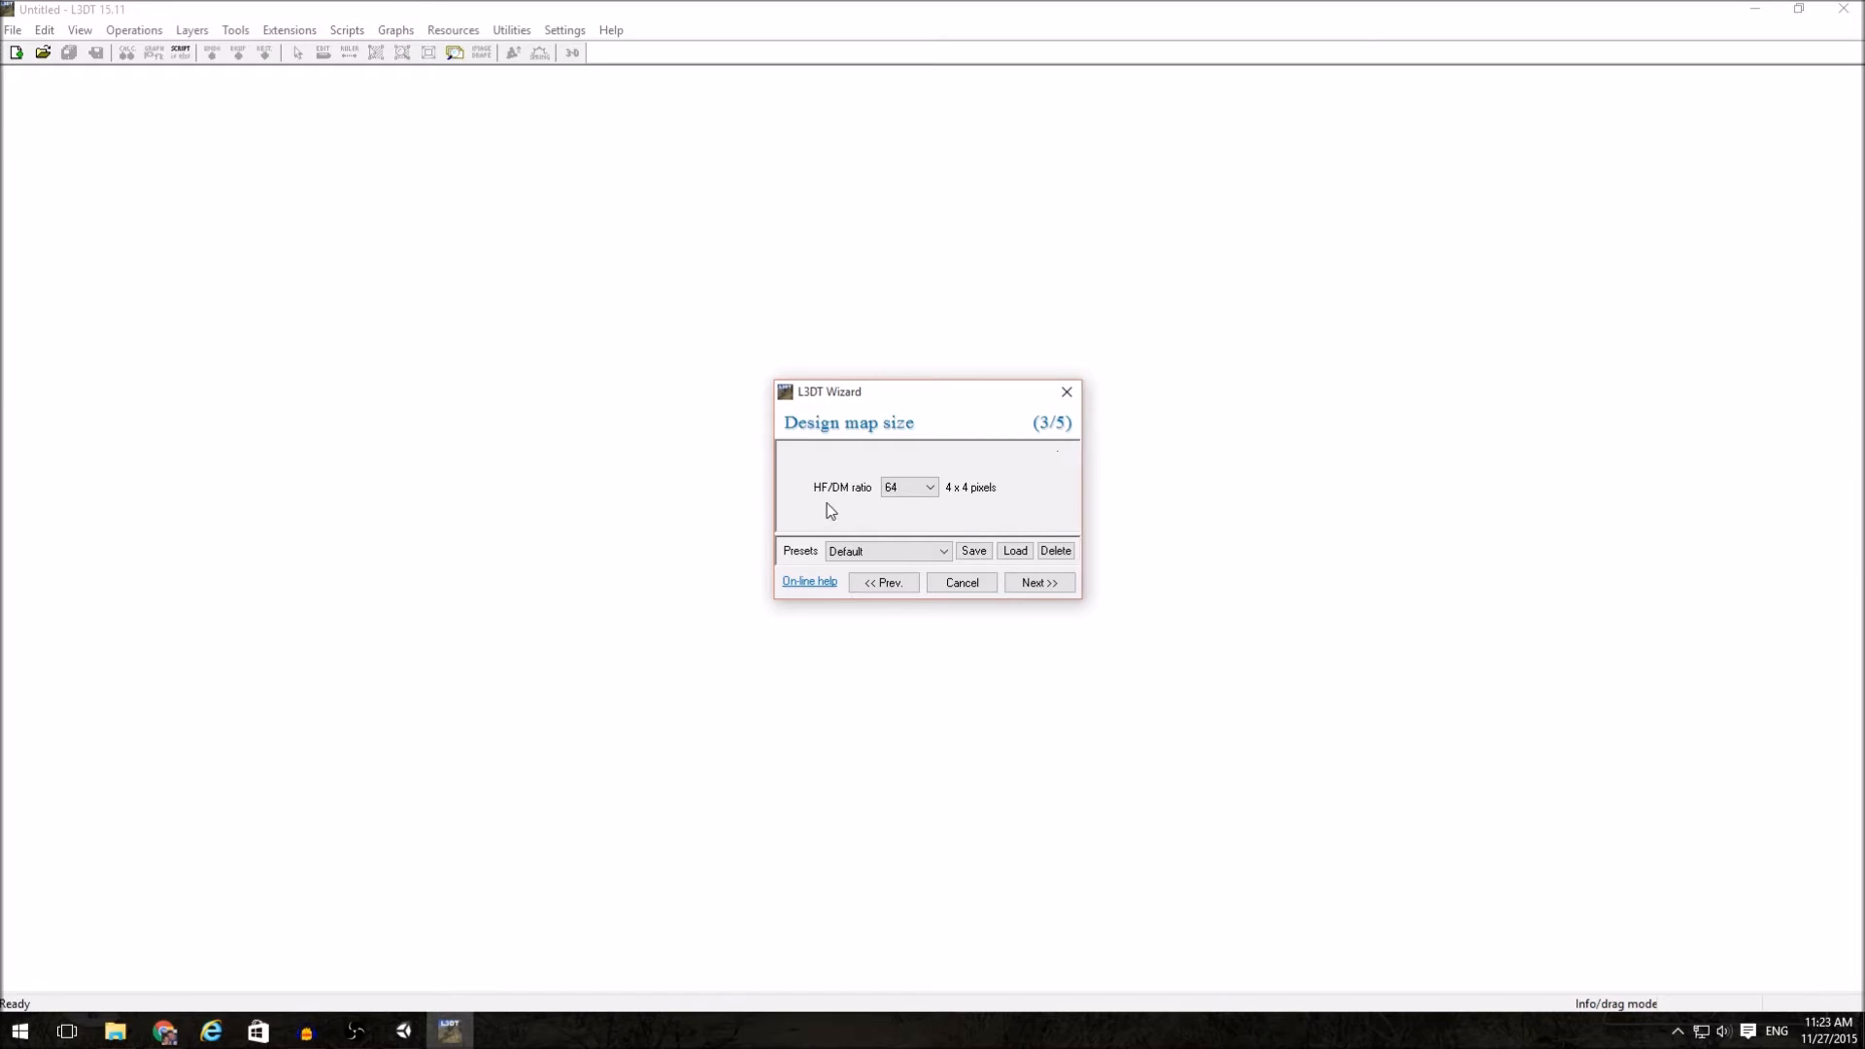
- Choose a heightfield-to-design-map ratio of 32 for 8 × 8 pixel design maps
left_click(907, 488)
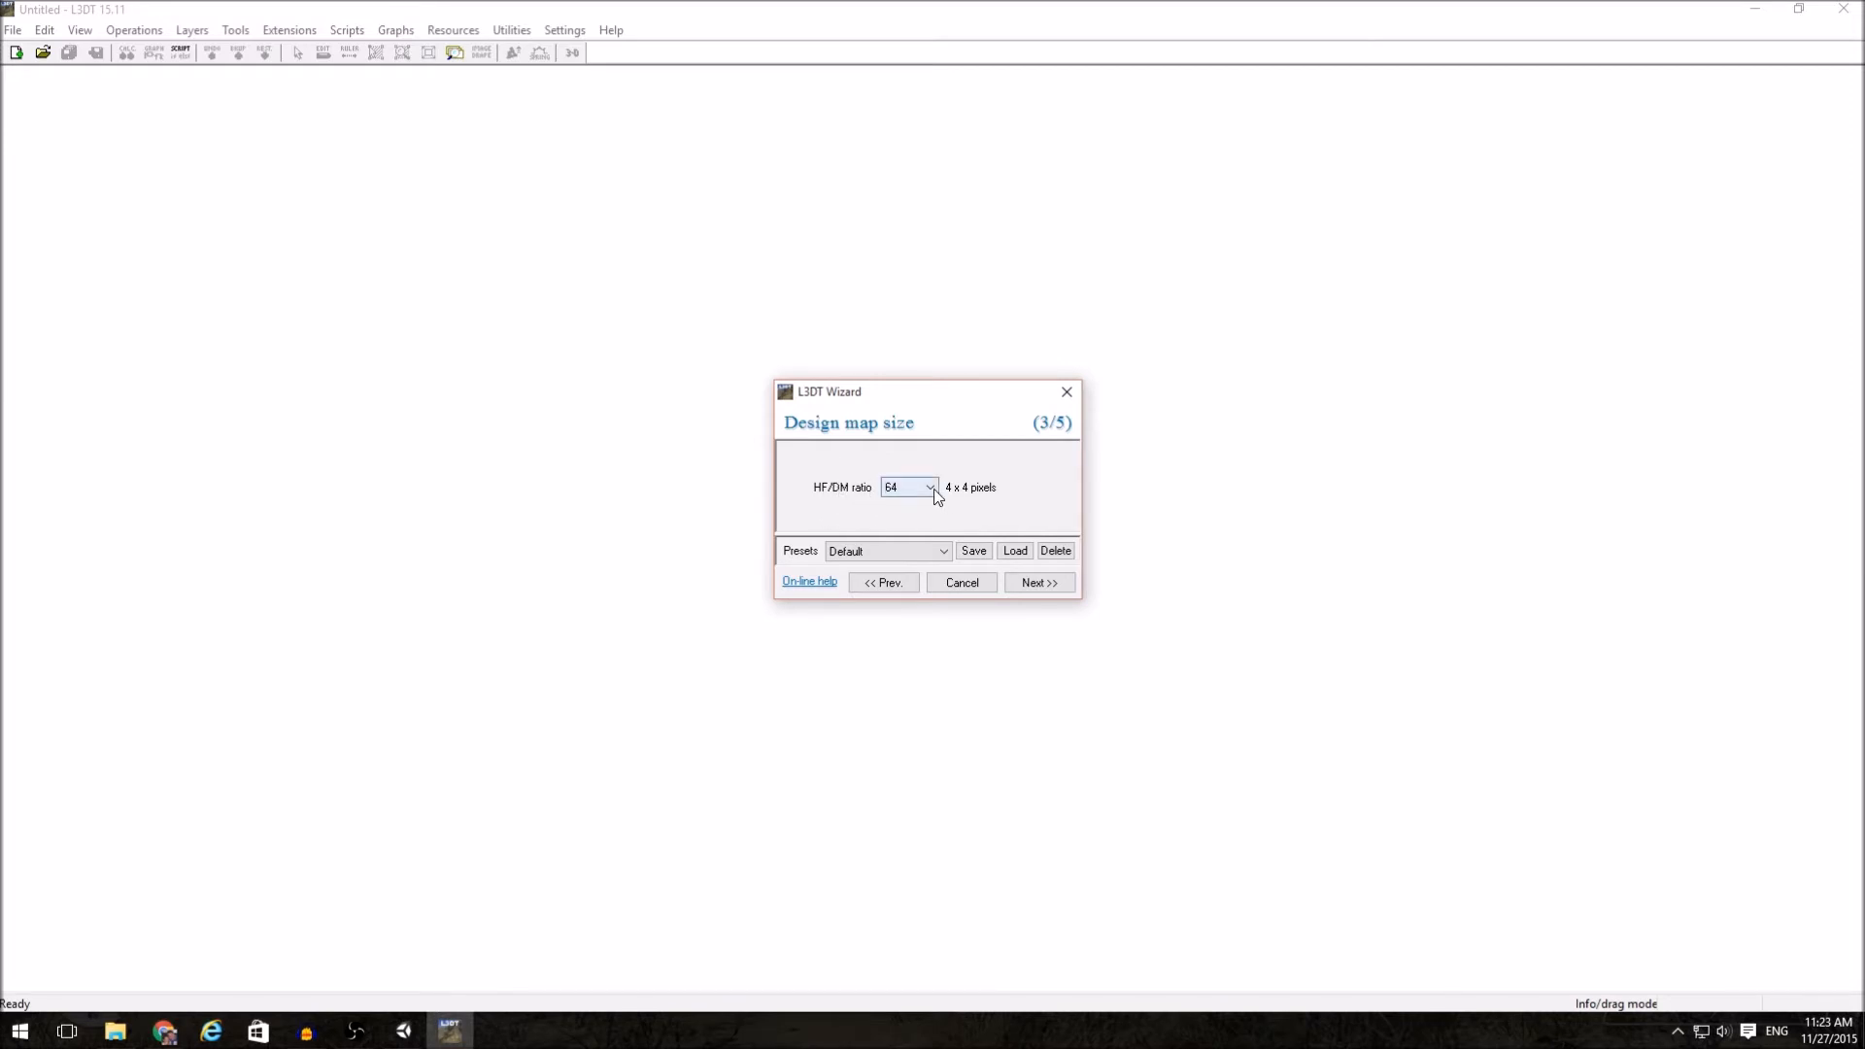
left_click(930, 486)
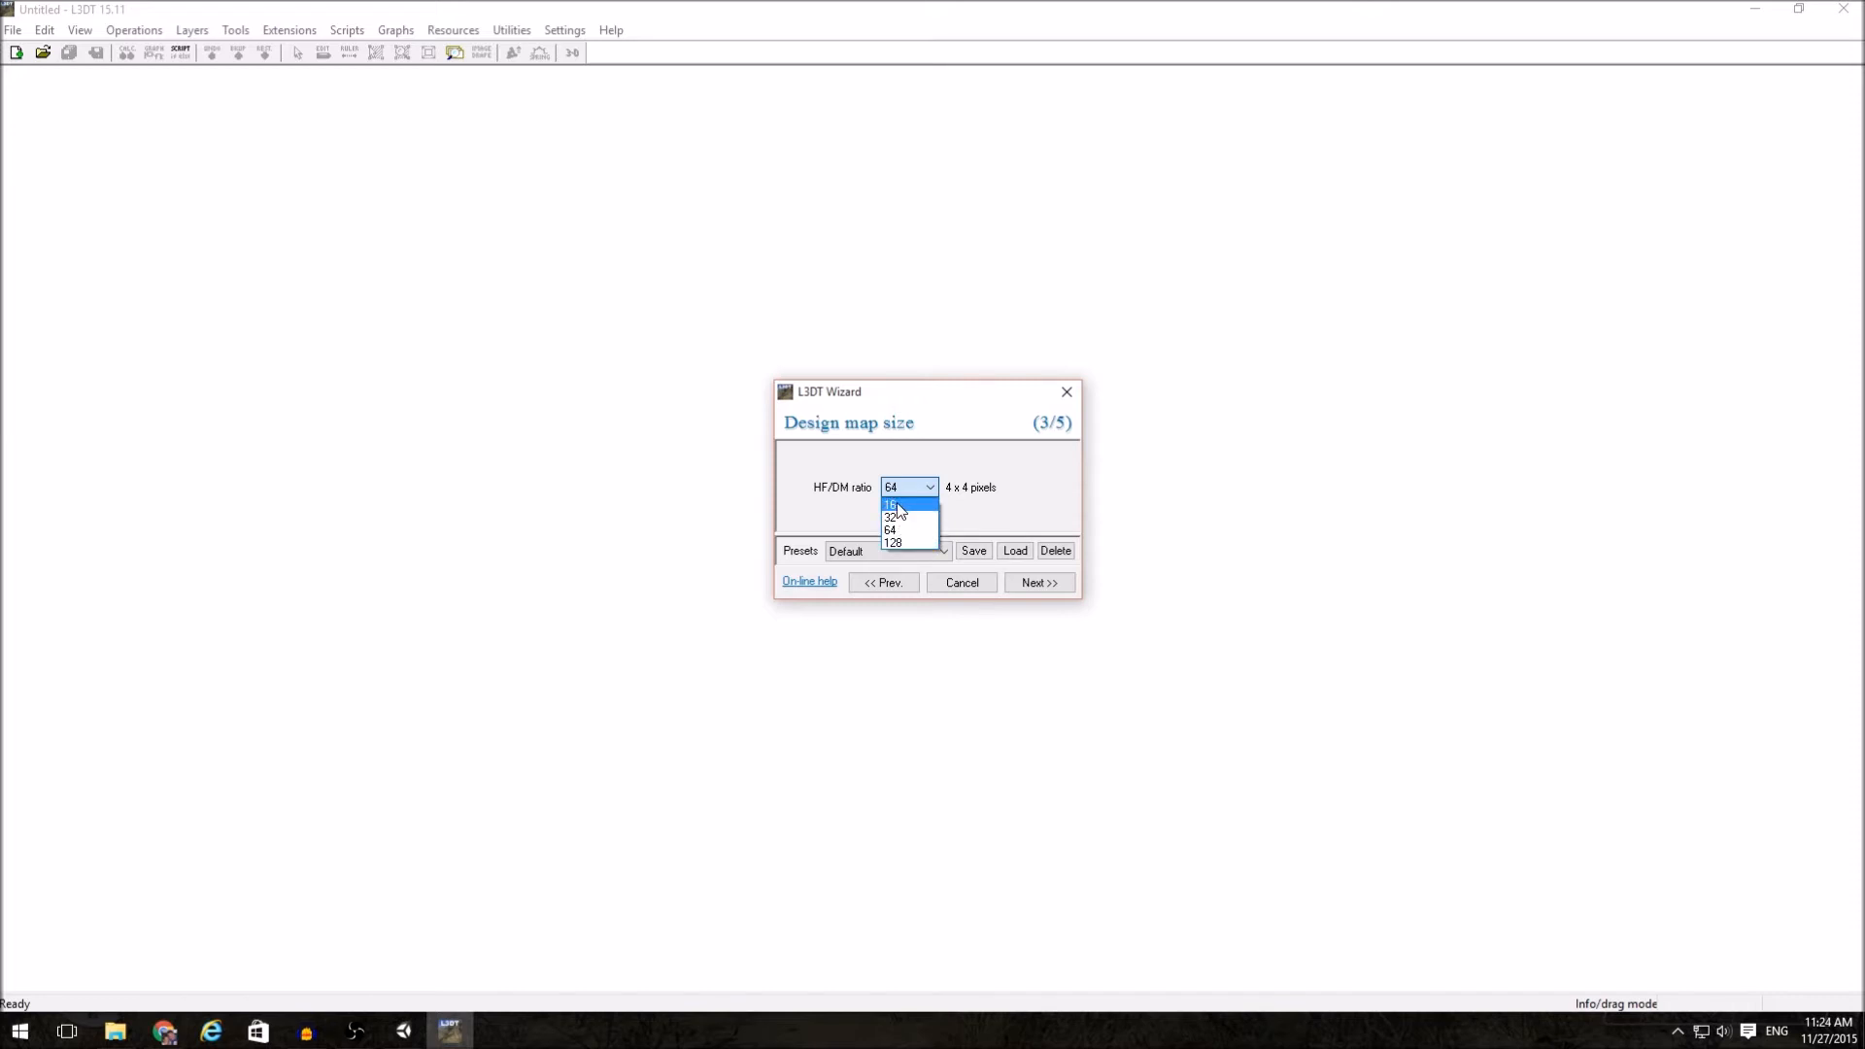
mouse_move(897, 516)
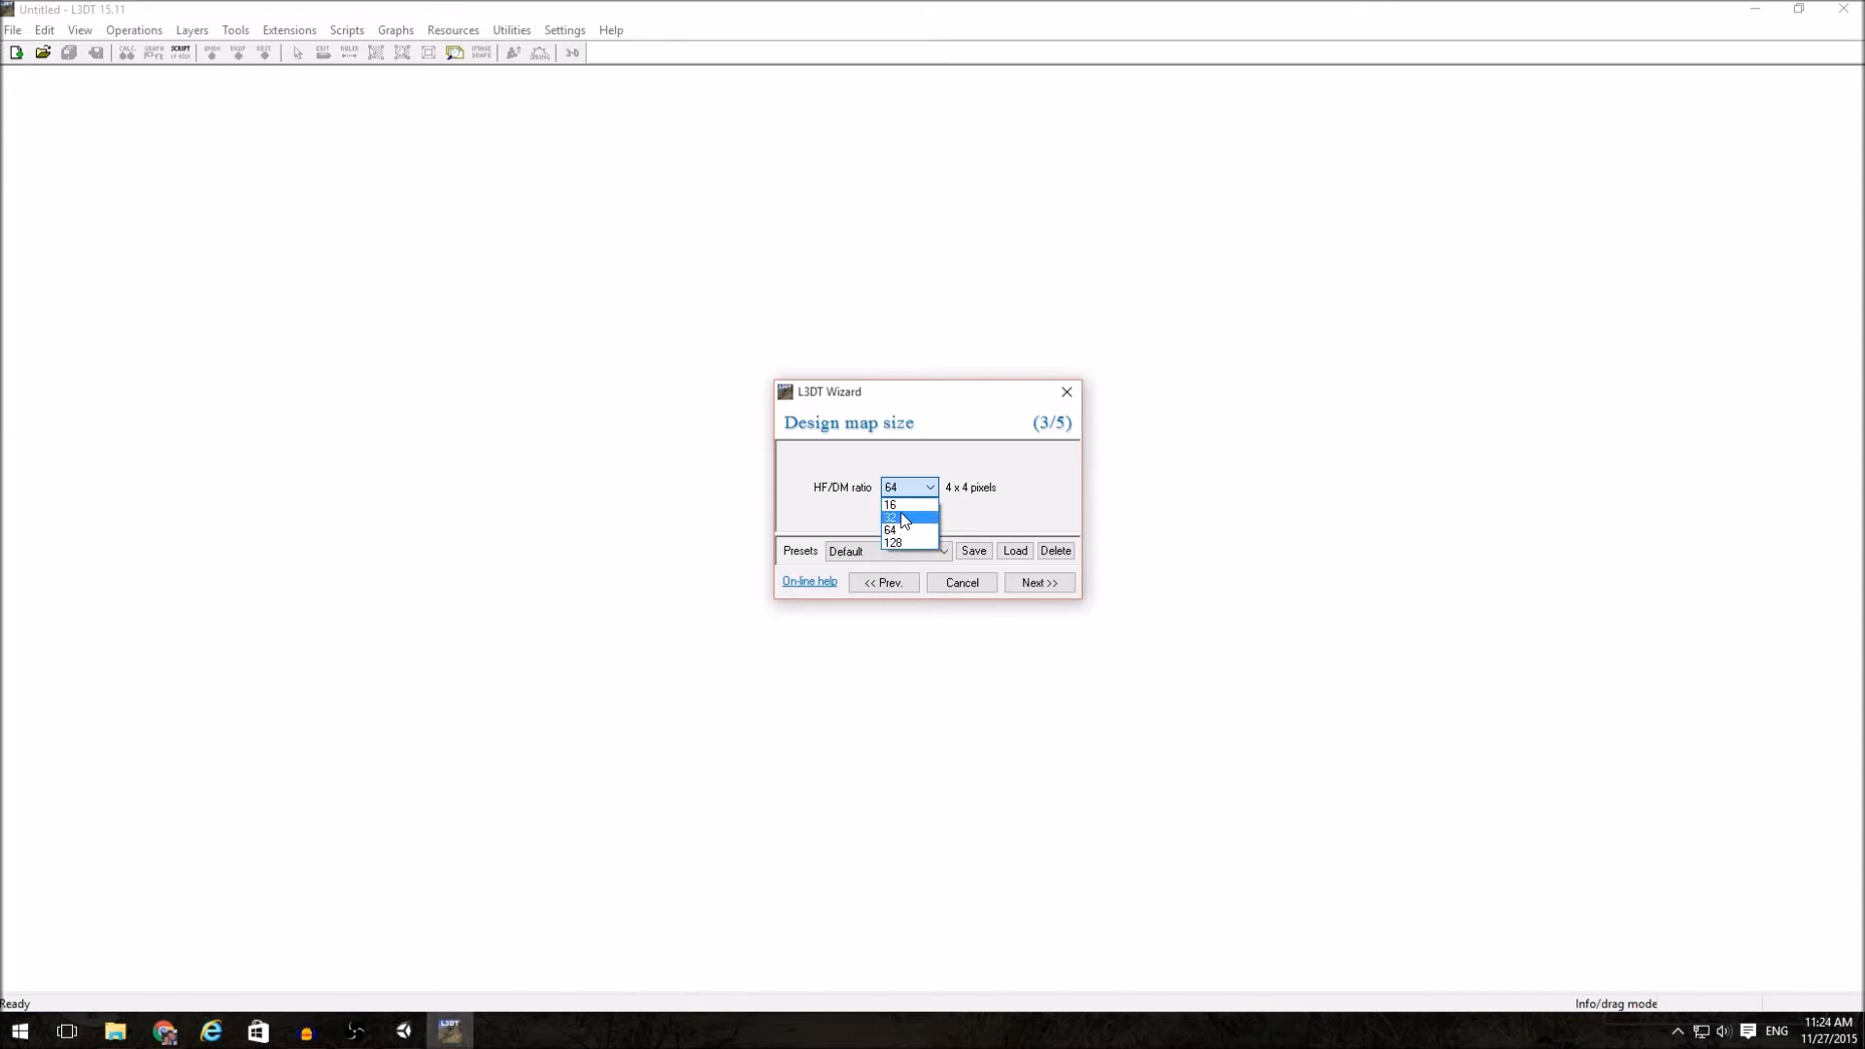
left_click(894, 516)
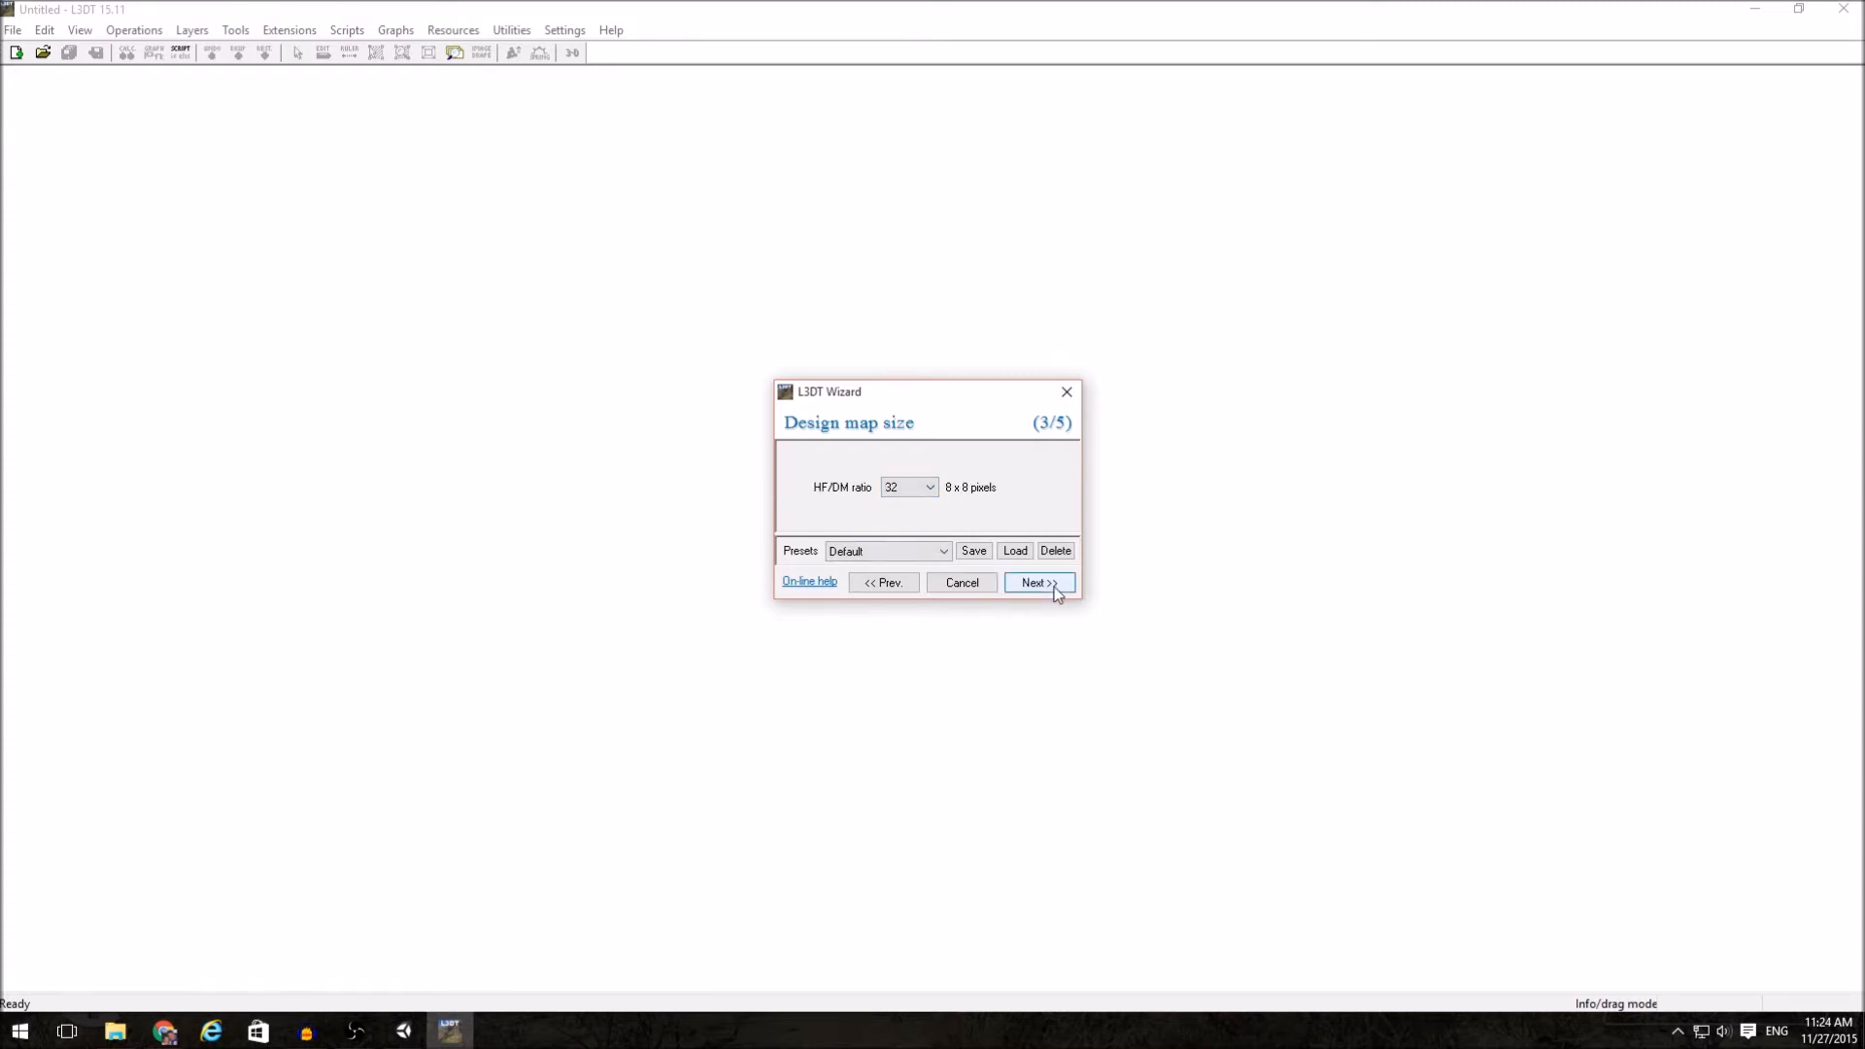
- Move to design map parameters and keep Temperate as the default climate
left_click(1033, 582)
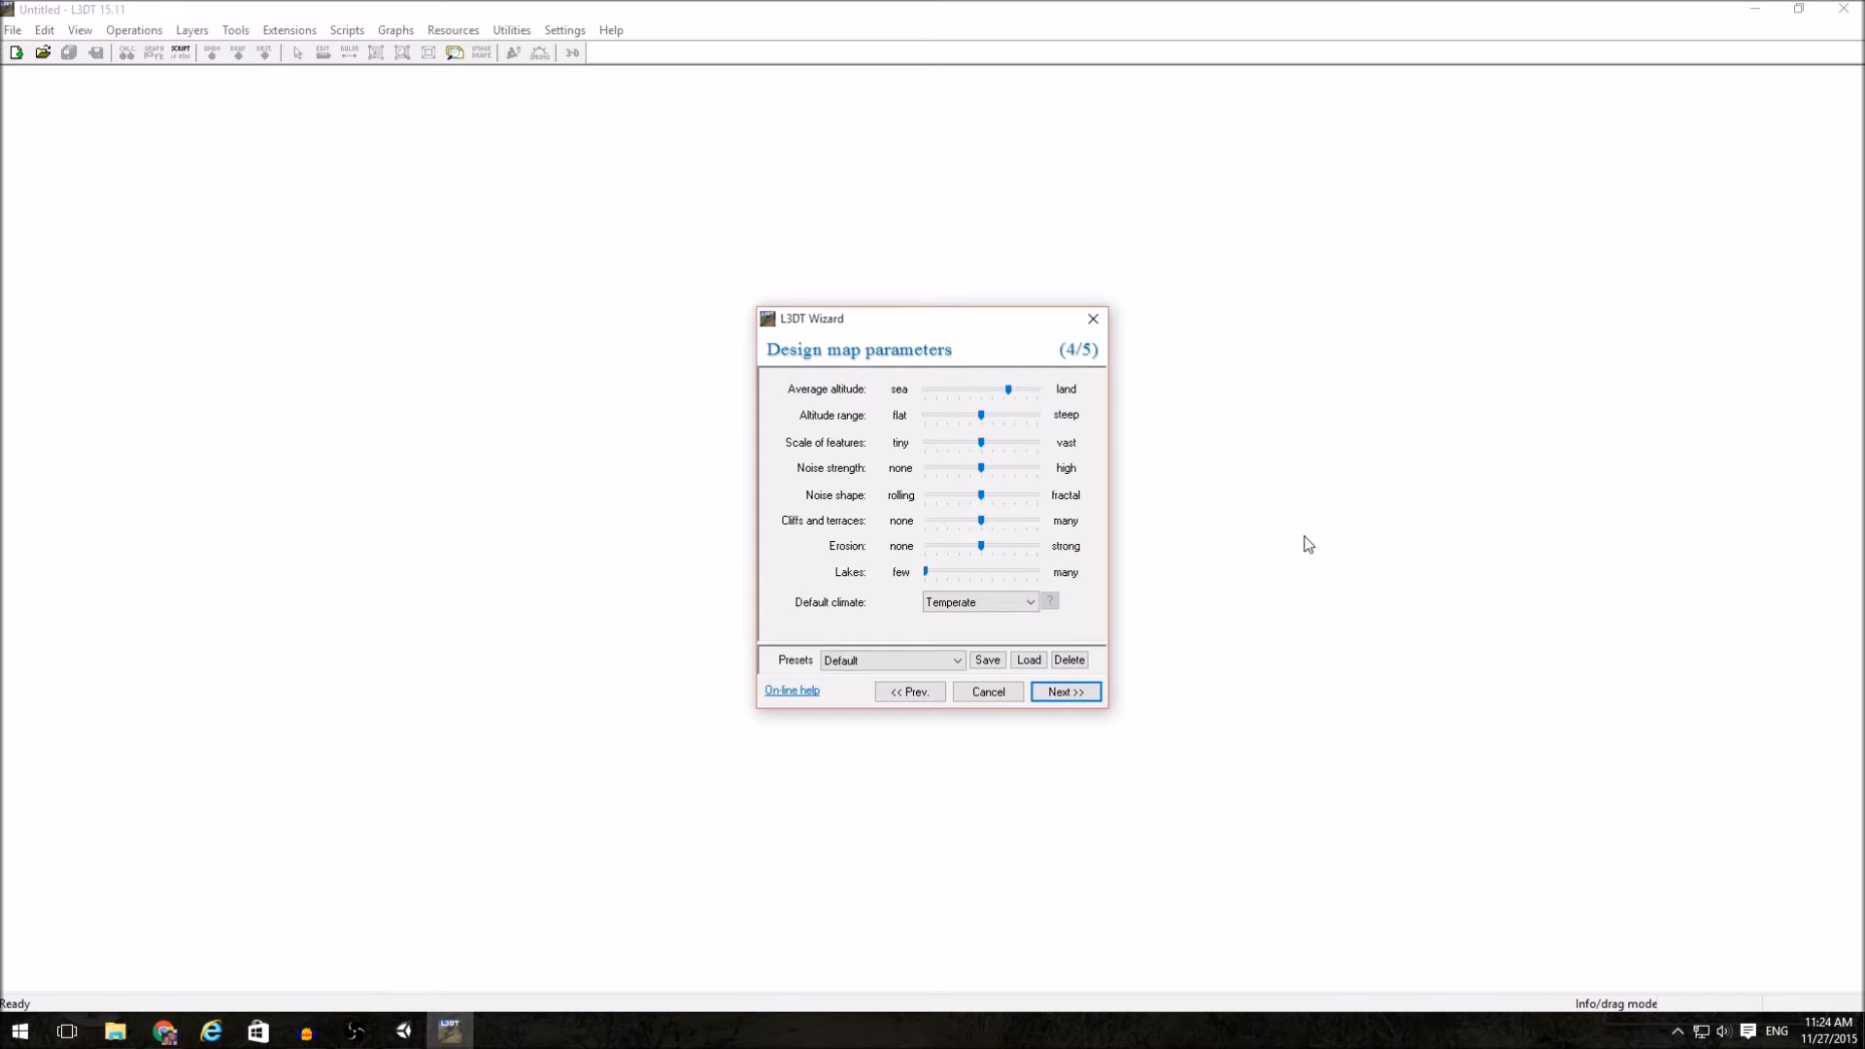
mouse_move(901, 567)
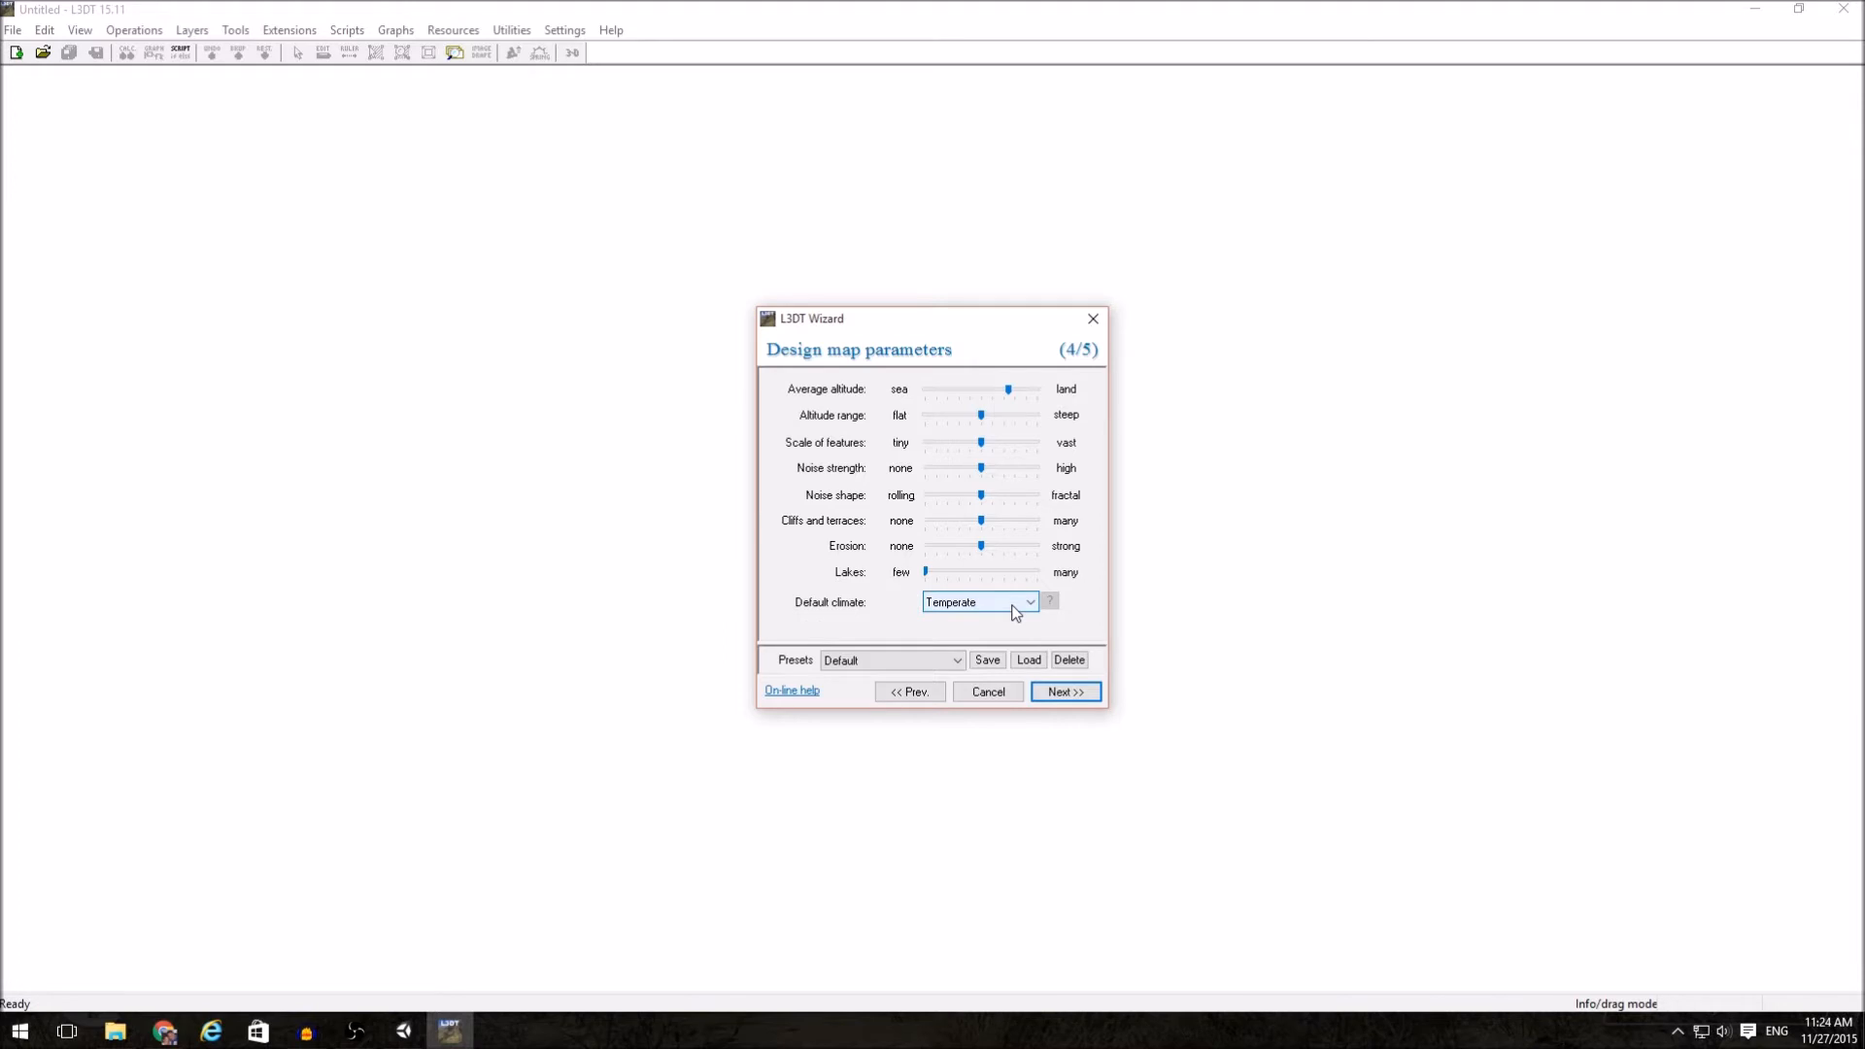
left_click(1028, 602)
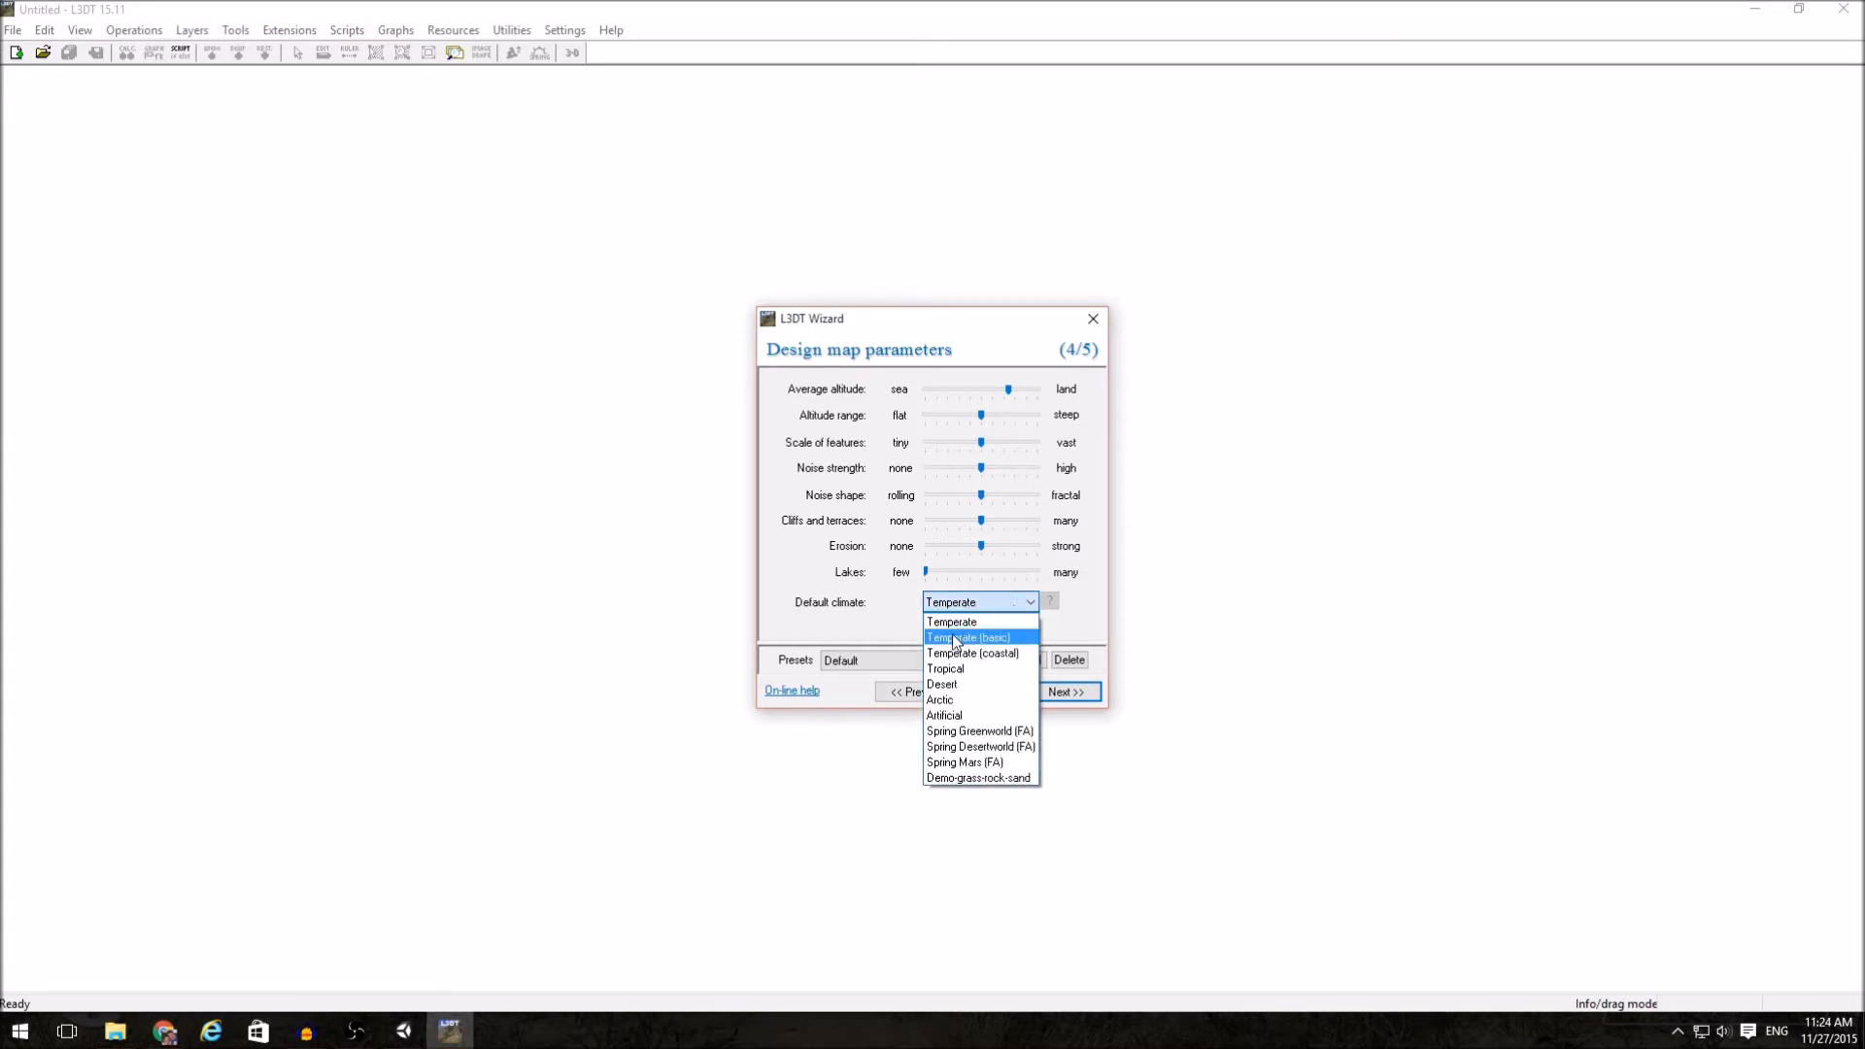
left_click(969, 636)
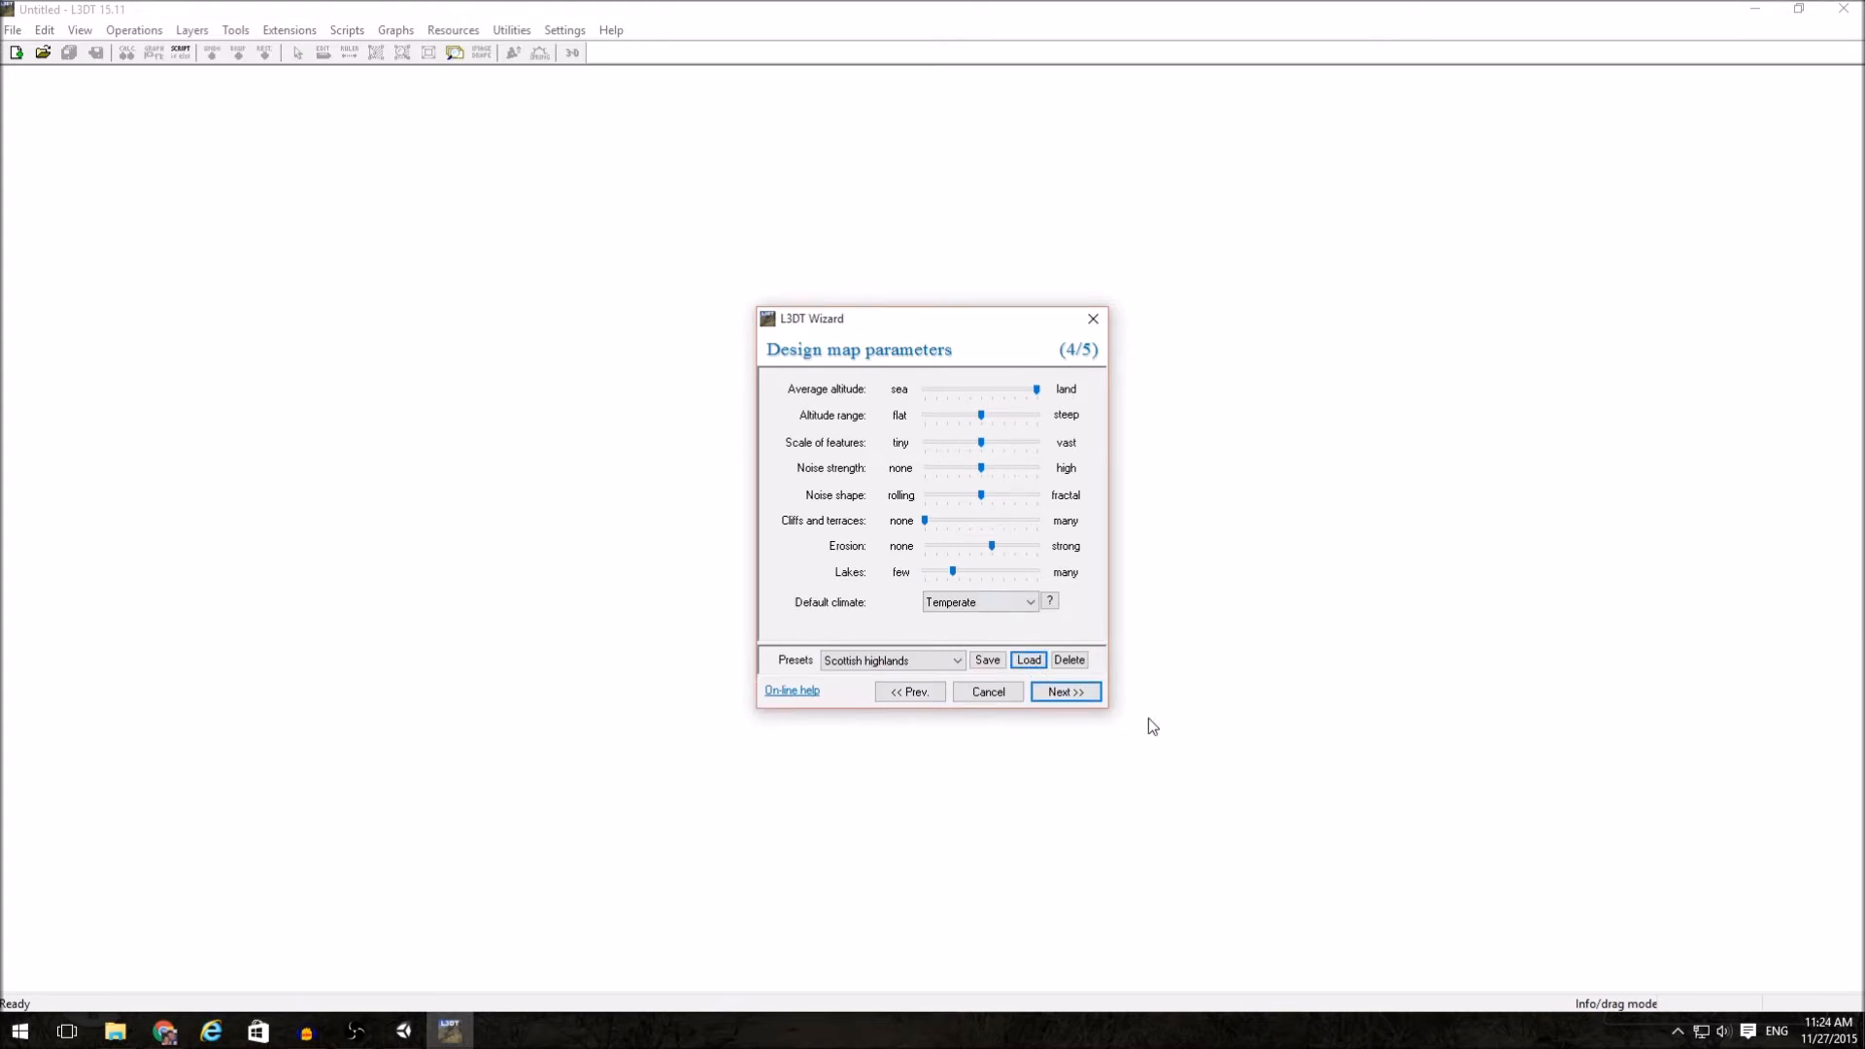
mouse_move(1238, 541)
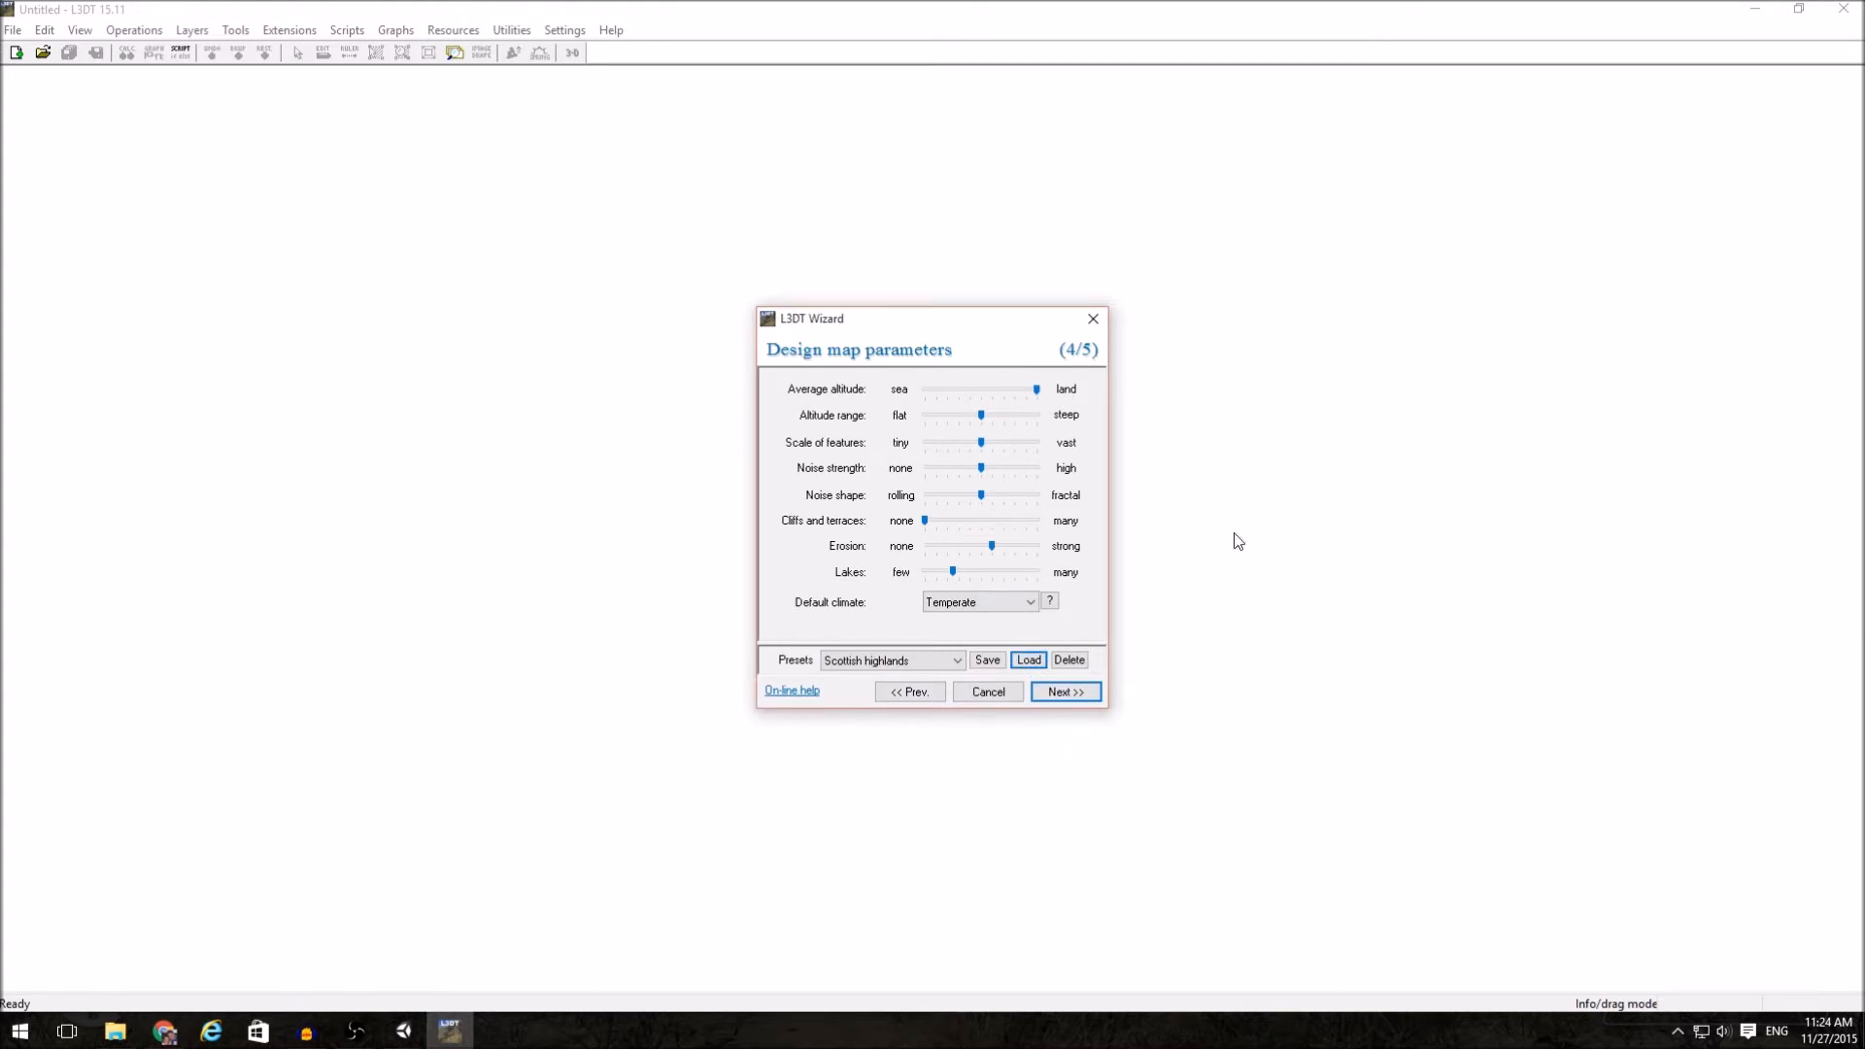
- Reach the calculation queue, leaving only the design map ticked and heightfield unticked
left_click(1063, 690)
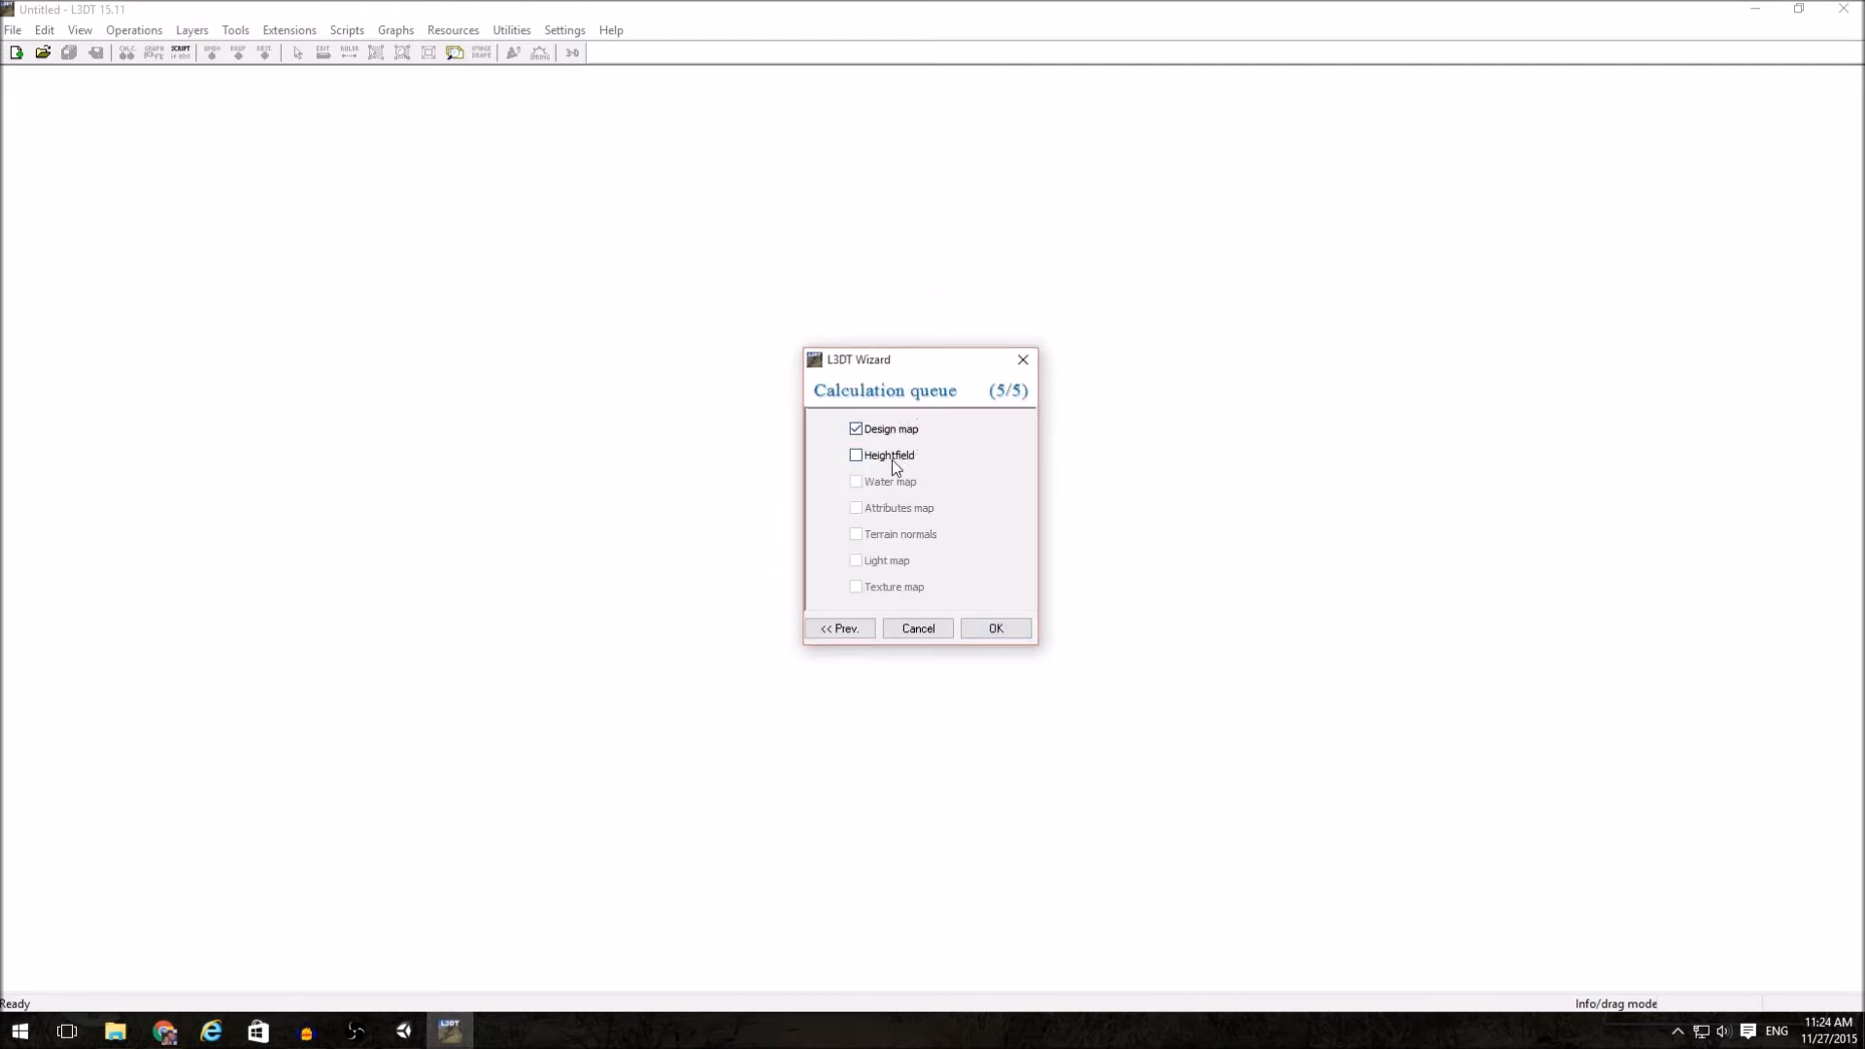
mouse_move(1098, 471)
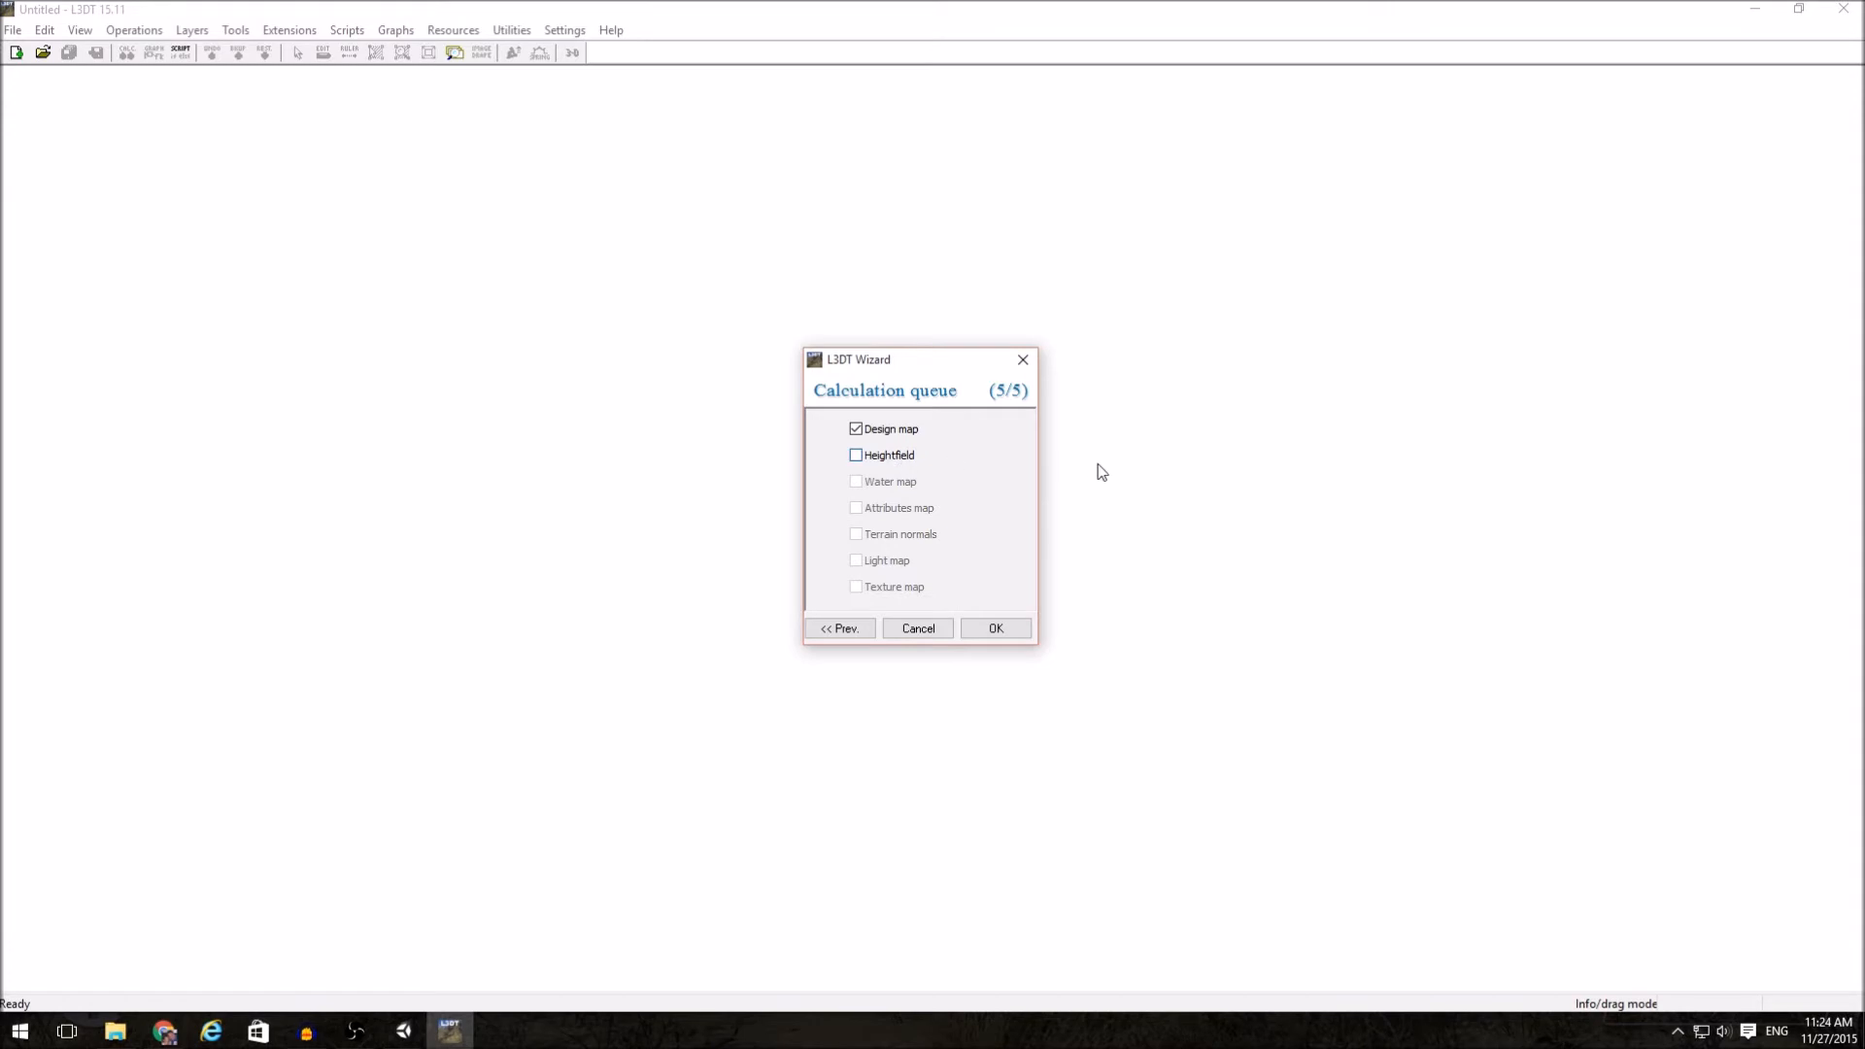
left_click(854, 454)
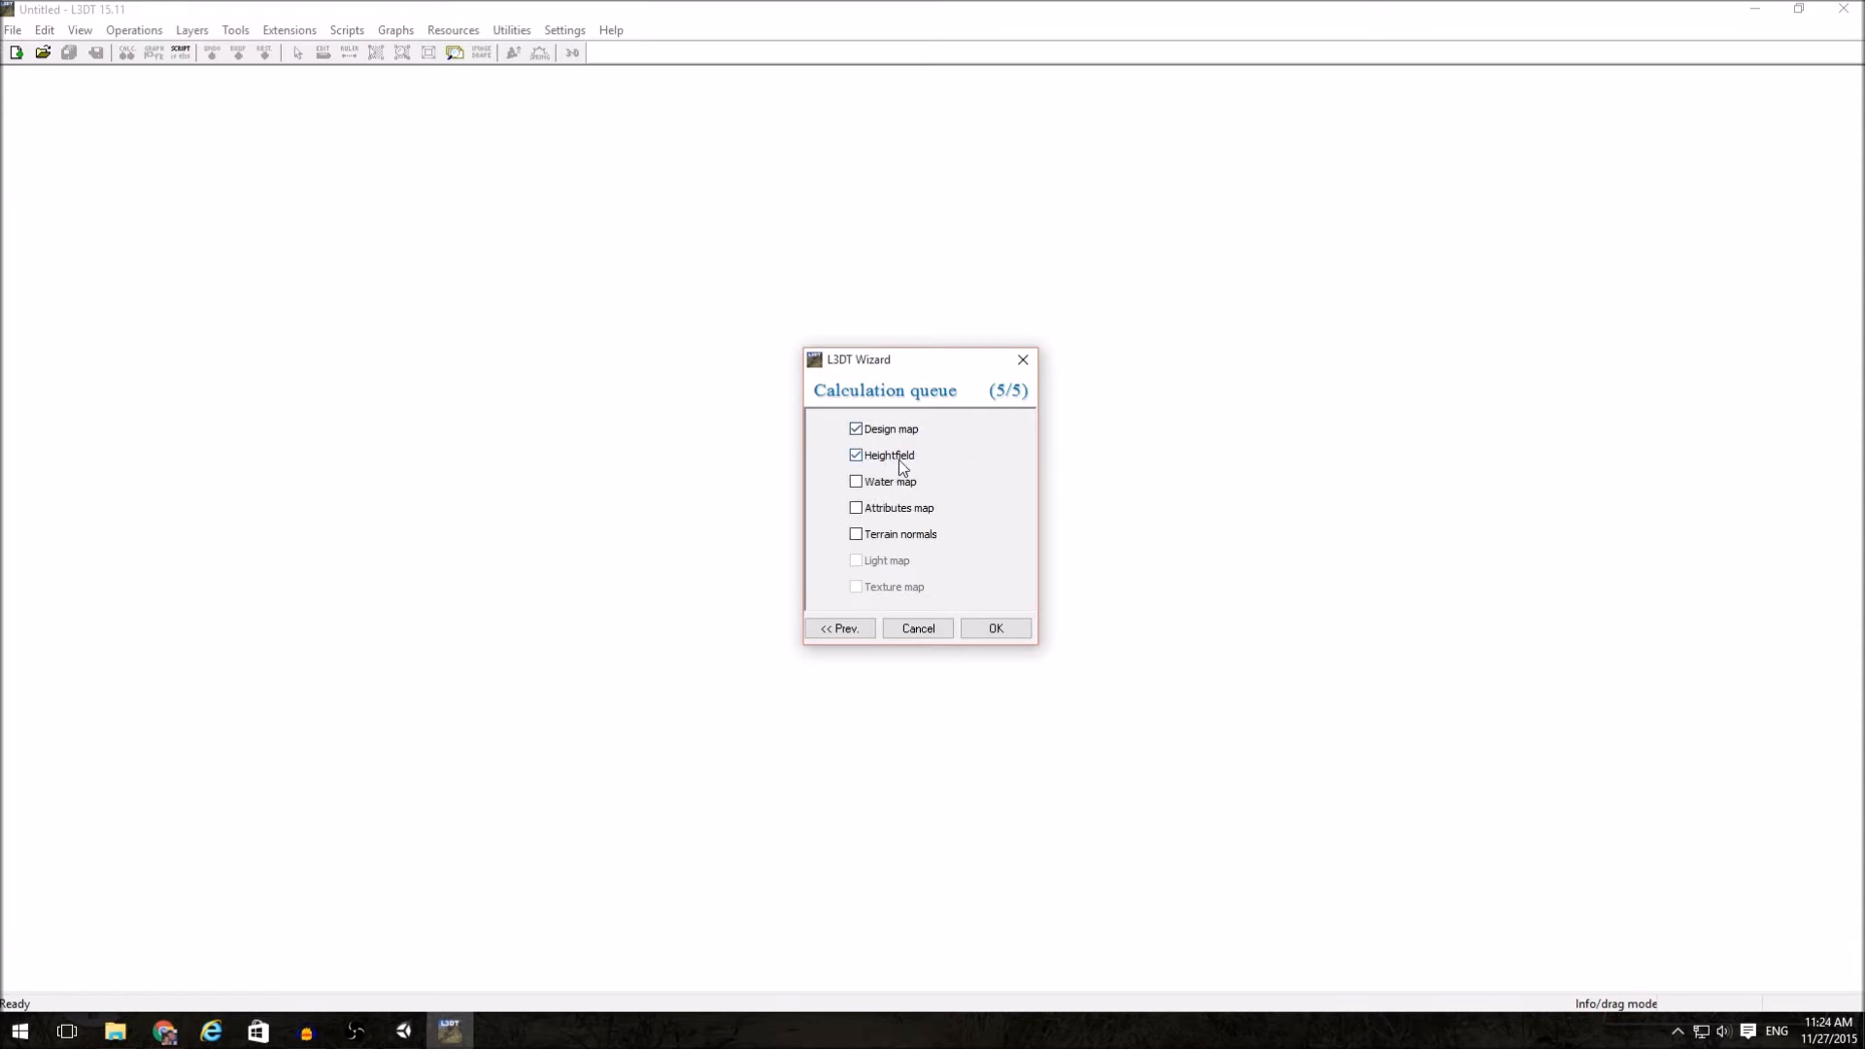
left_click(854, 455)
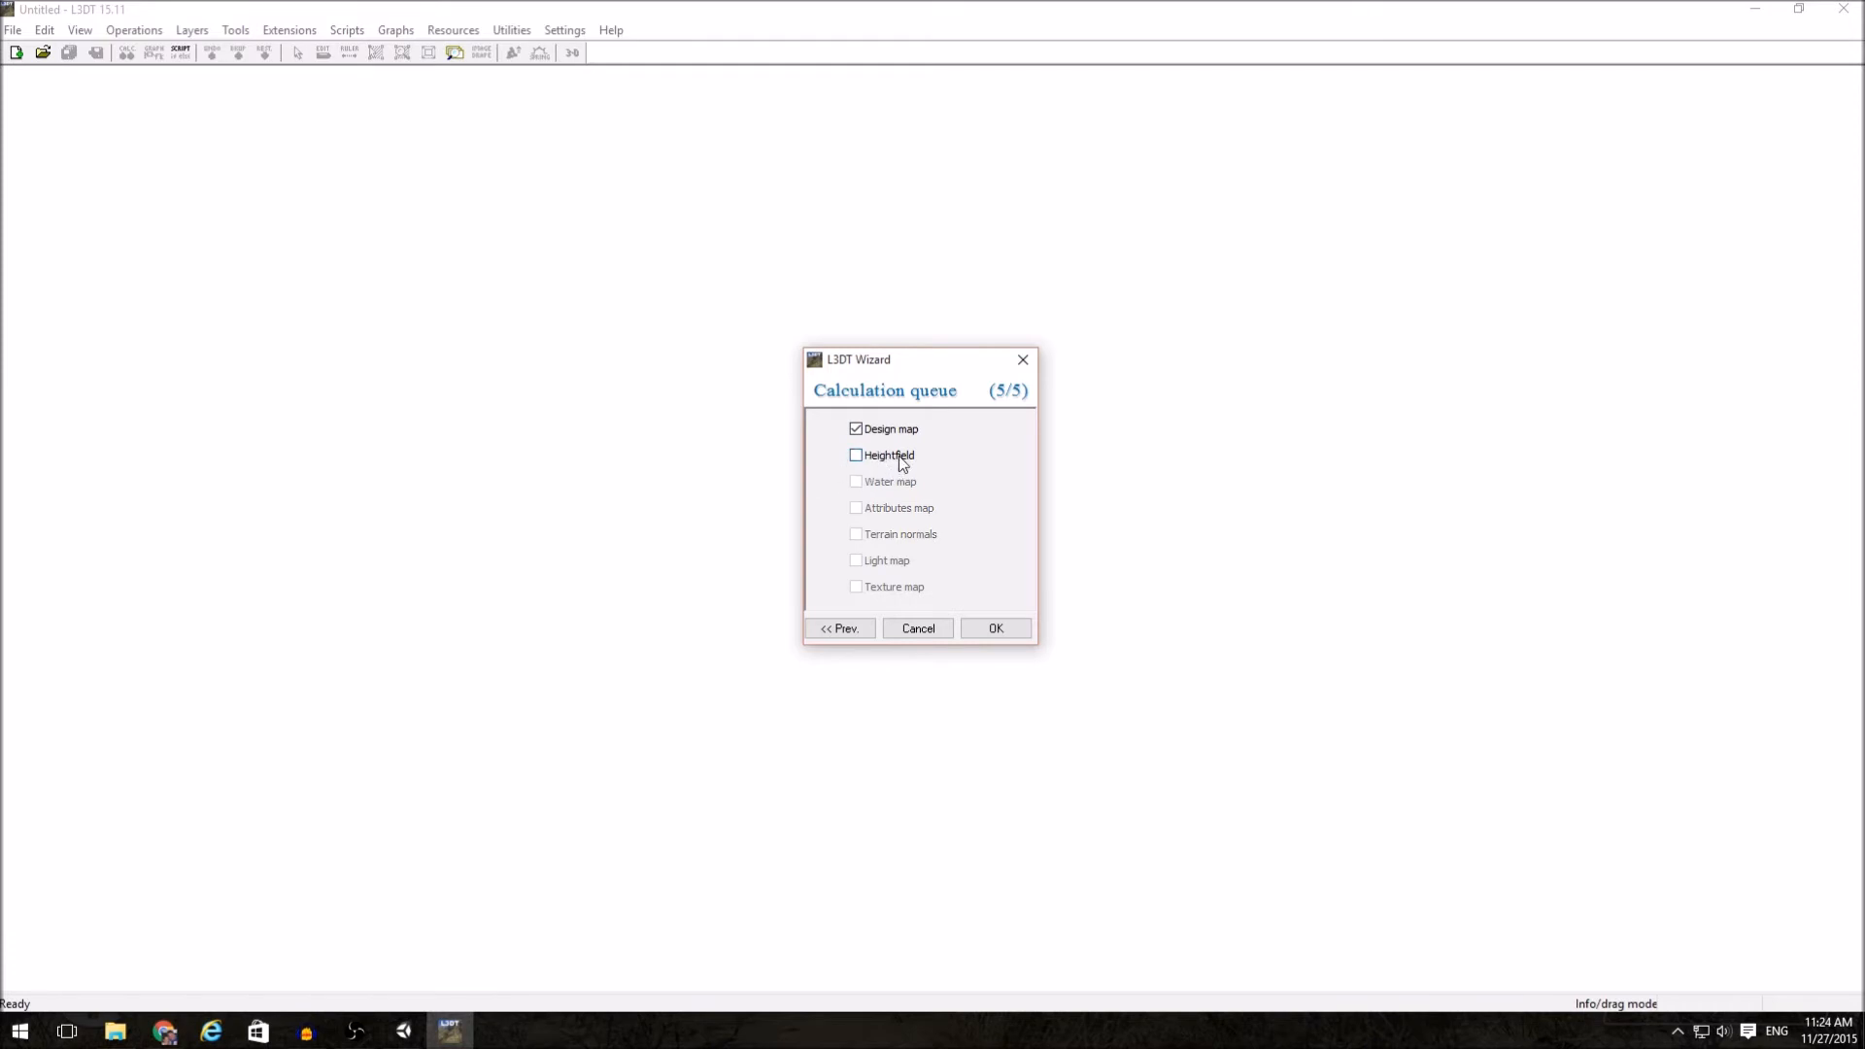
mouse_move(872, 461)
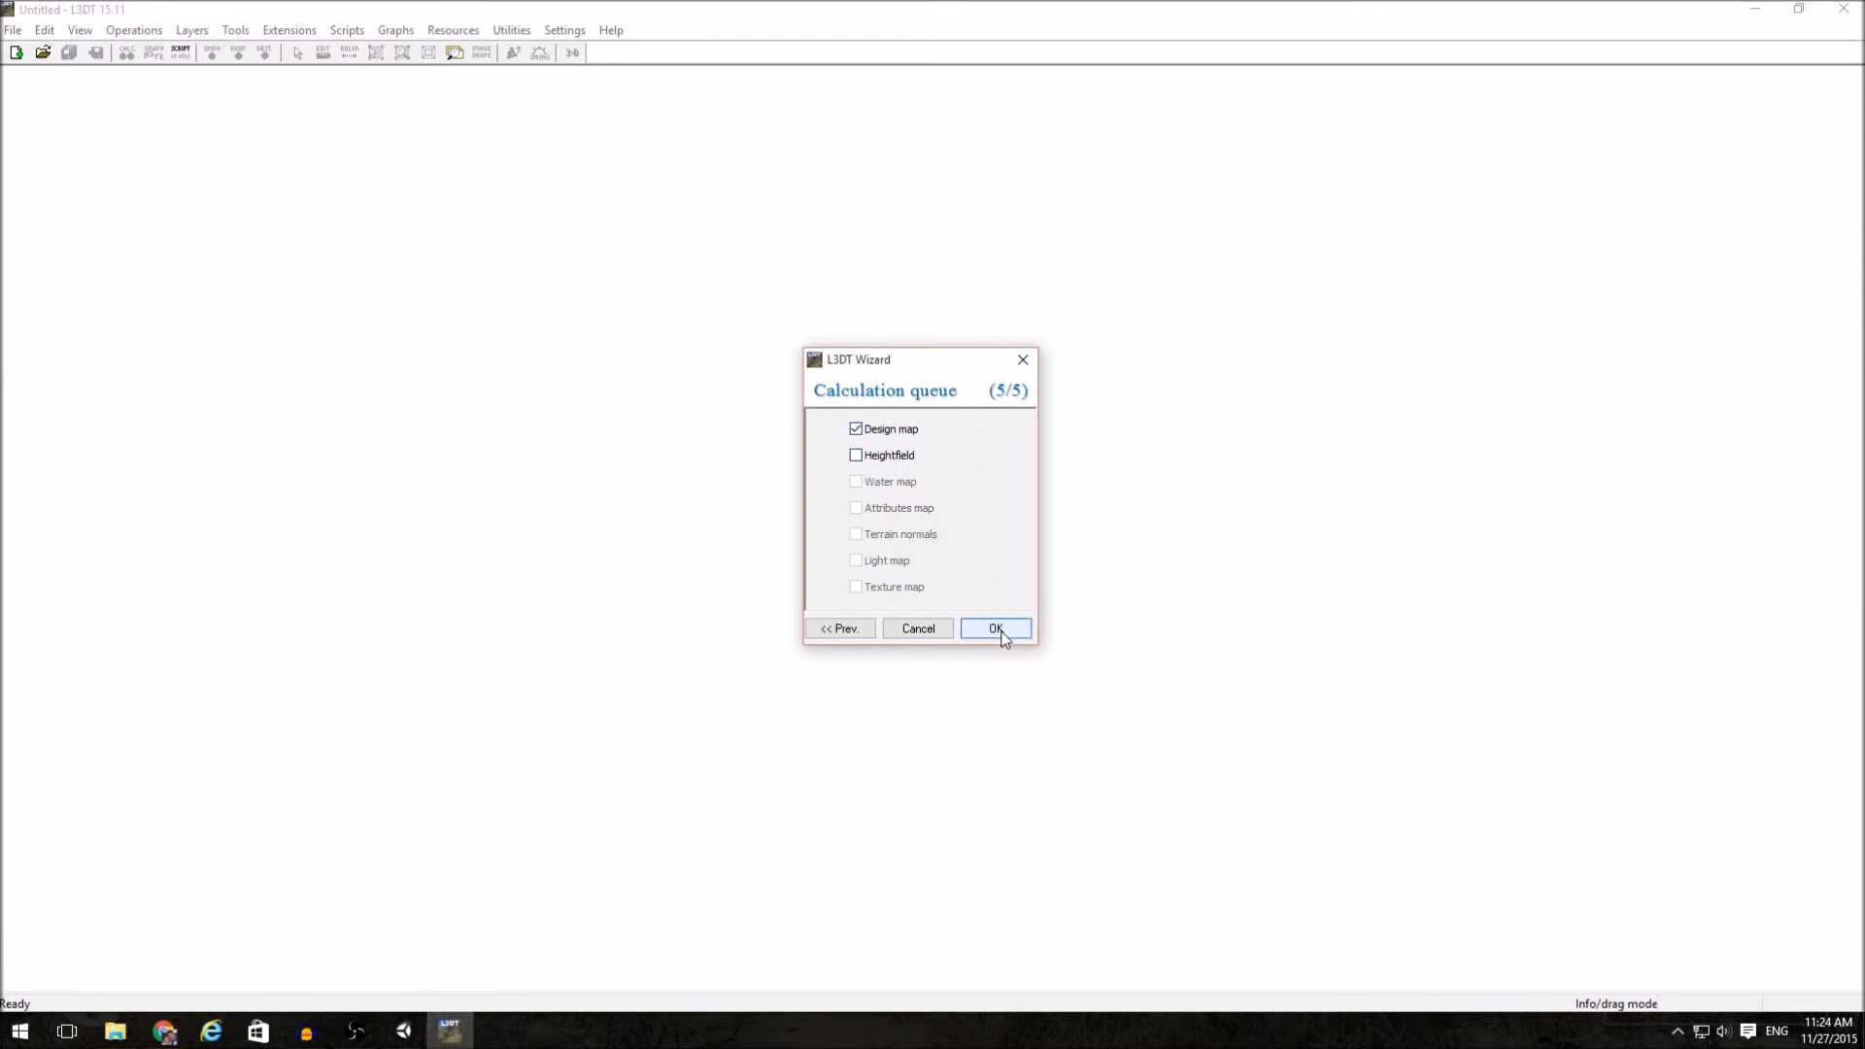
left_click(996, 628)
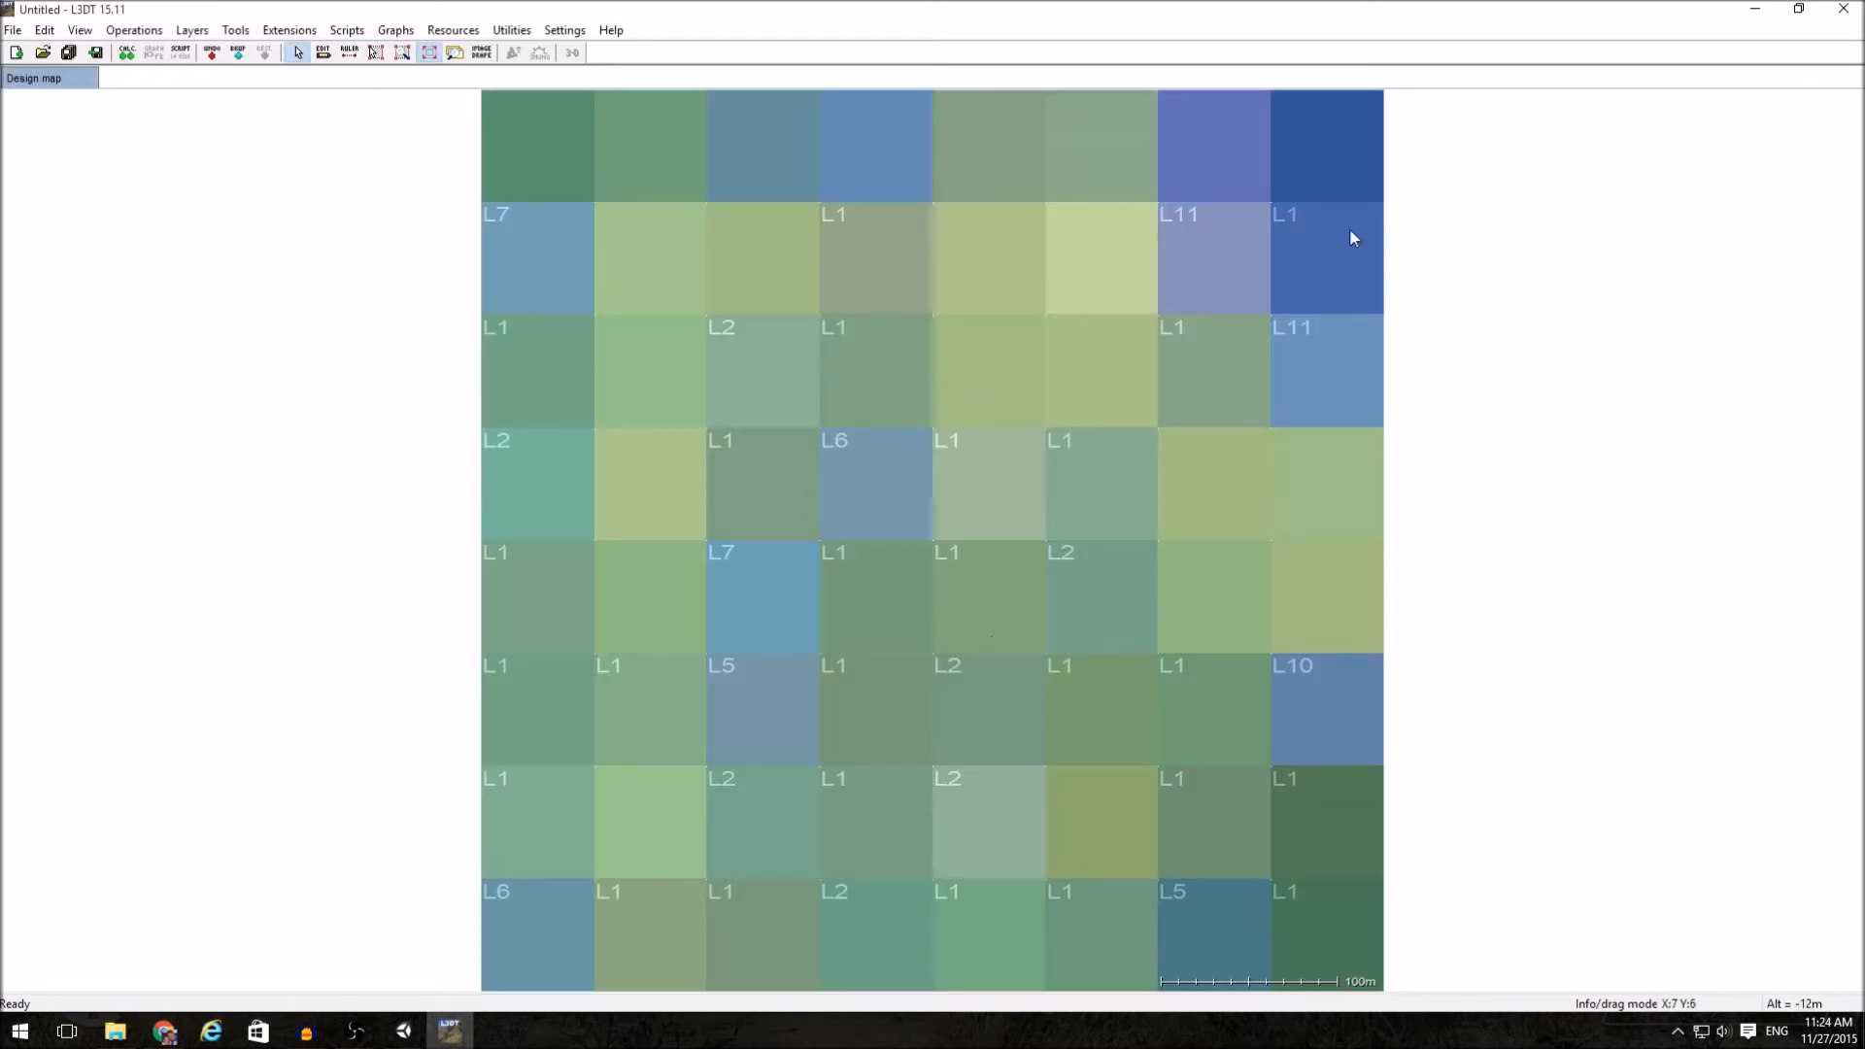
mouse_move(1157, 175)
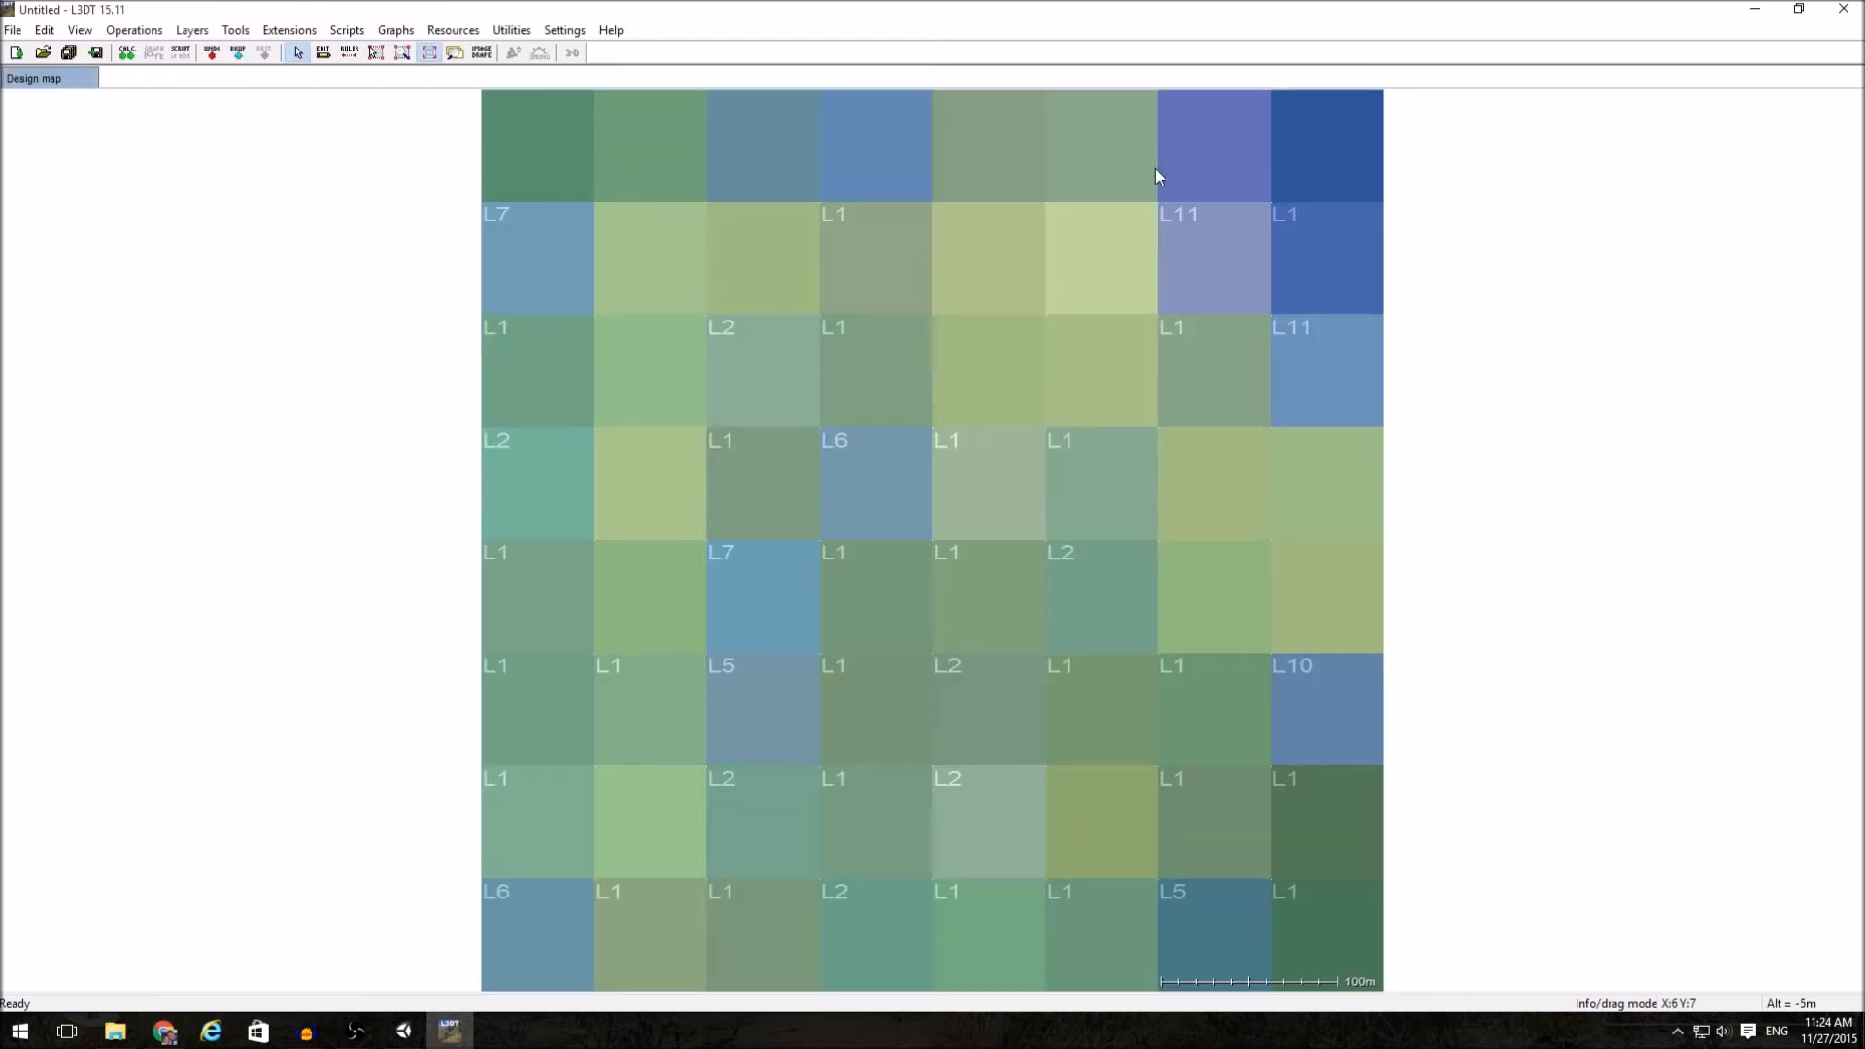
mouse_move(1472, 949)
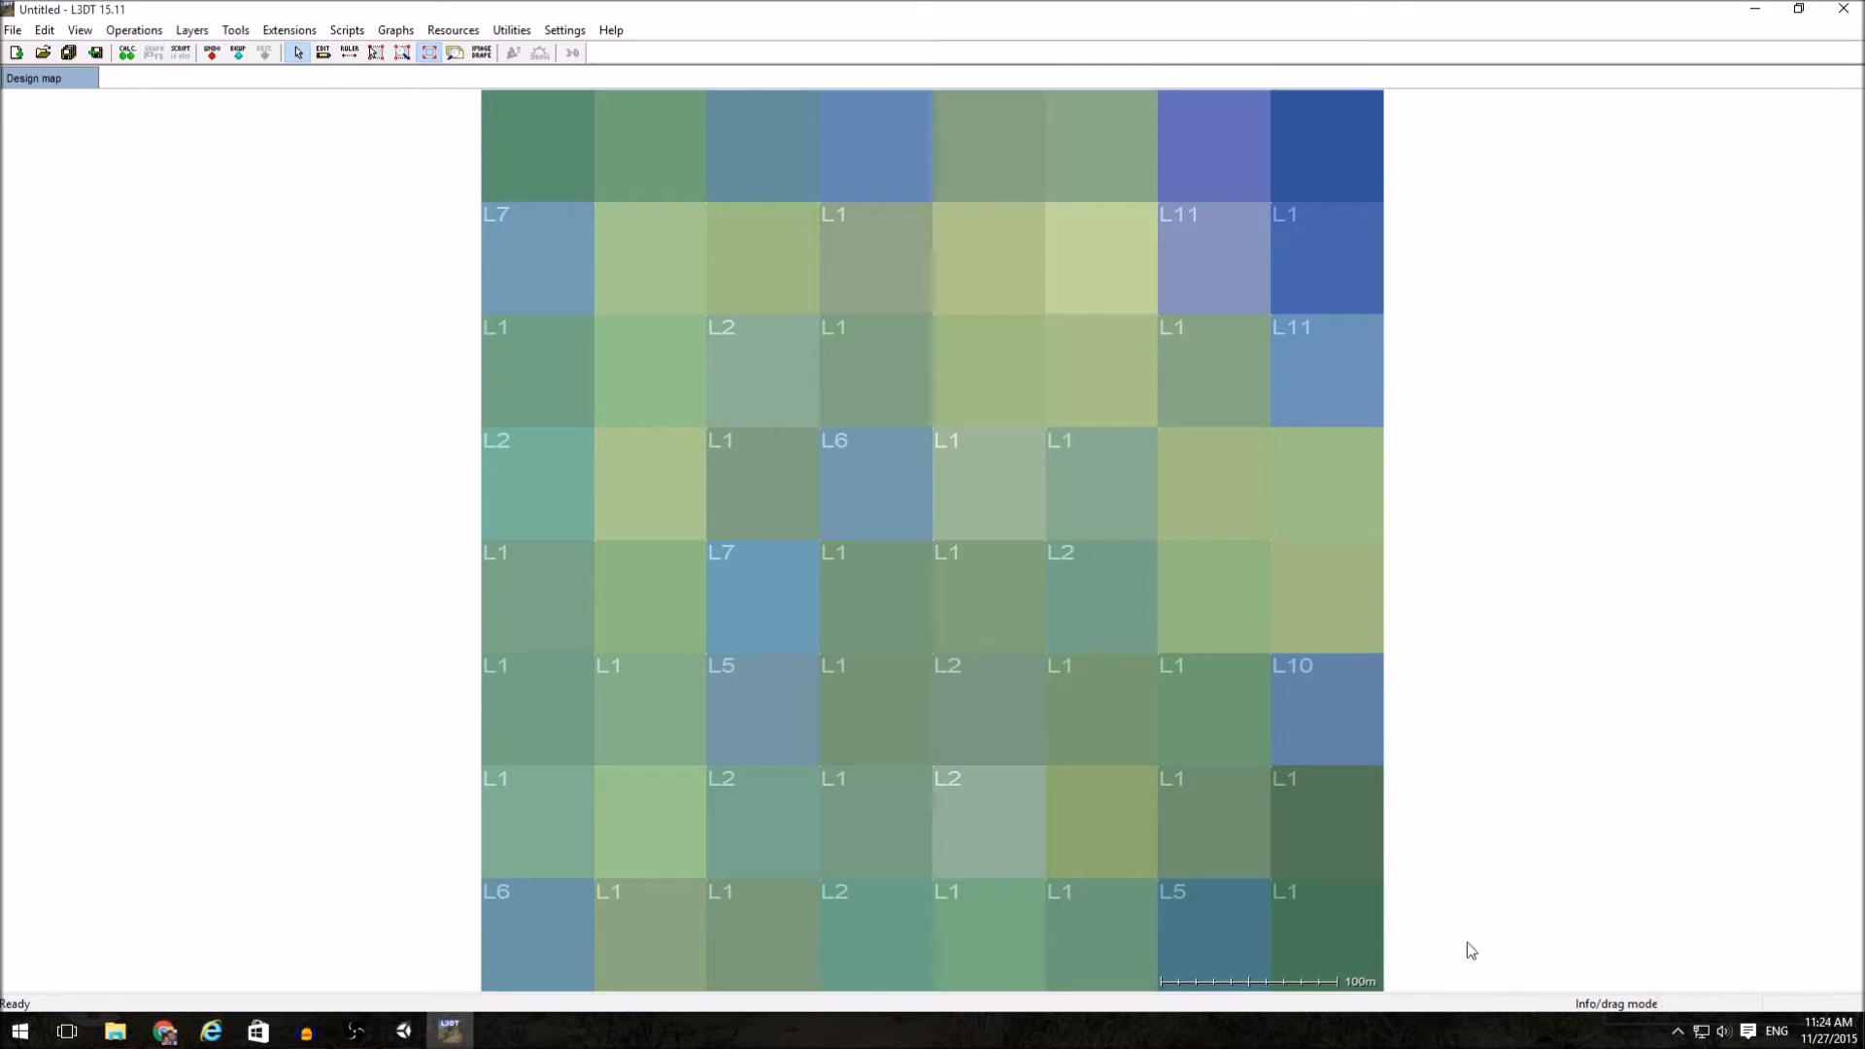
mouse_move(1097, 498)
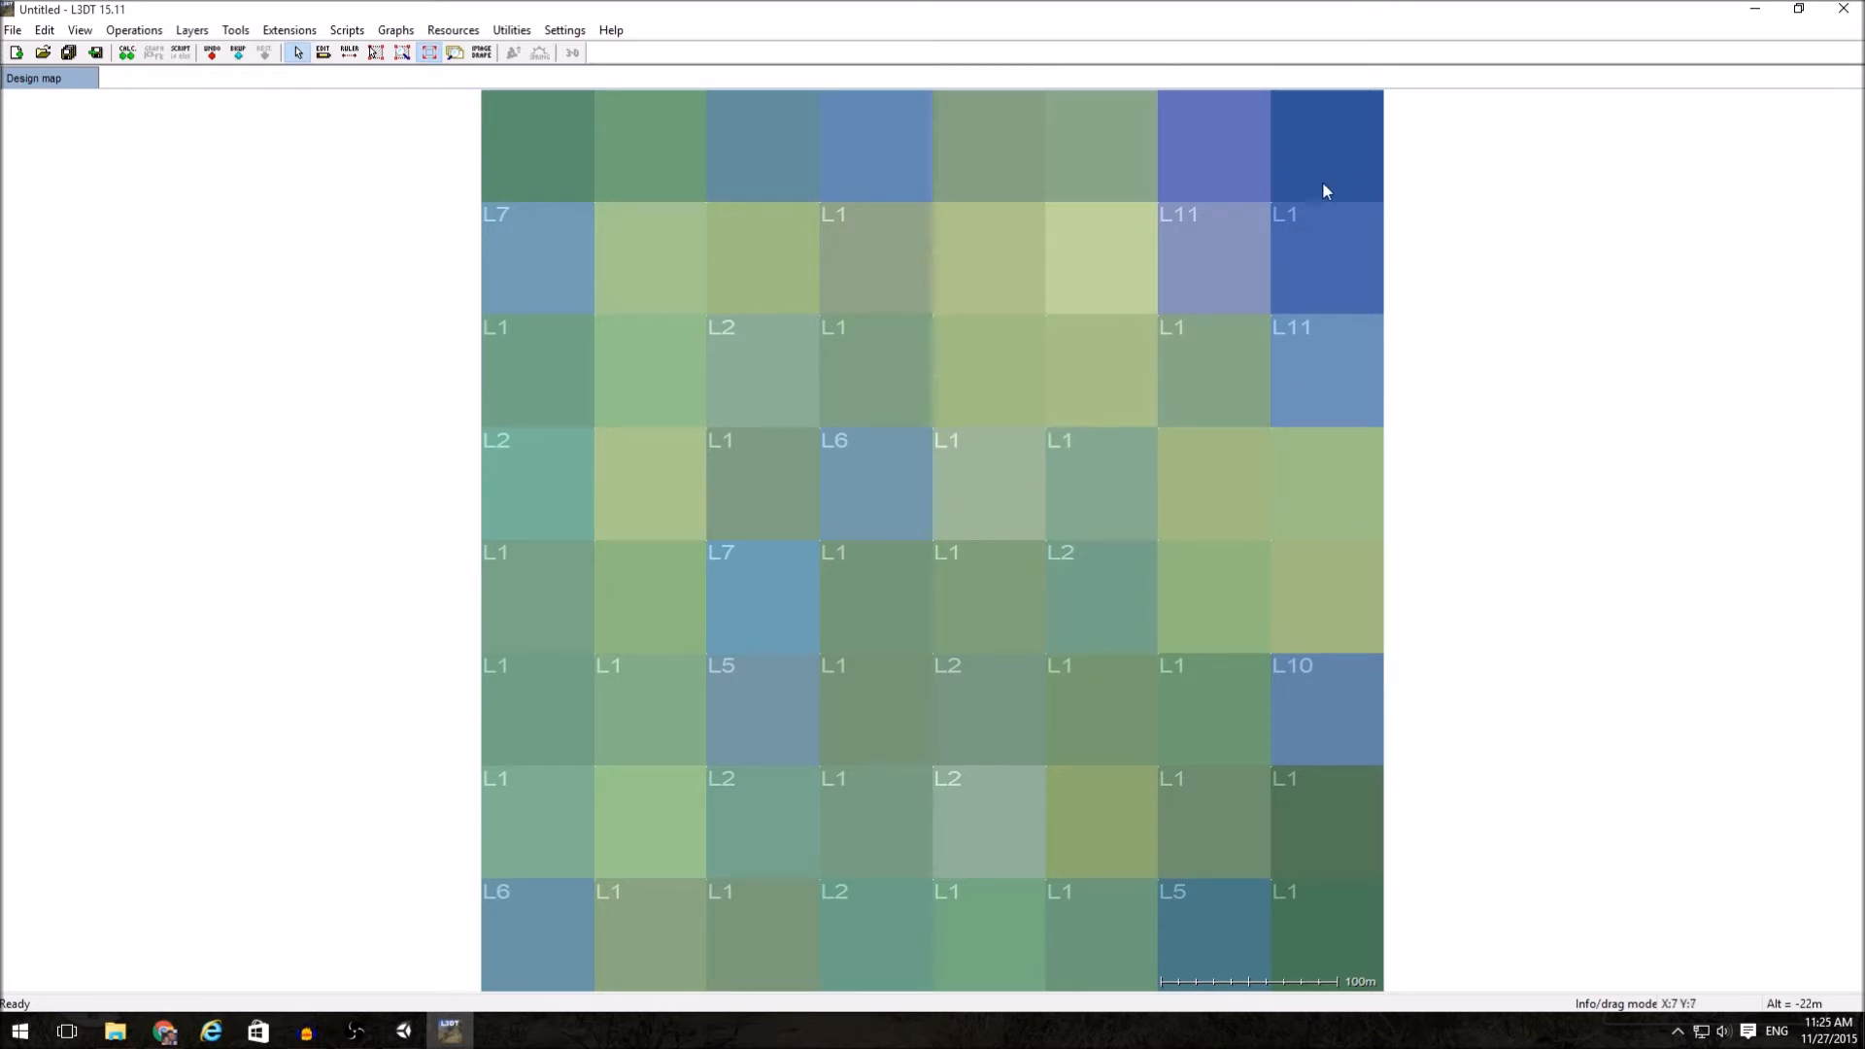
mouse_move(695, 298)
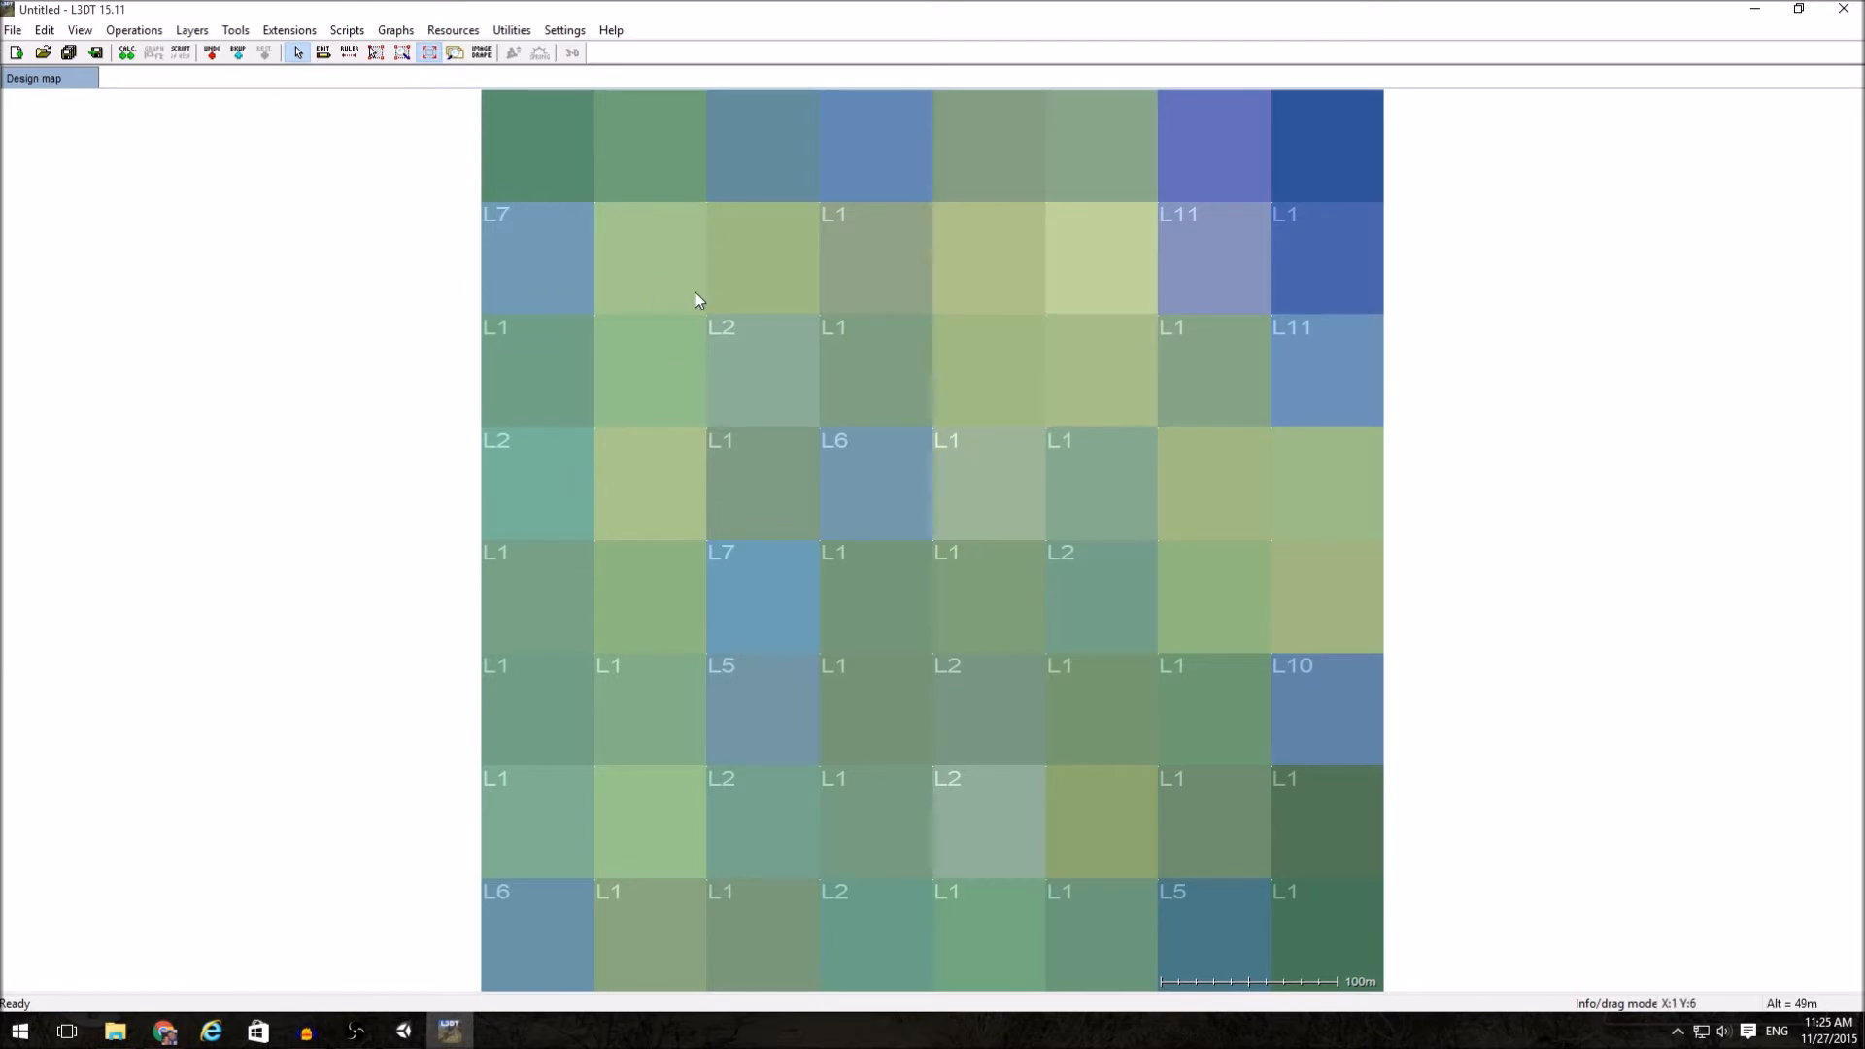
mouse_move(805, 212)
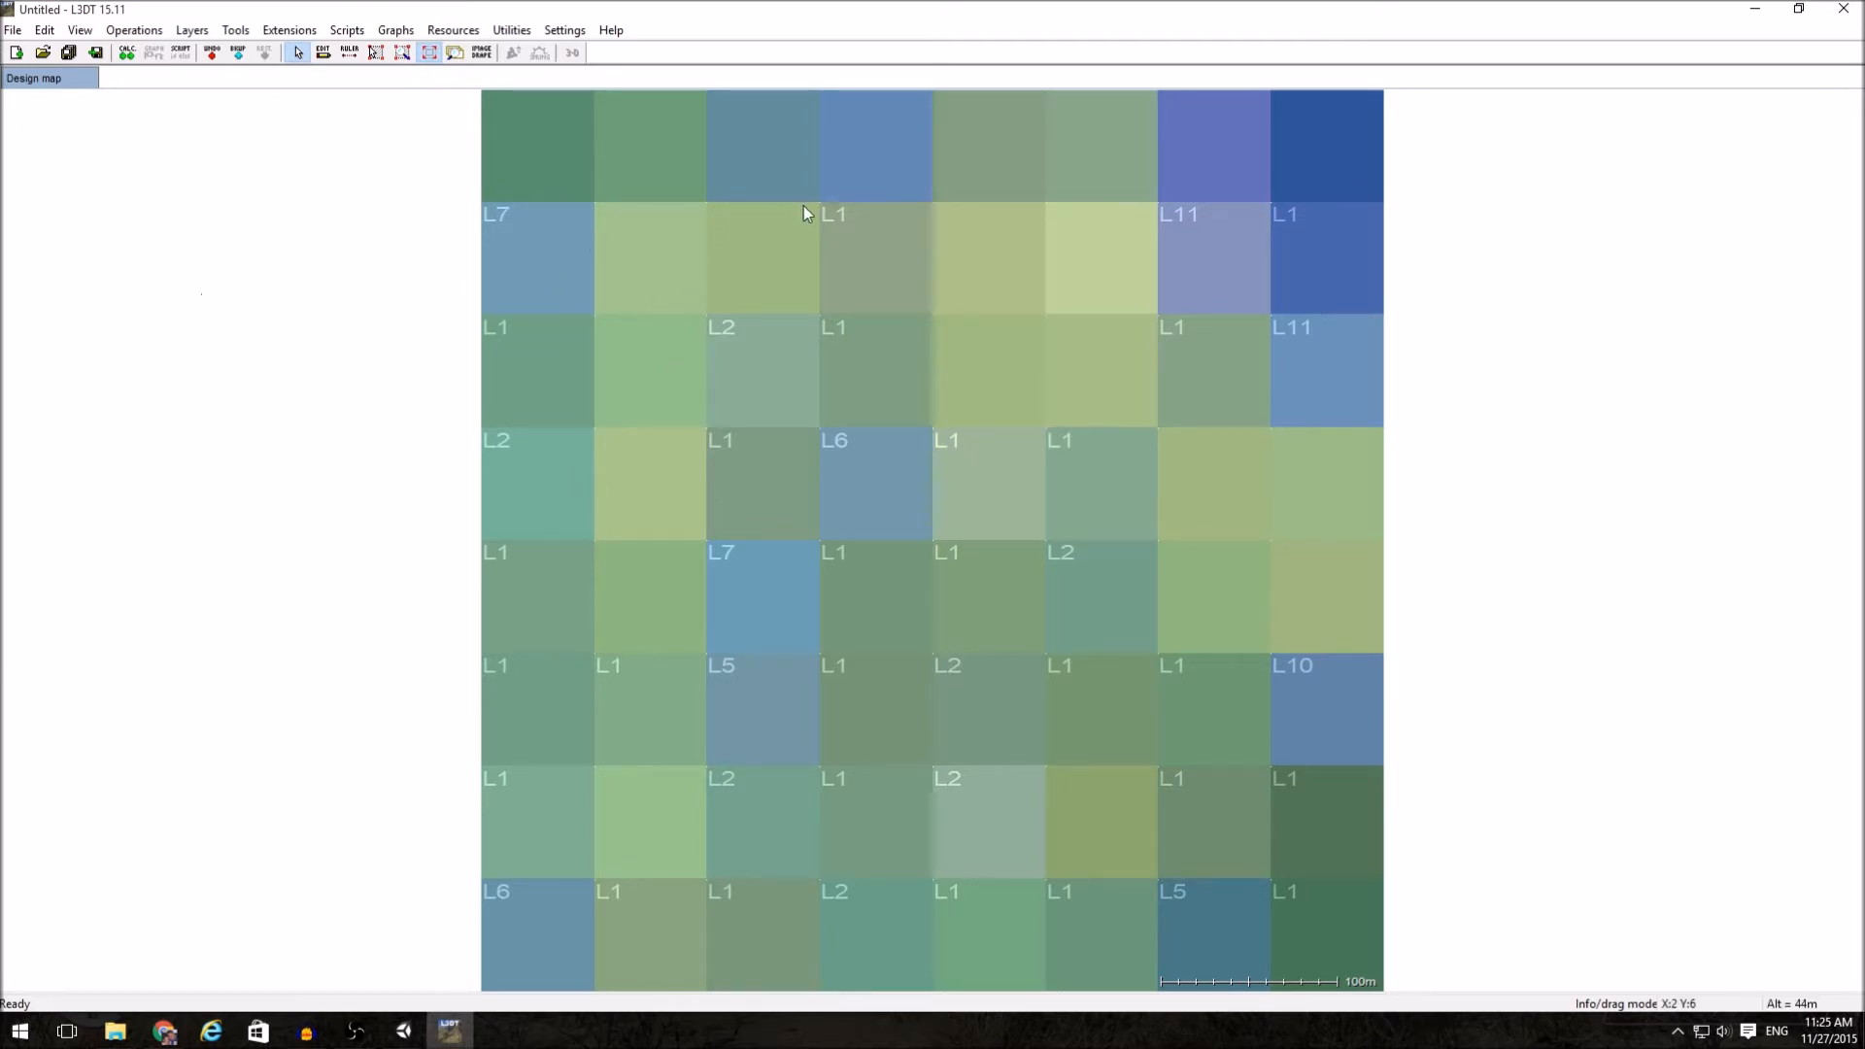
mouse_move(1064, 260)
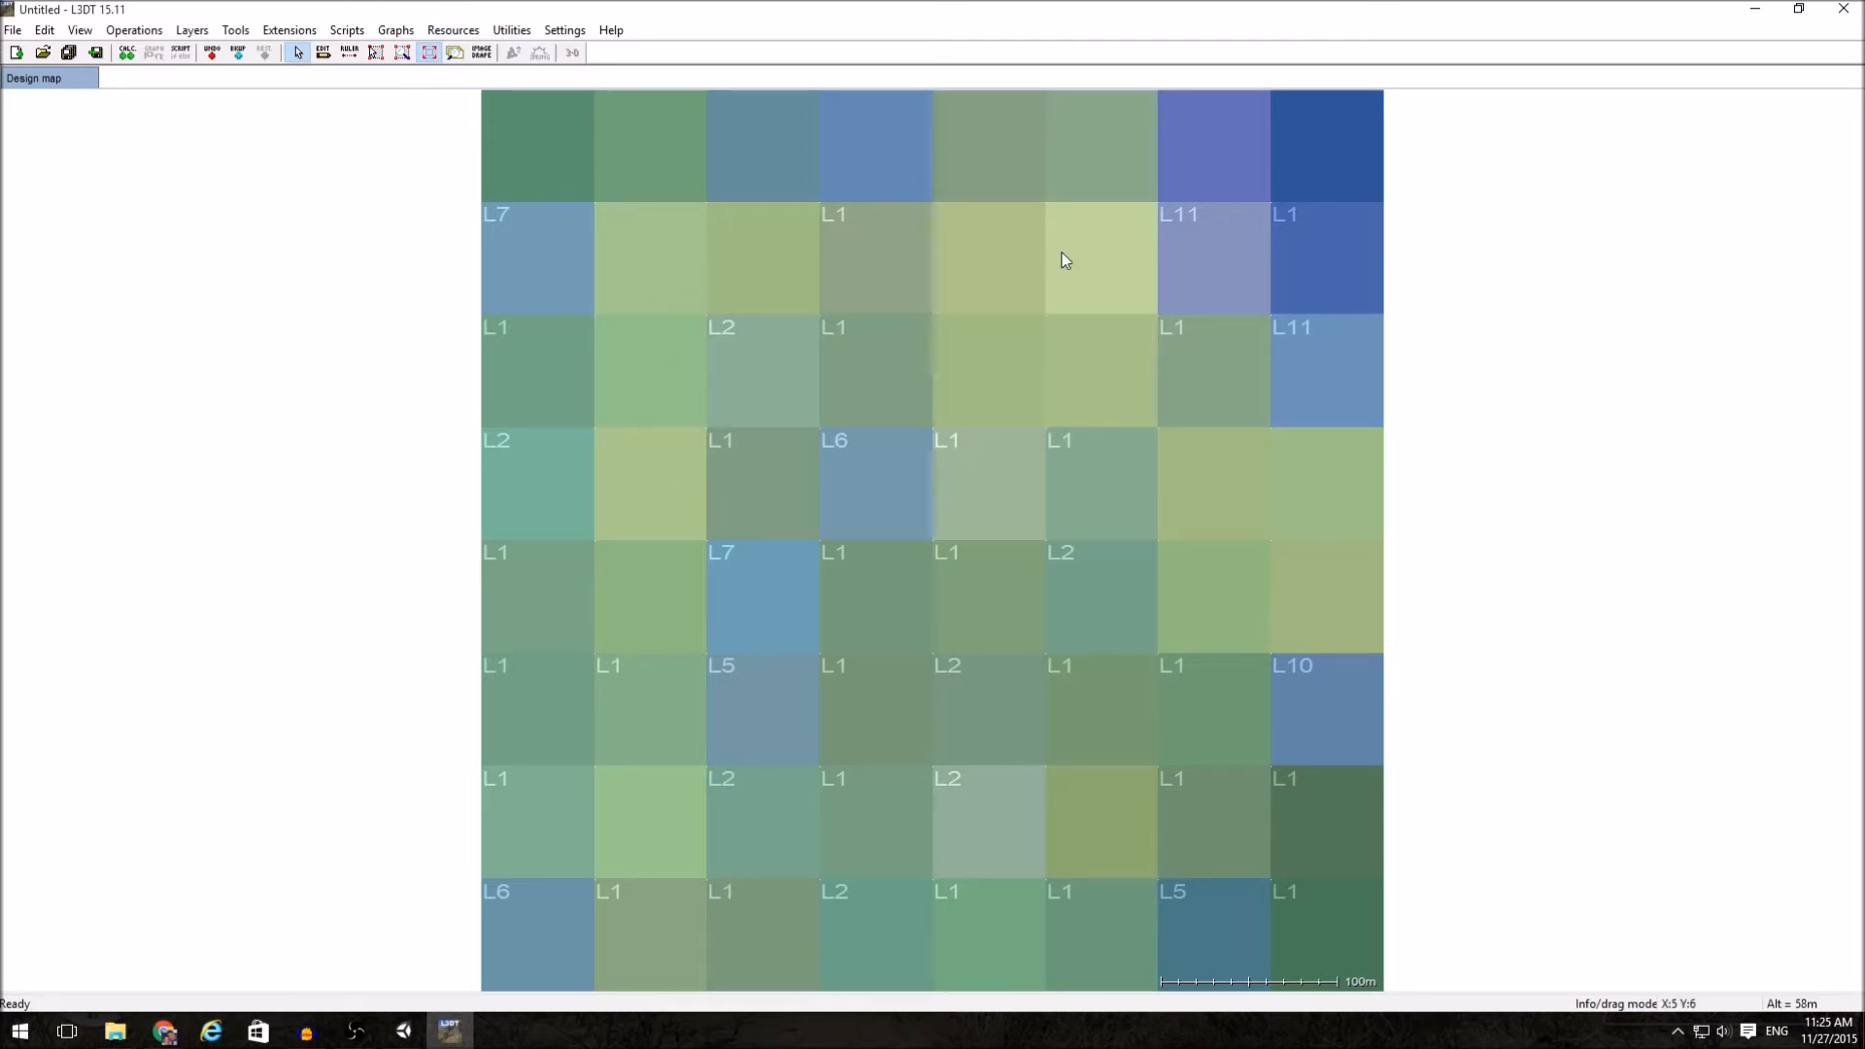
mouse_move(1399, 237)
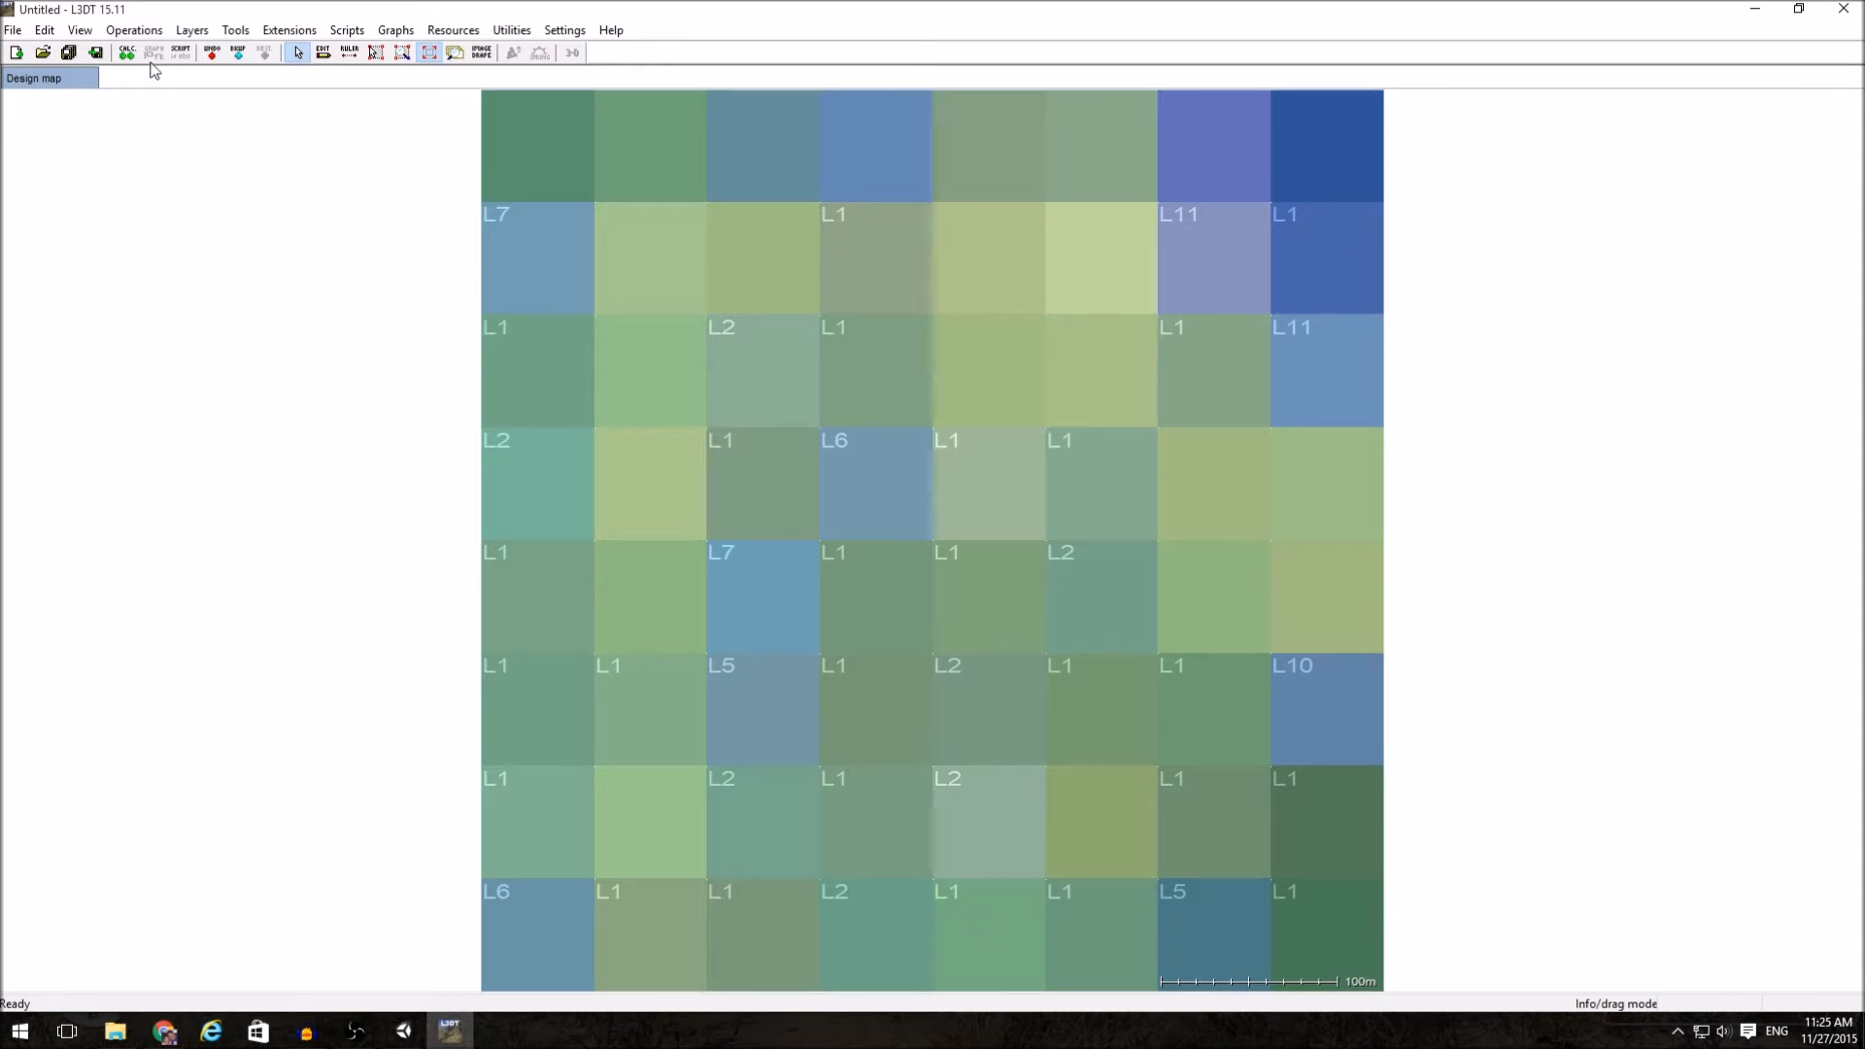
- Generate the heightfield from the design map via Operations > Heightfield
left_click(133, 30)
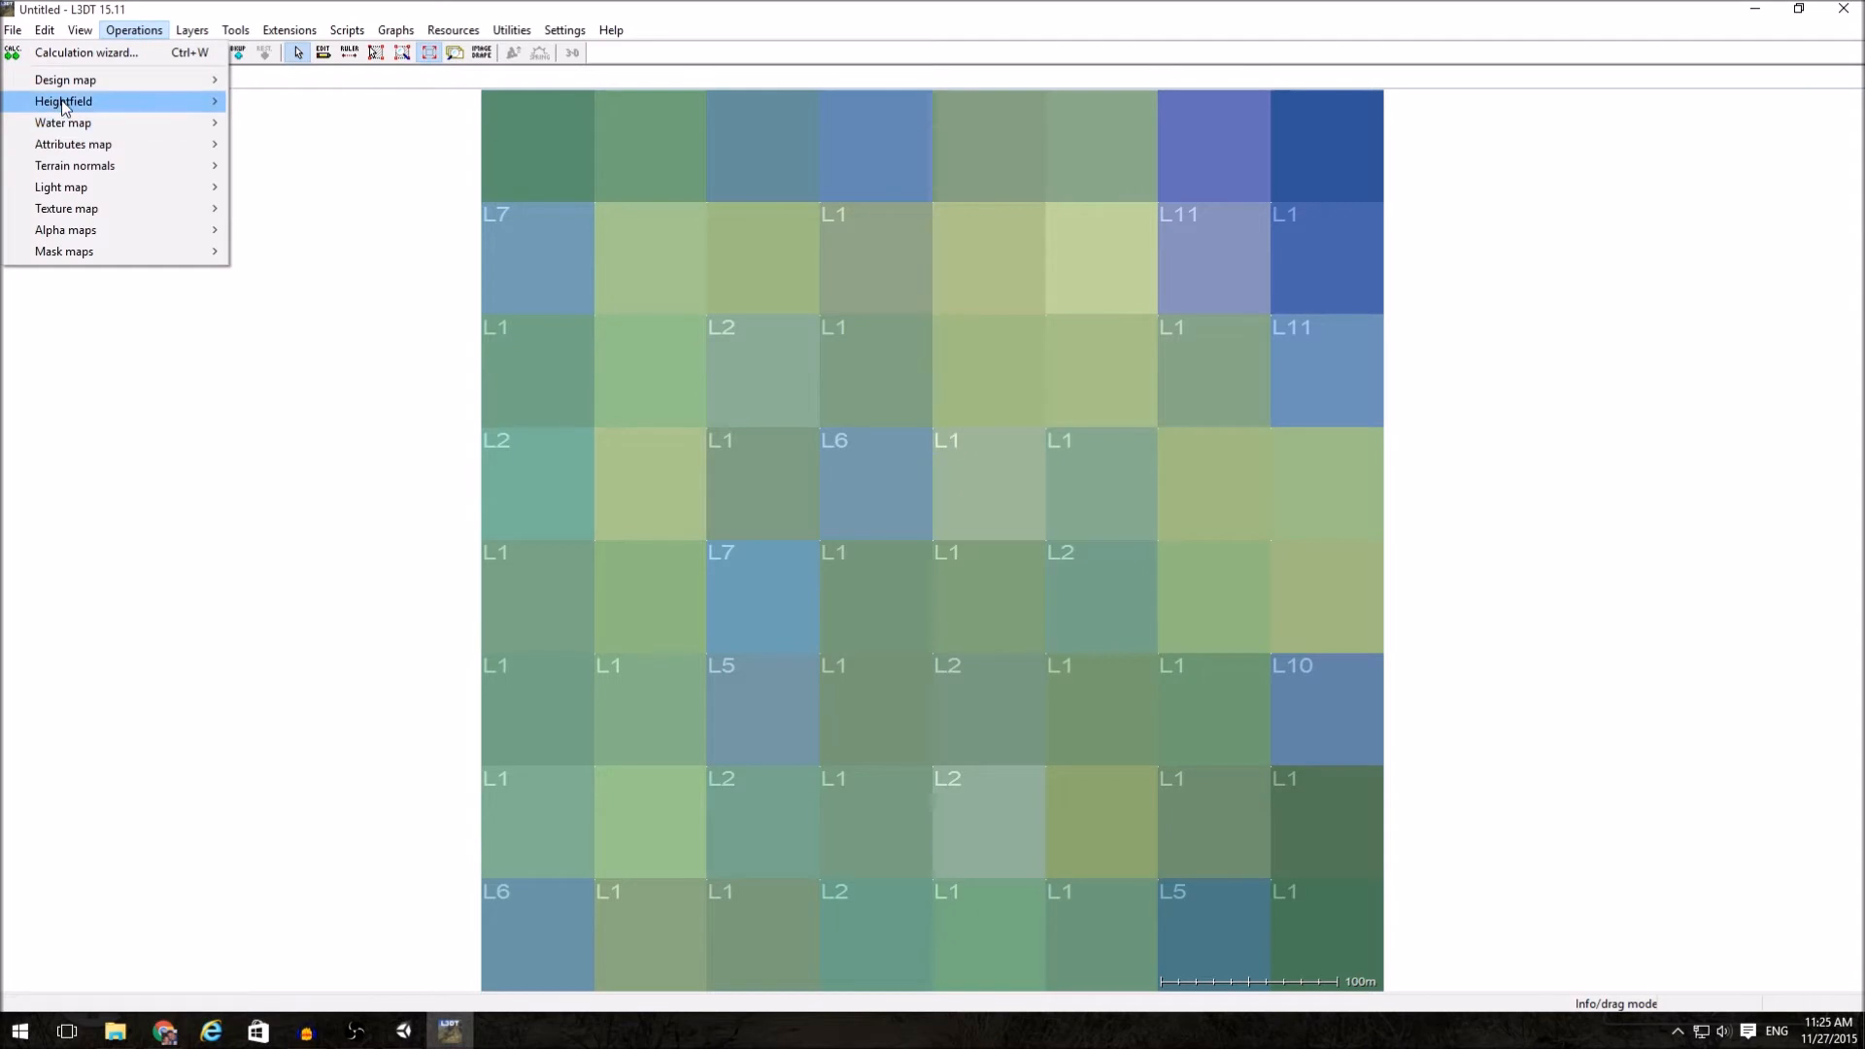
mouse_move(63, 101)
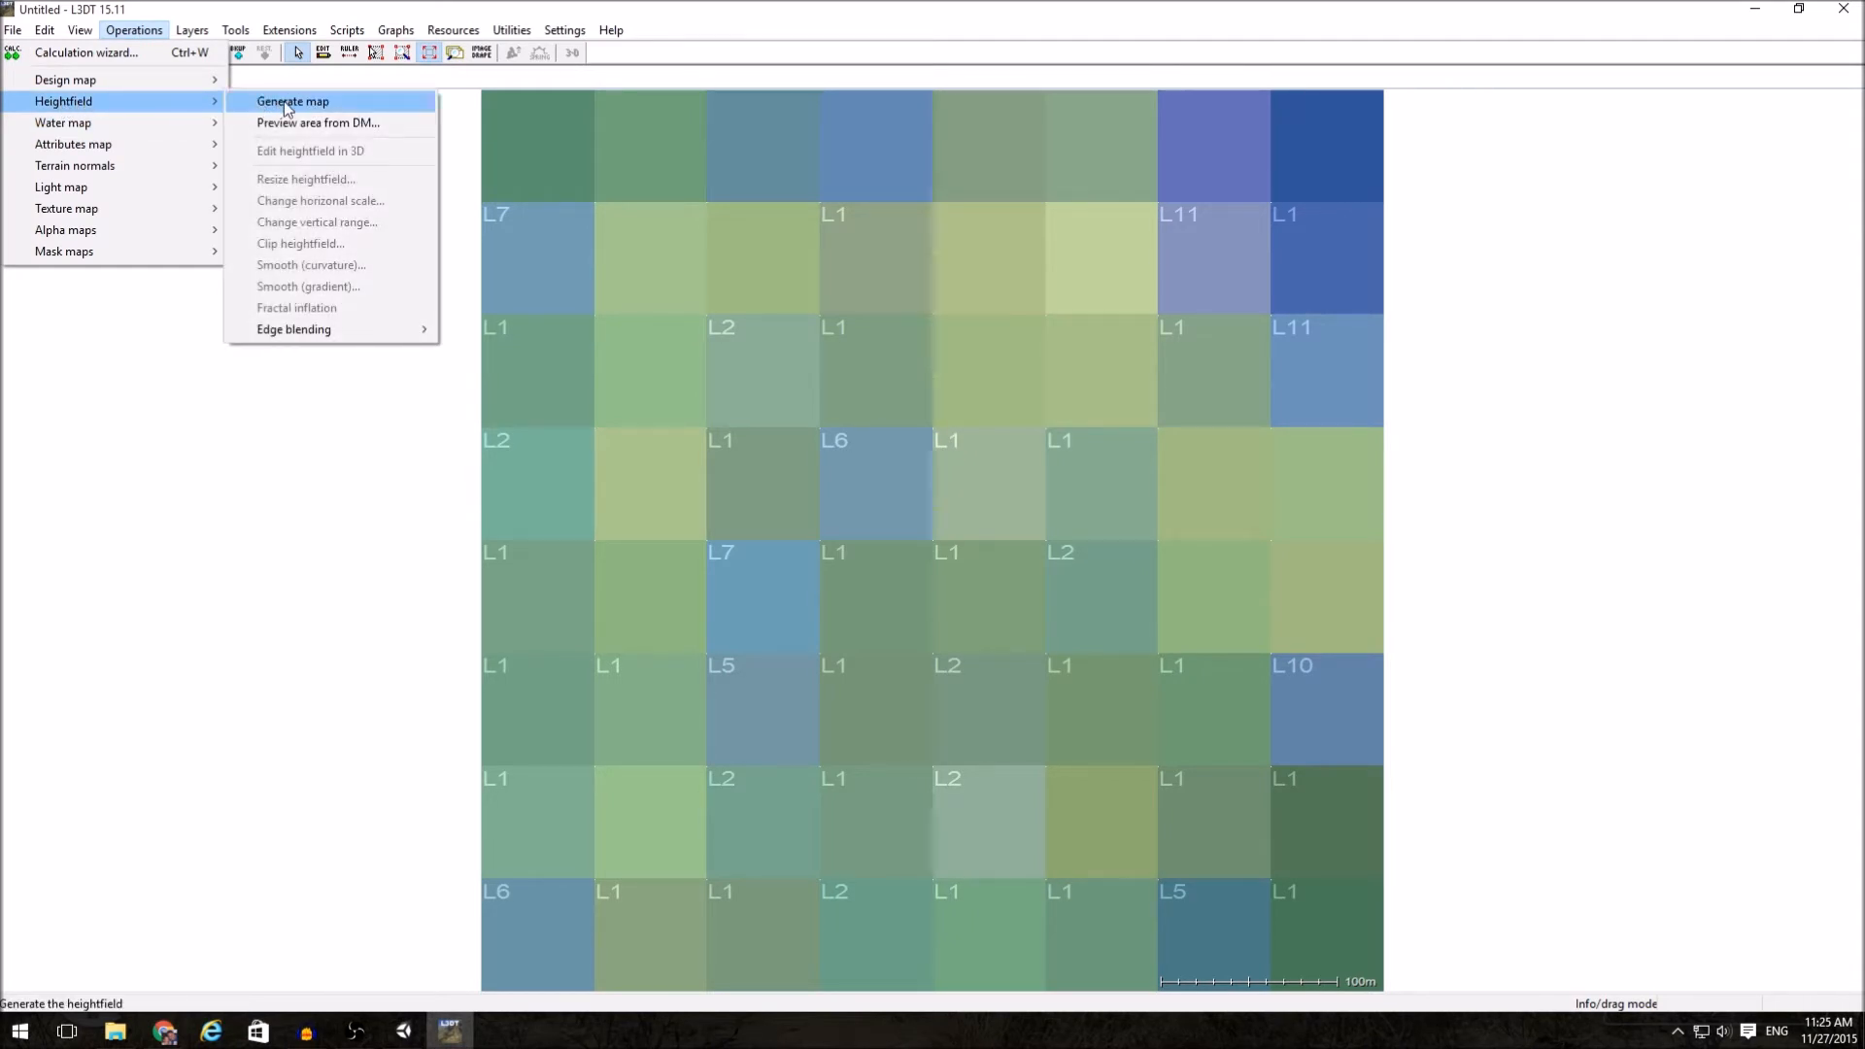
left_click(292, 101)
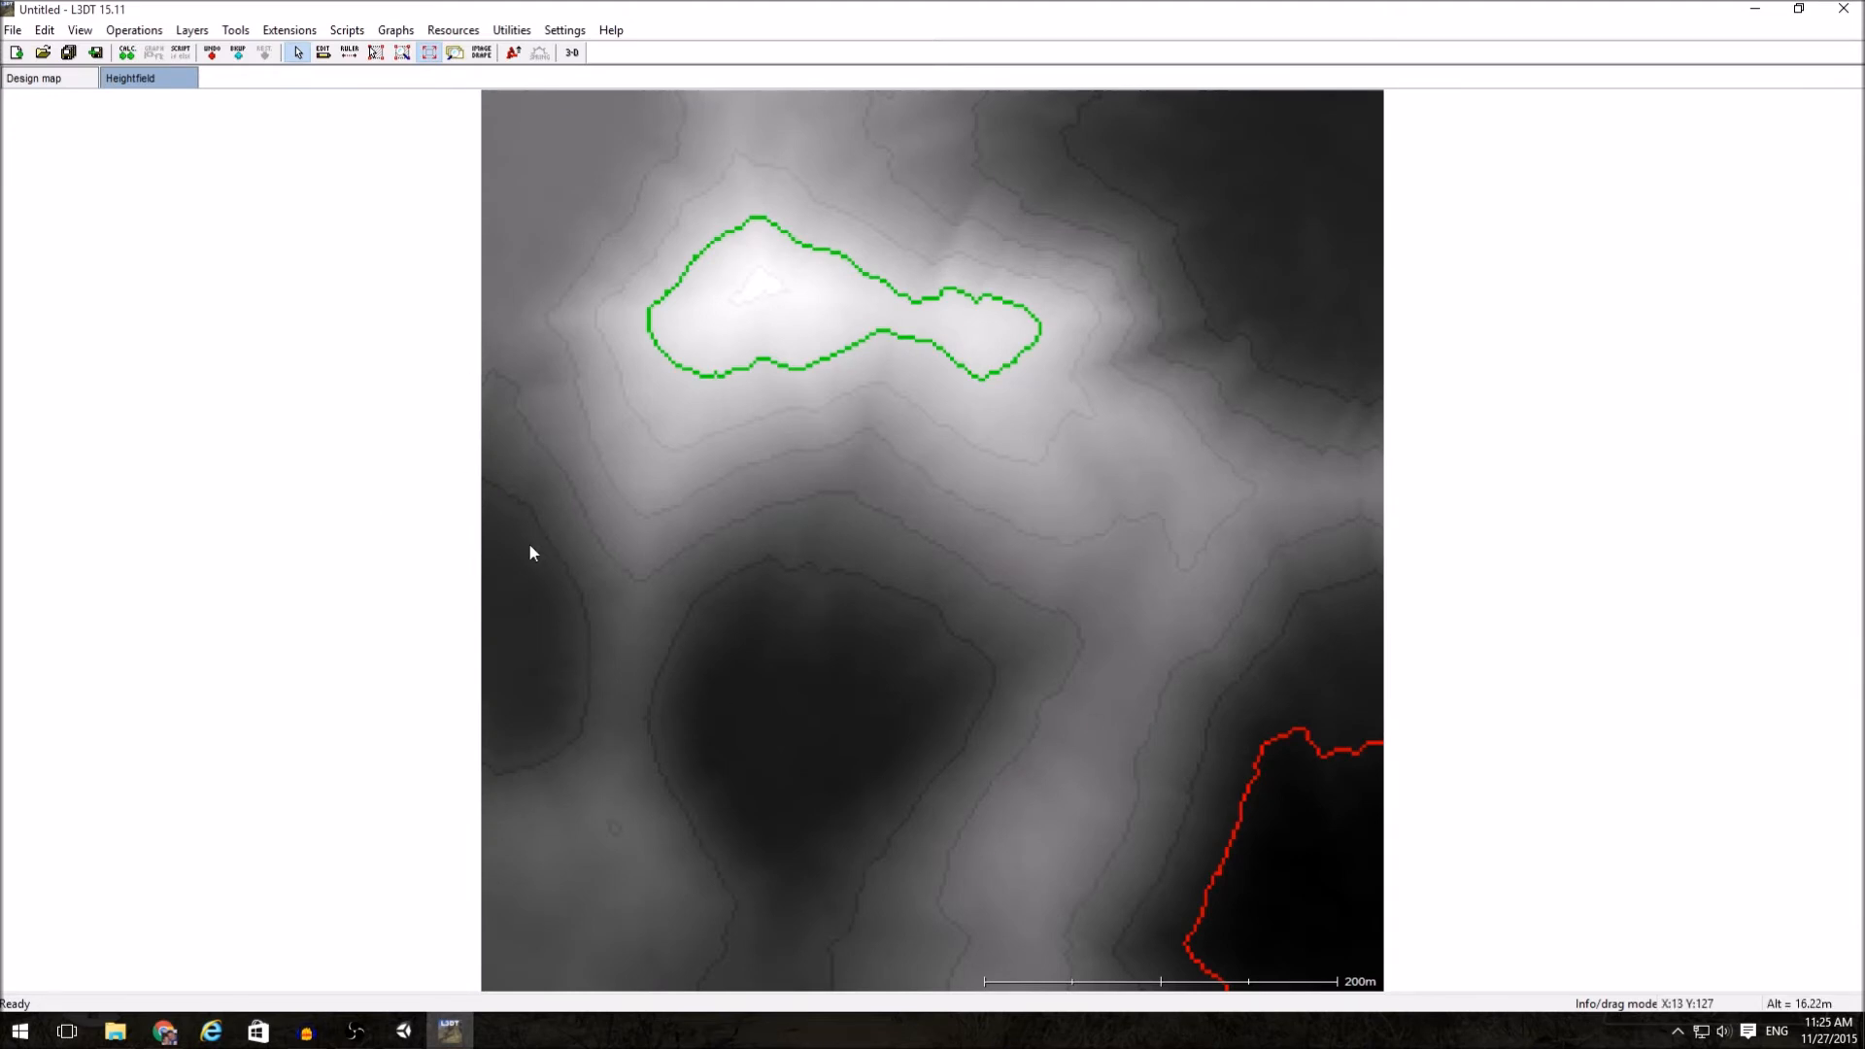
mouse_move(933, 1021)
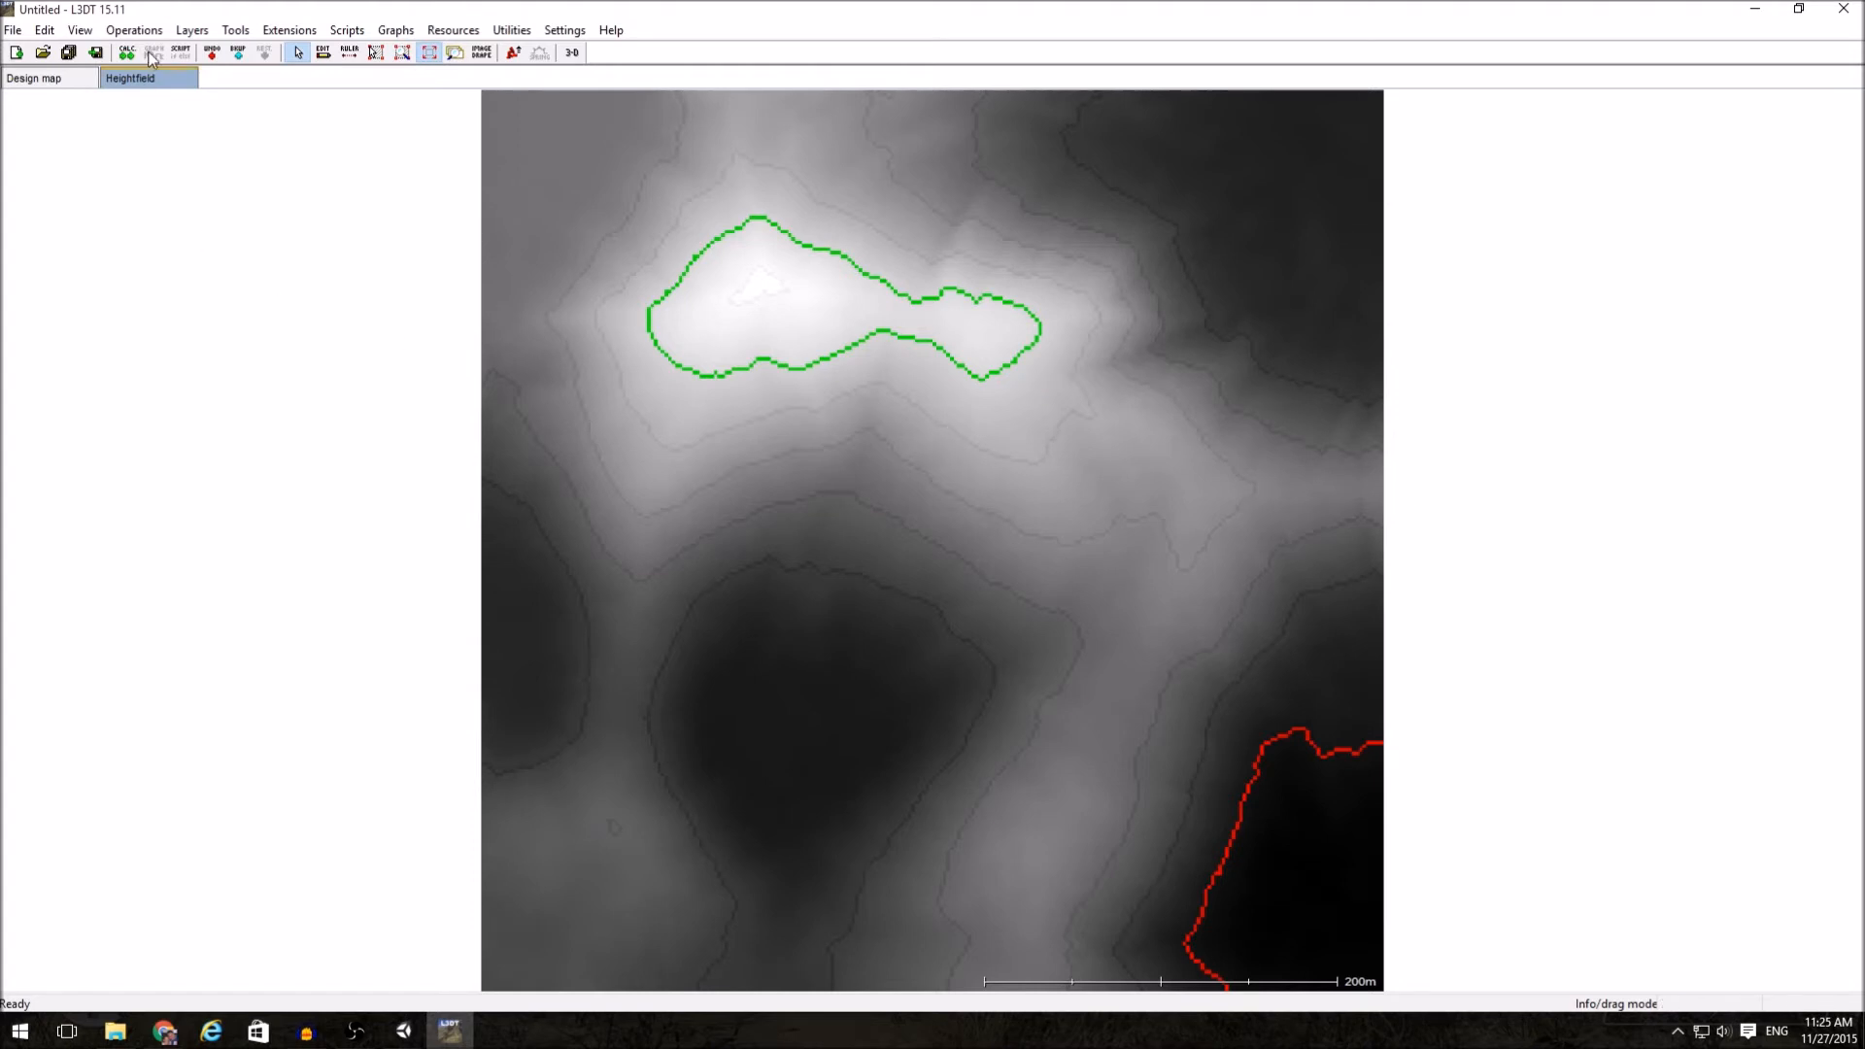
- Regenerate the design map, then regenerate the heightfield from the new layout
left_click(133, 30)
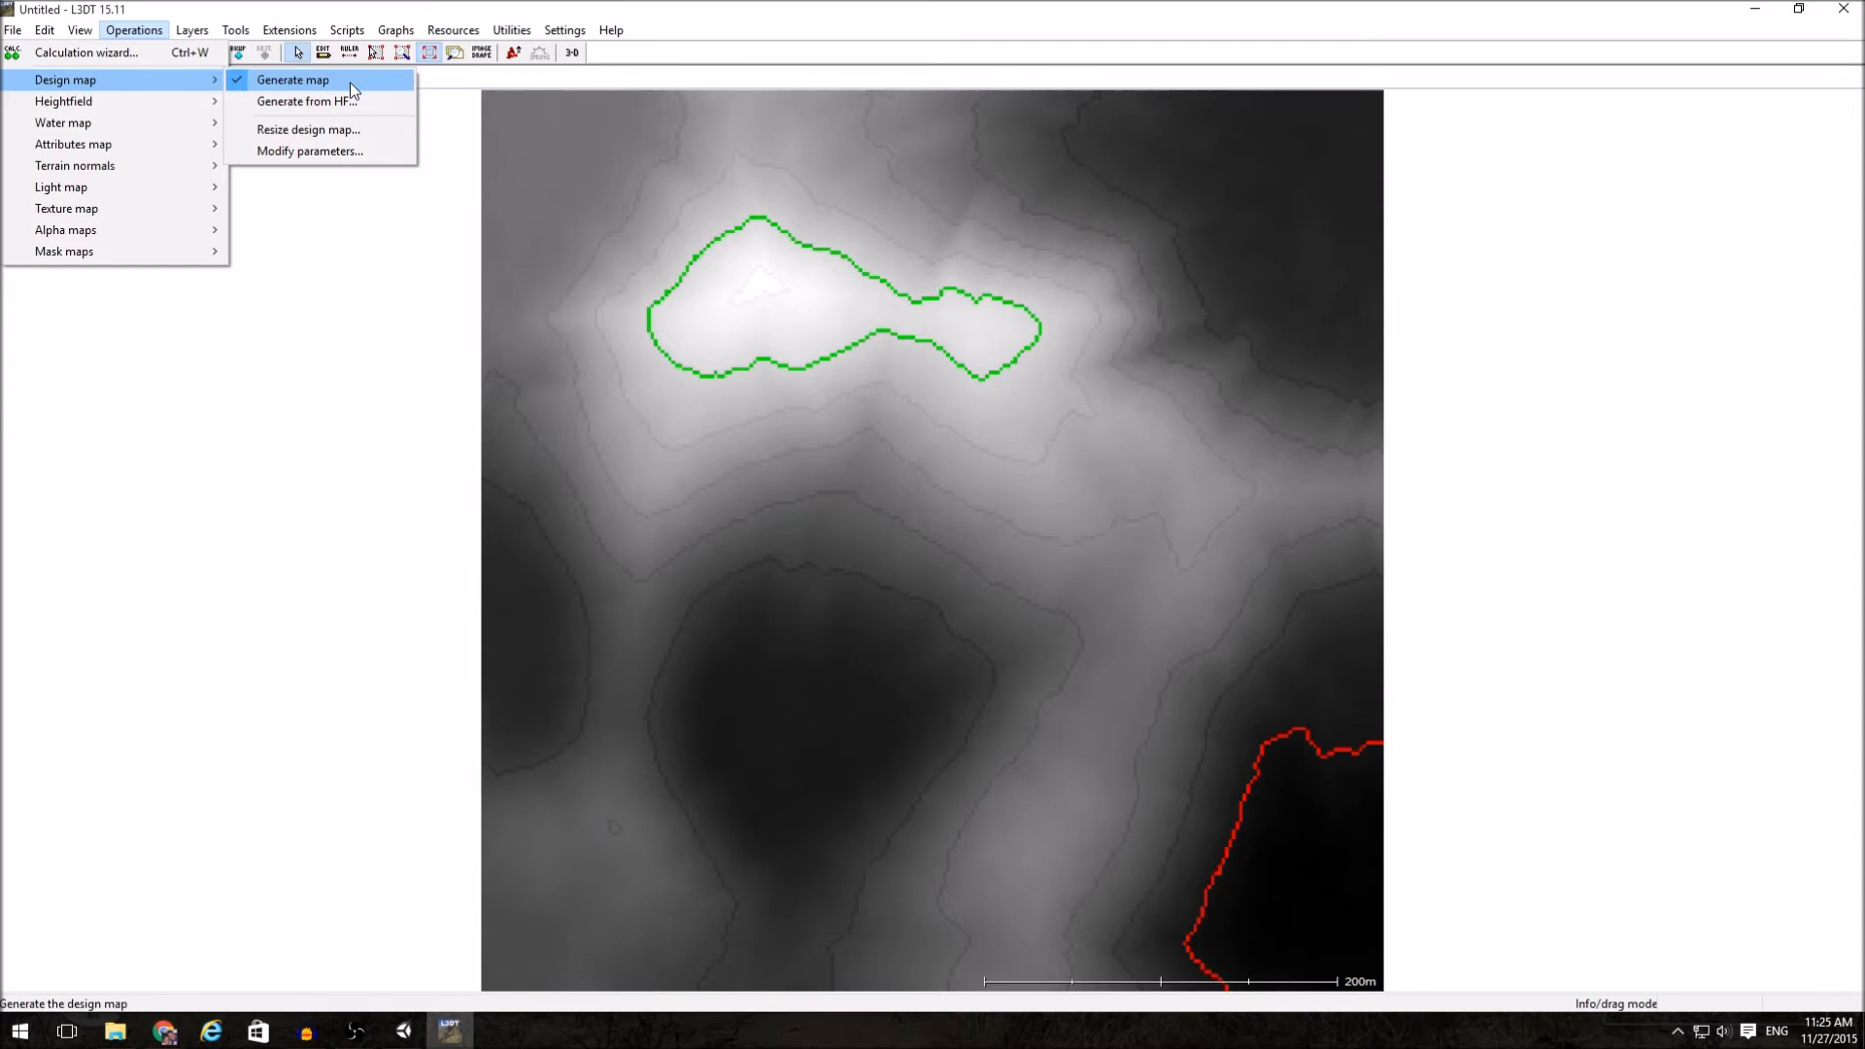
left_click(292, 80)
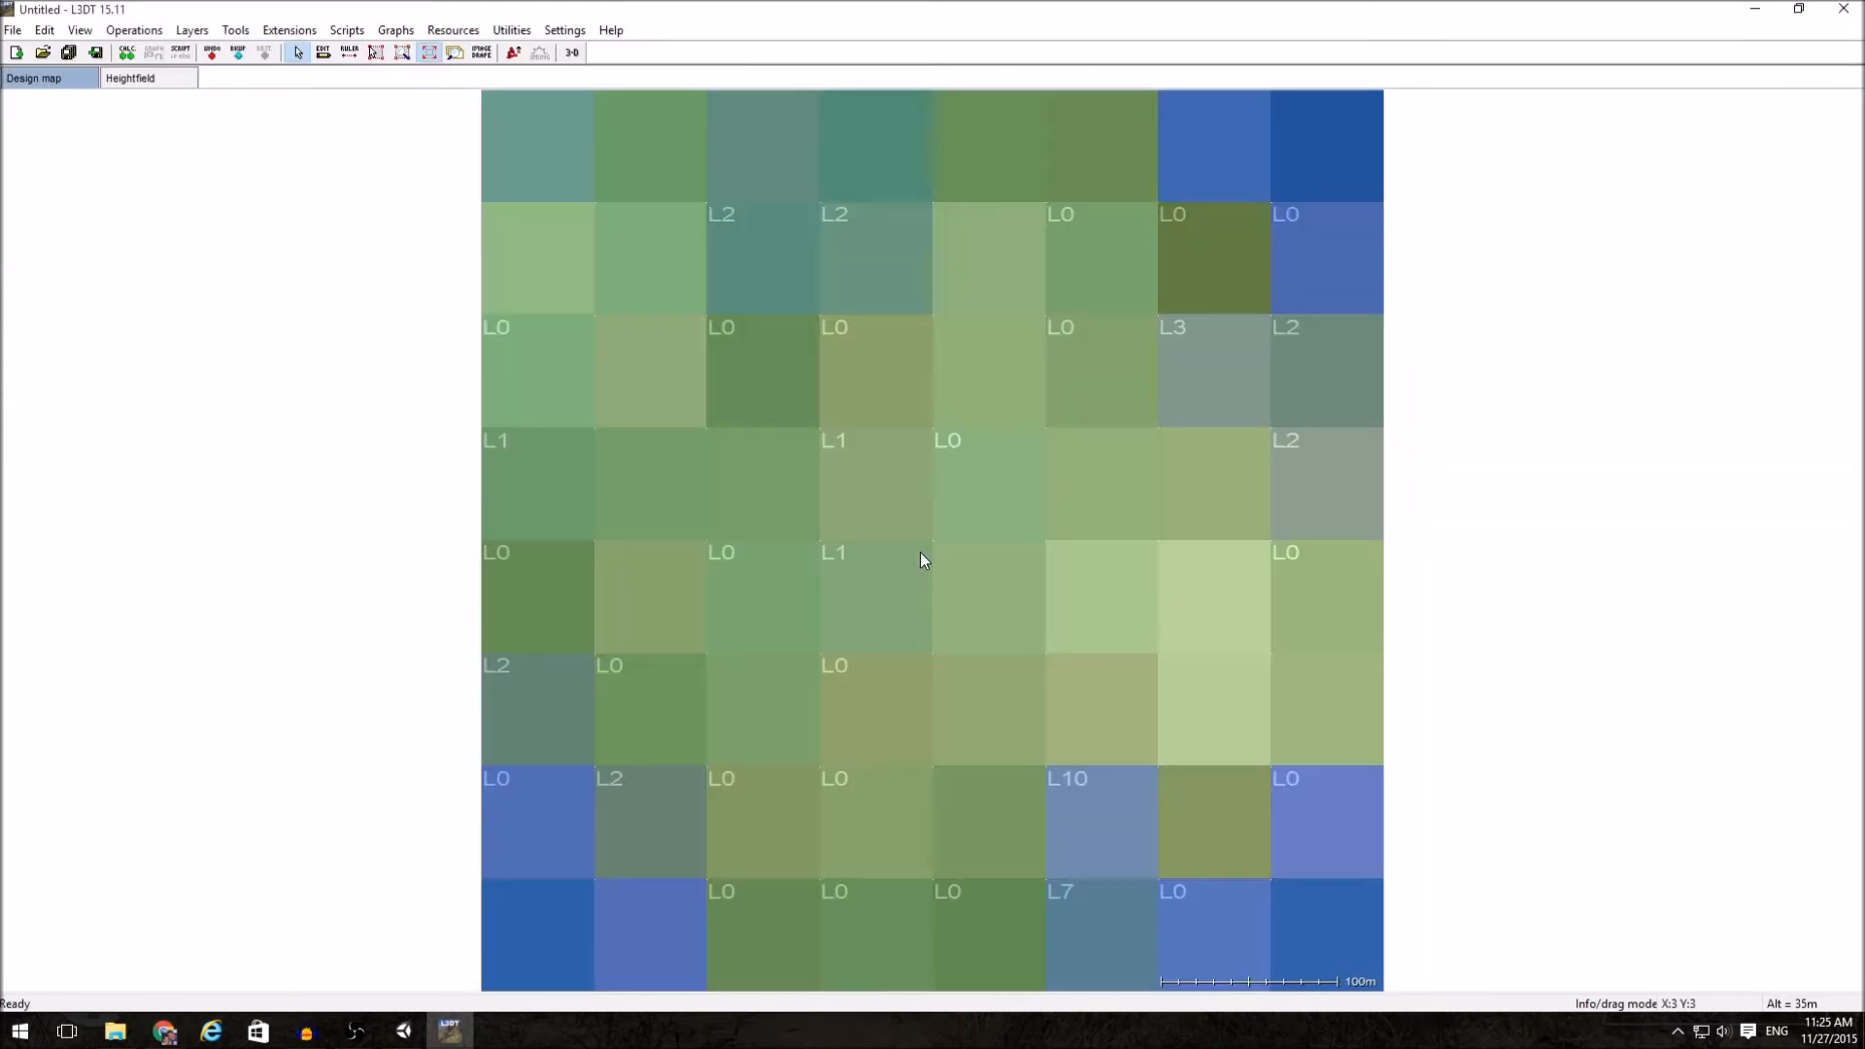
left_click(133, 31)
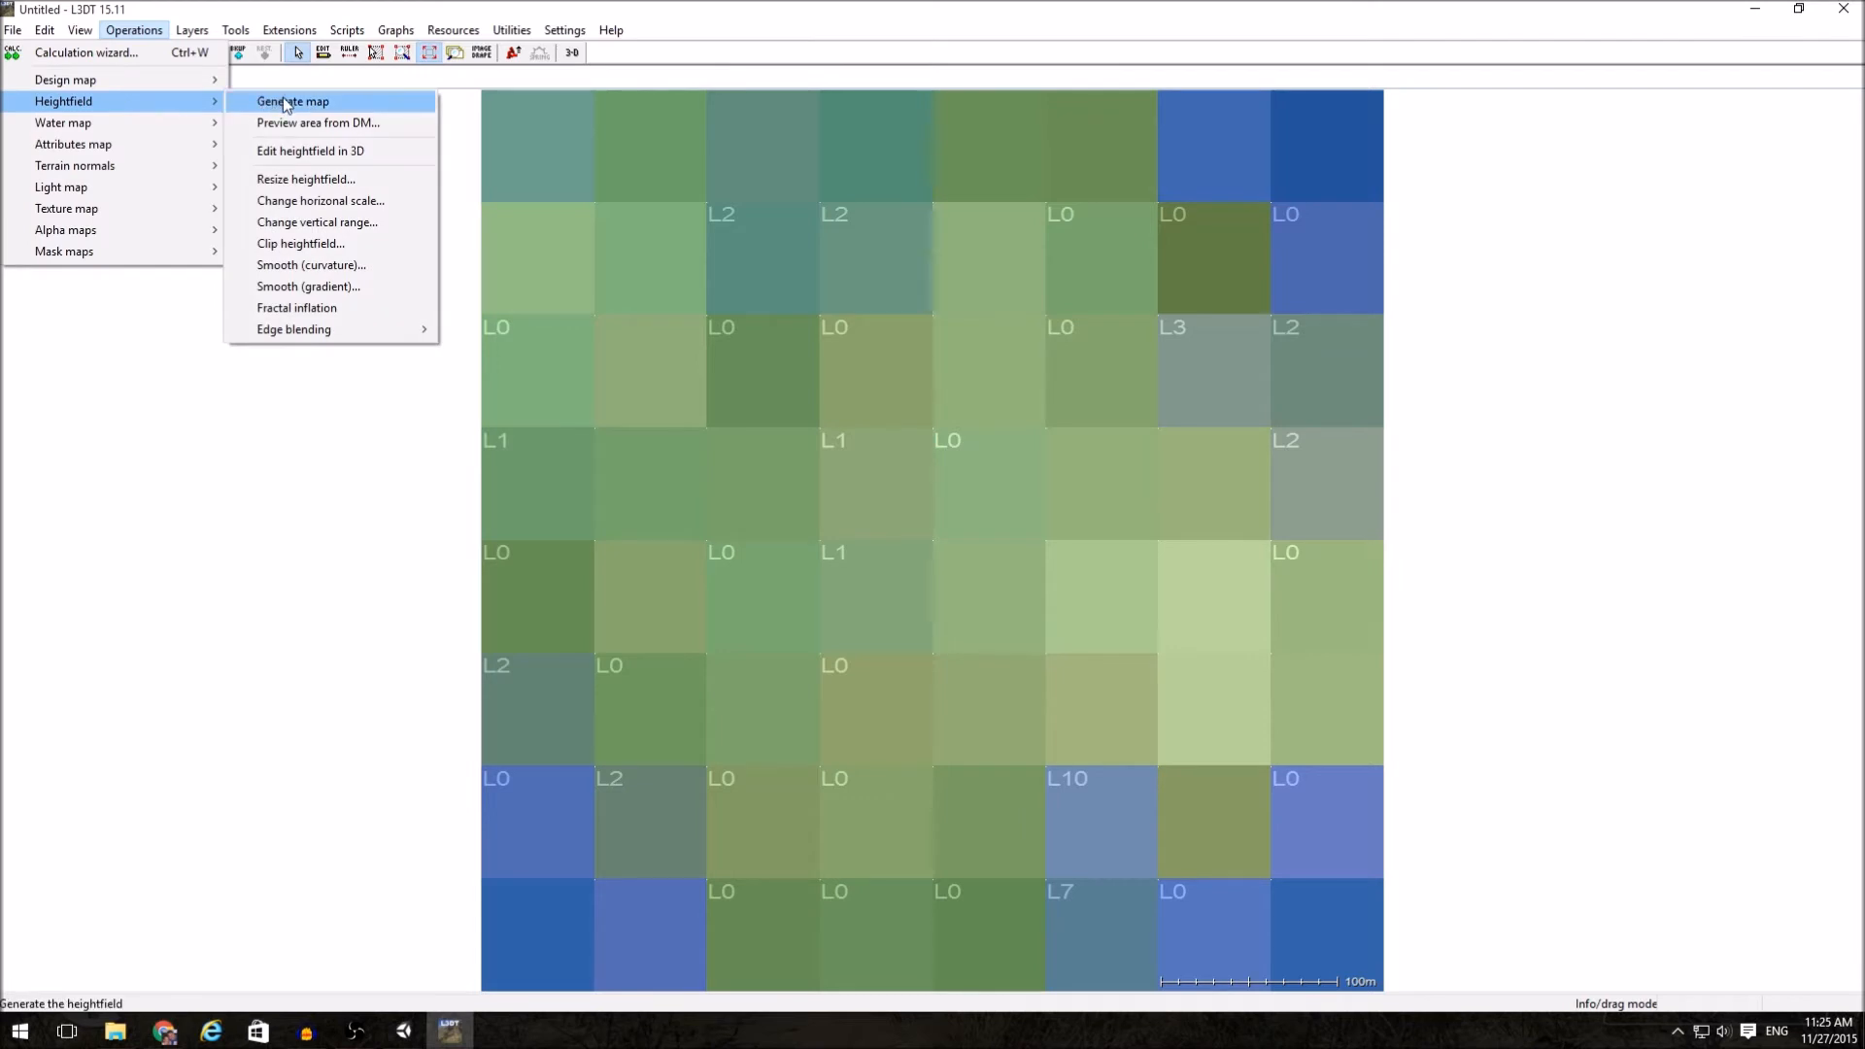
left_click(292, 101)
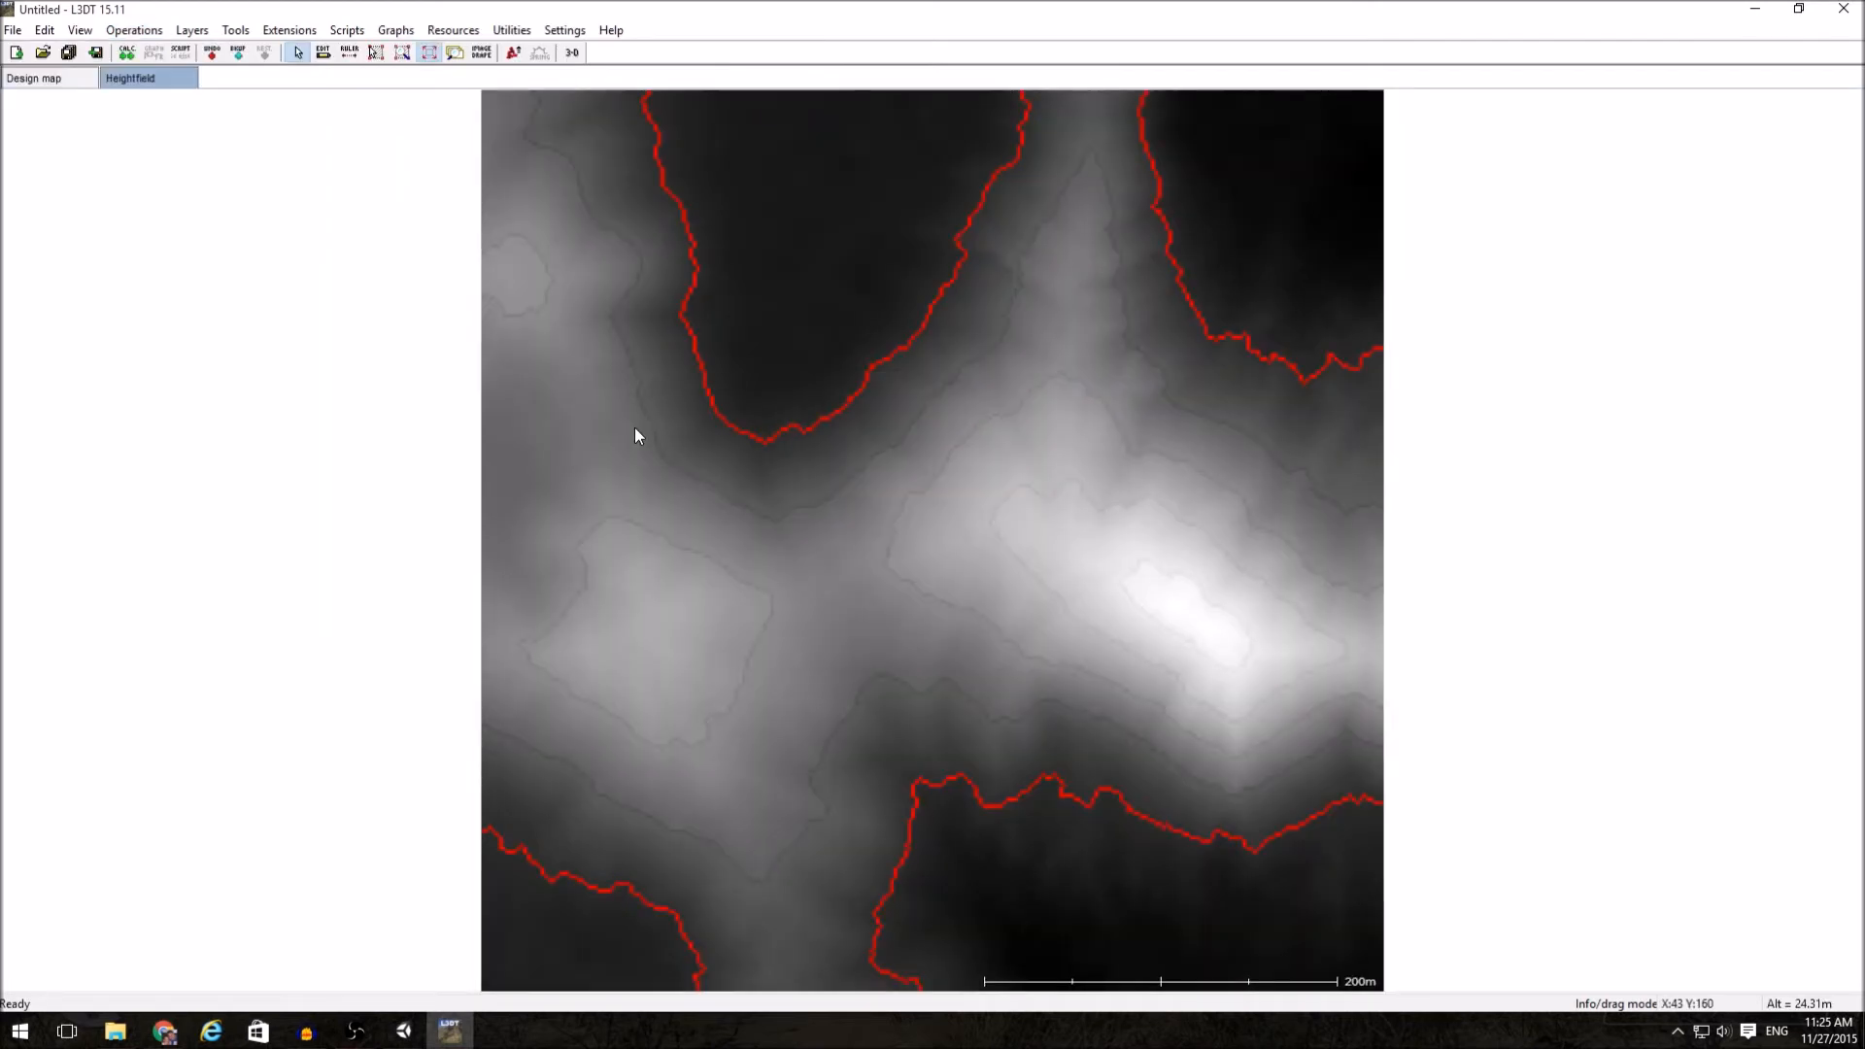
mouse_move(1352, 878)
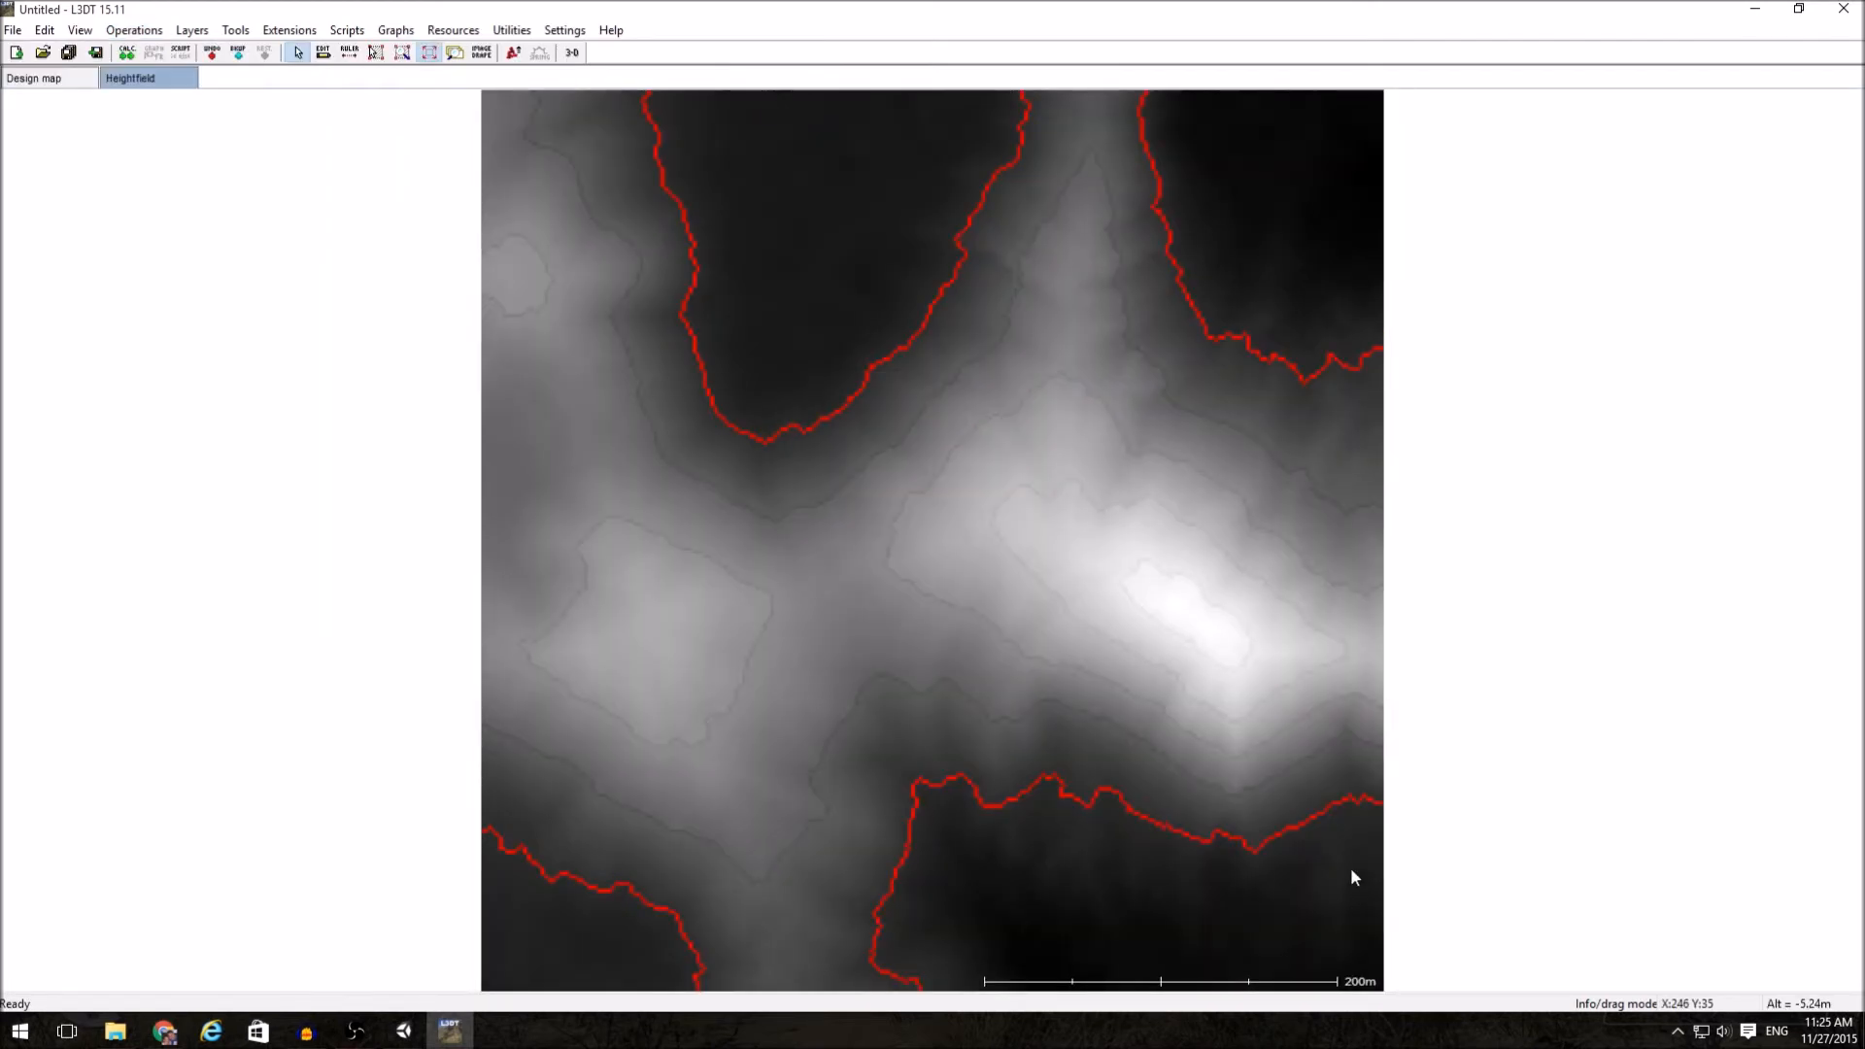
mouse_move(884, 420)
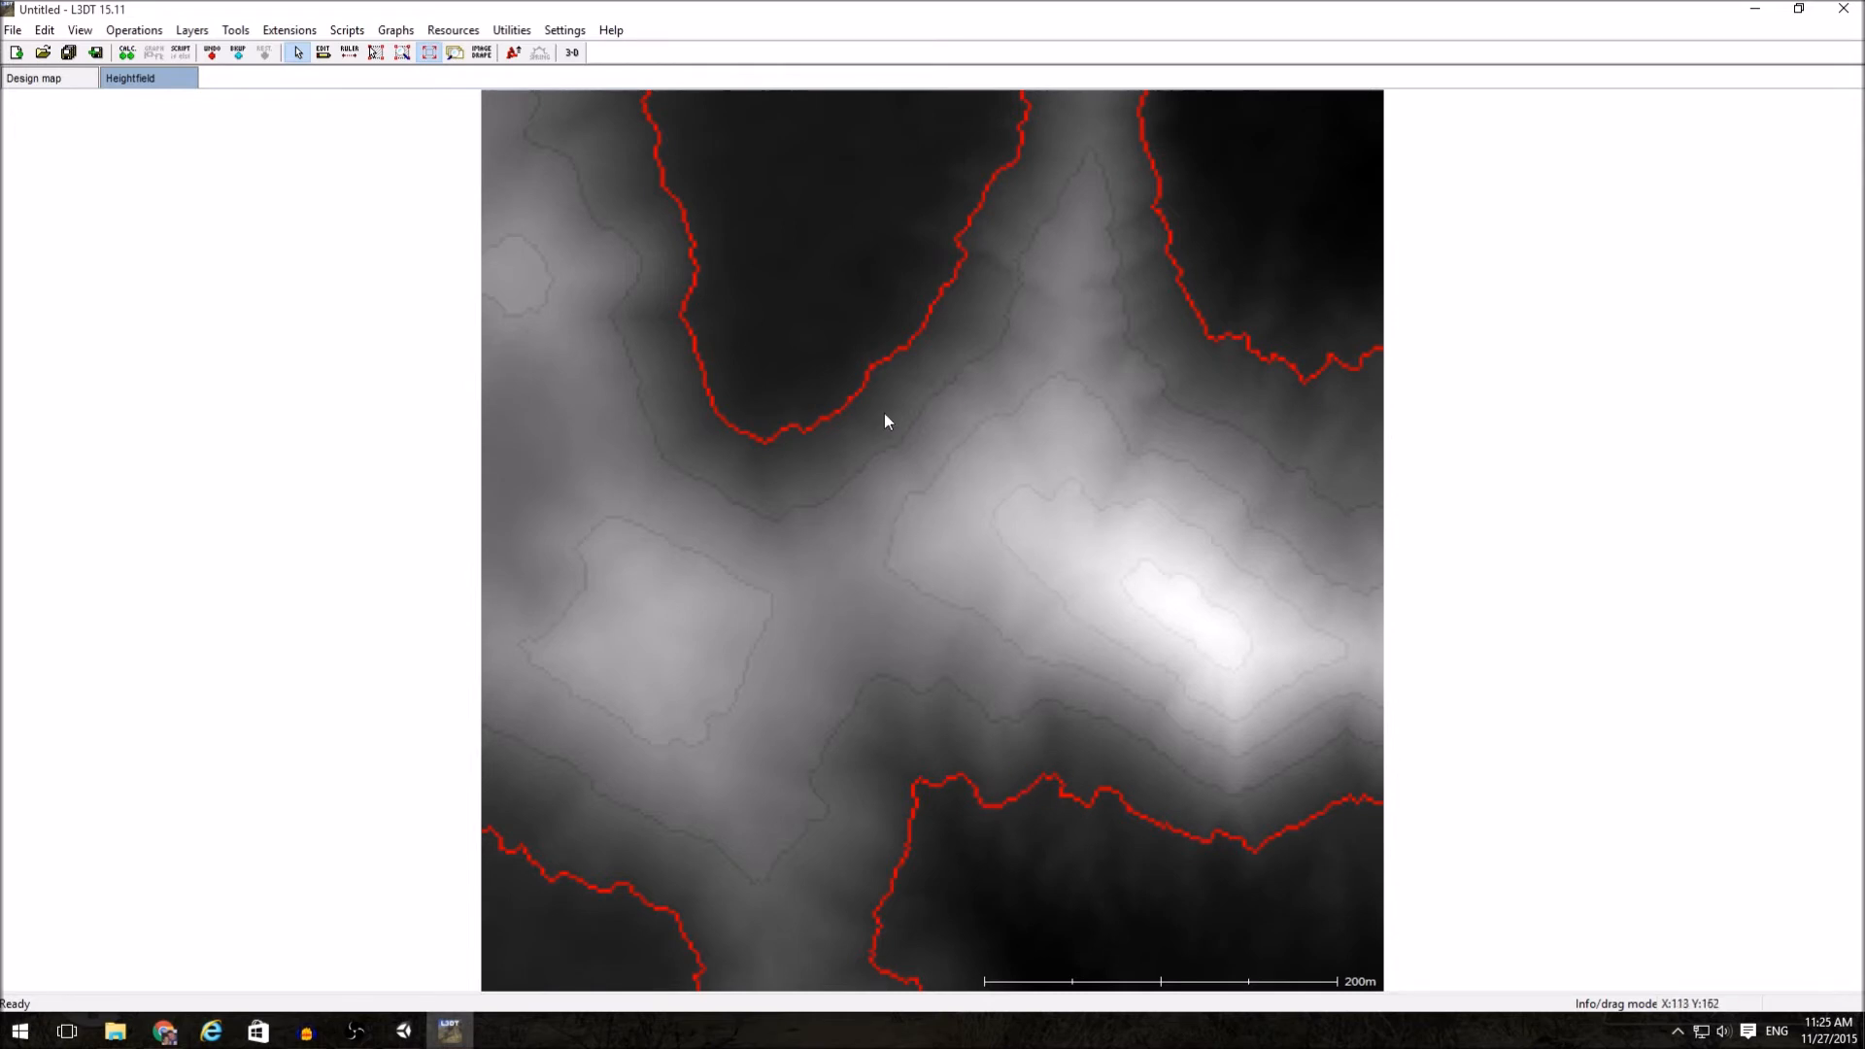
mouse_move(830, 361)
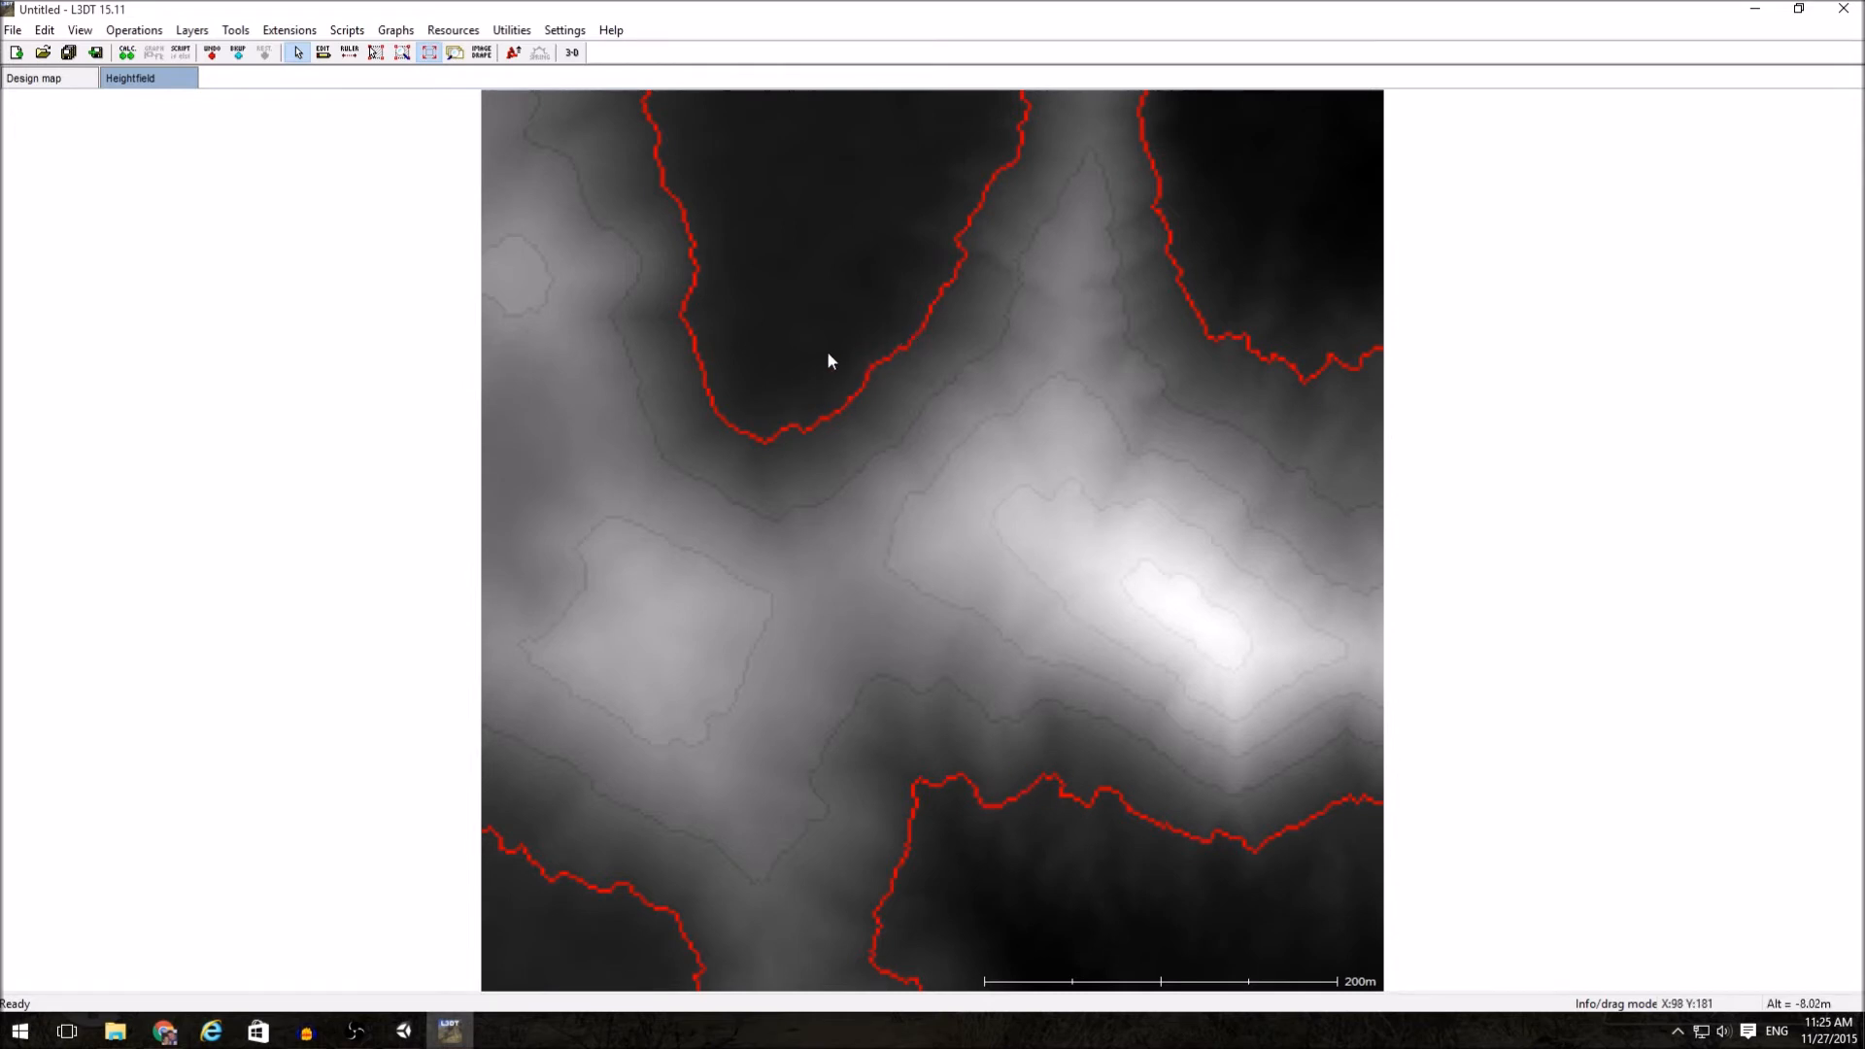
mouse_move(1274, 592)
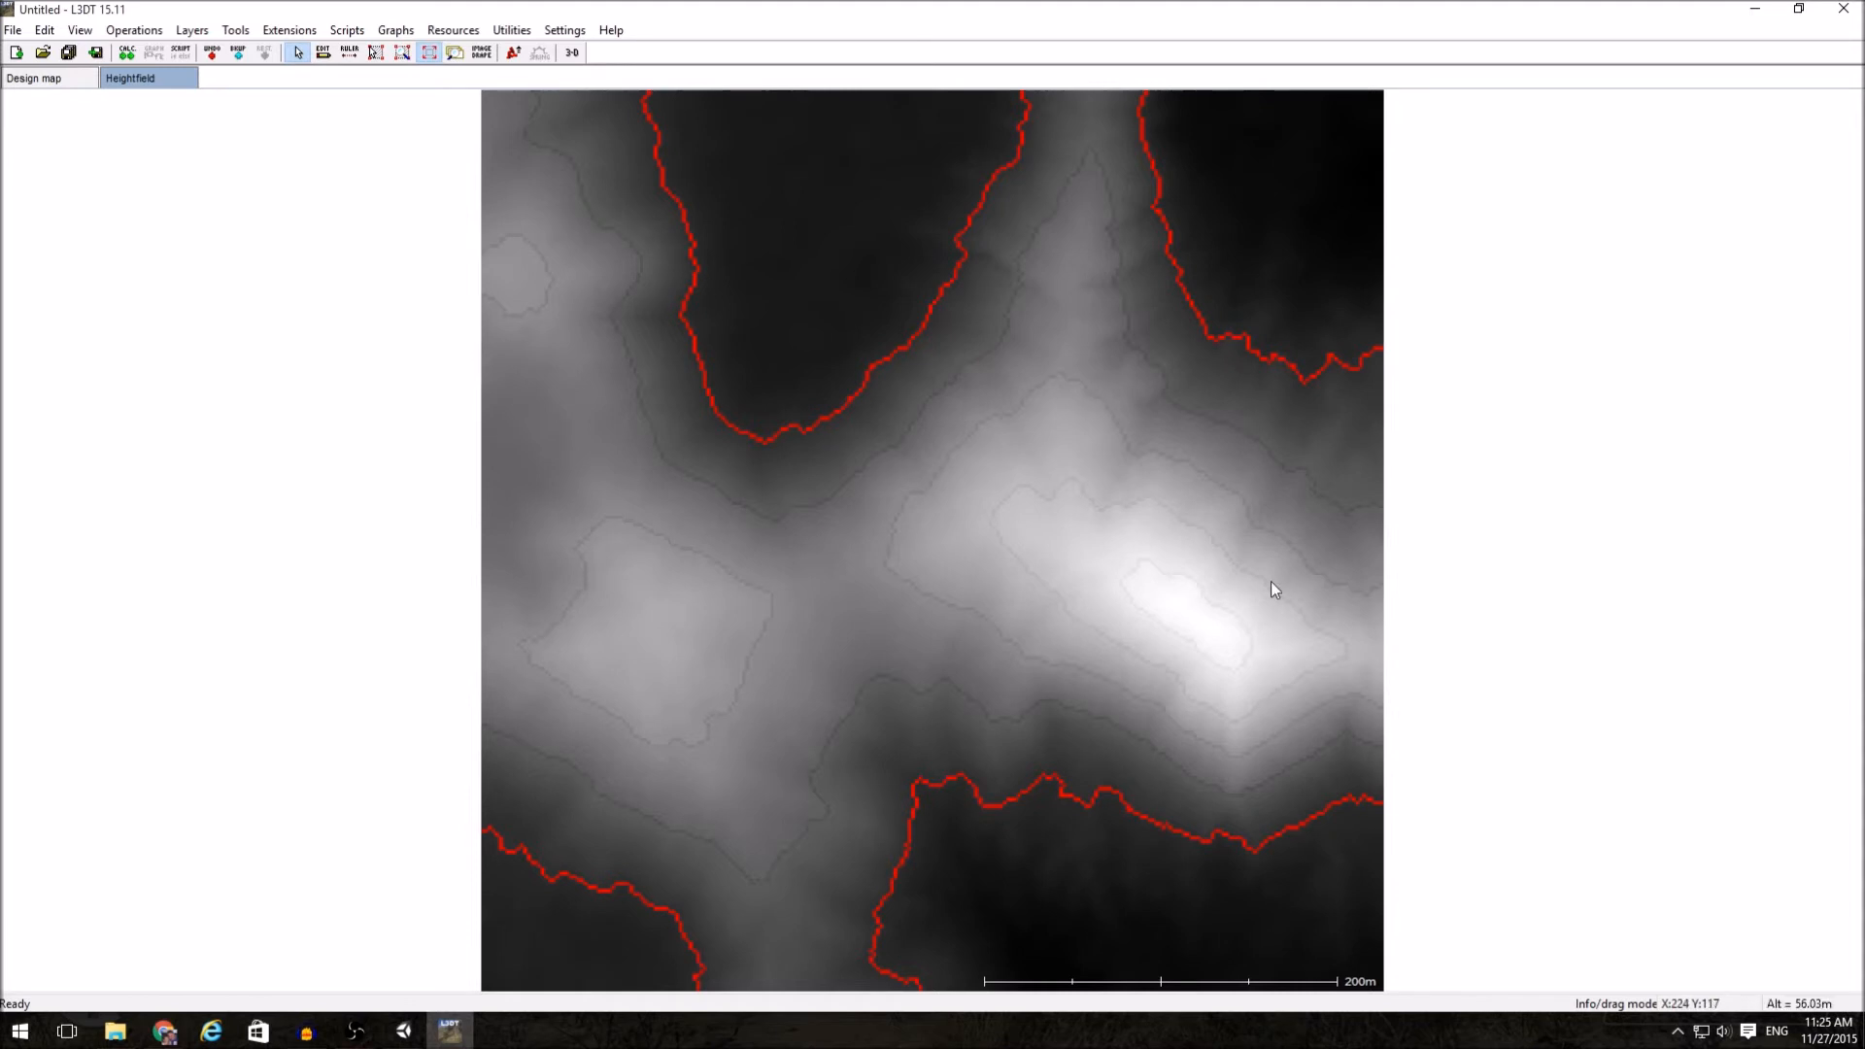
mouse_move(661, 613)
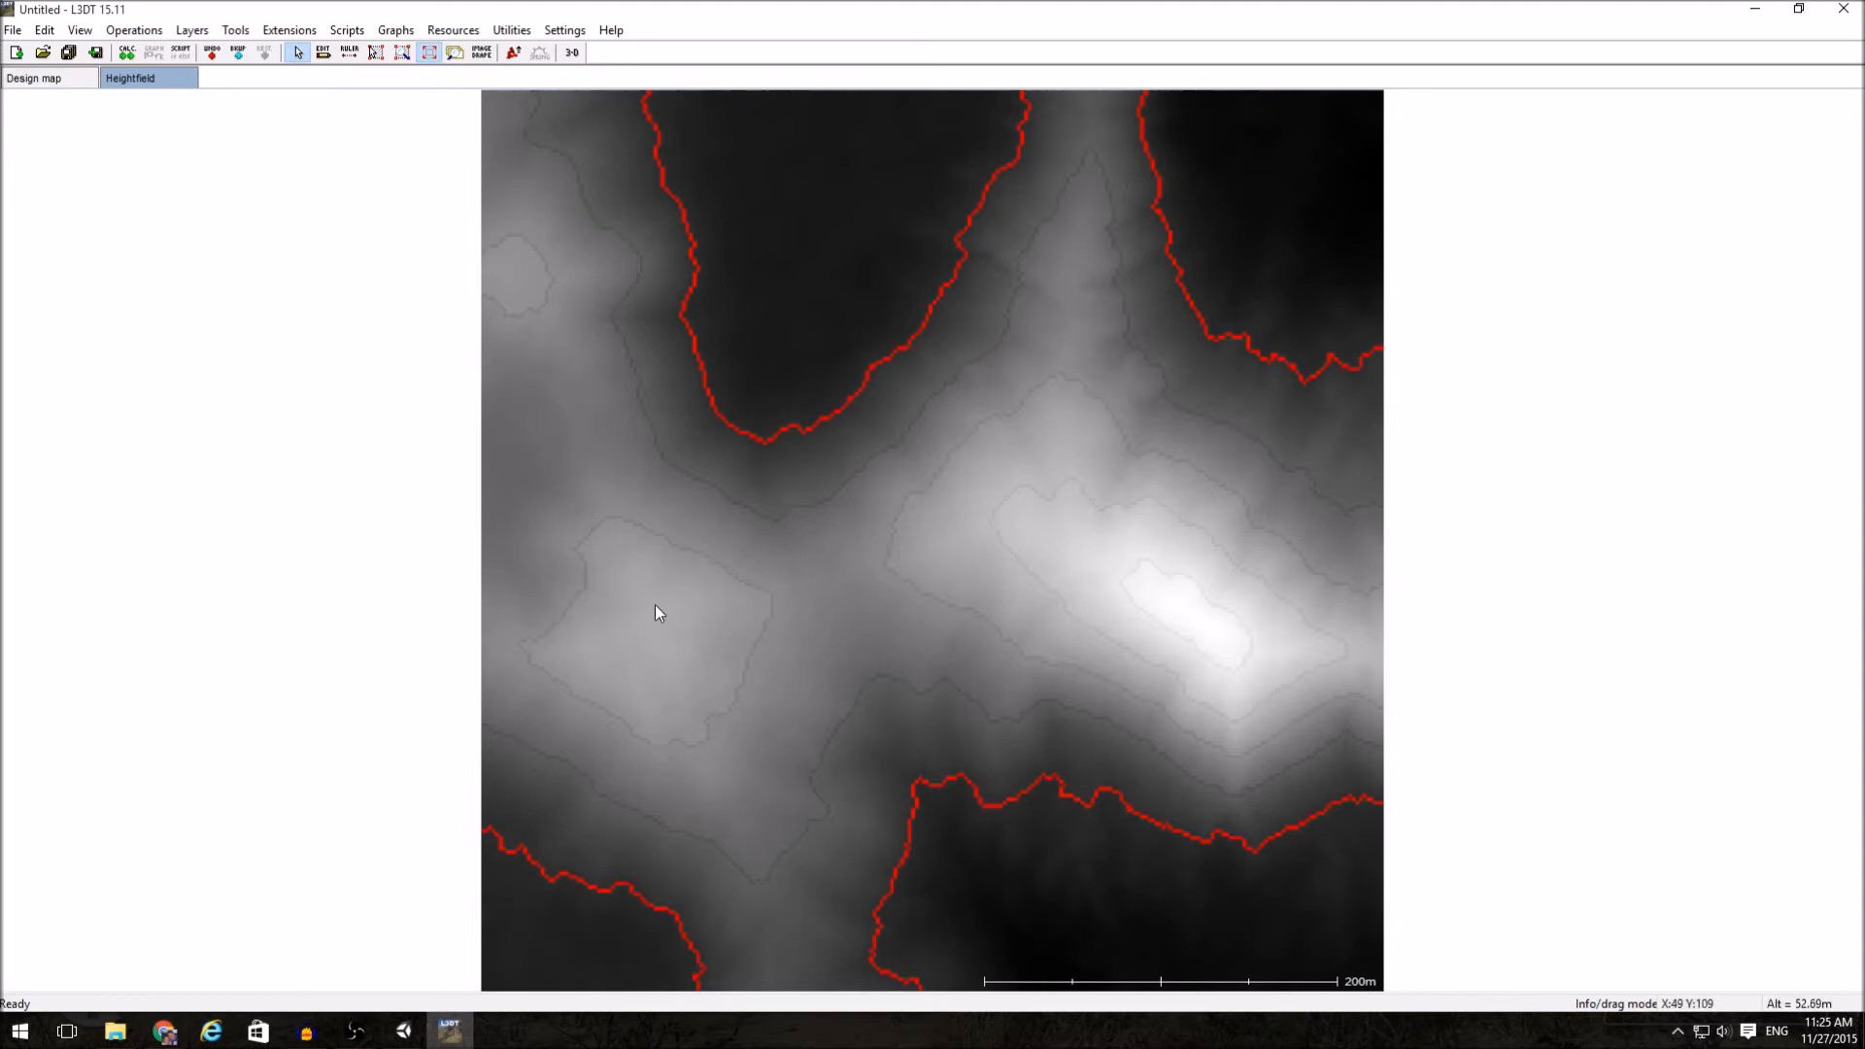
mouse_move(651, 609)
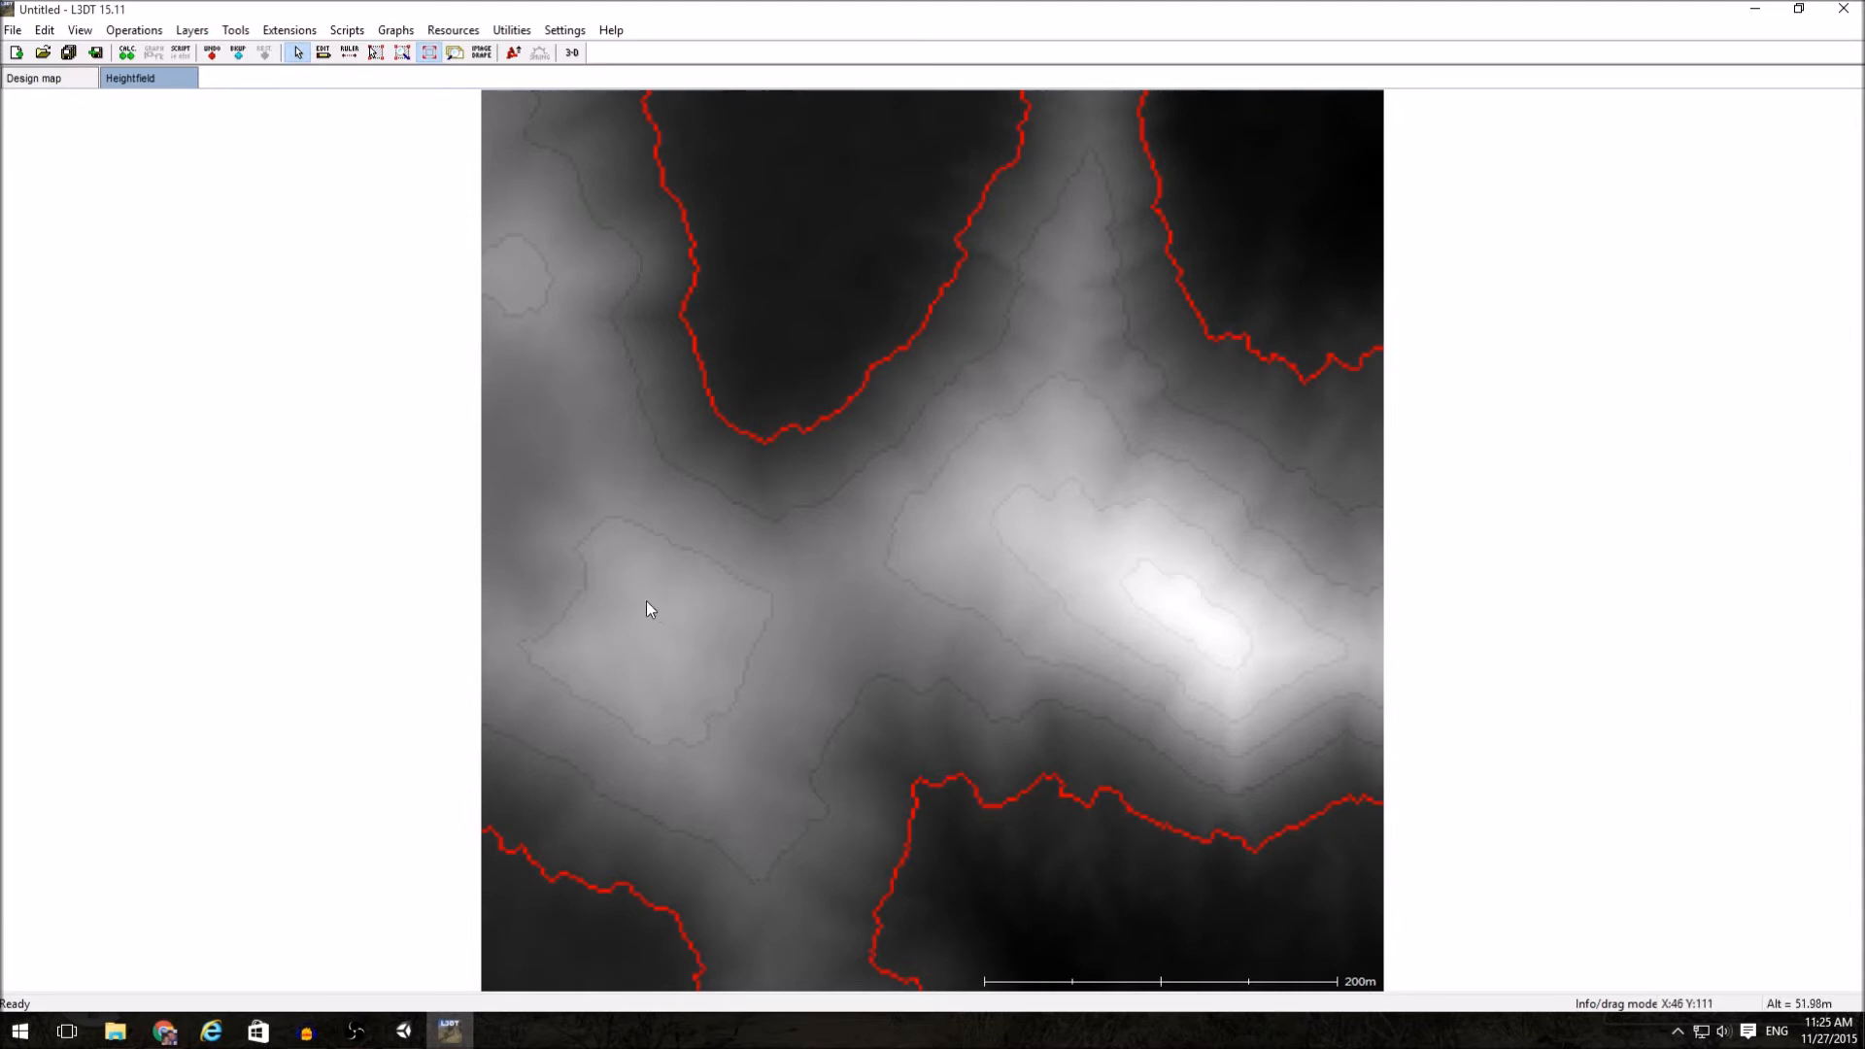
mouse_move(751, 685)
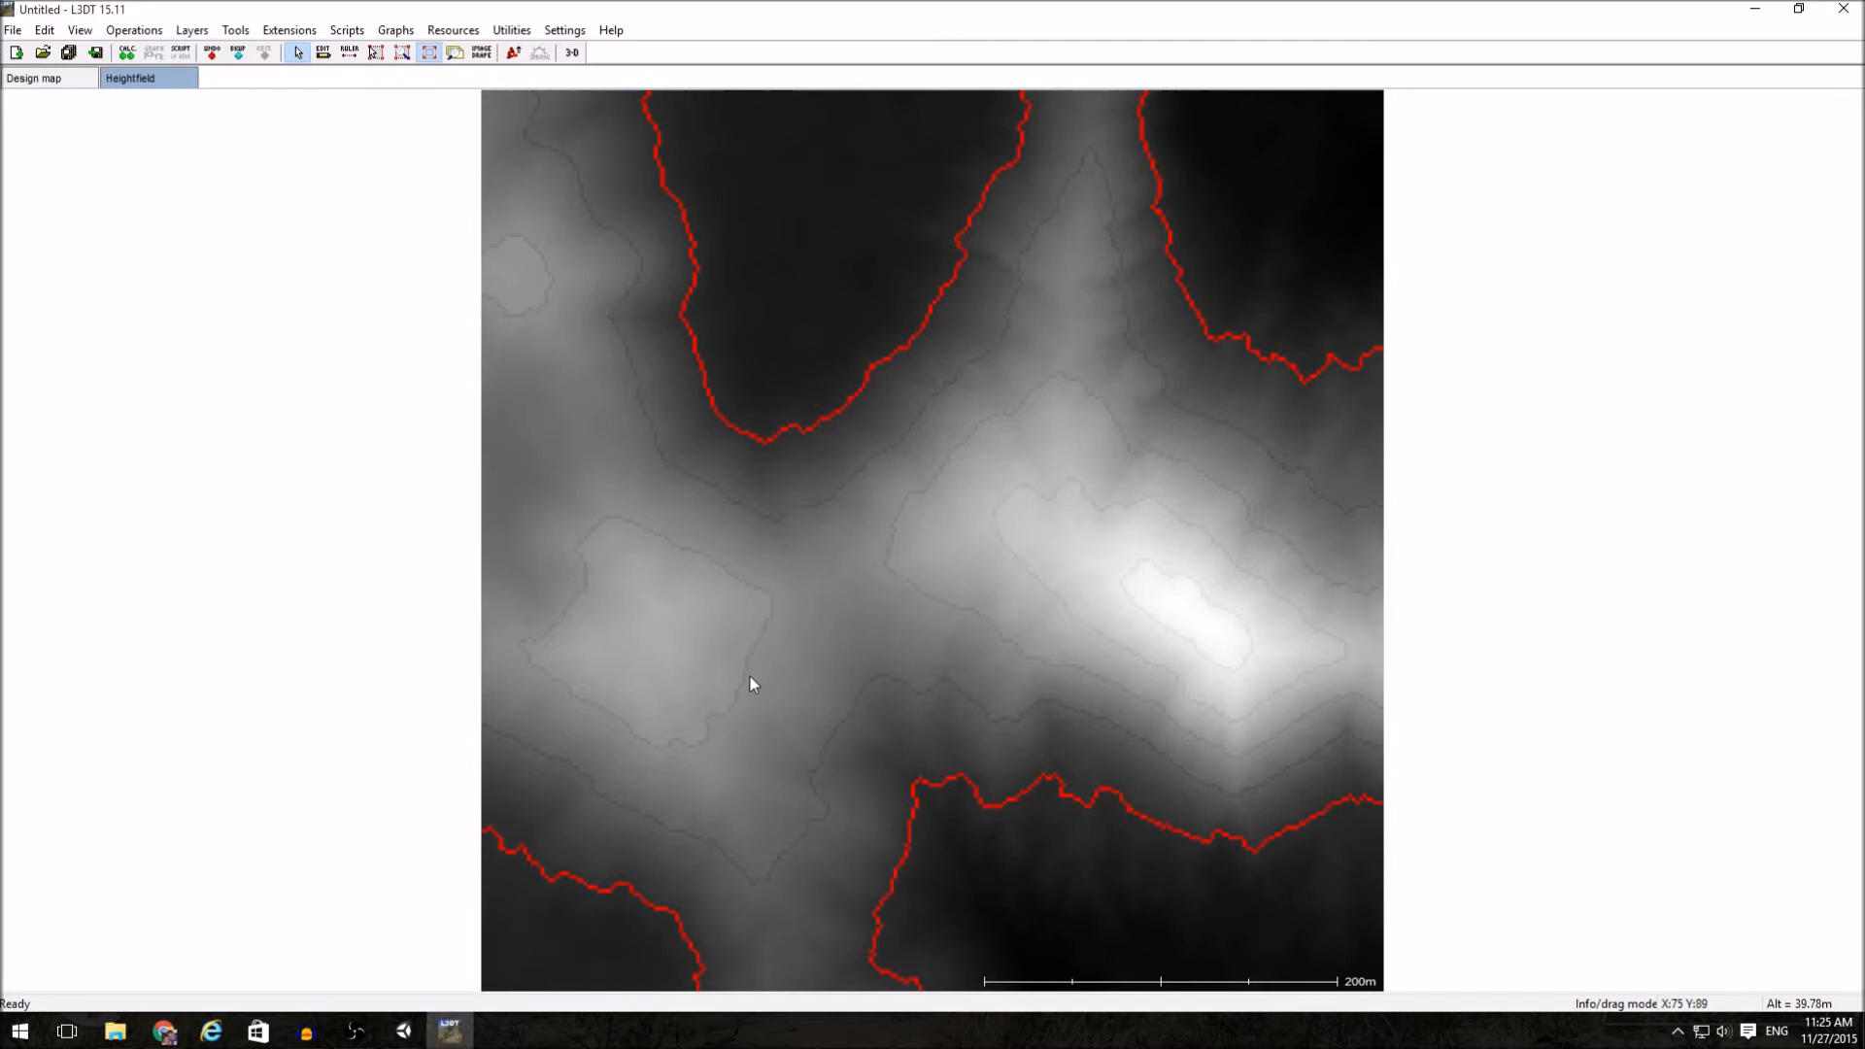
mouse_move(1165, 307)
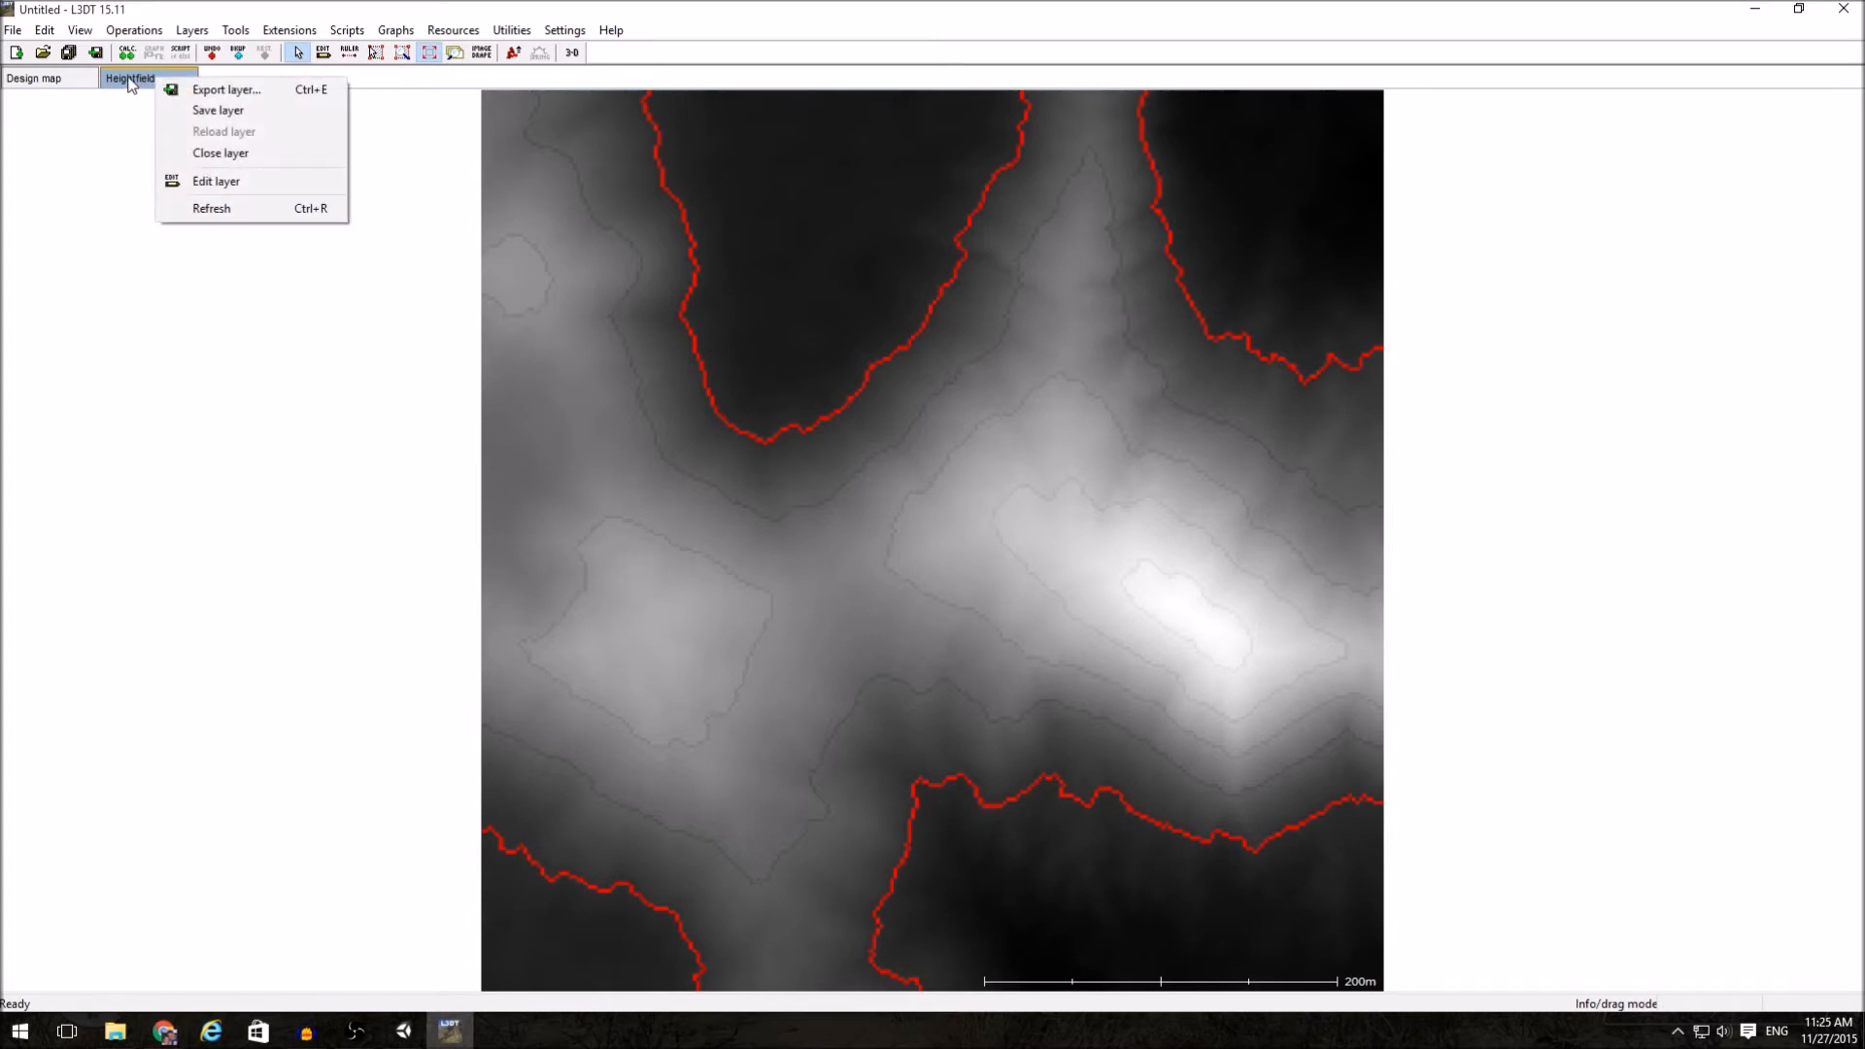
mouse_move(223, 90)
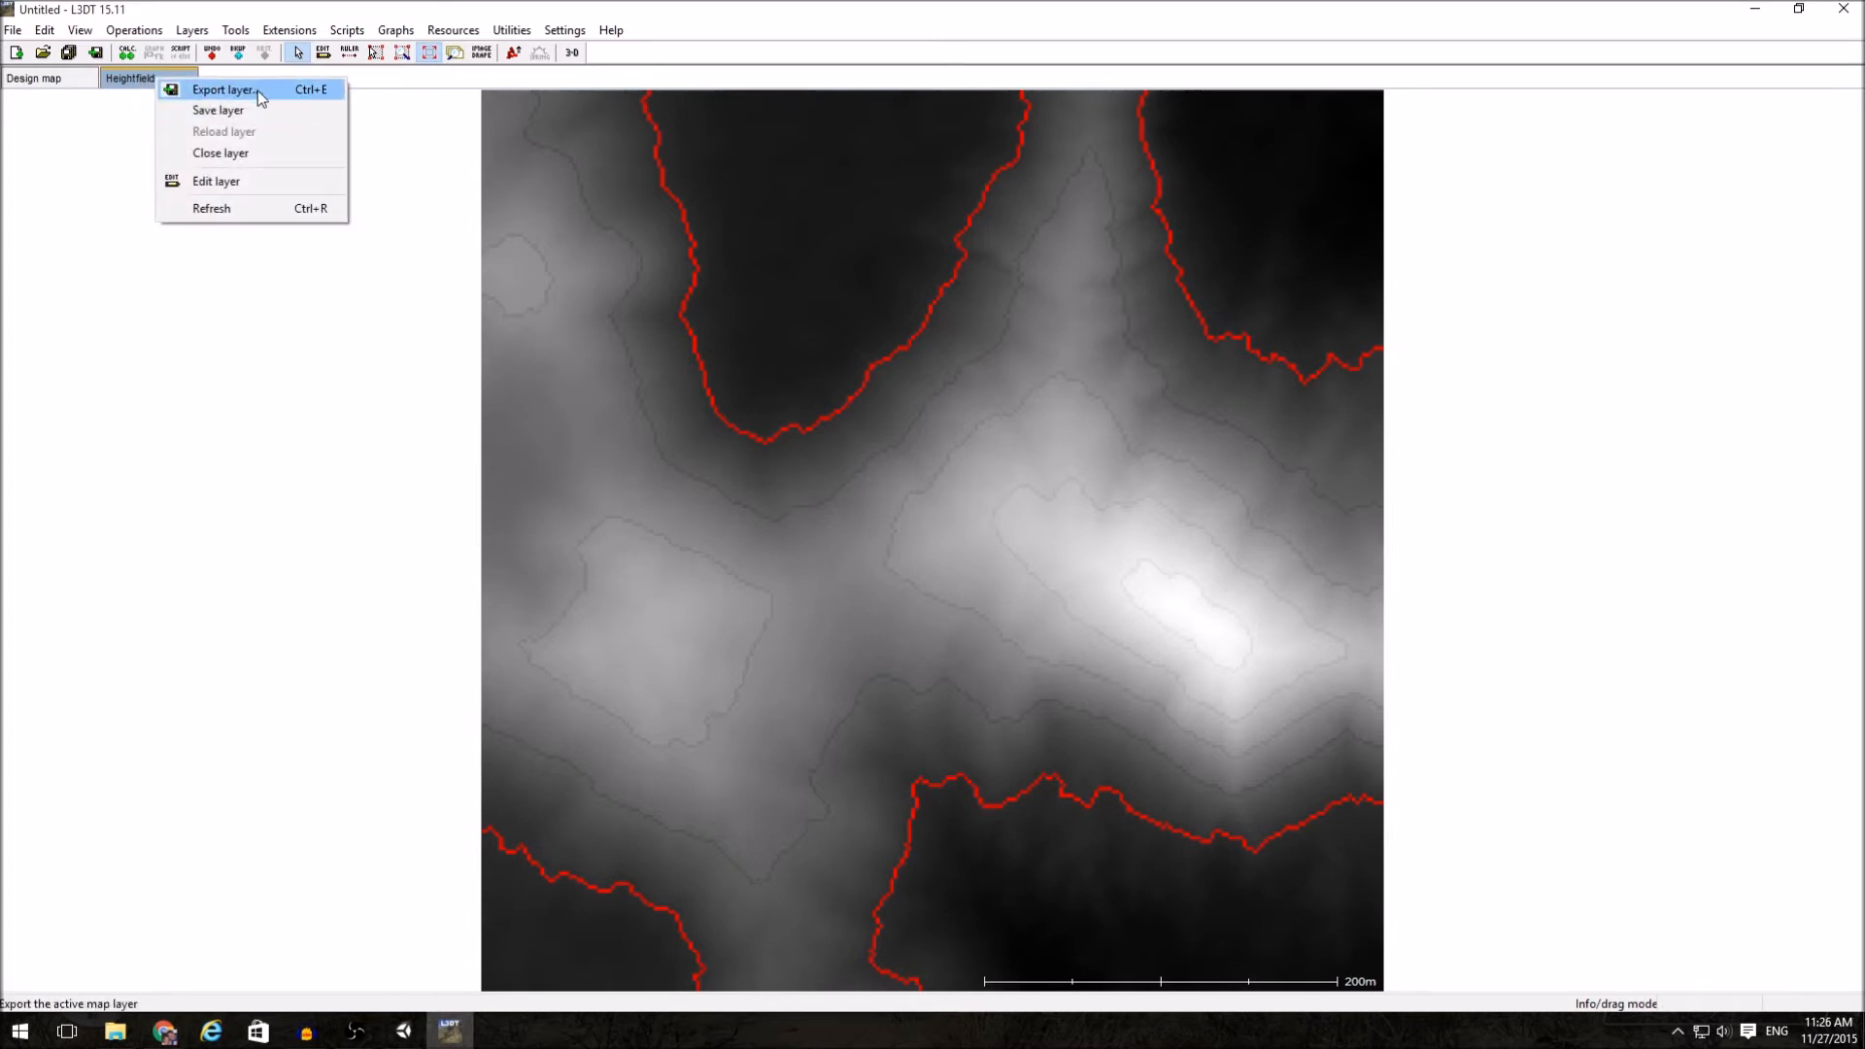
- Export the heightfield layer in RAW format as c:\temp\meep.raw
left_click(221, 89)
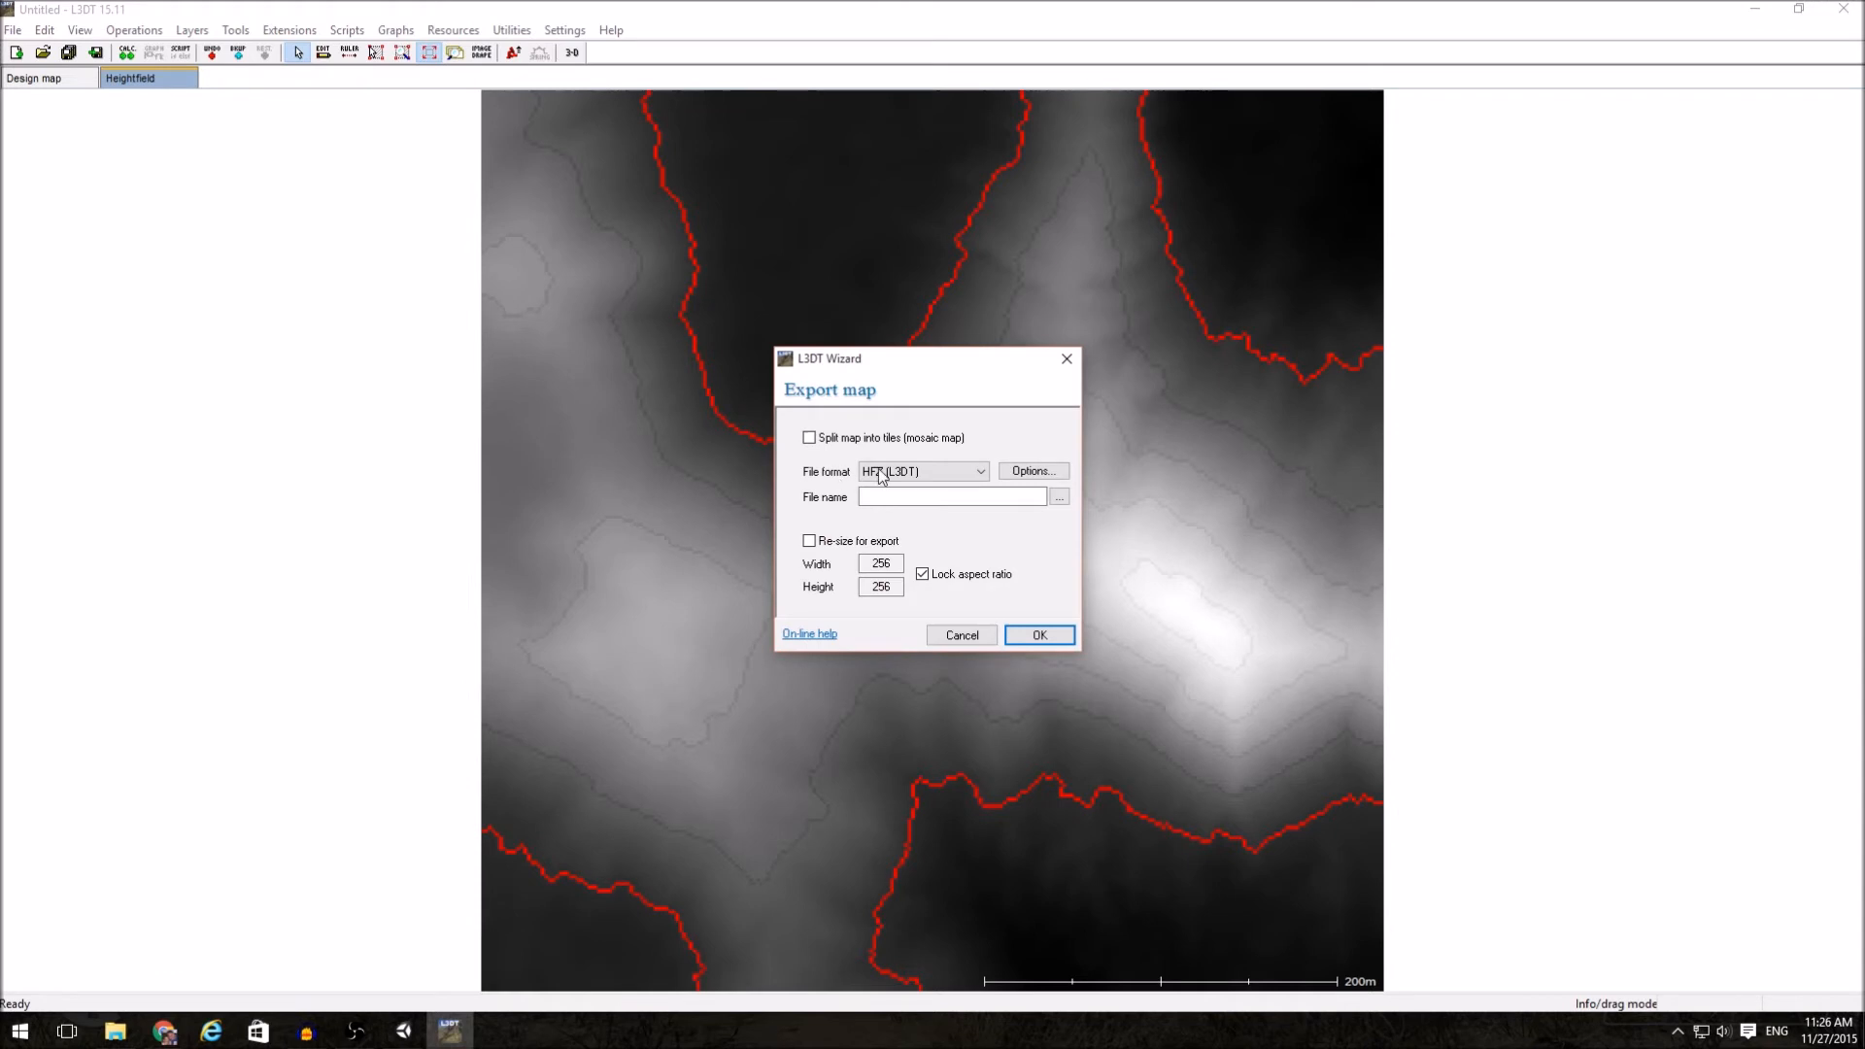
left_click(978, 471)
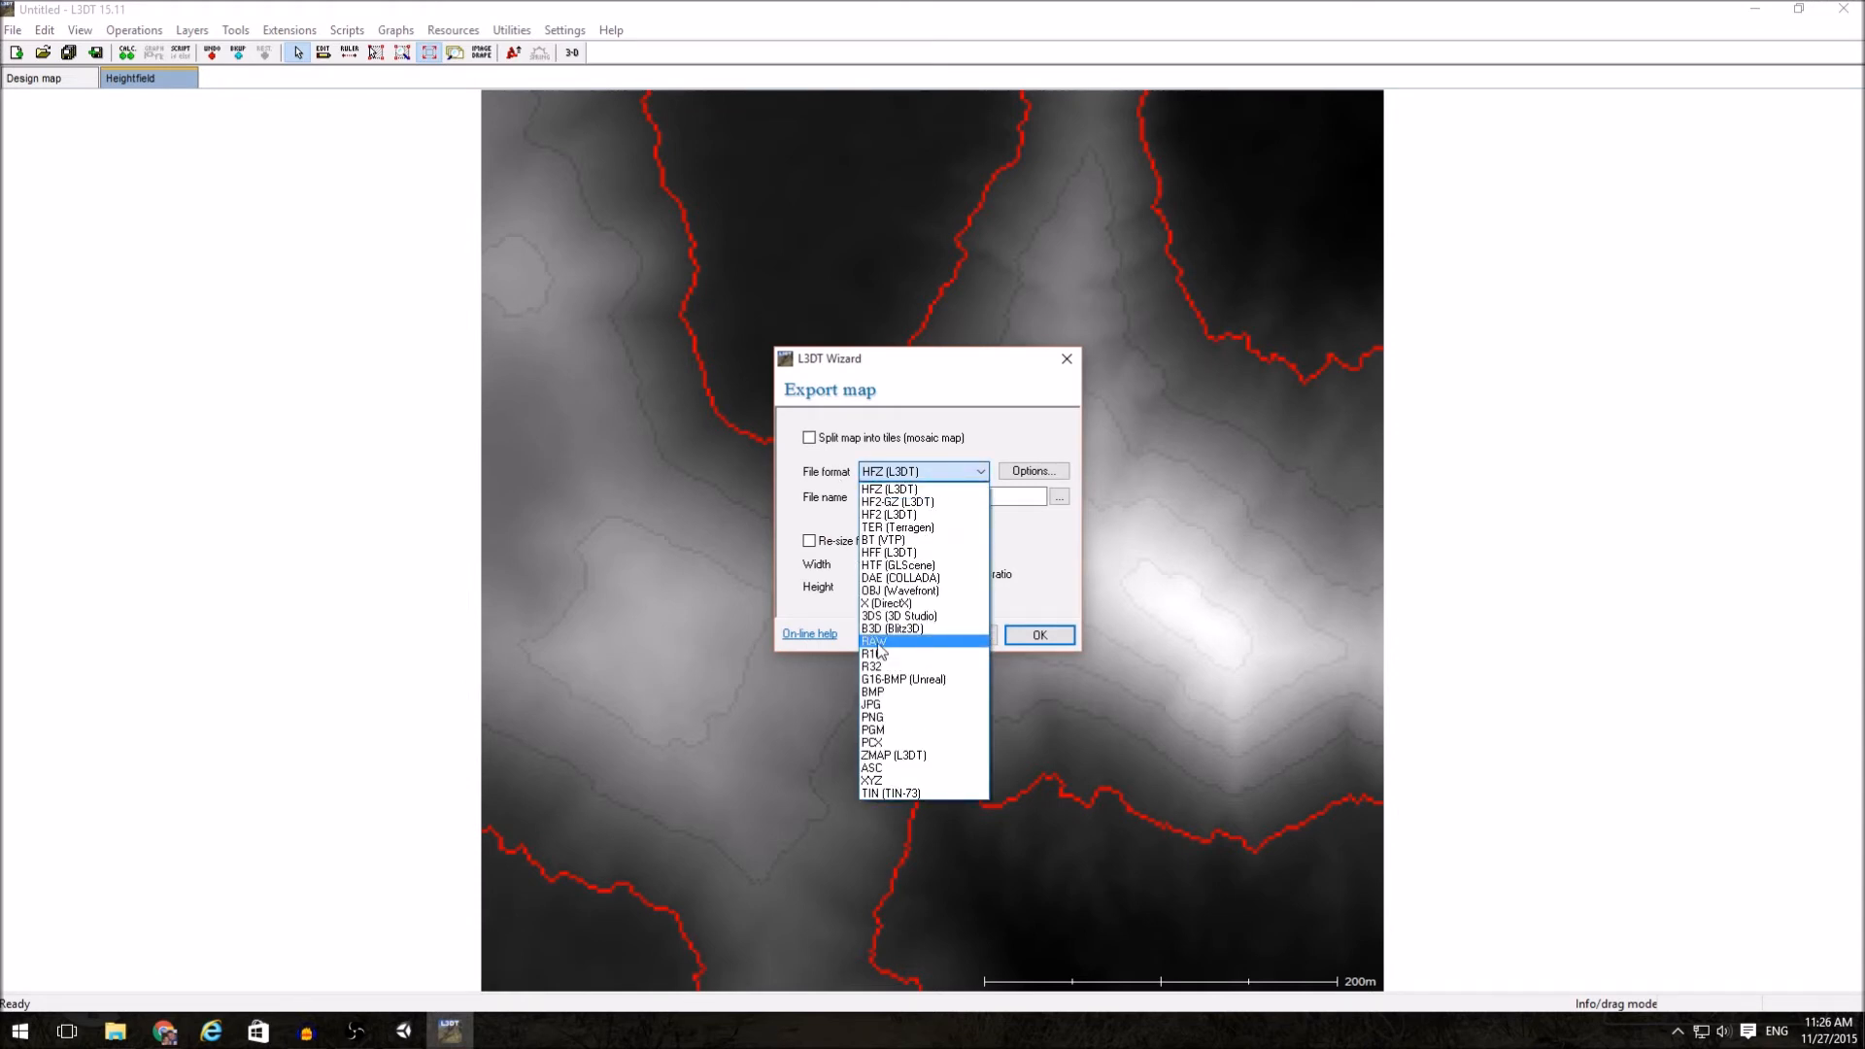
left_click(873, 641)
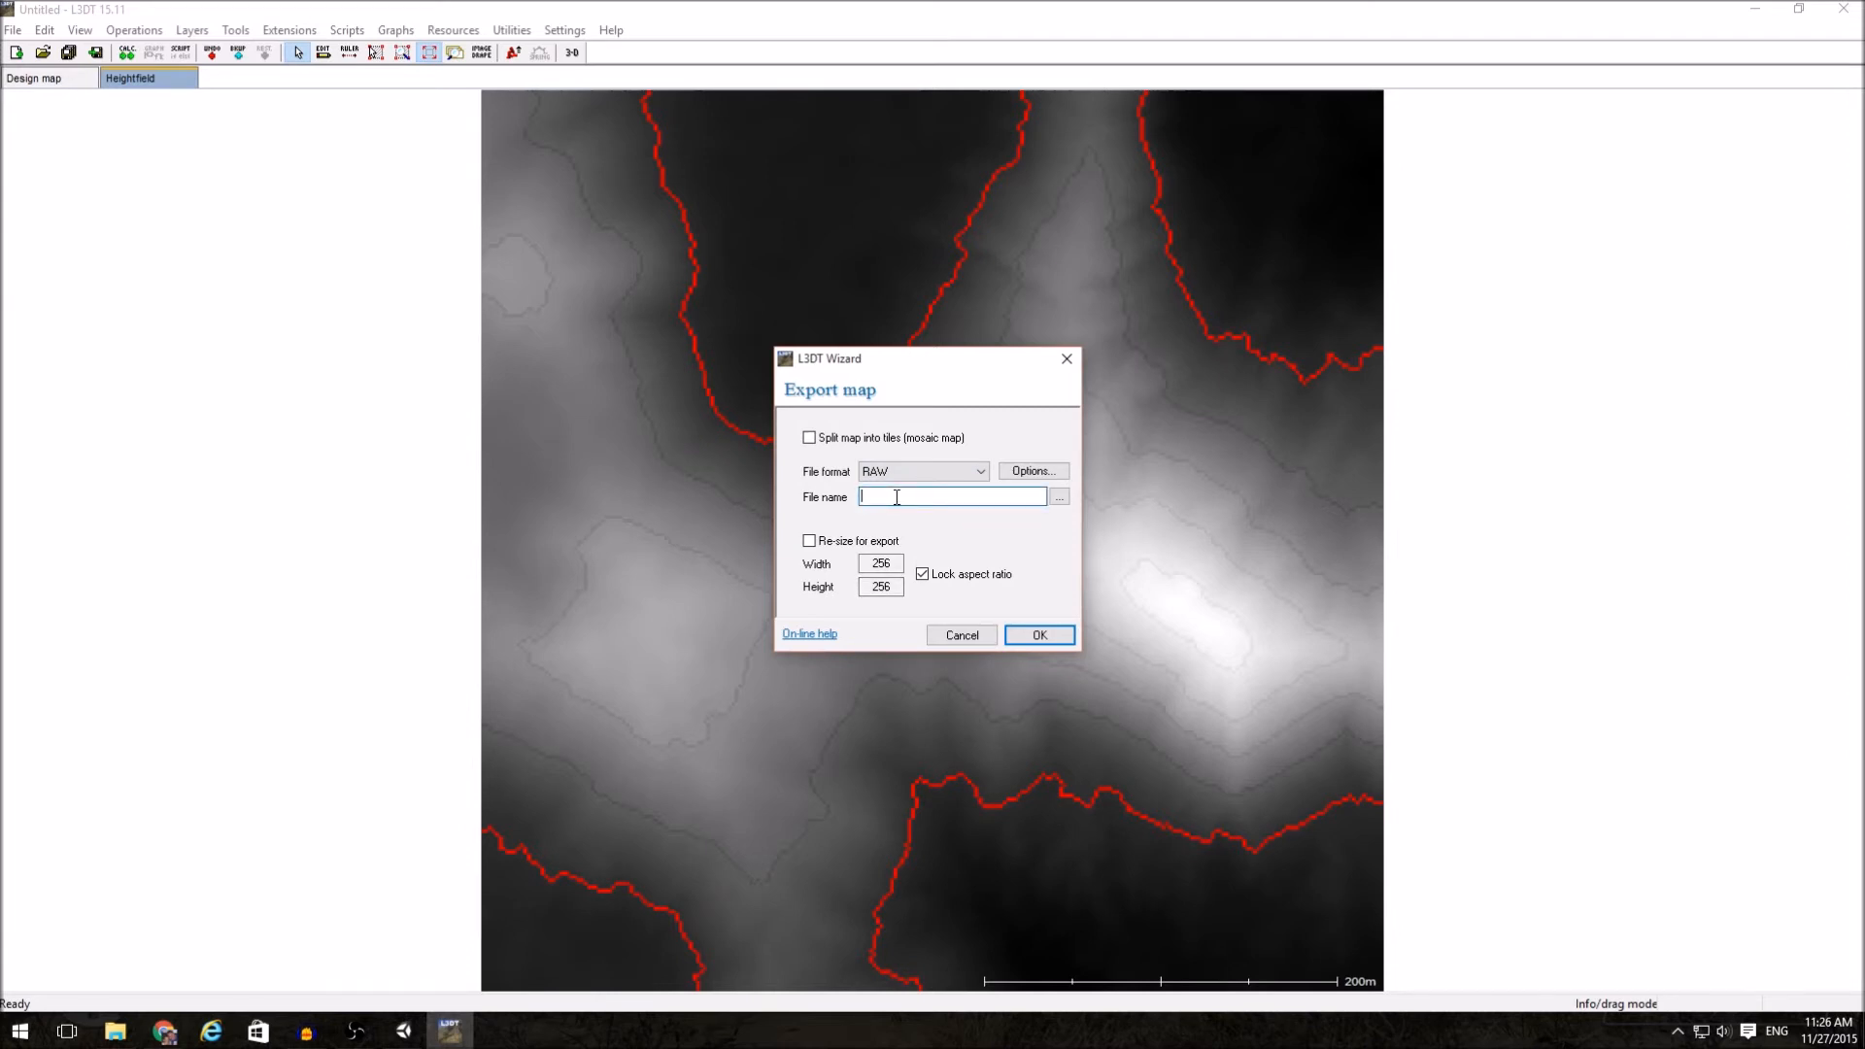
type("c:\\temp")
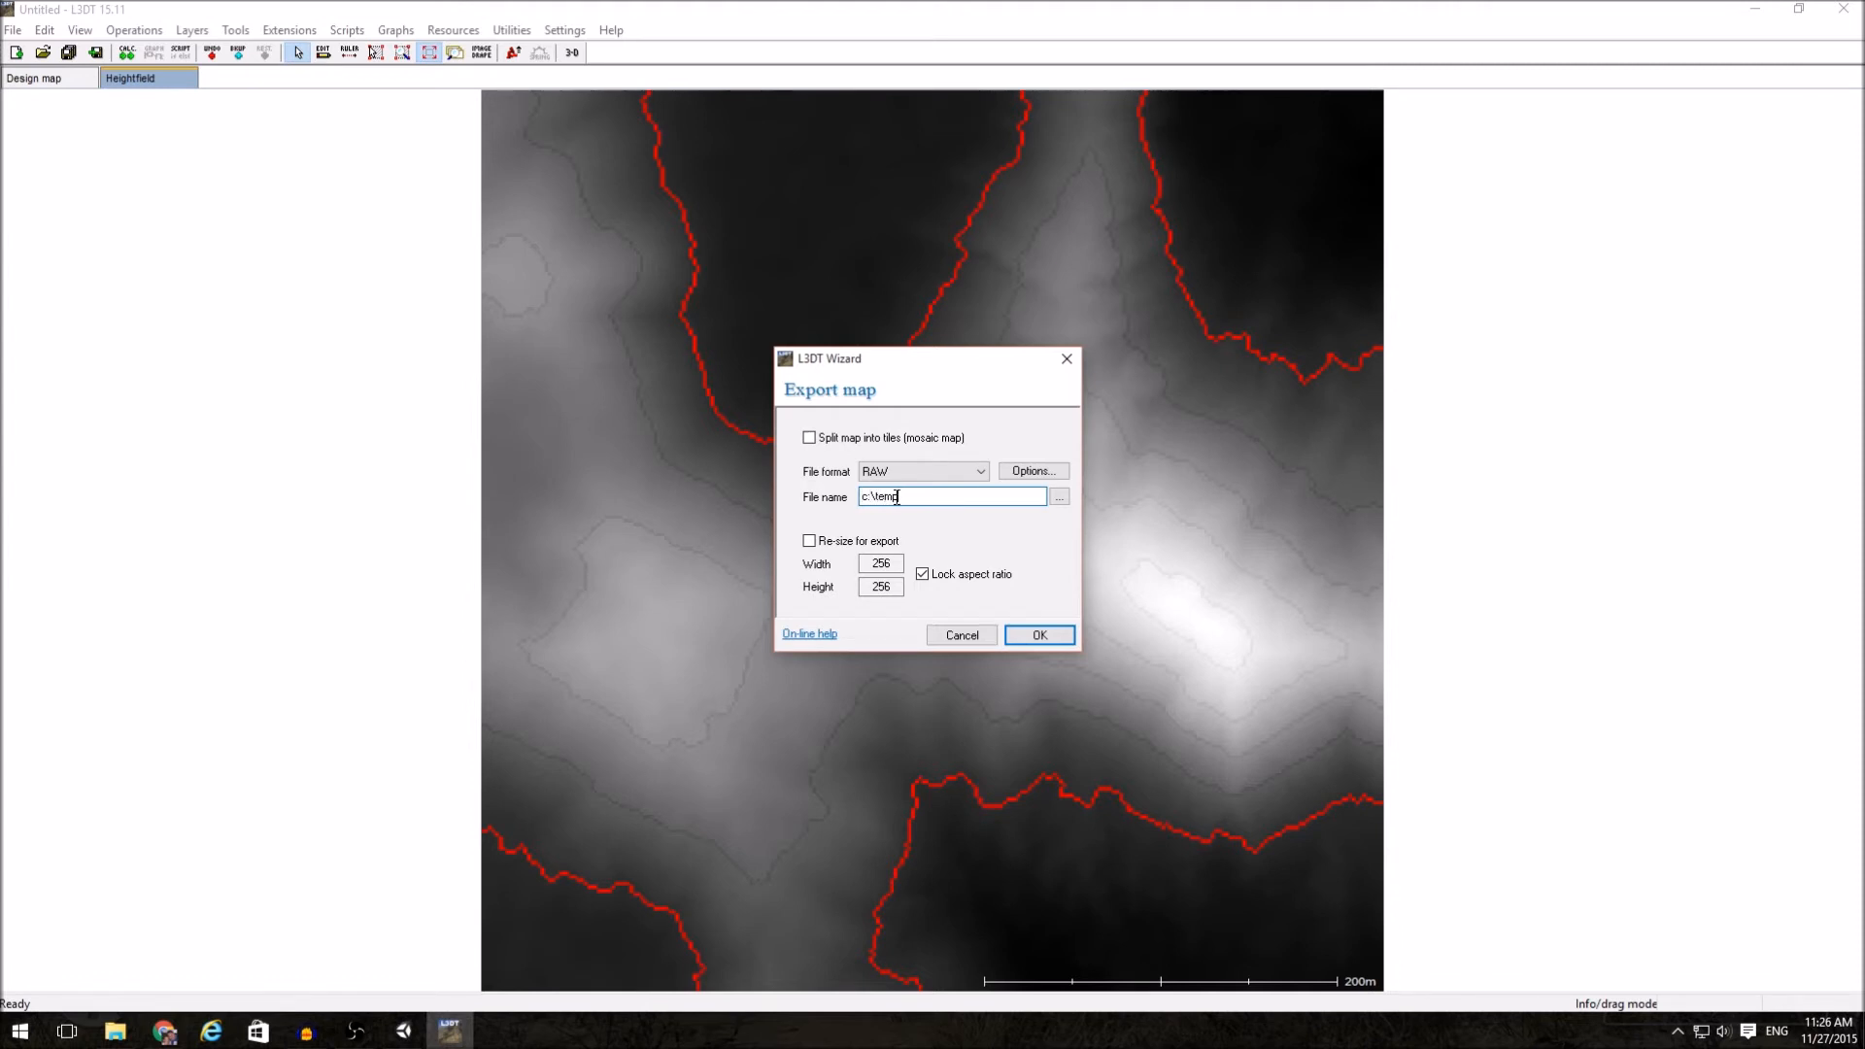
type("\\meep")
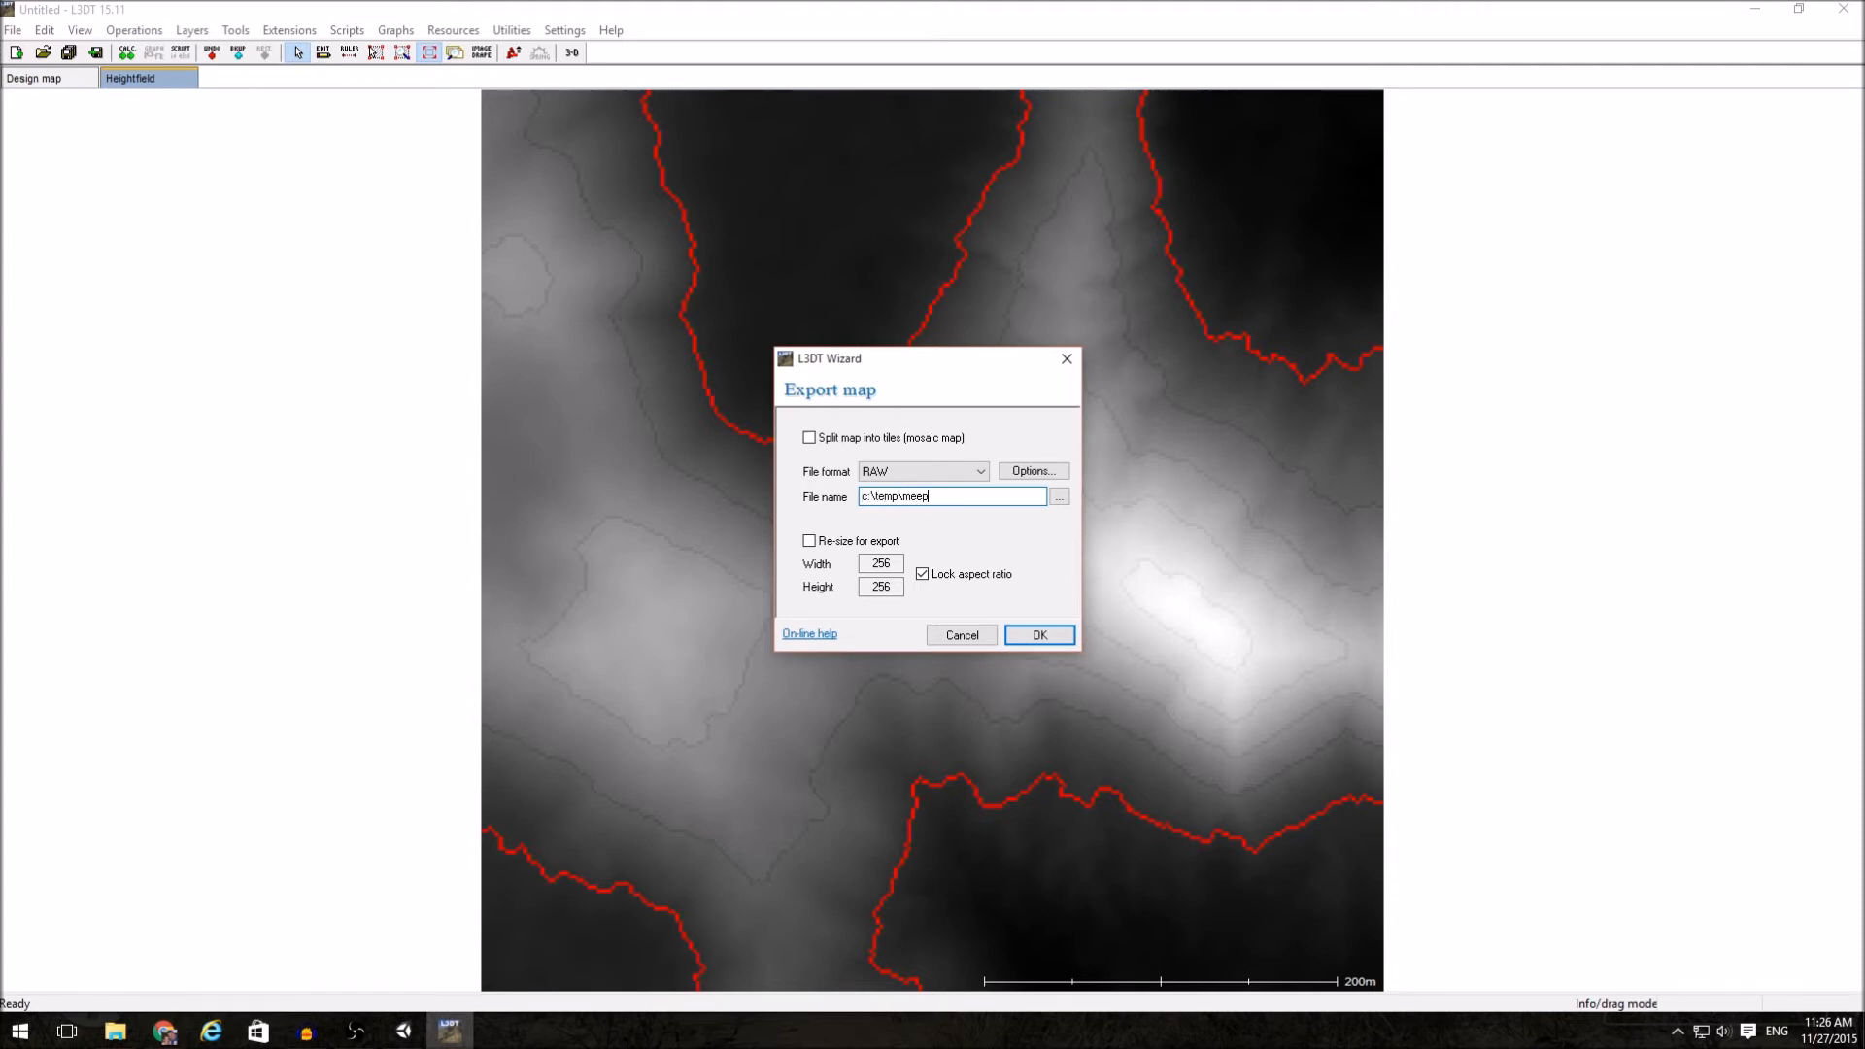
type(".raw")
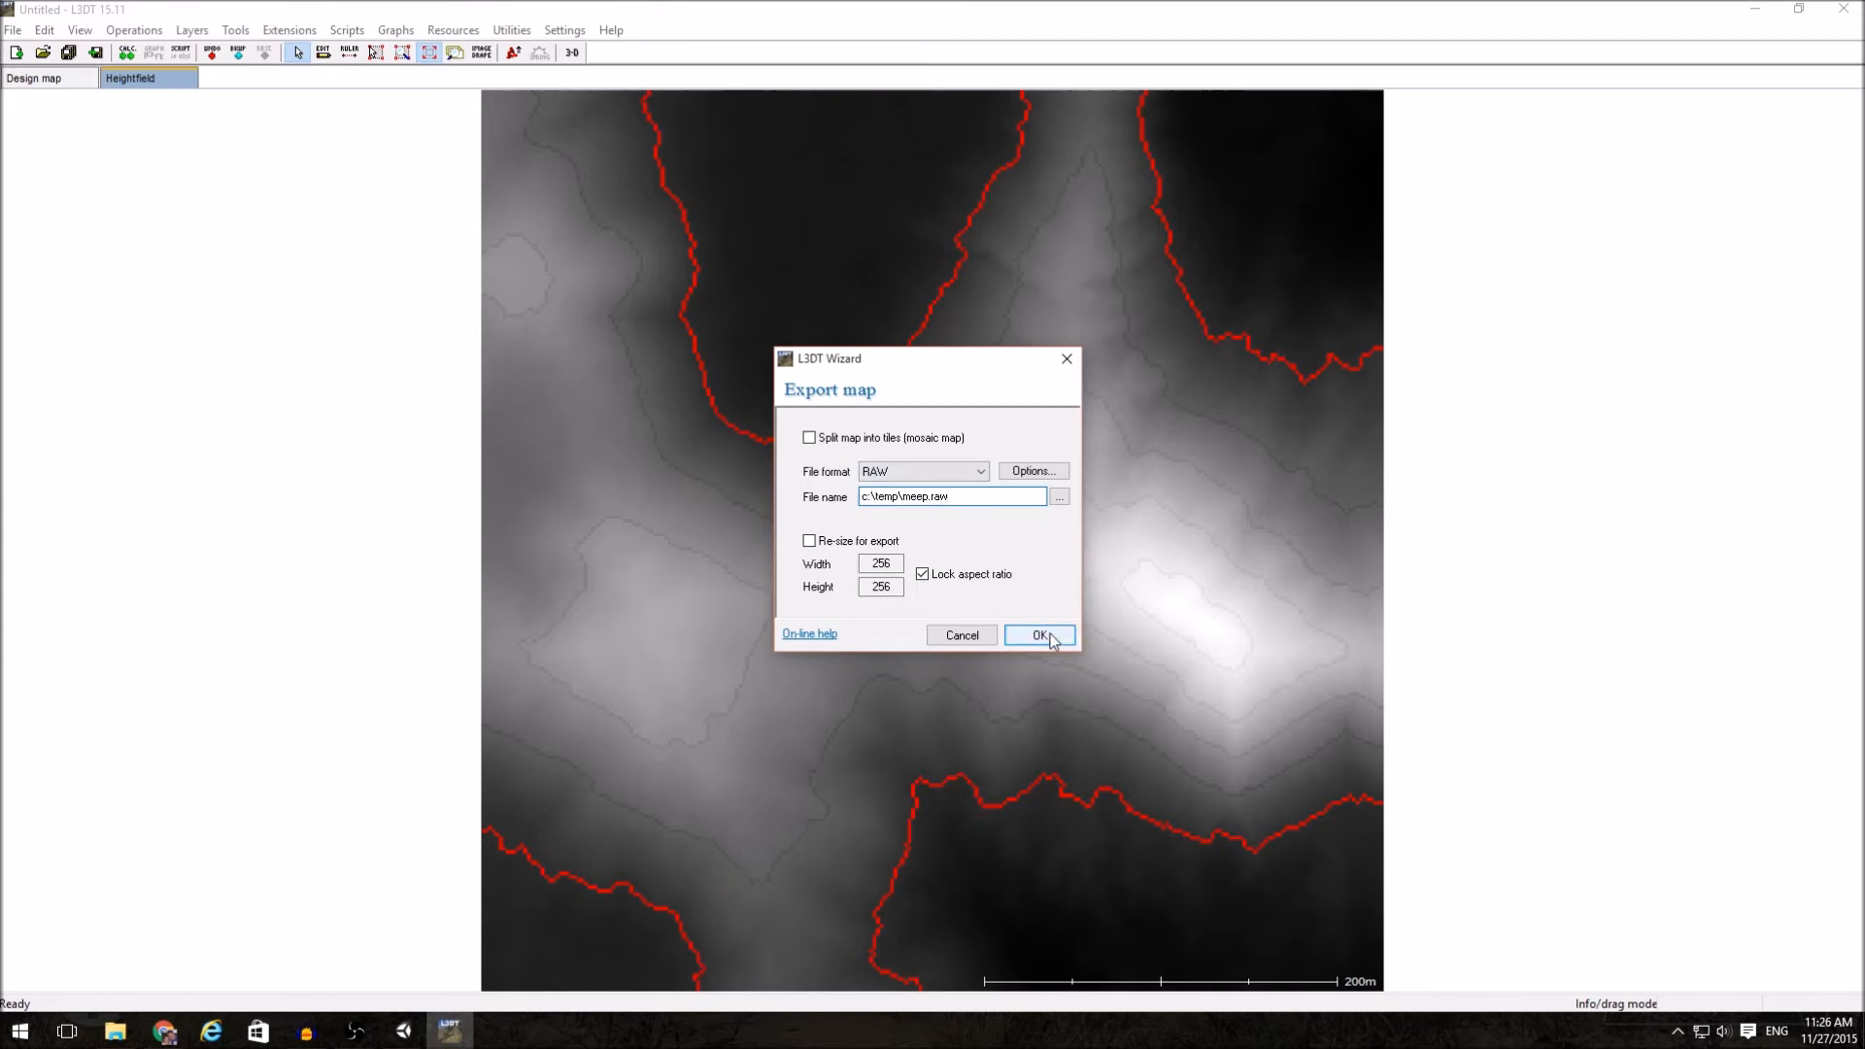
left_click(1036, 634)
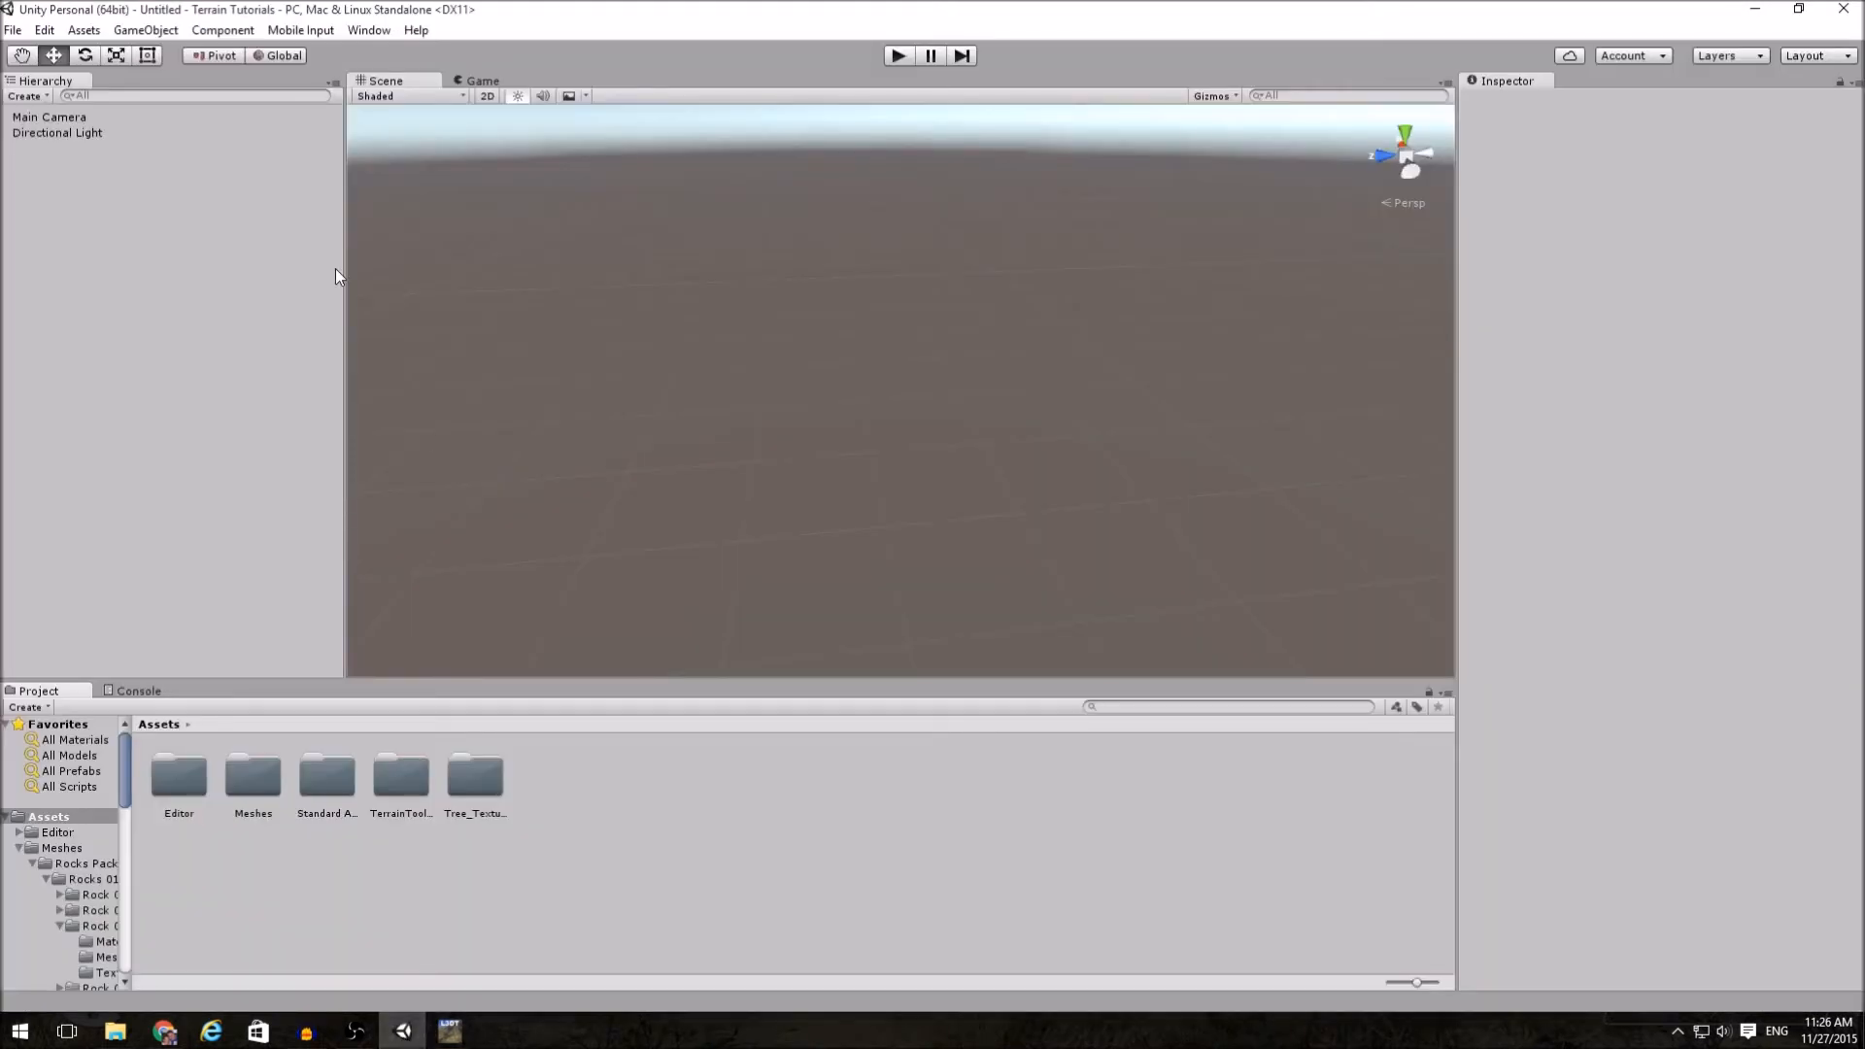
- Add a Terrain object to the Unity scene and show its terrain settings
left_click(145, 30)
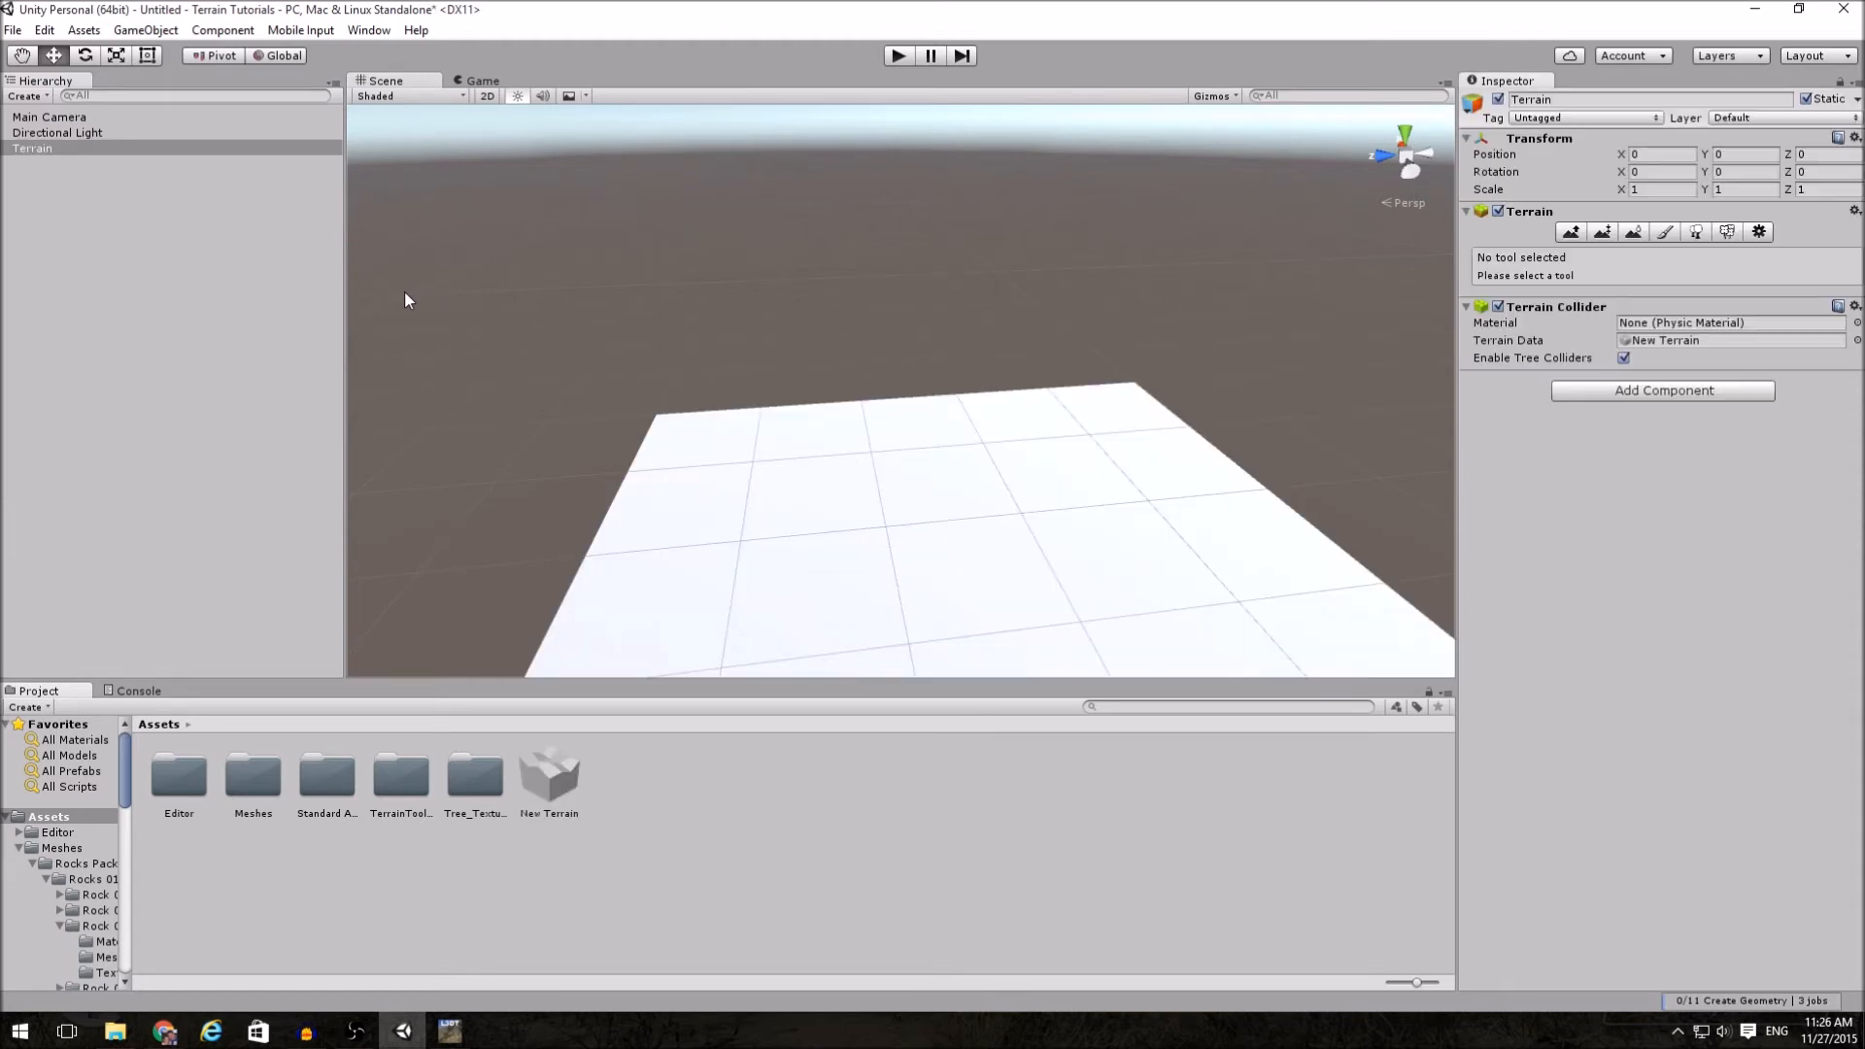
left_click(1758, 232)
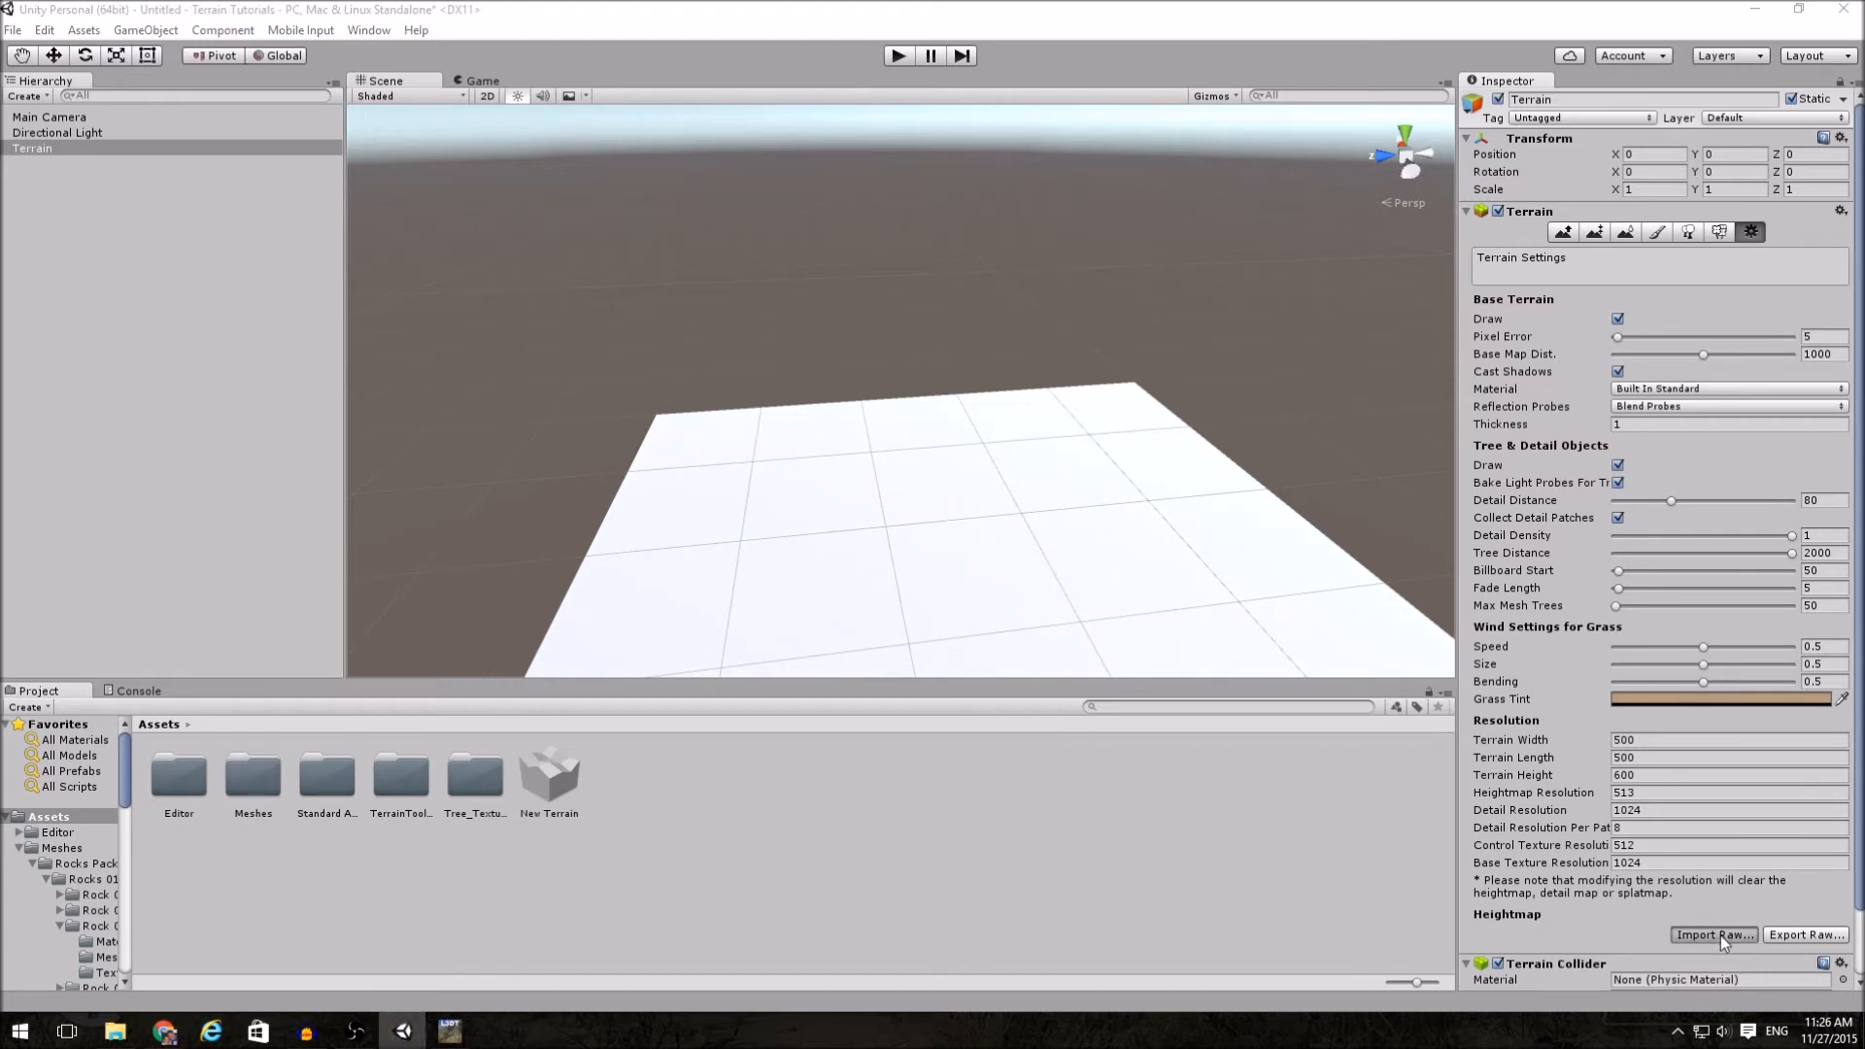
- Import c:\temp\meep.raw as the terrain heightmap at 512 × 512 size
left_click(1712, 934)
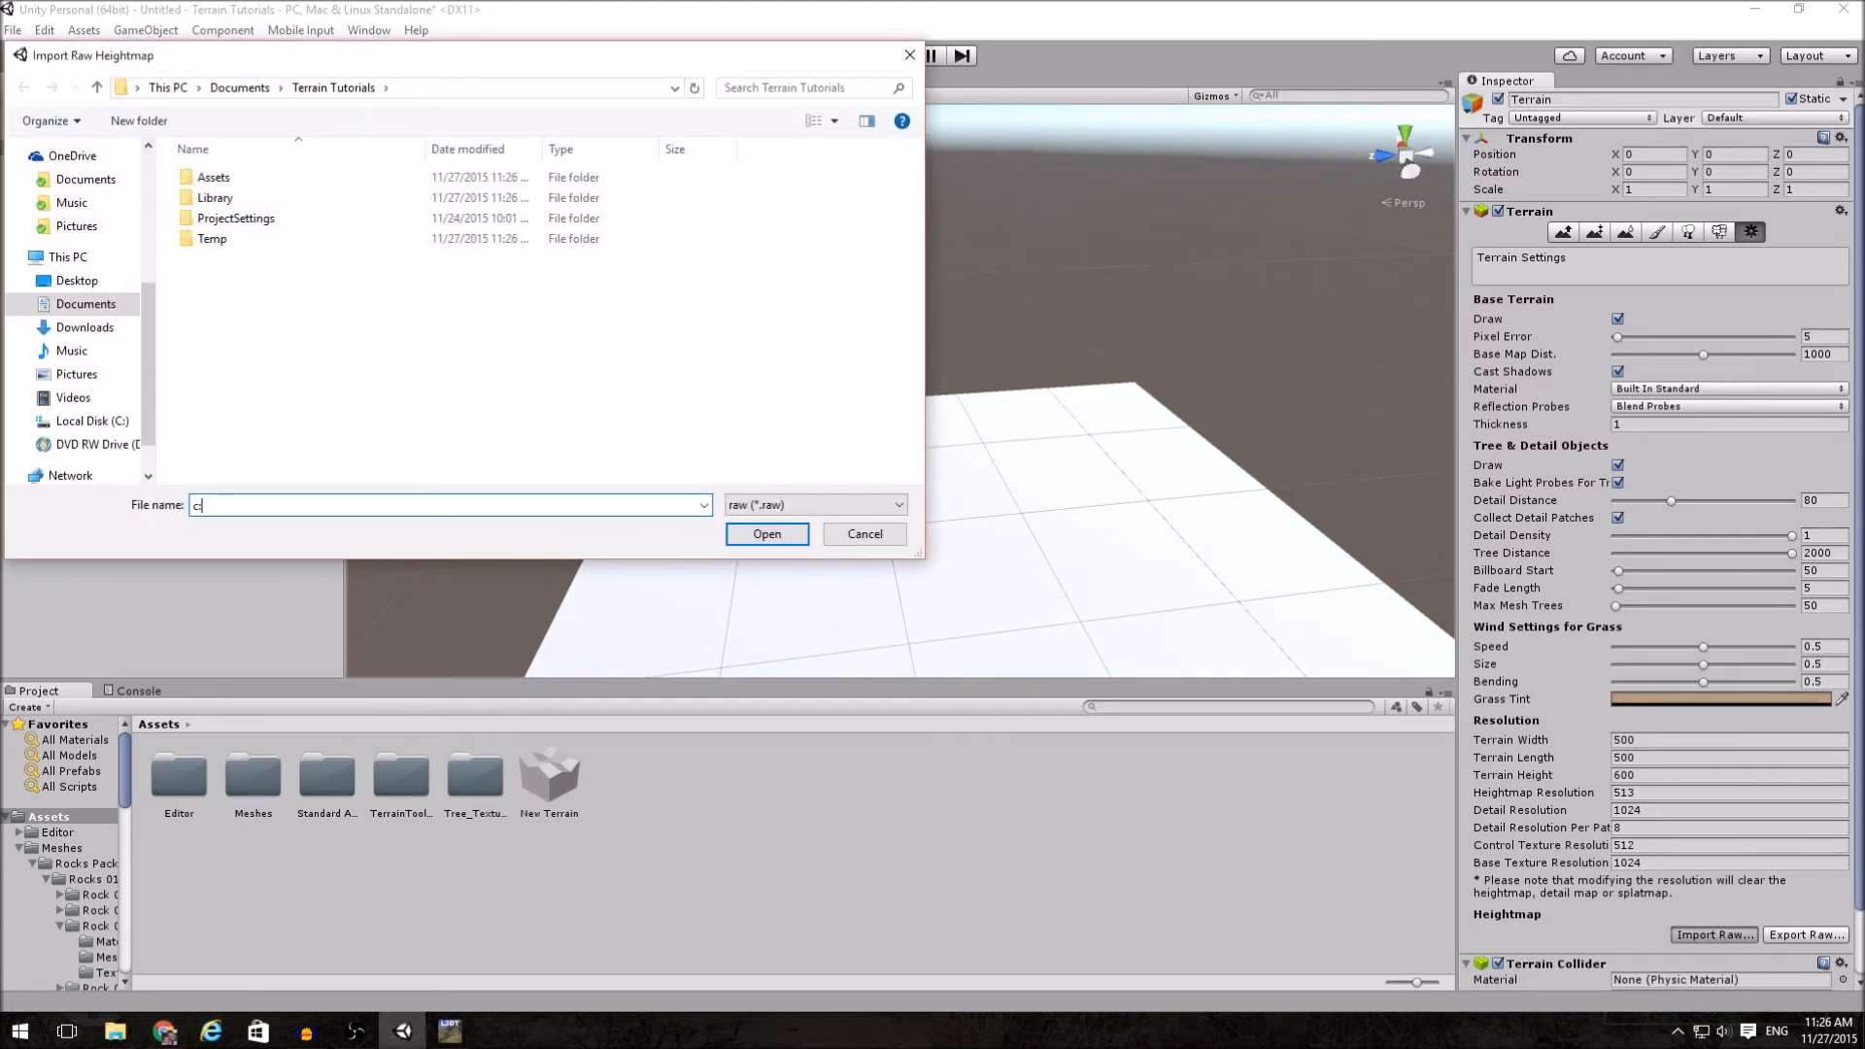
type(":\\temp\\meep.raw")
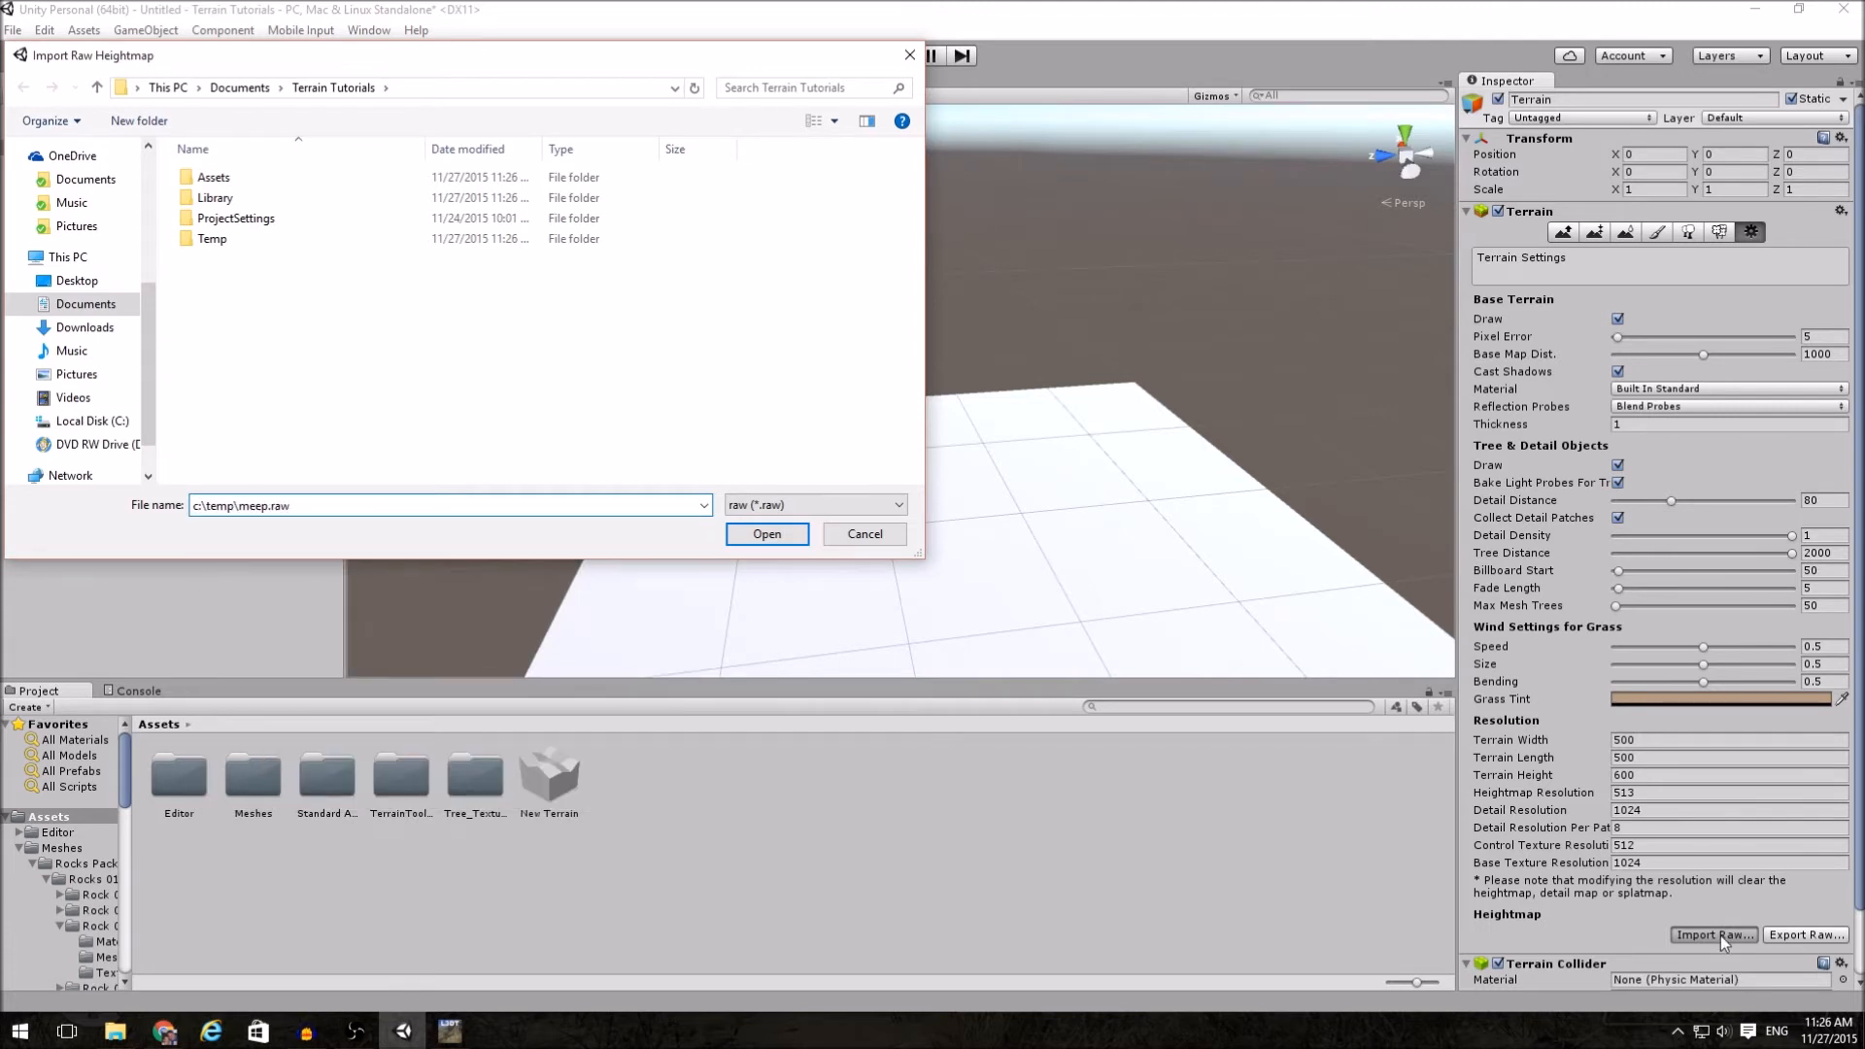
left_click(766, 534)
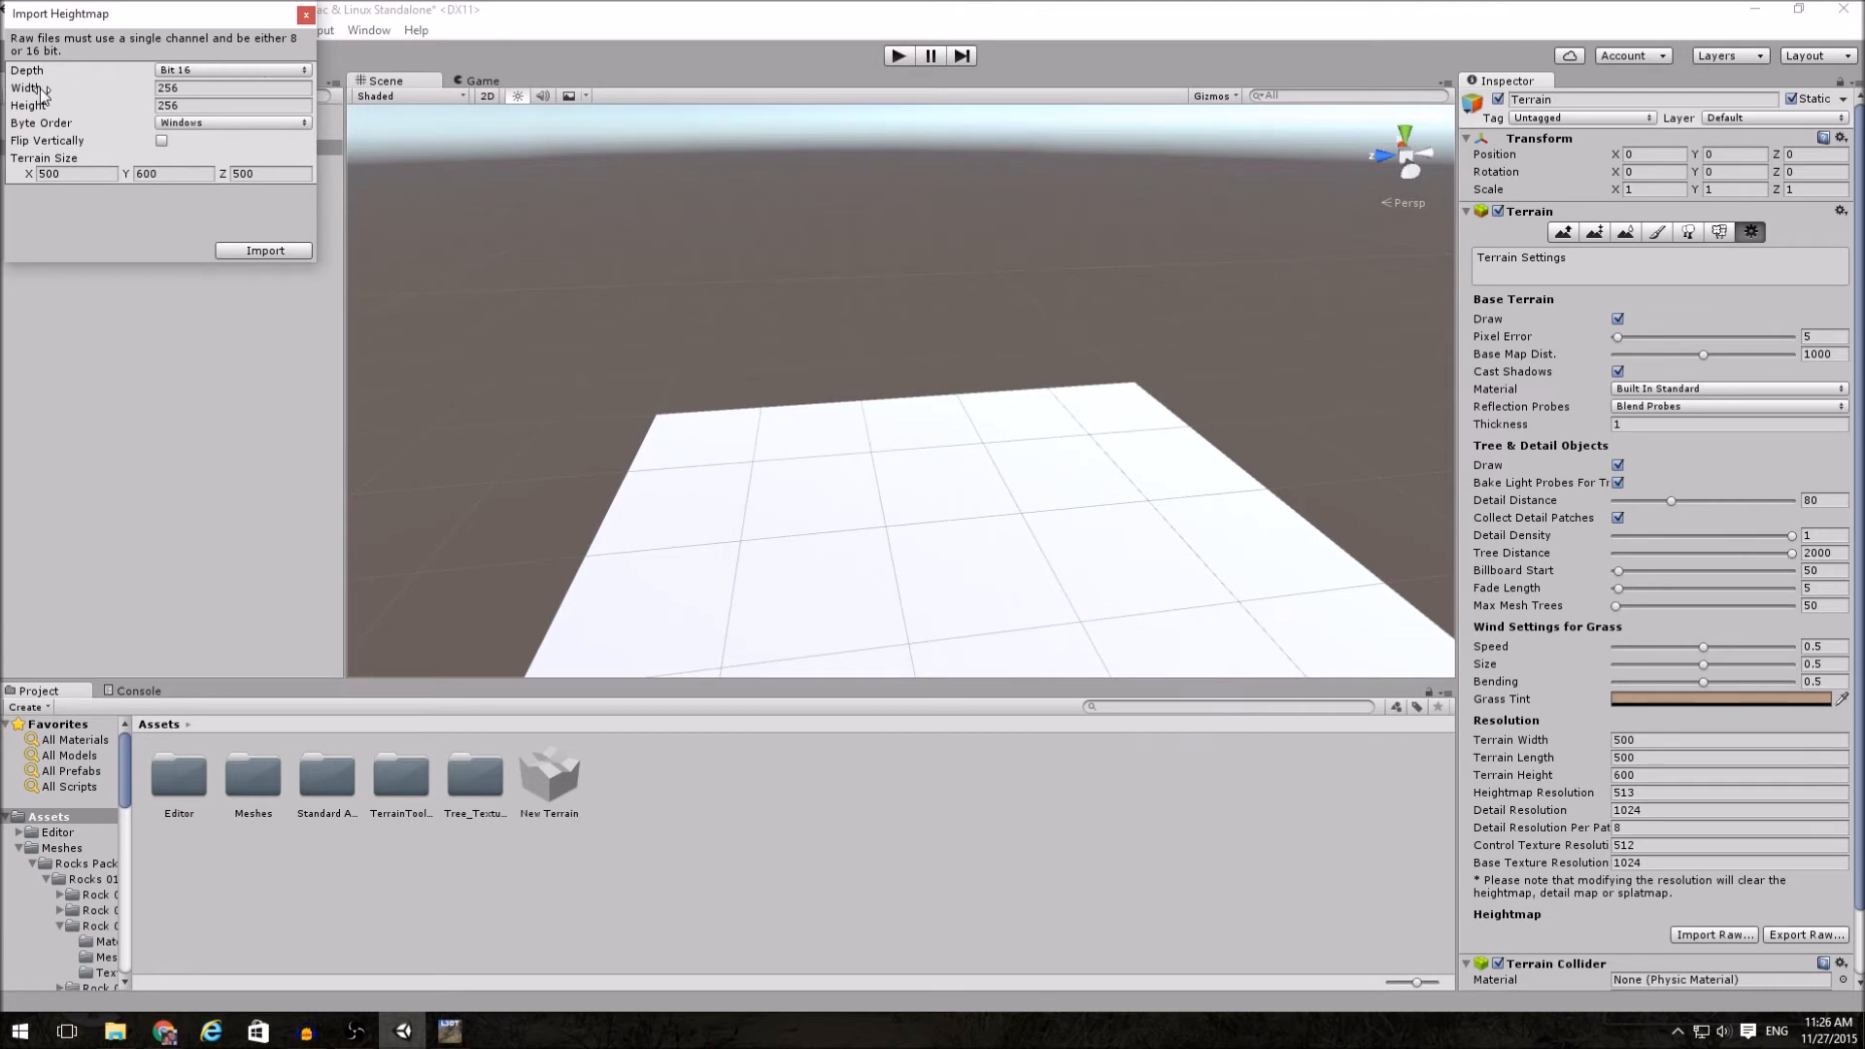
mouse_move(112, 111)
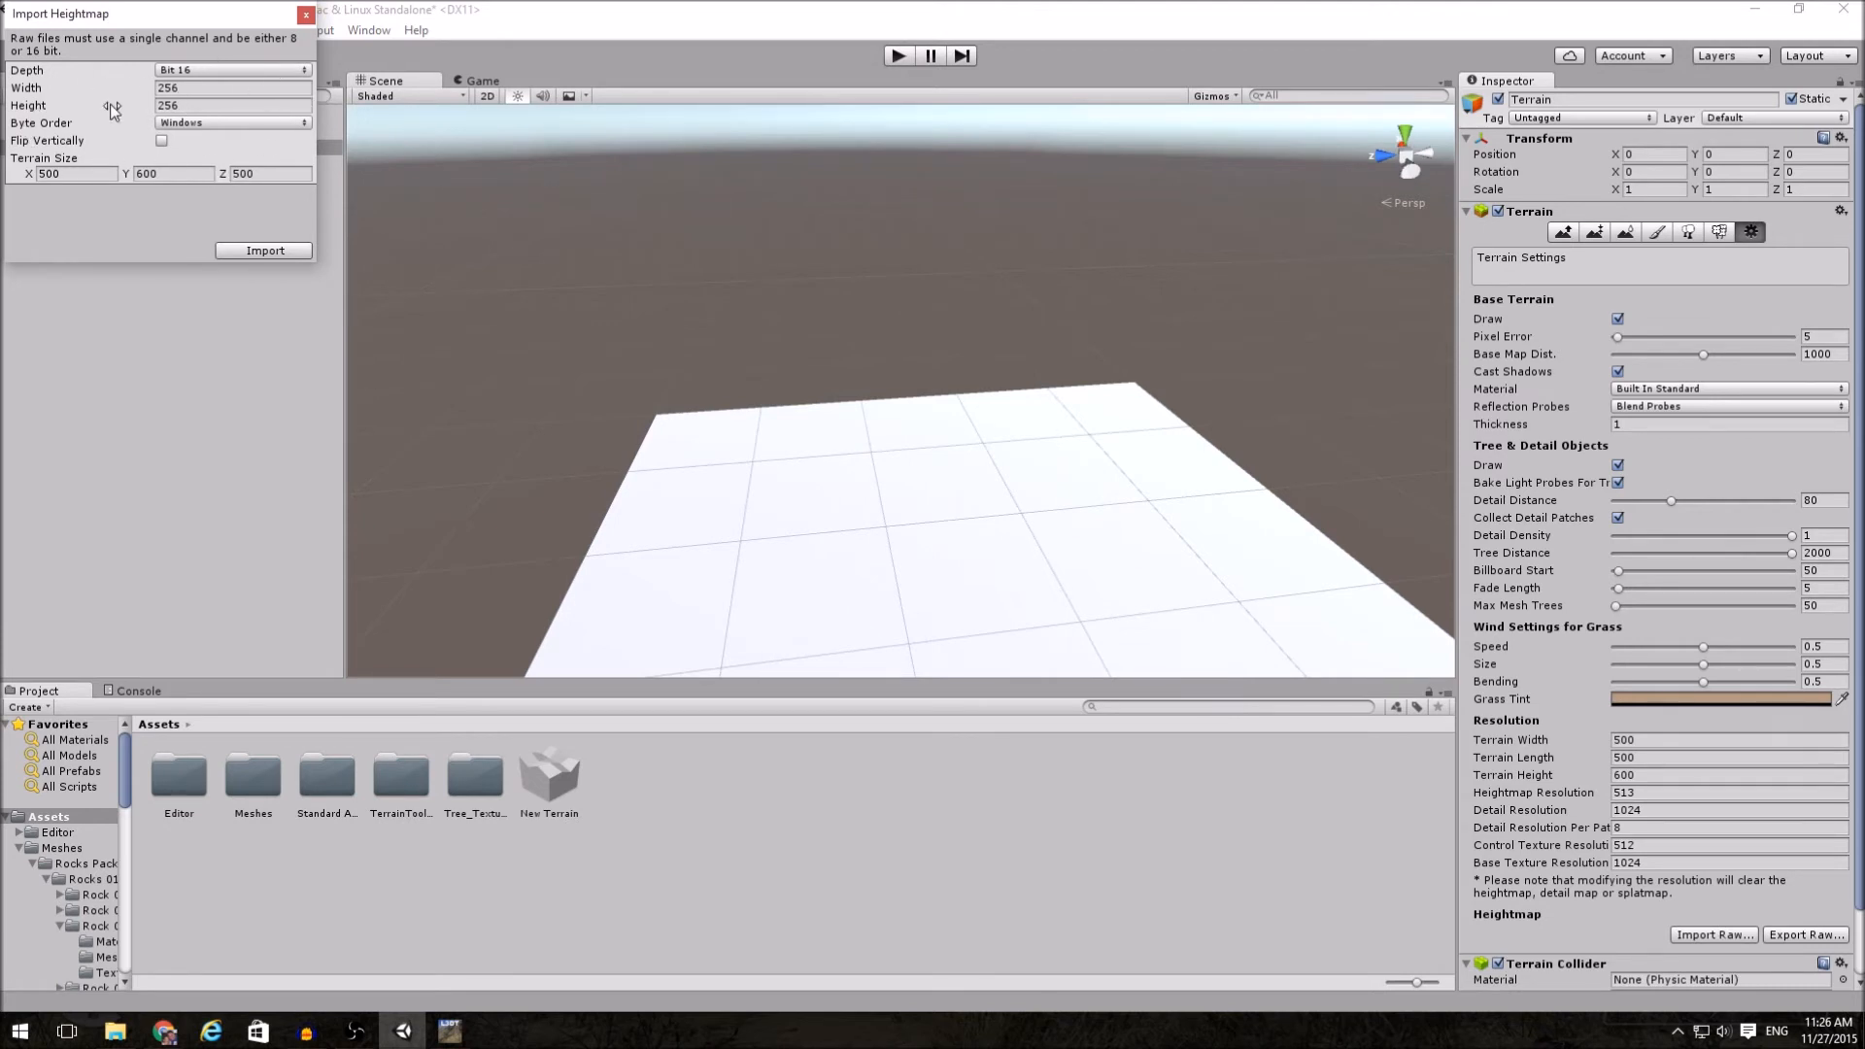
left_click(74, 174)
type("512")
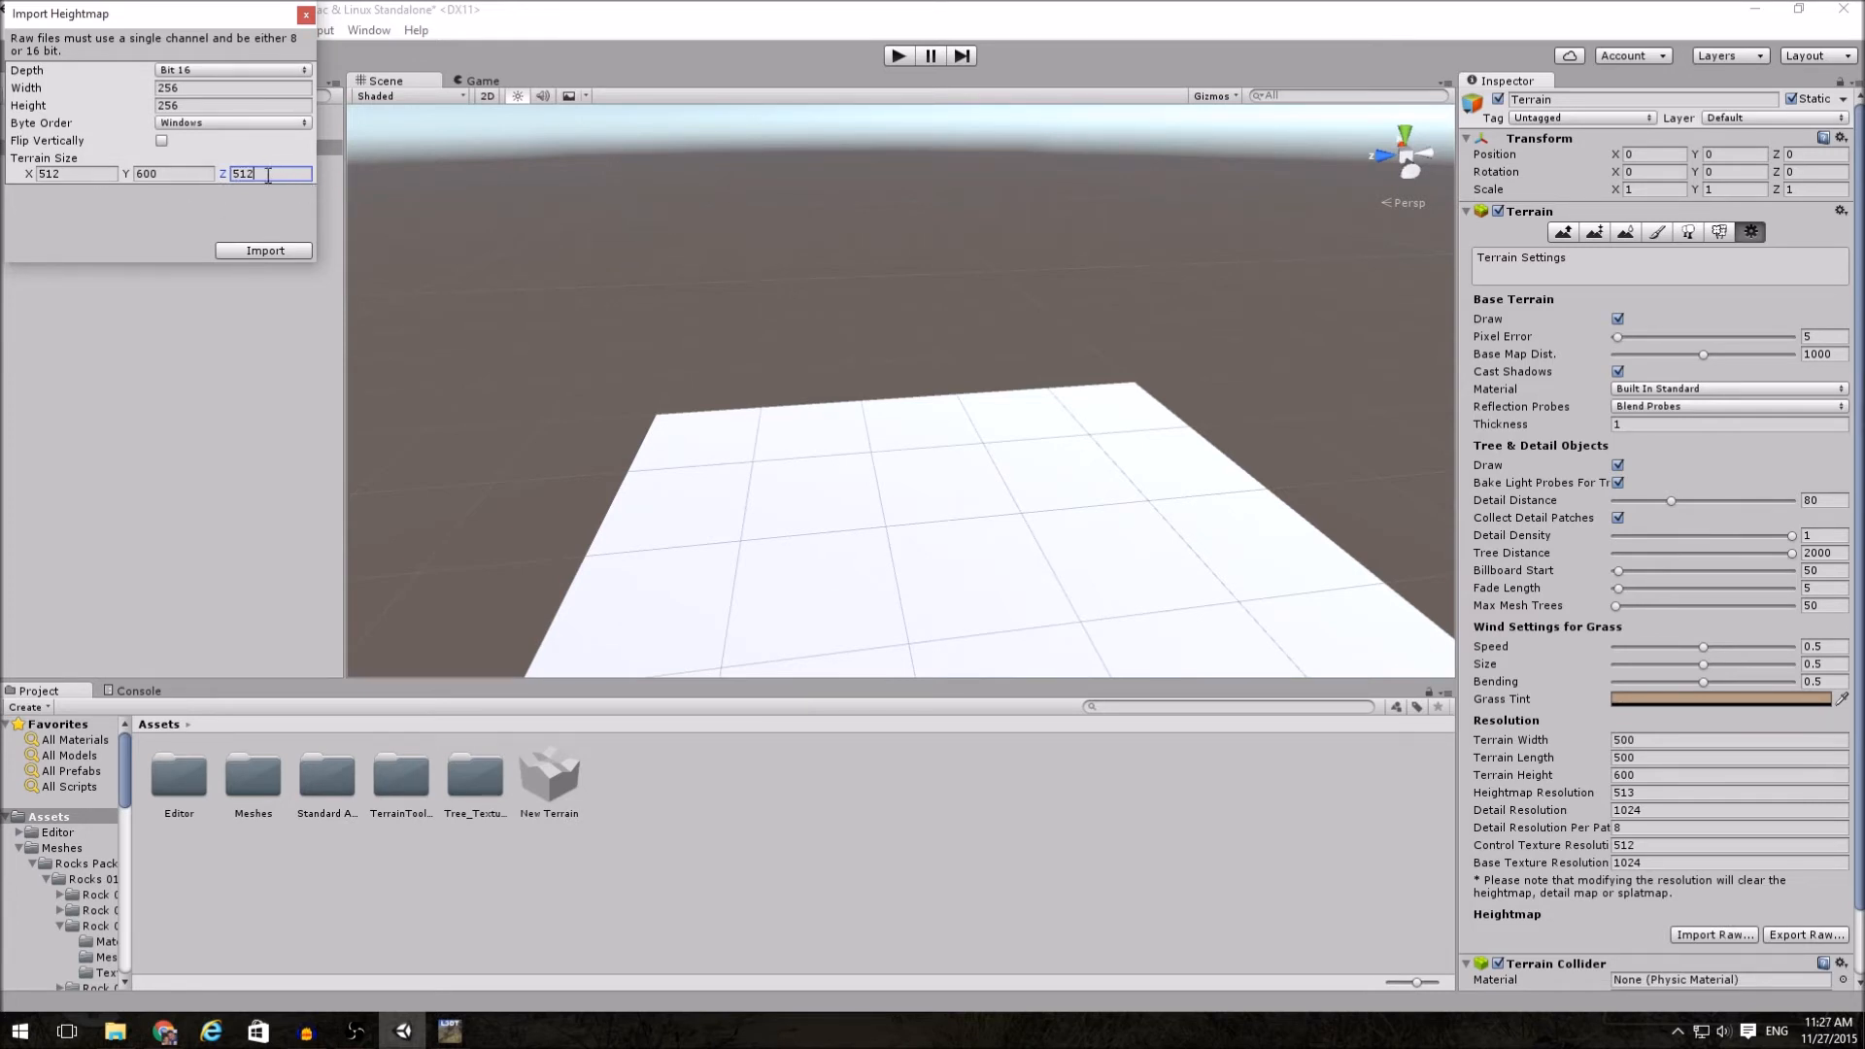
left_click(264, 250)
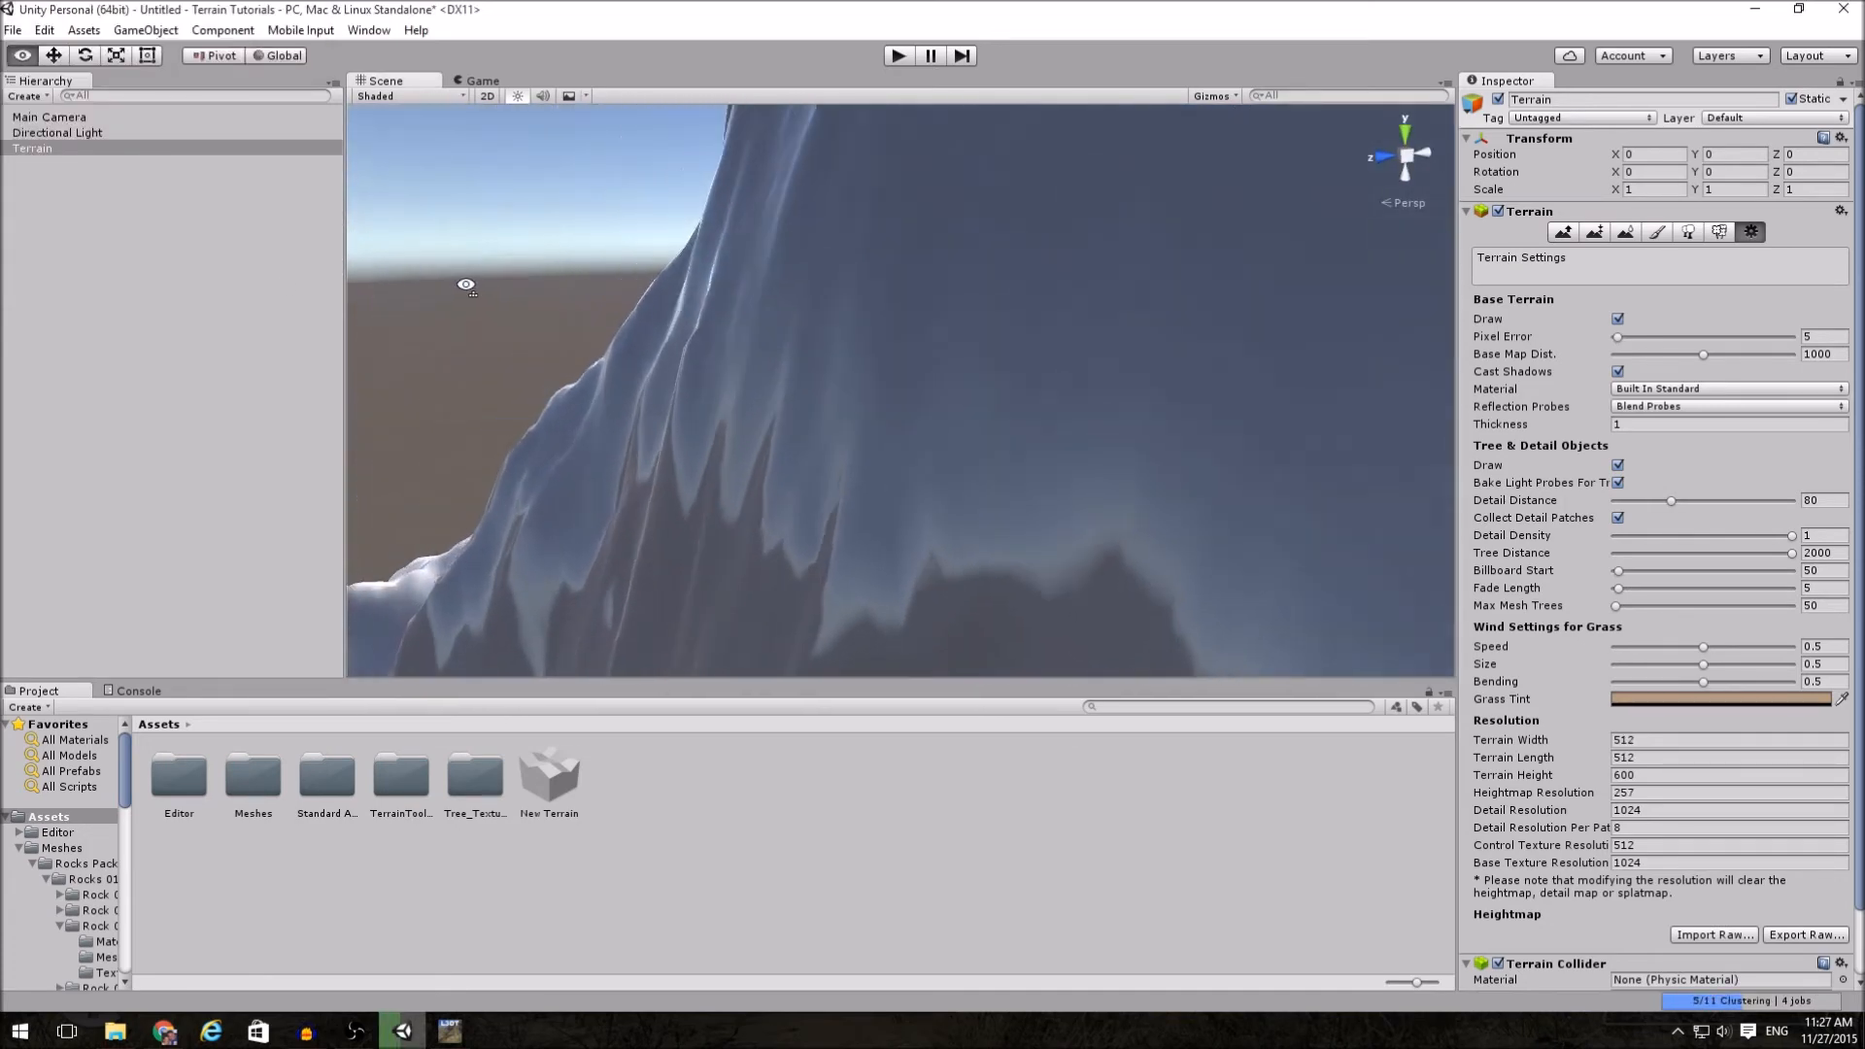
left_click_drag(465, 286, 876, 383)
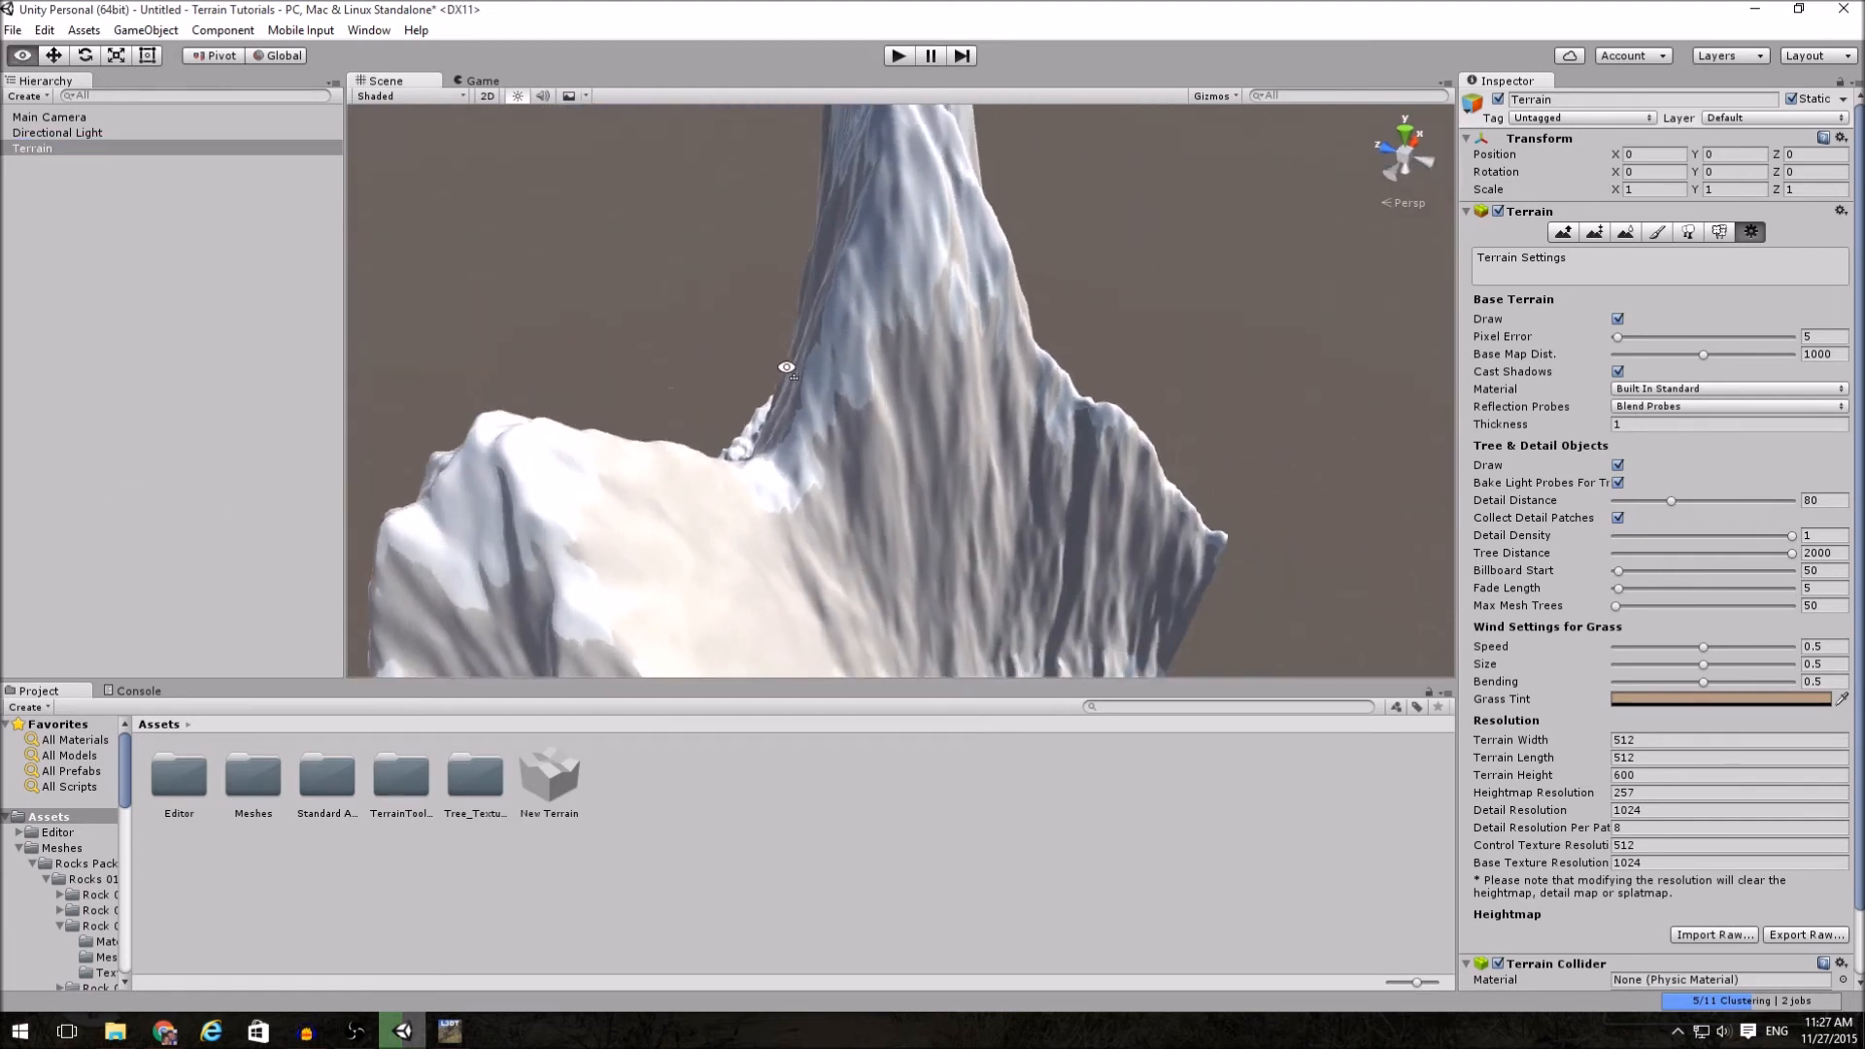
left_click(1725, 740)
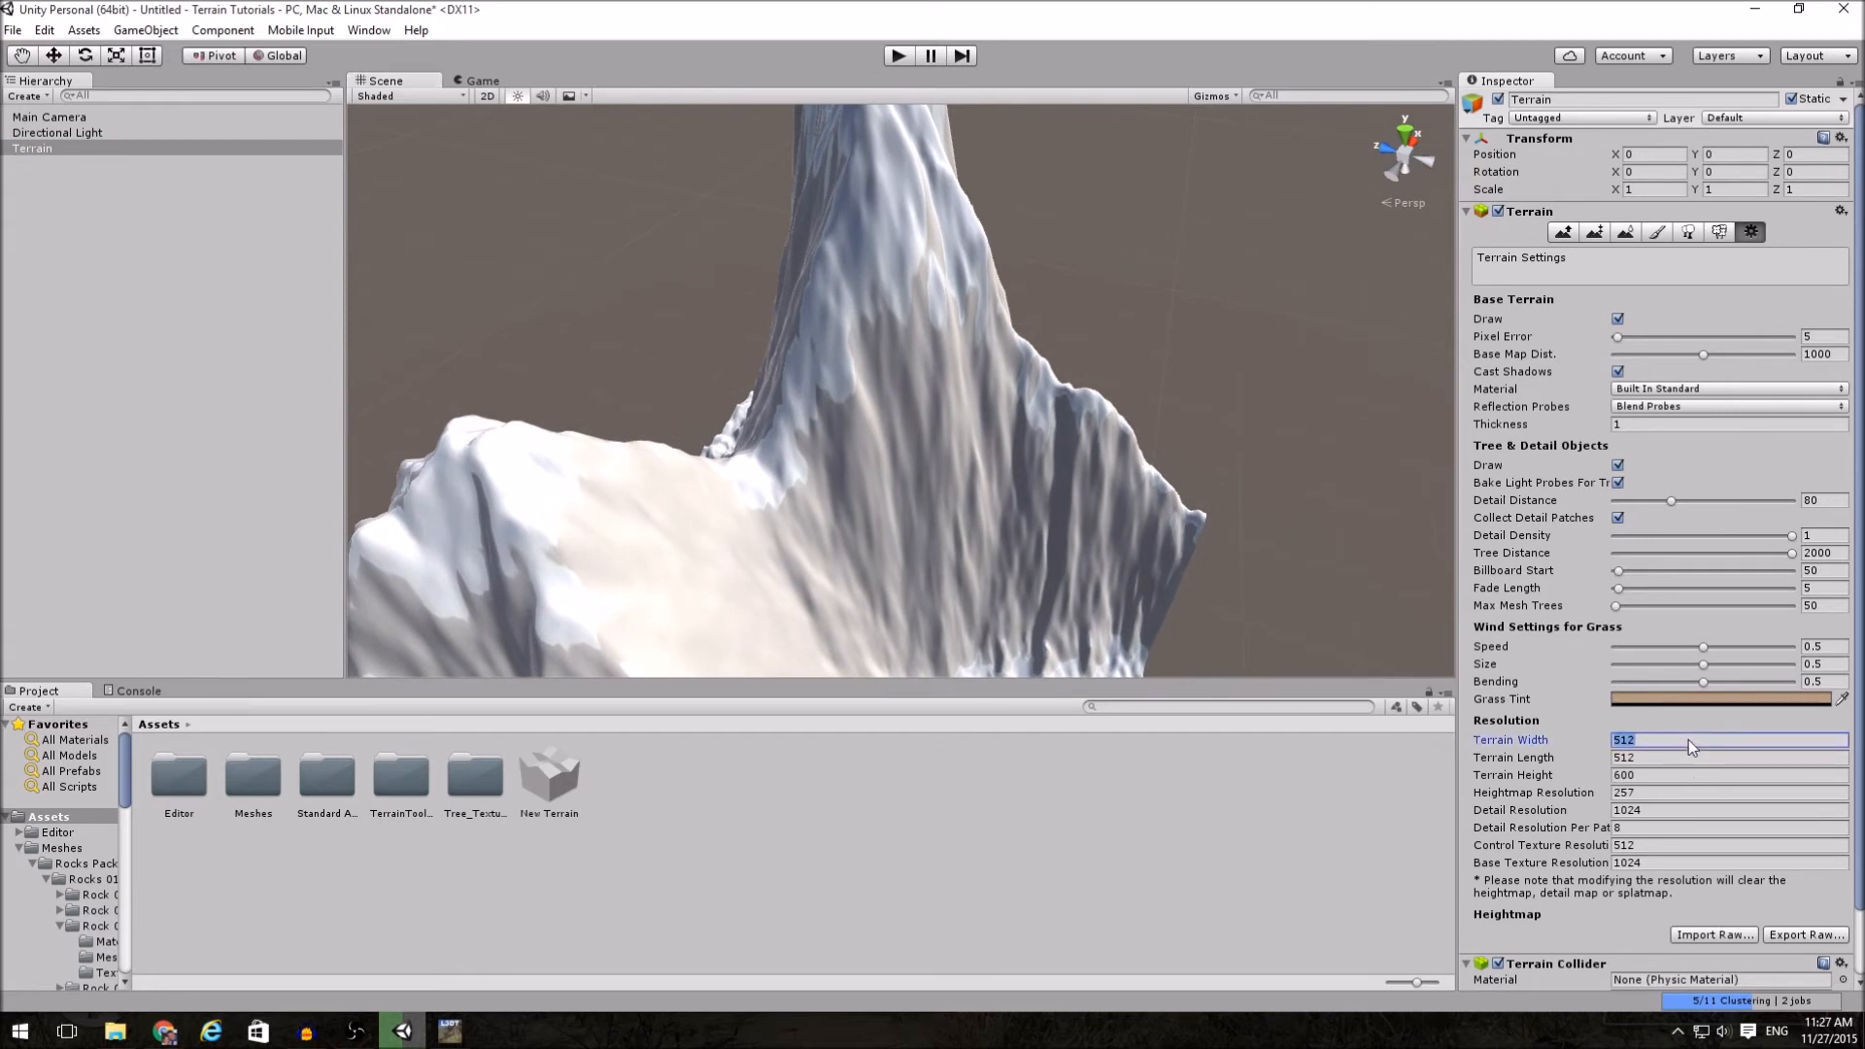
type("2048")
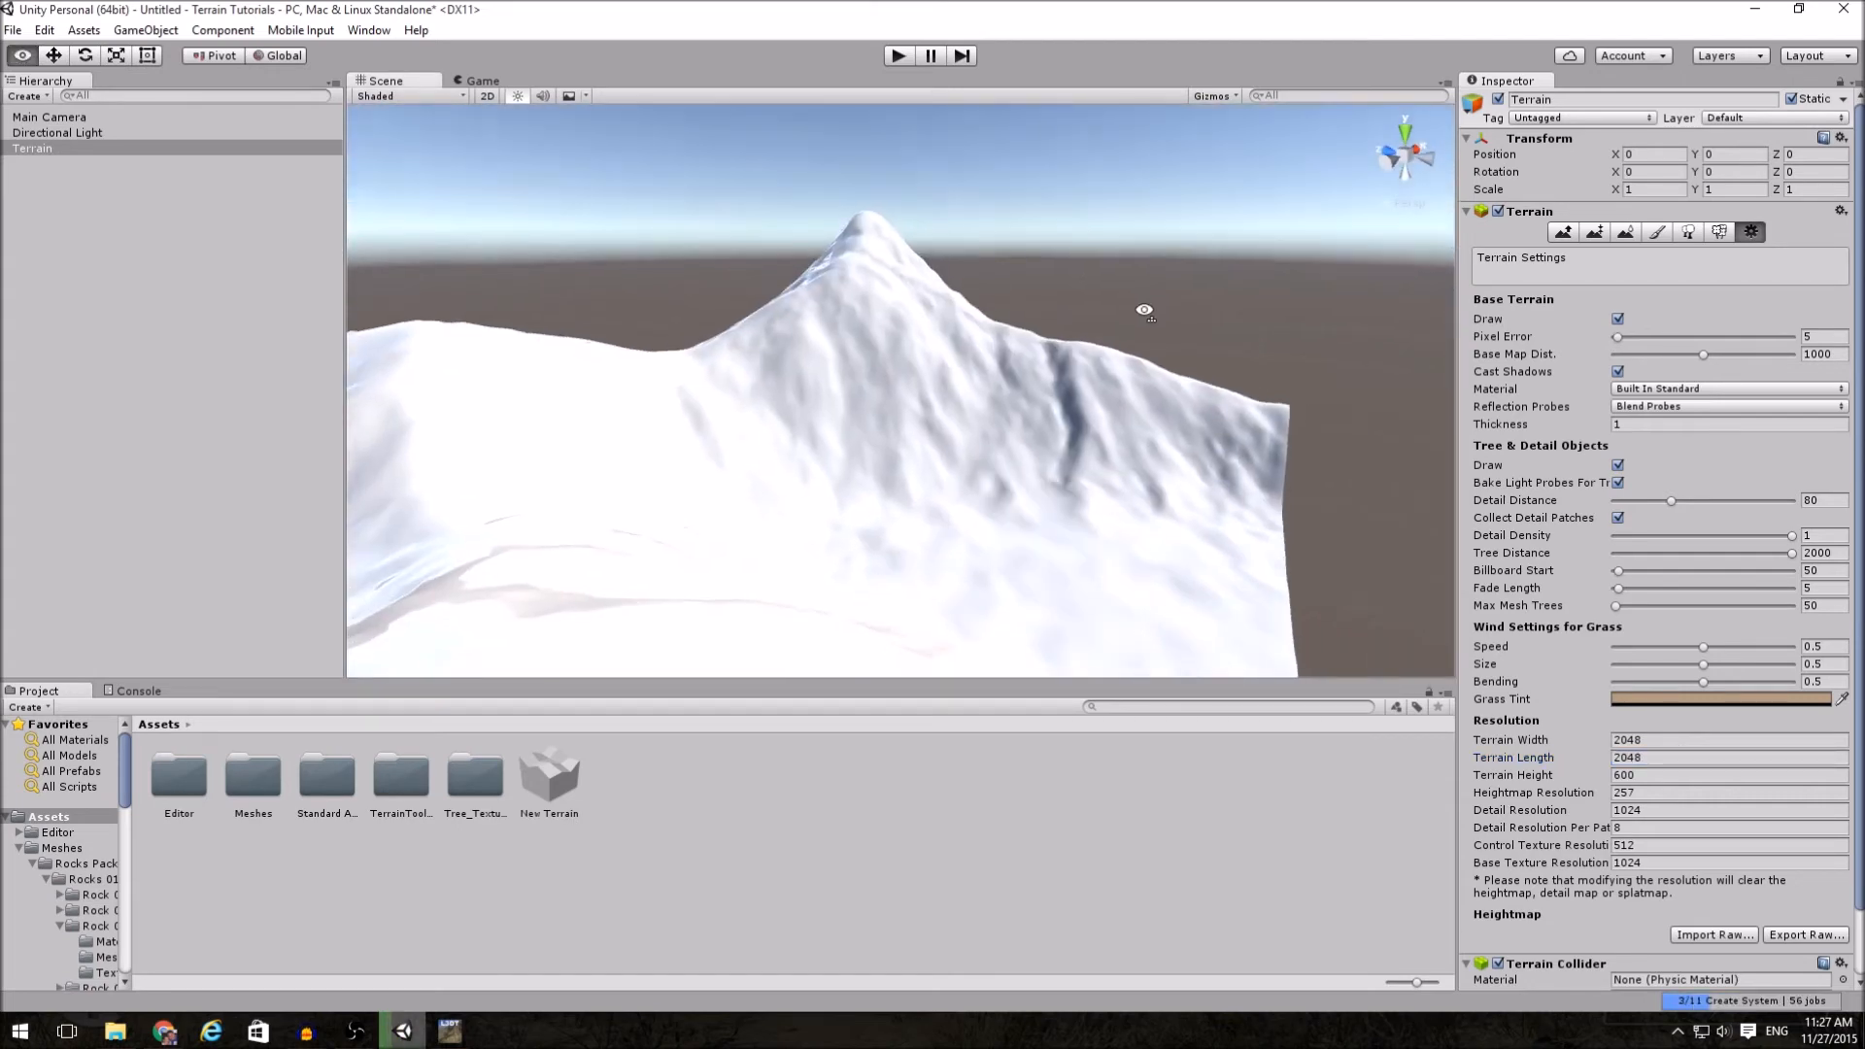
left_click_drag(1144, 311, 1140, 357)
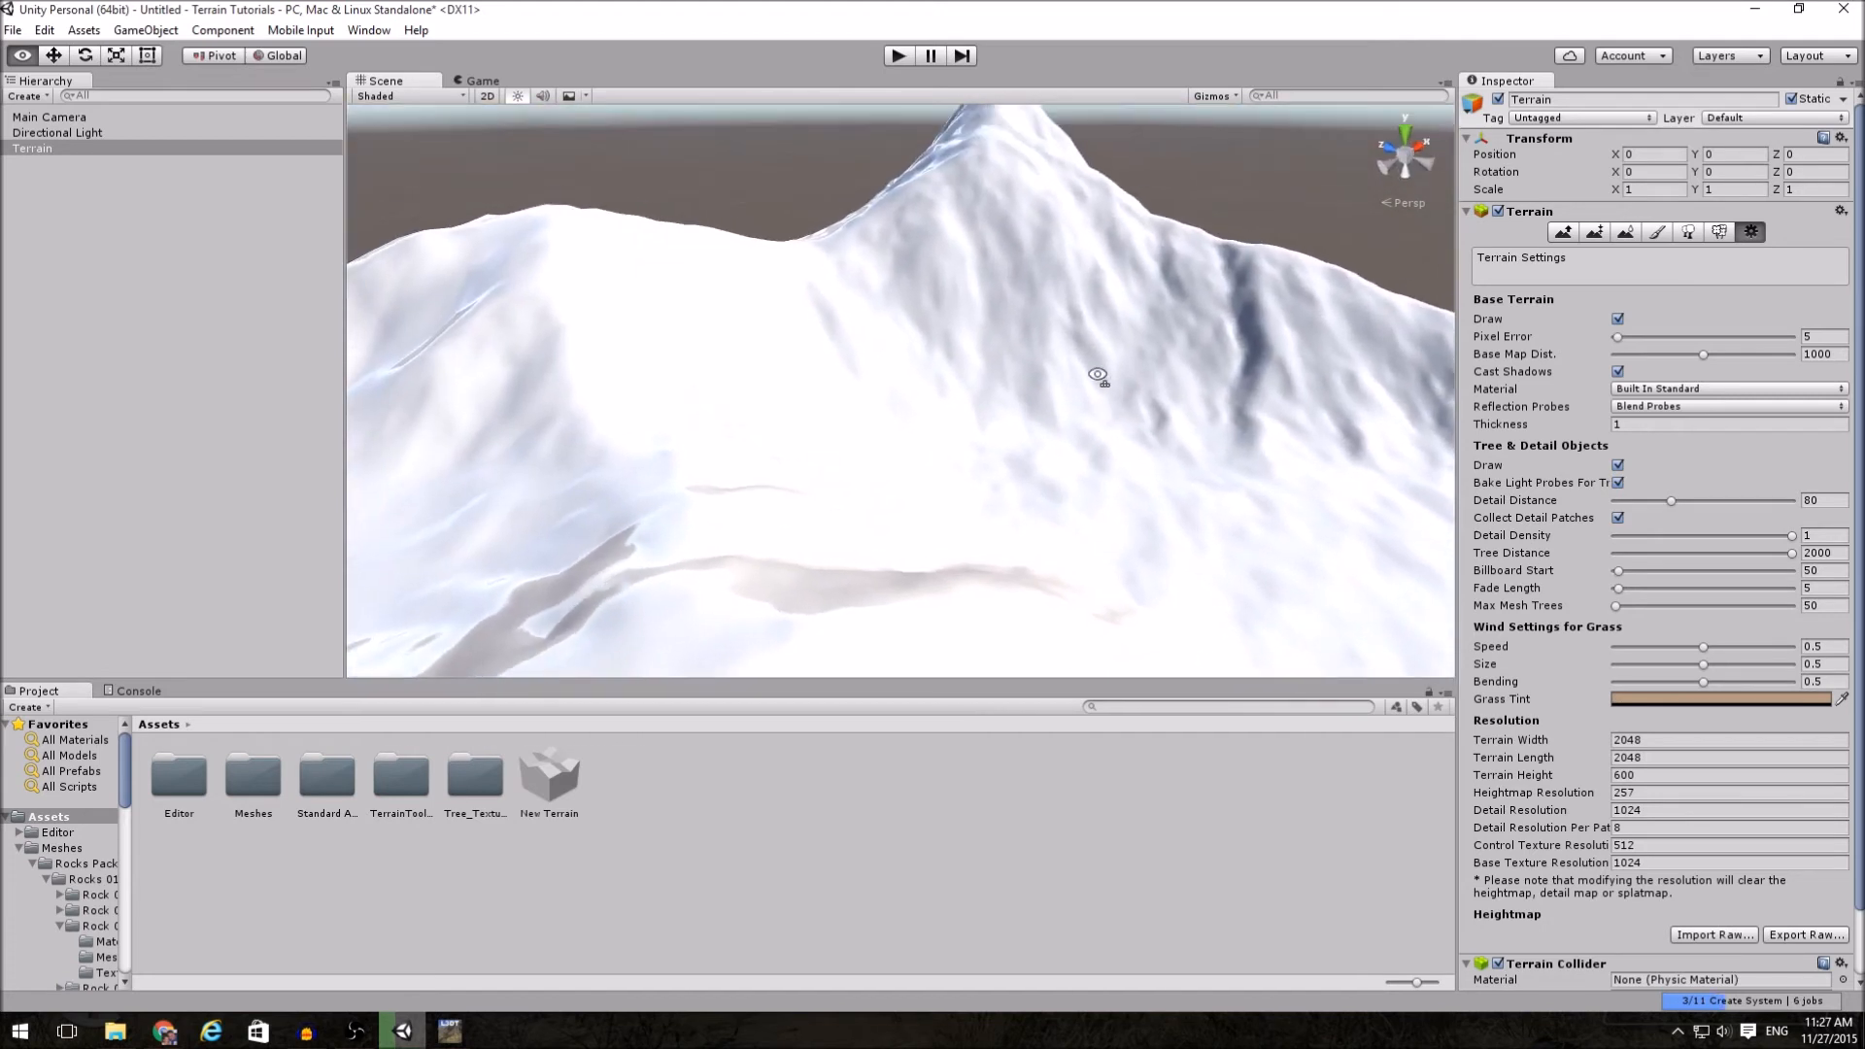
left_click_drag(1098, 375, 1109, 318)
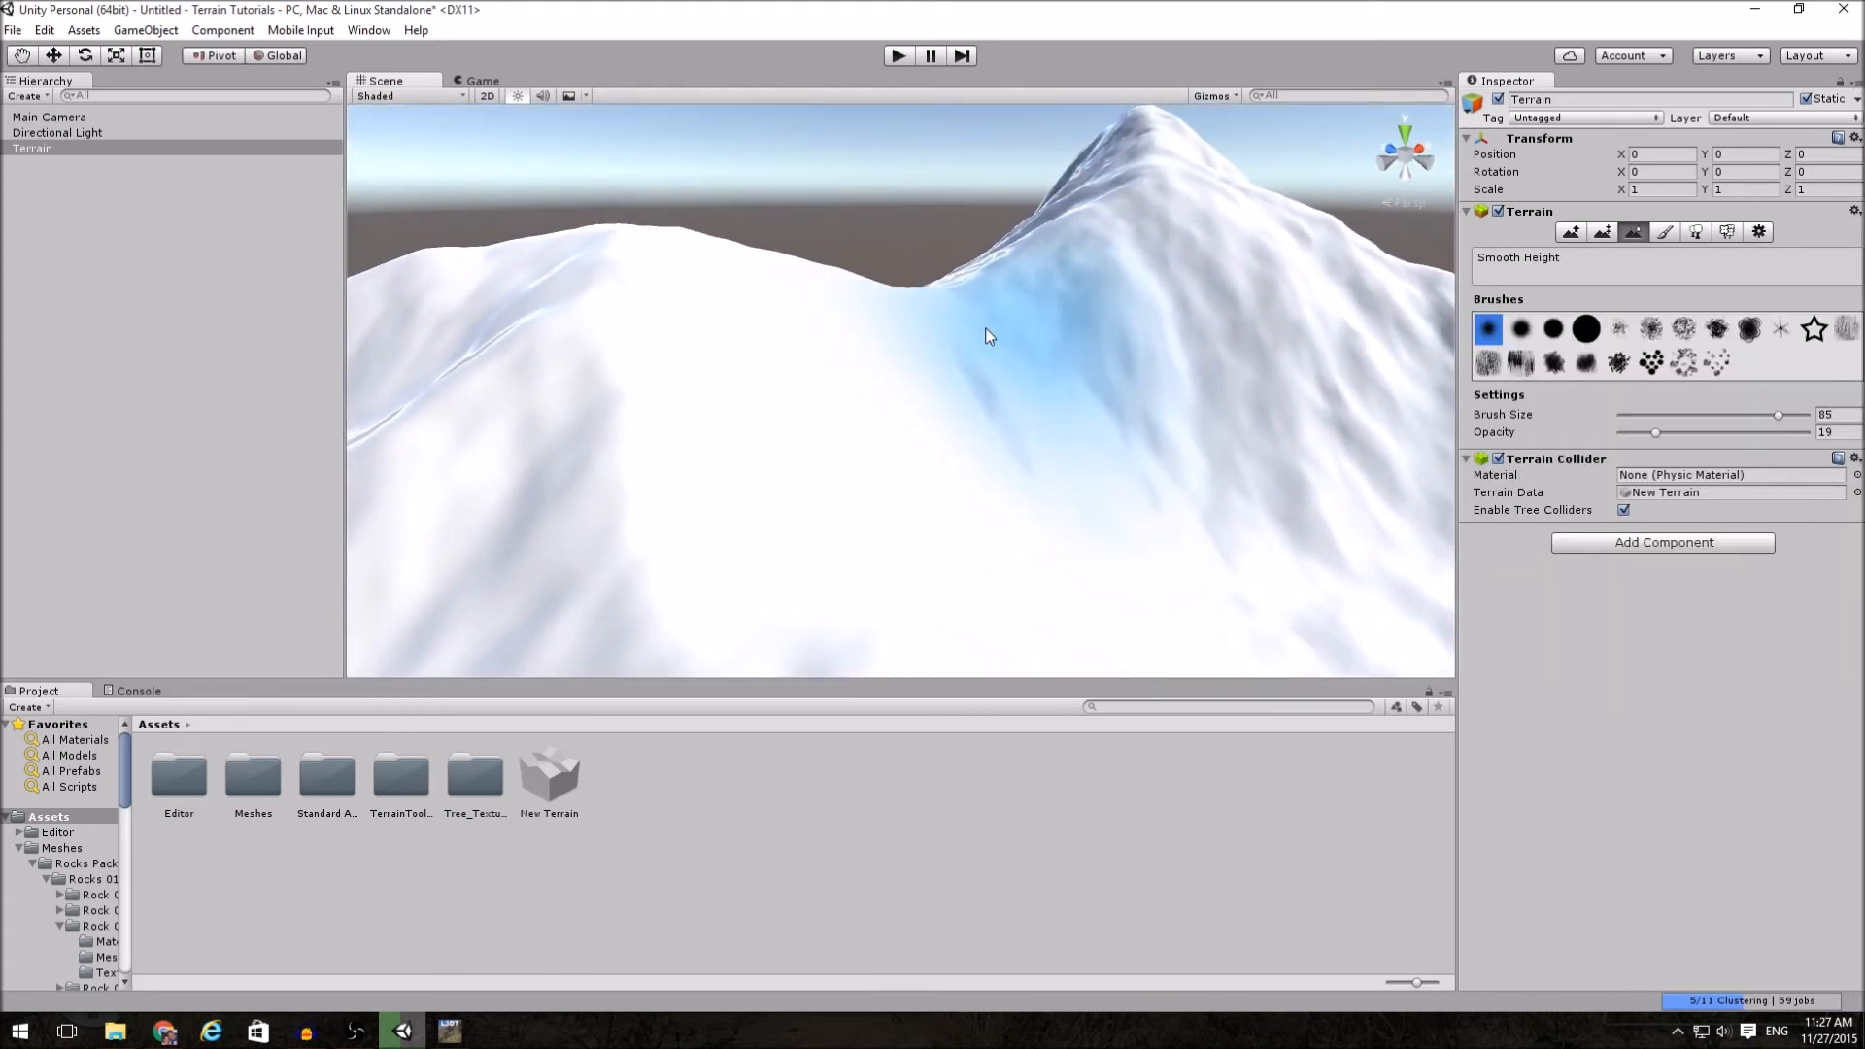
left_click(1758, 232)
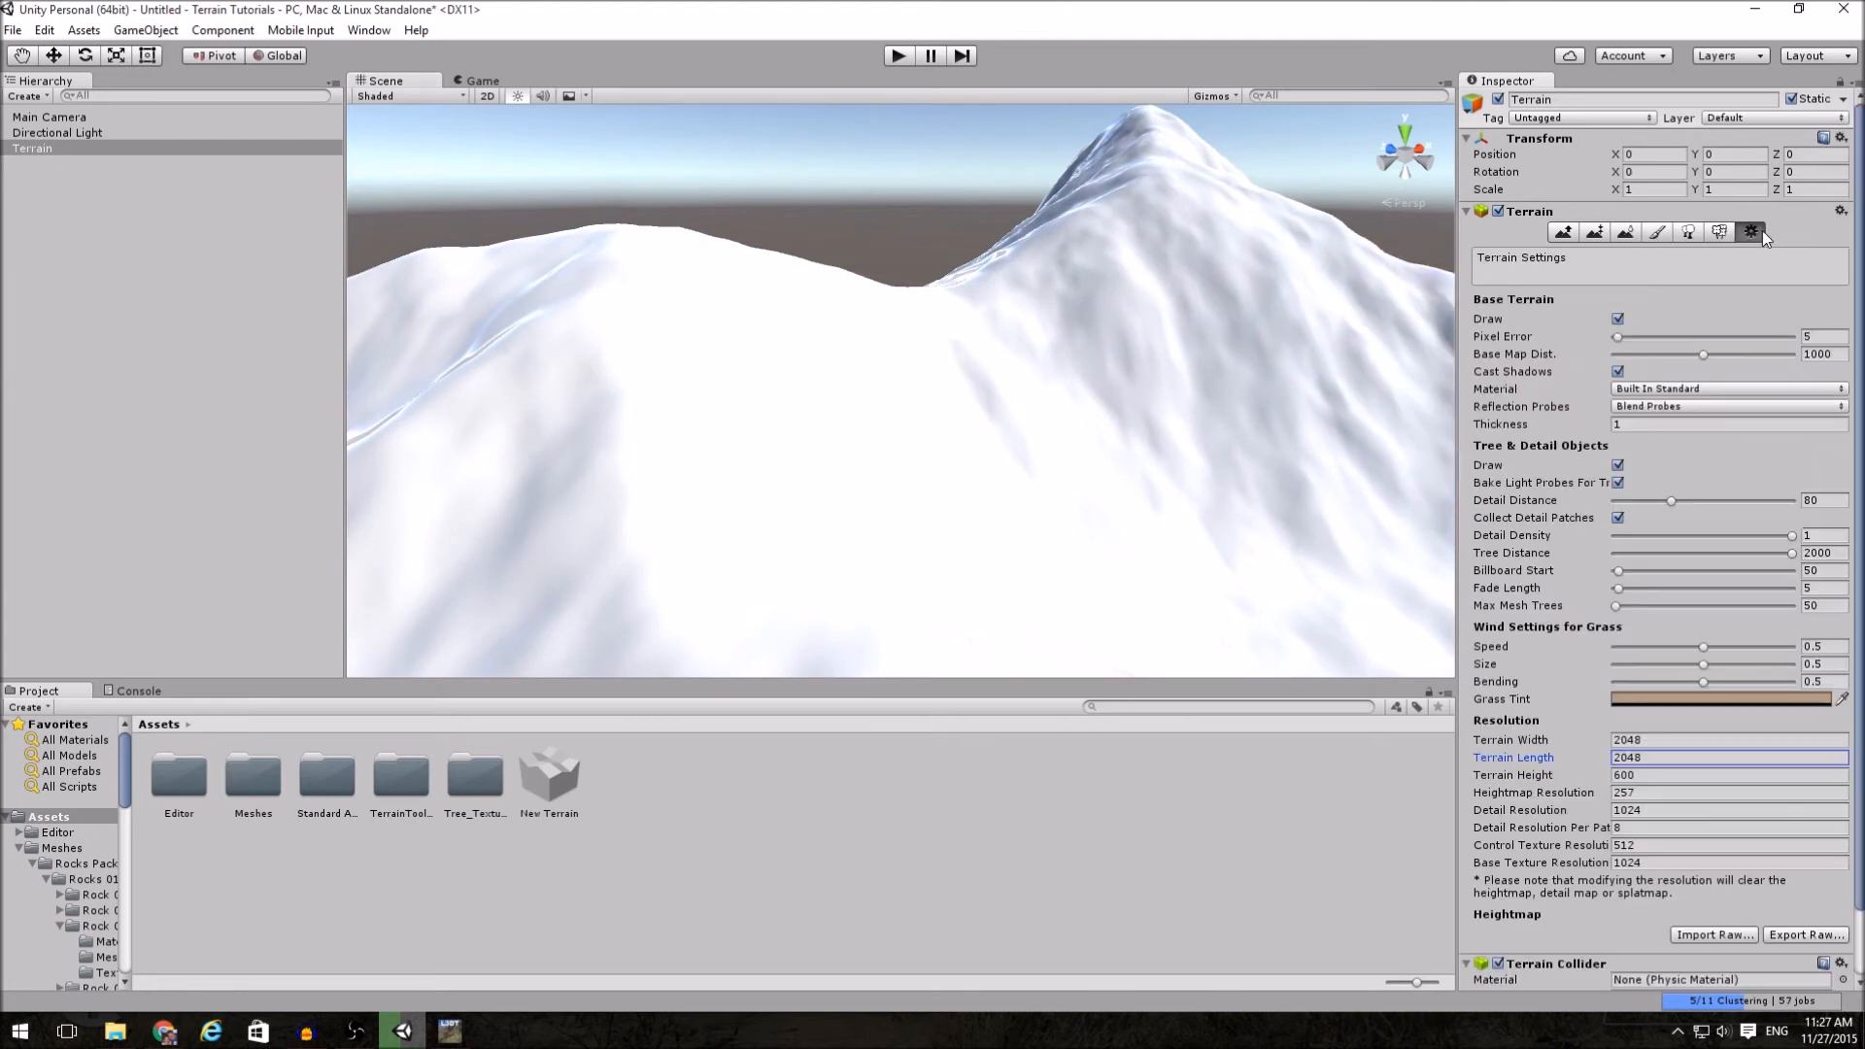
left_click(1727, 738)
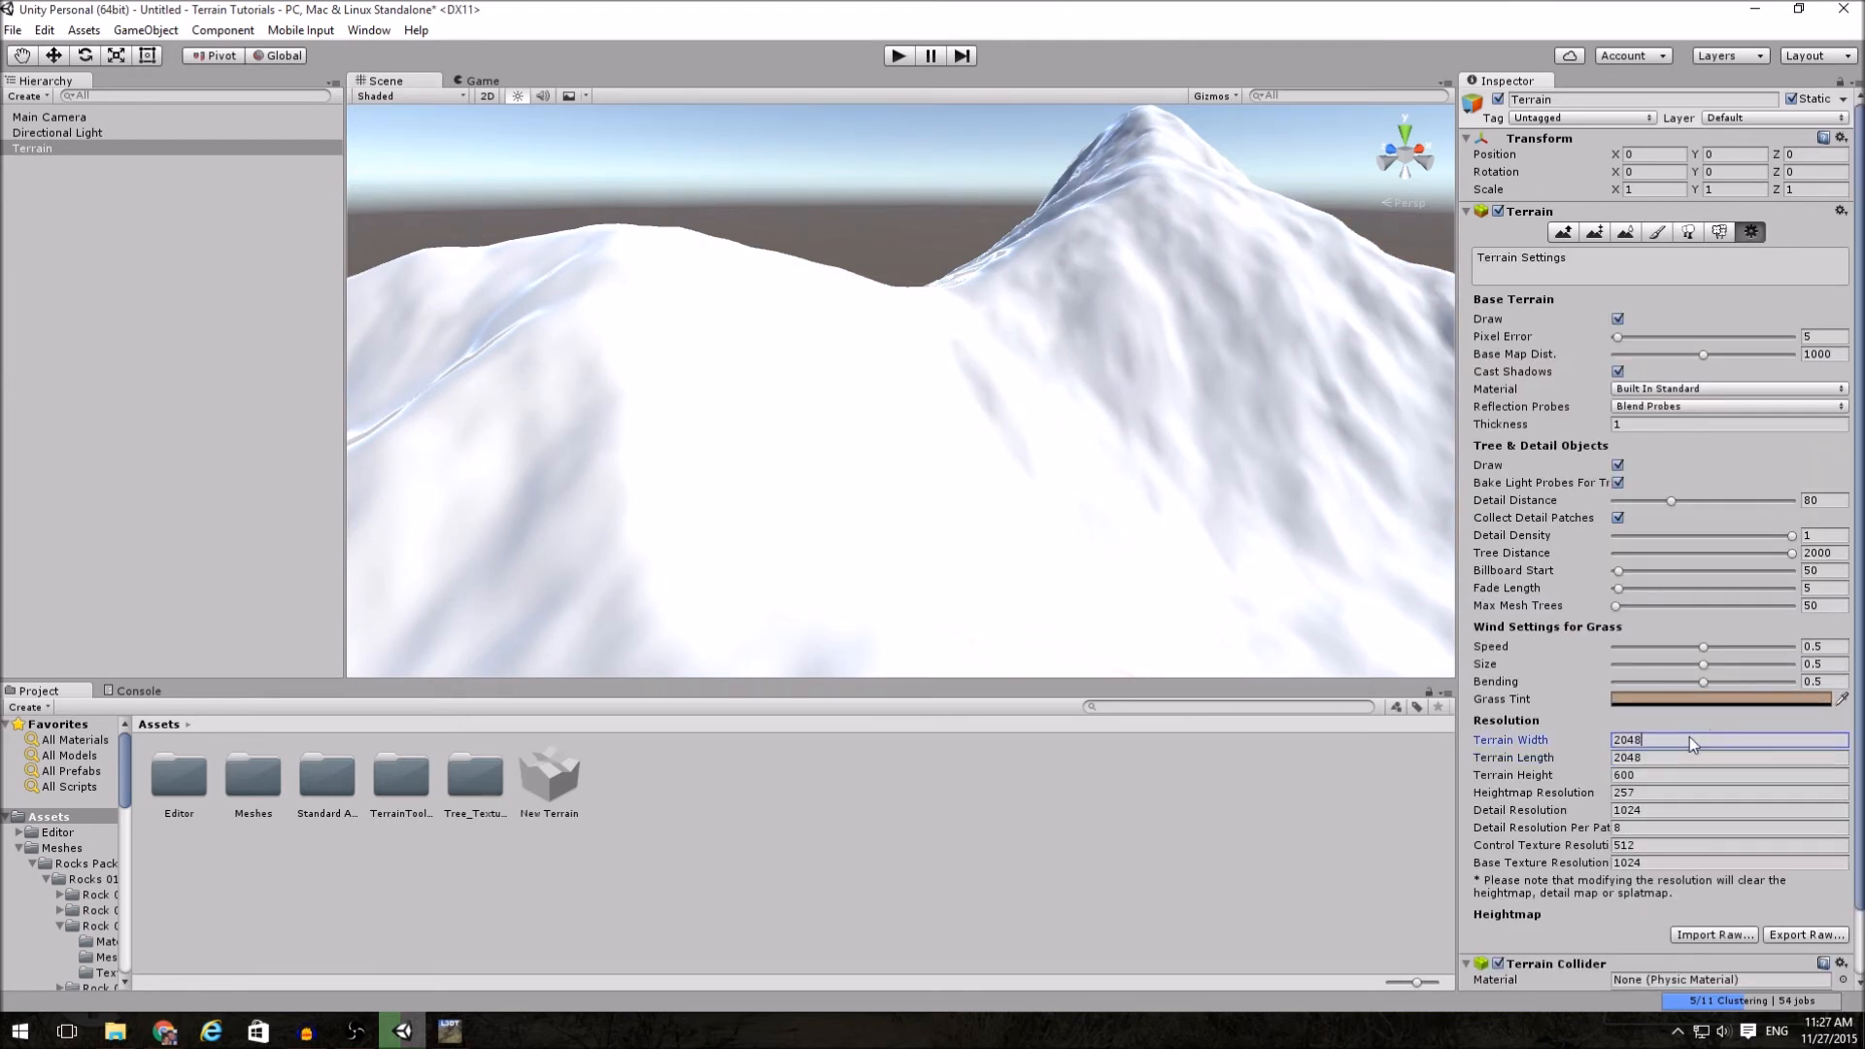
left_click(1689, 738)
type("512")
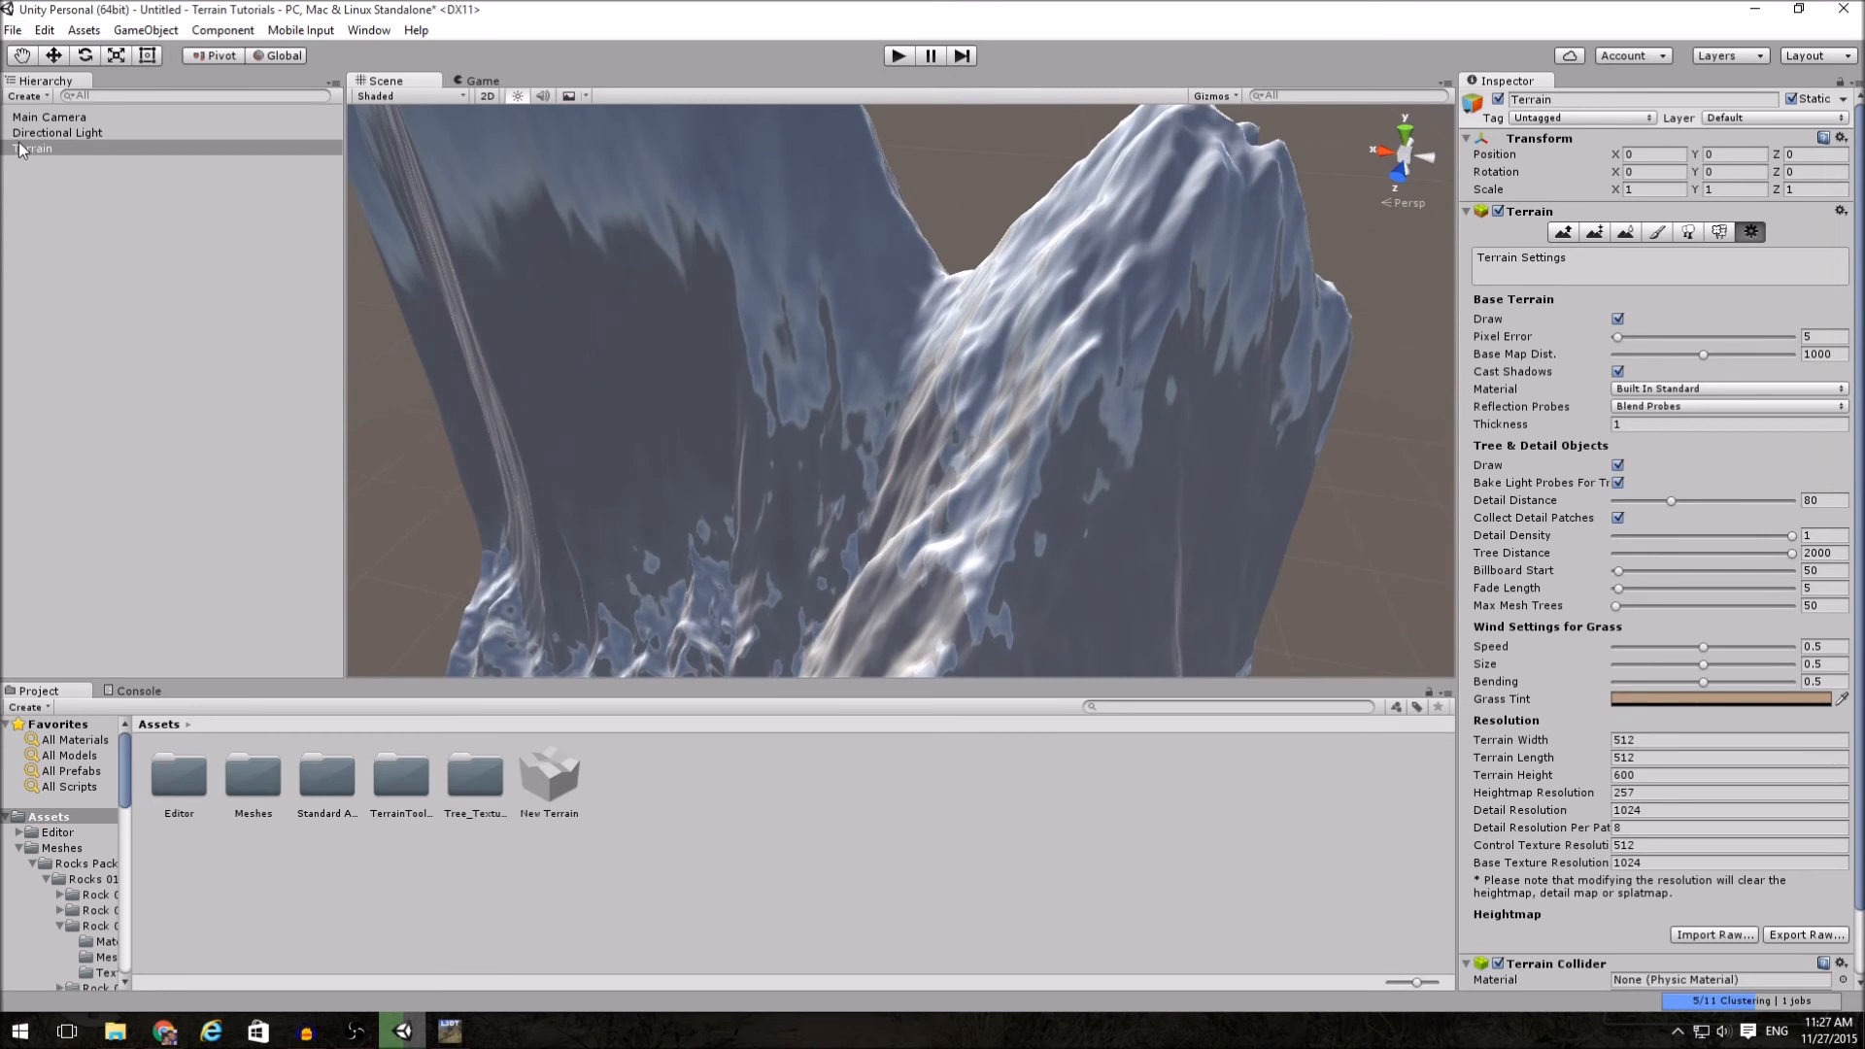
- Normalise the terrain to a maximum height of about 0.377 and orbit to inspect the peak
left_click(144, 30)
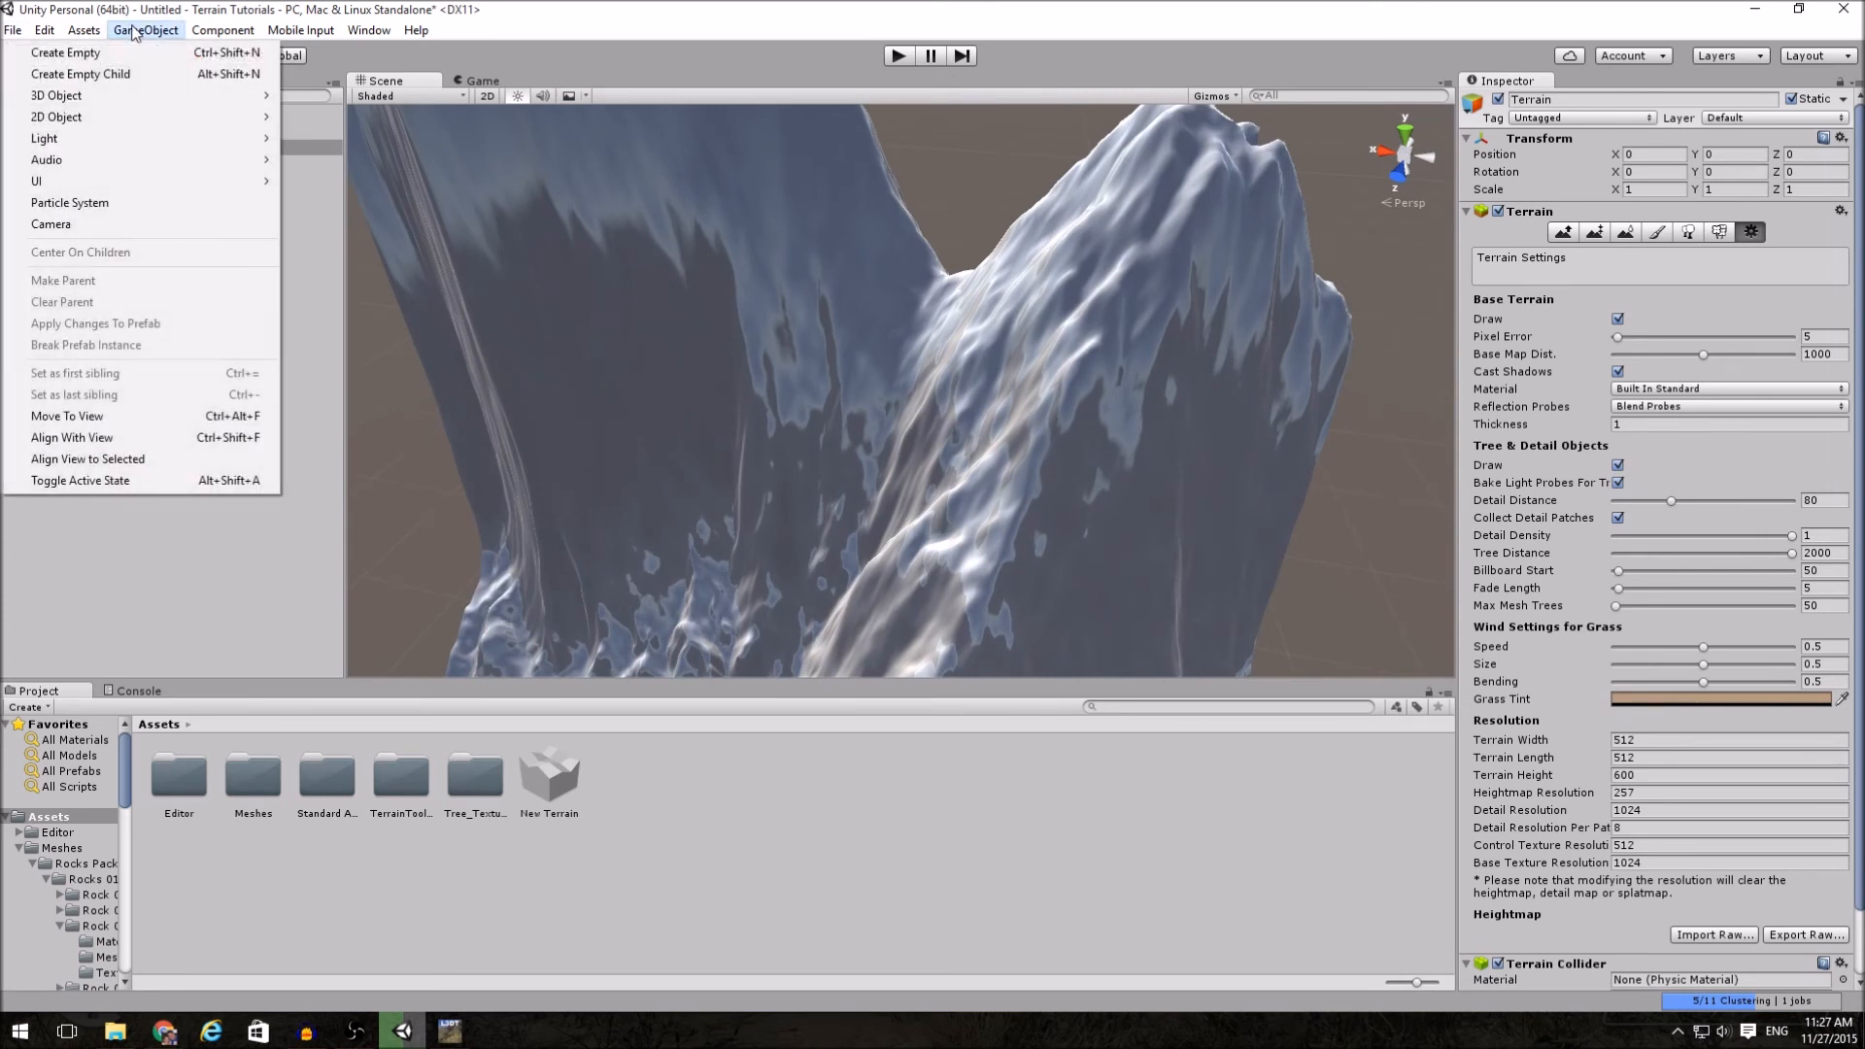
left_click(223, 30)
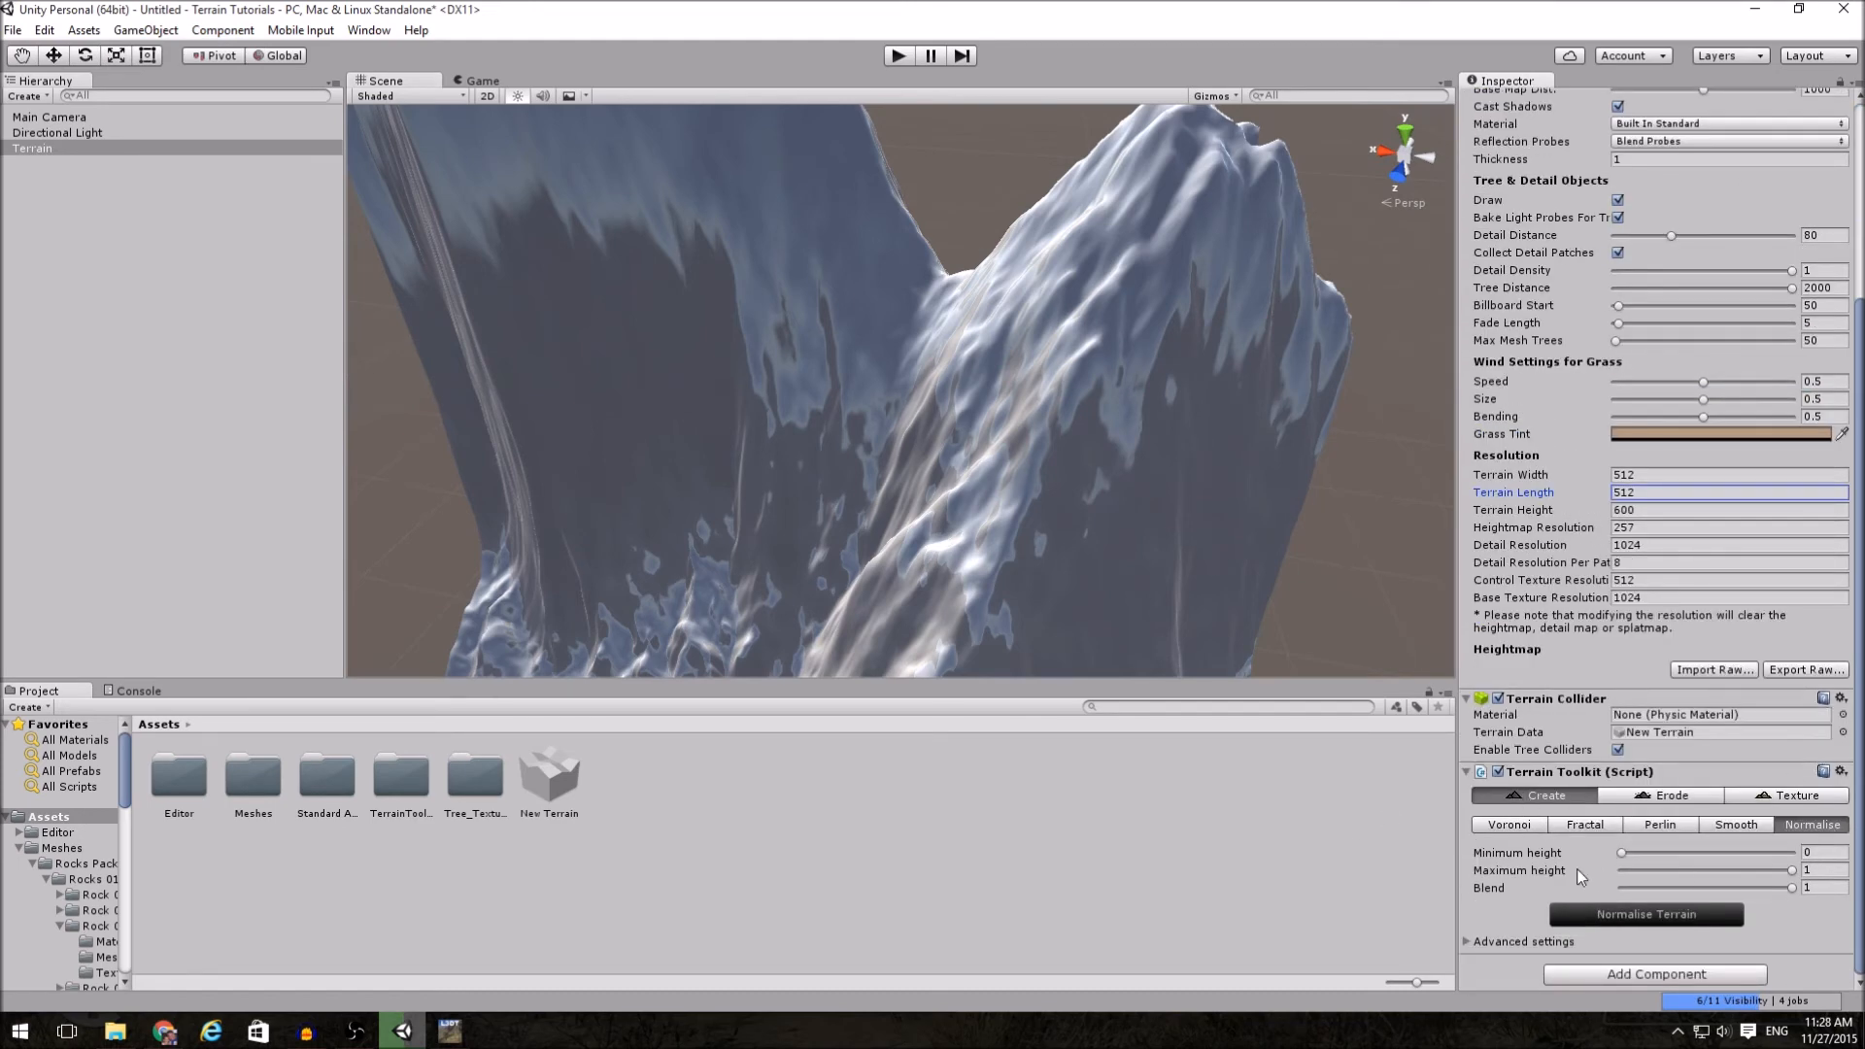
left_click_drag(1791, 869, 1694, 869)
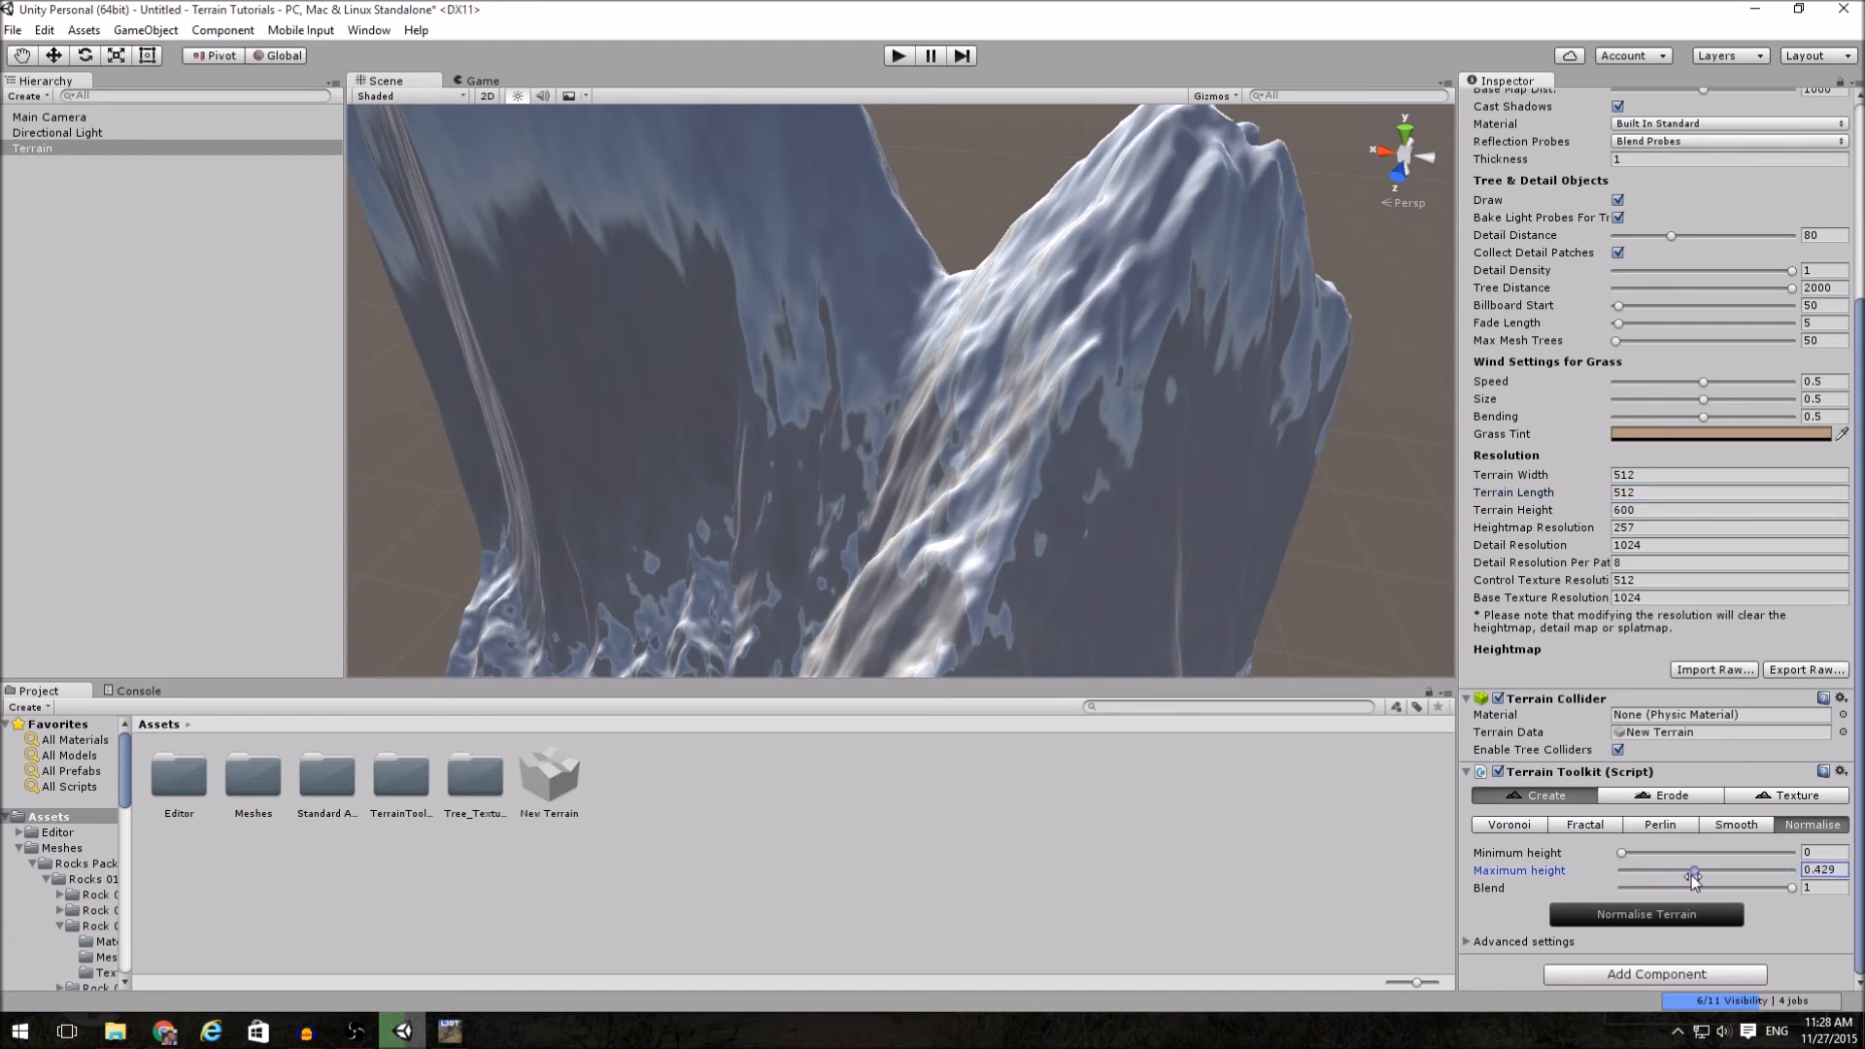
left_click_drag(1694, 878, 1706, 870)
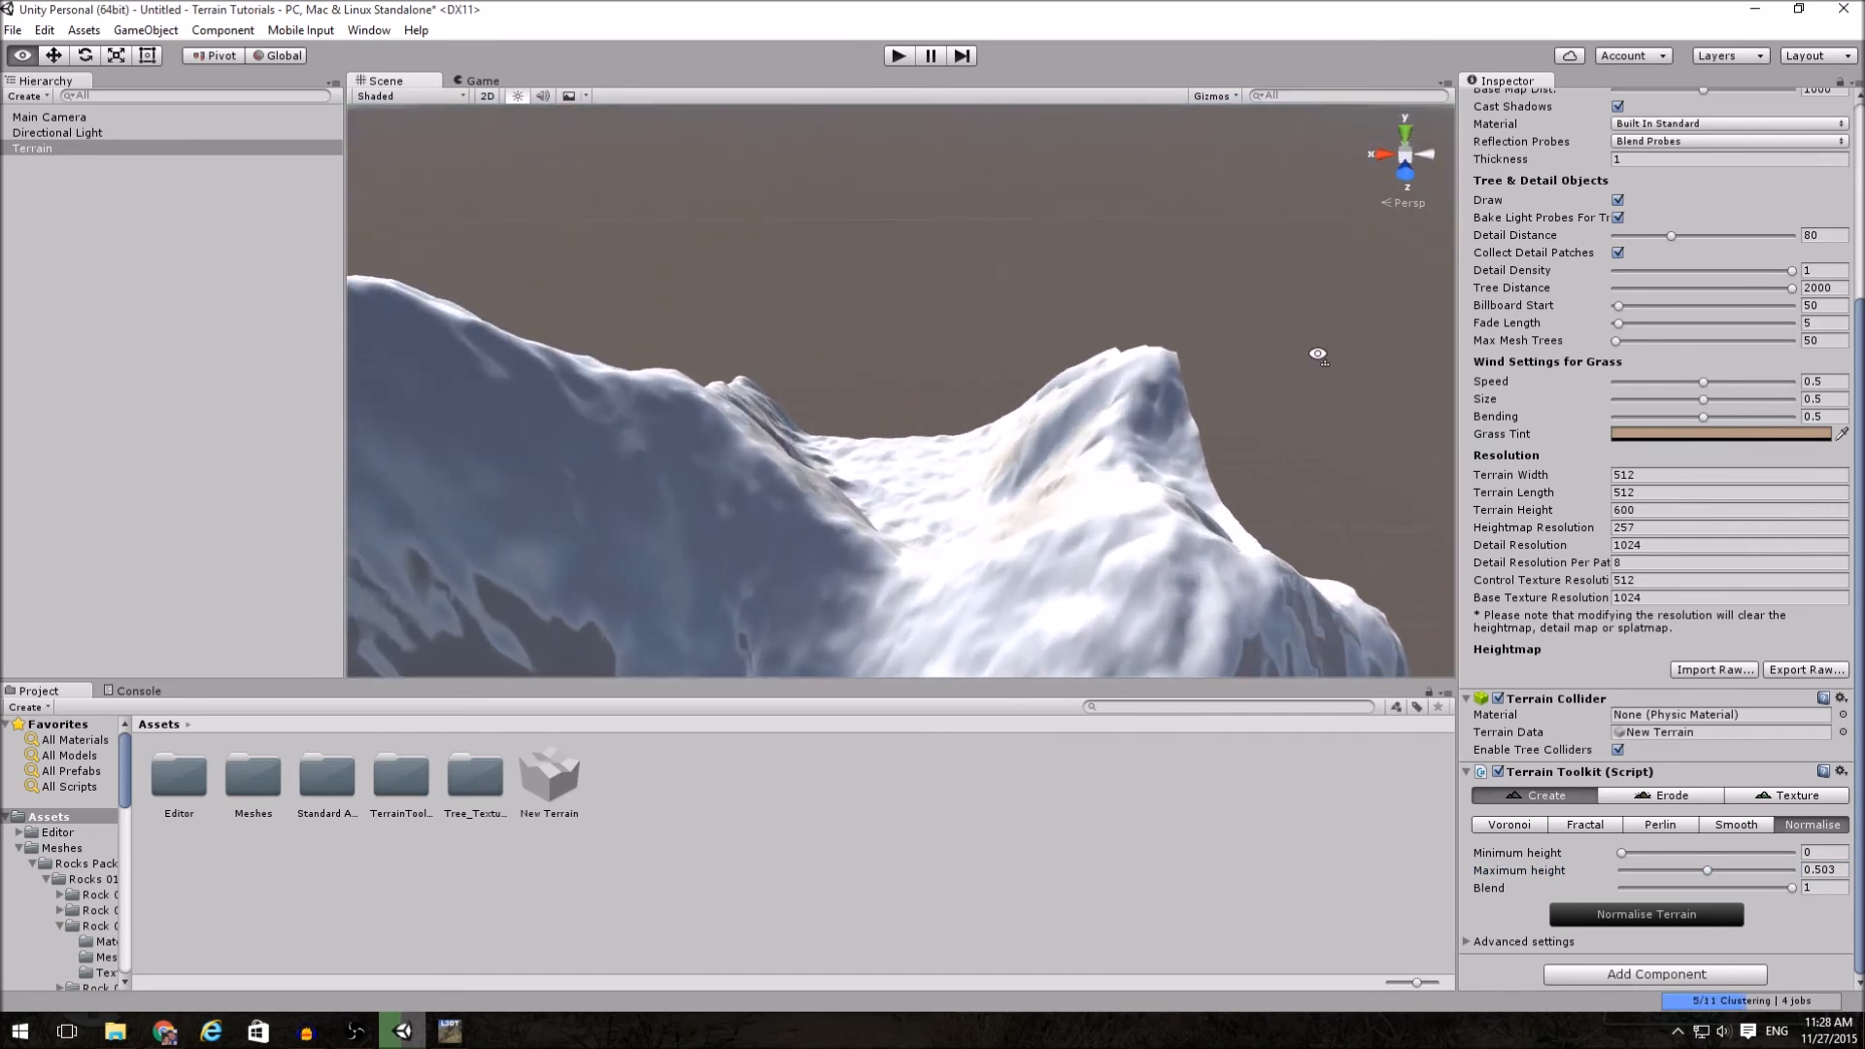
left_click_drag(1318, 354, 459, 429)
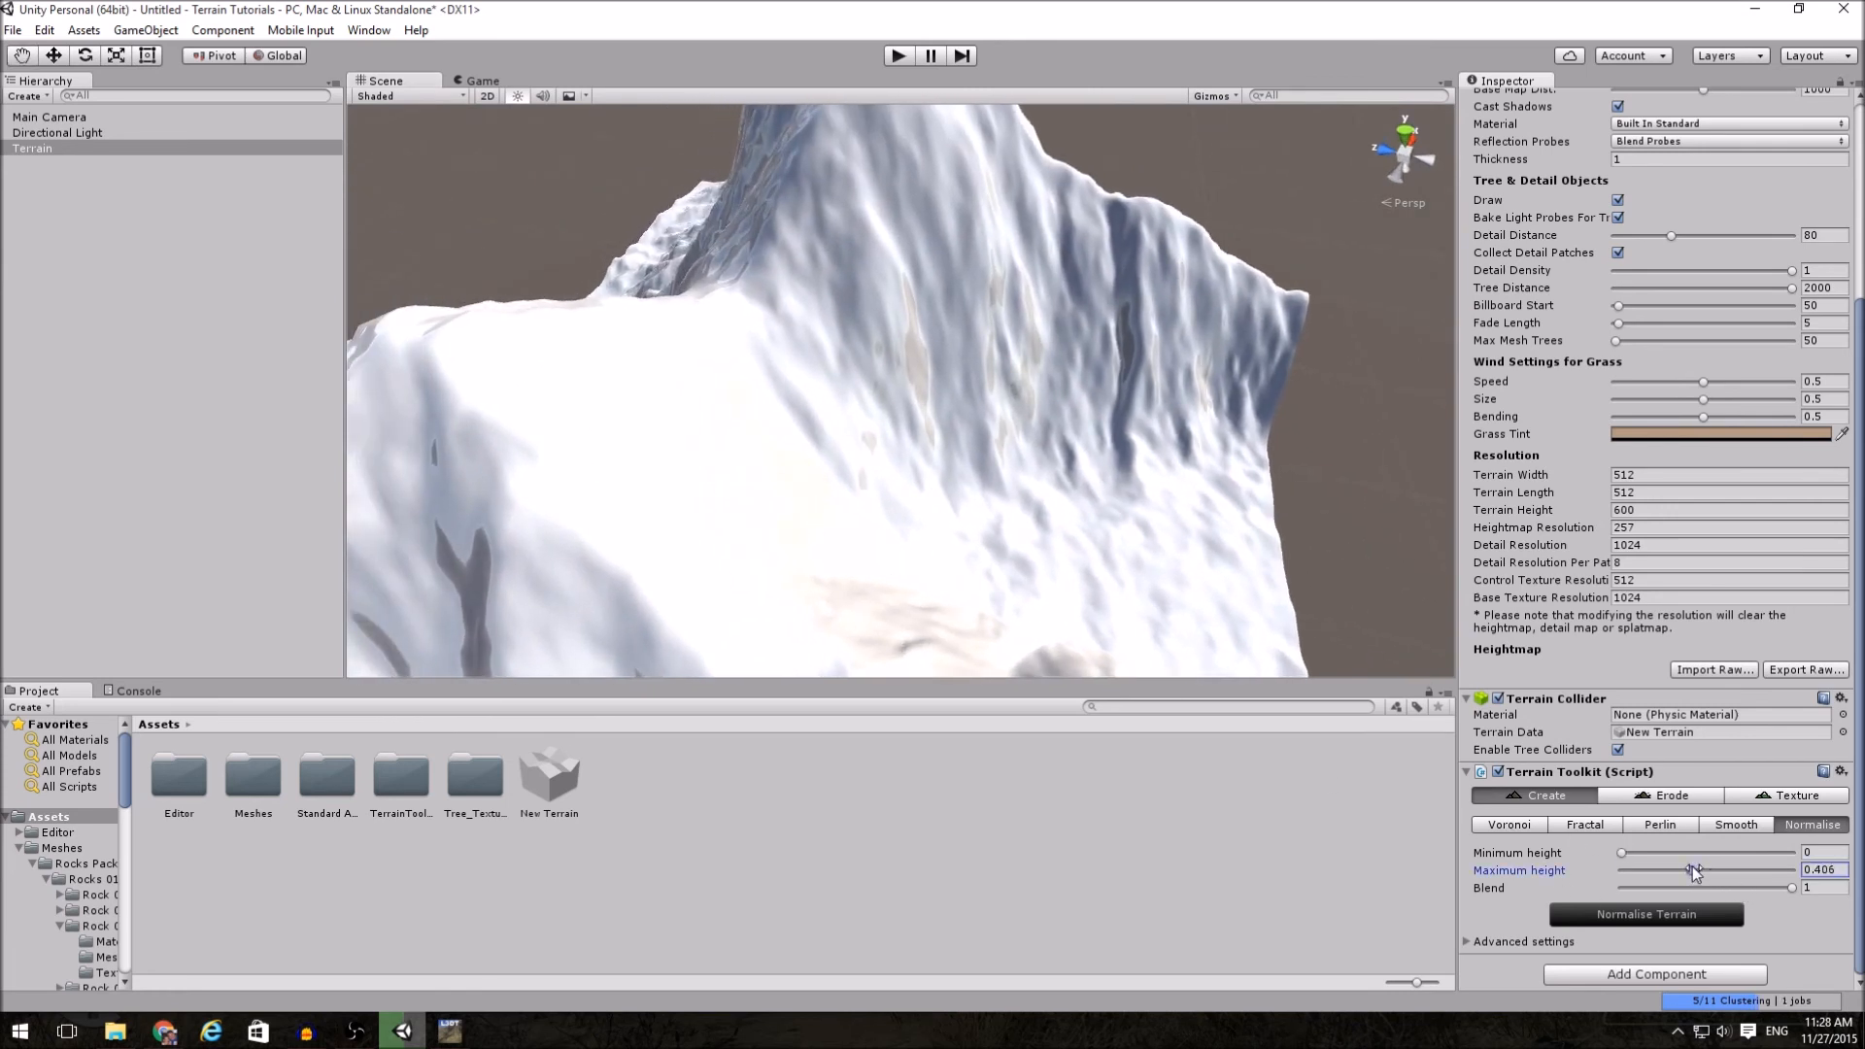
left_click_drag(1694, 869, 1685, 870)
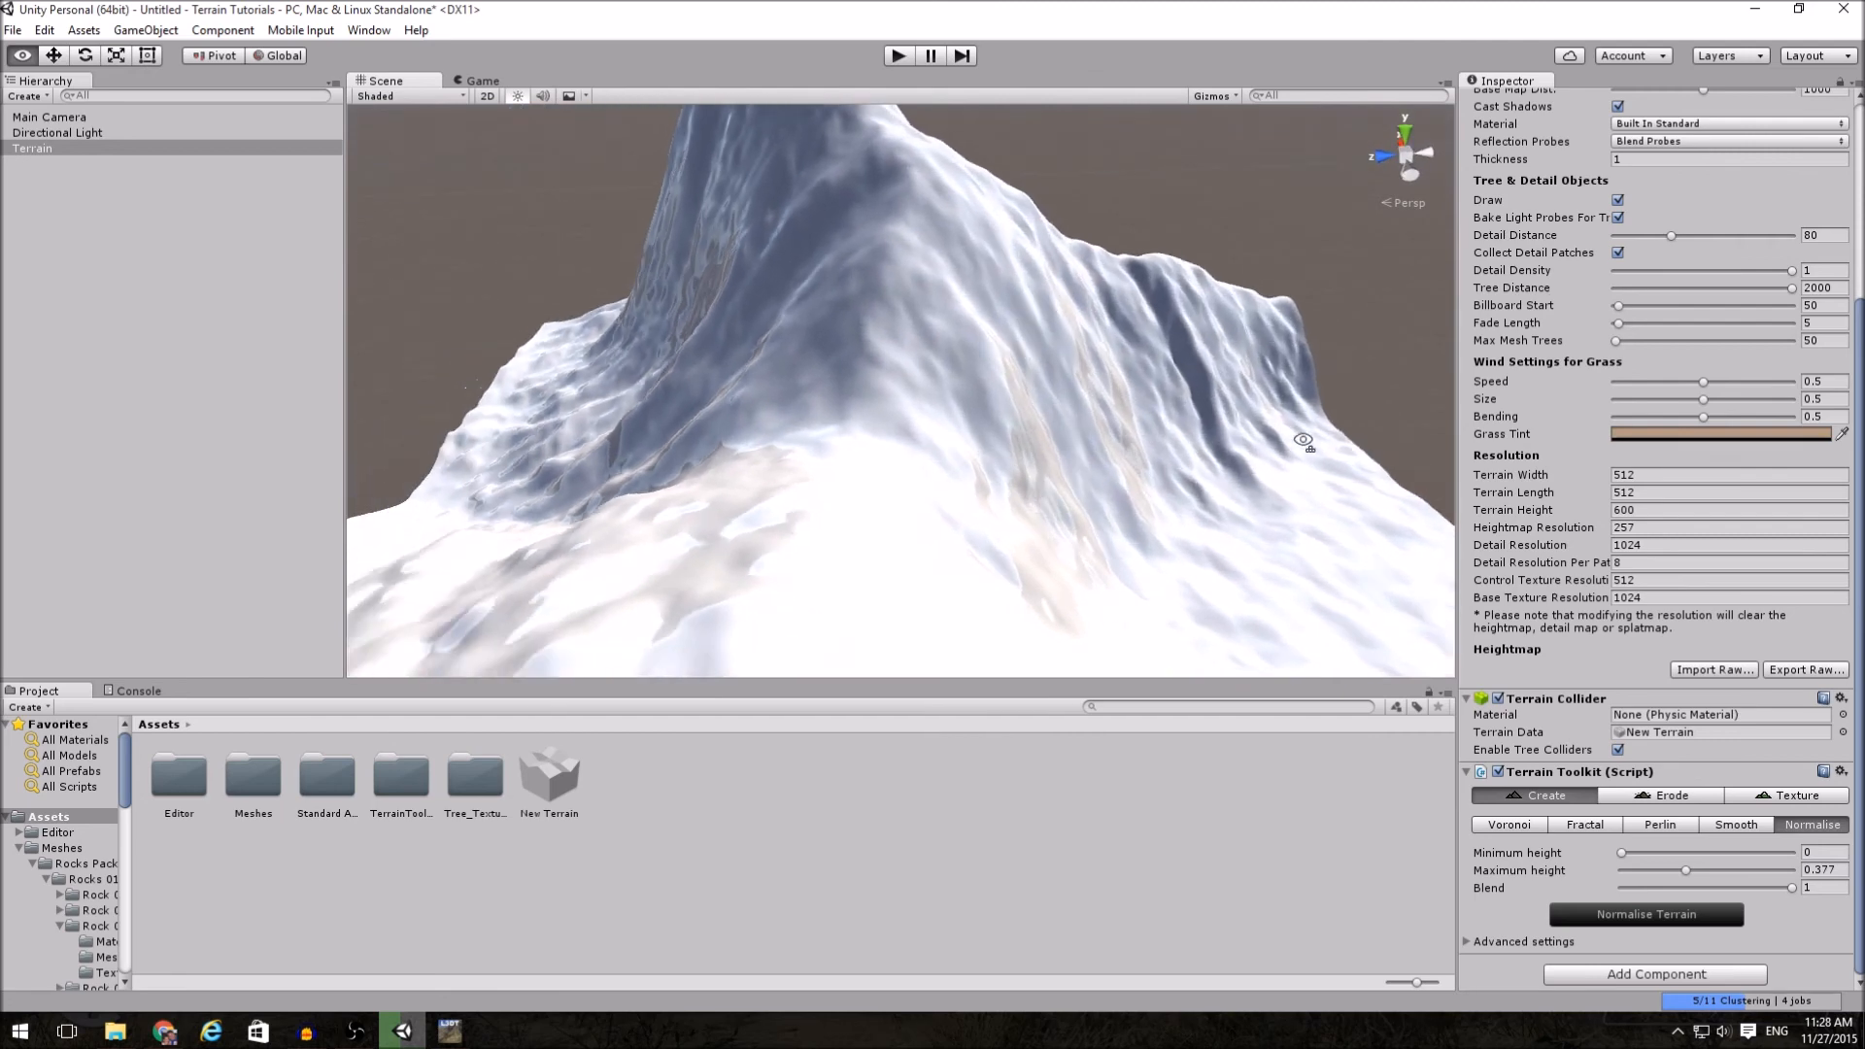
left_click_drag(1299, 440, 1139, 548)
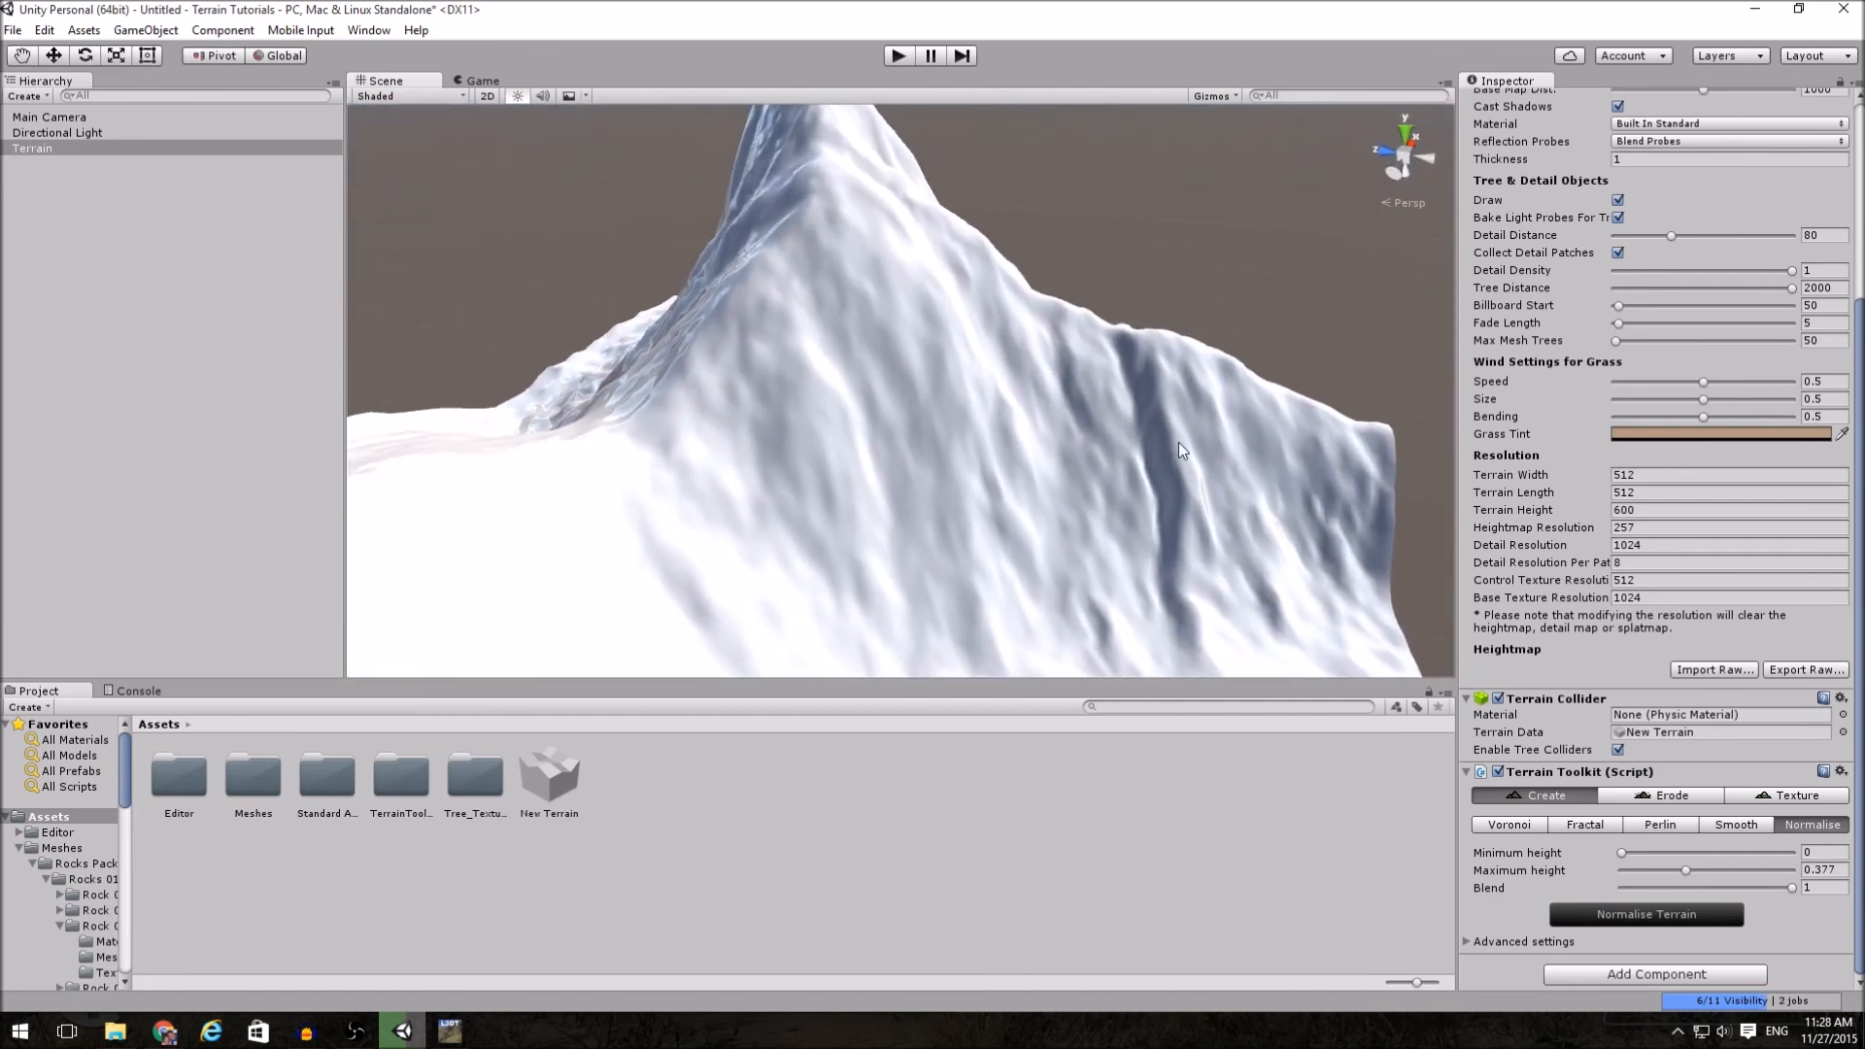
- Procedurally texture the terrain with a pink cliff swatch and grass, cliff range 33–35
left_click(1795, 794)
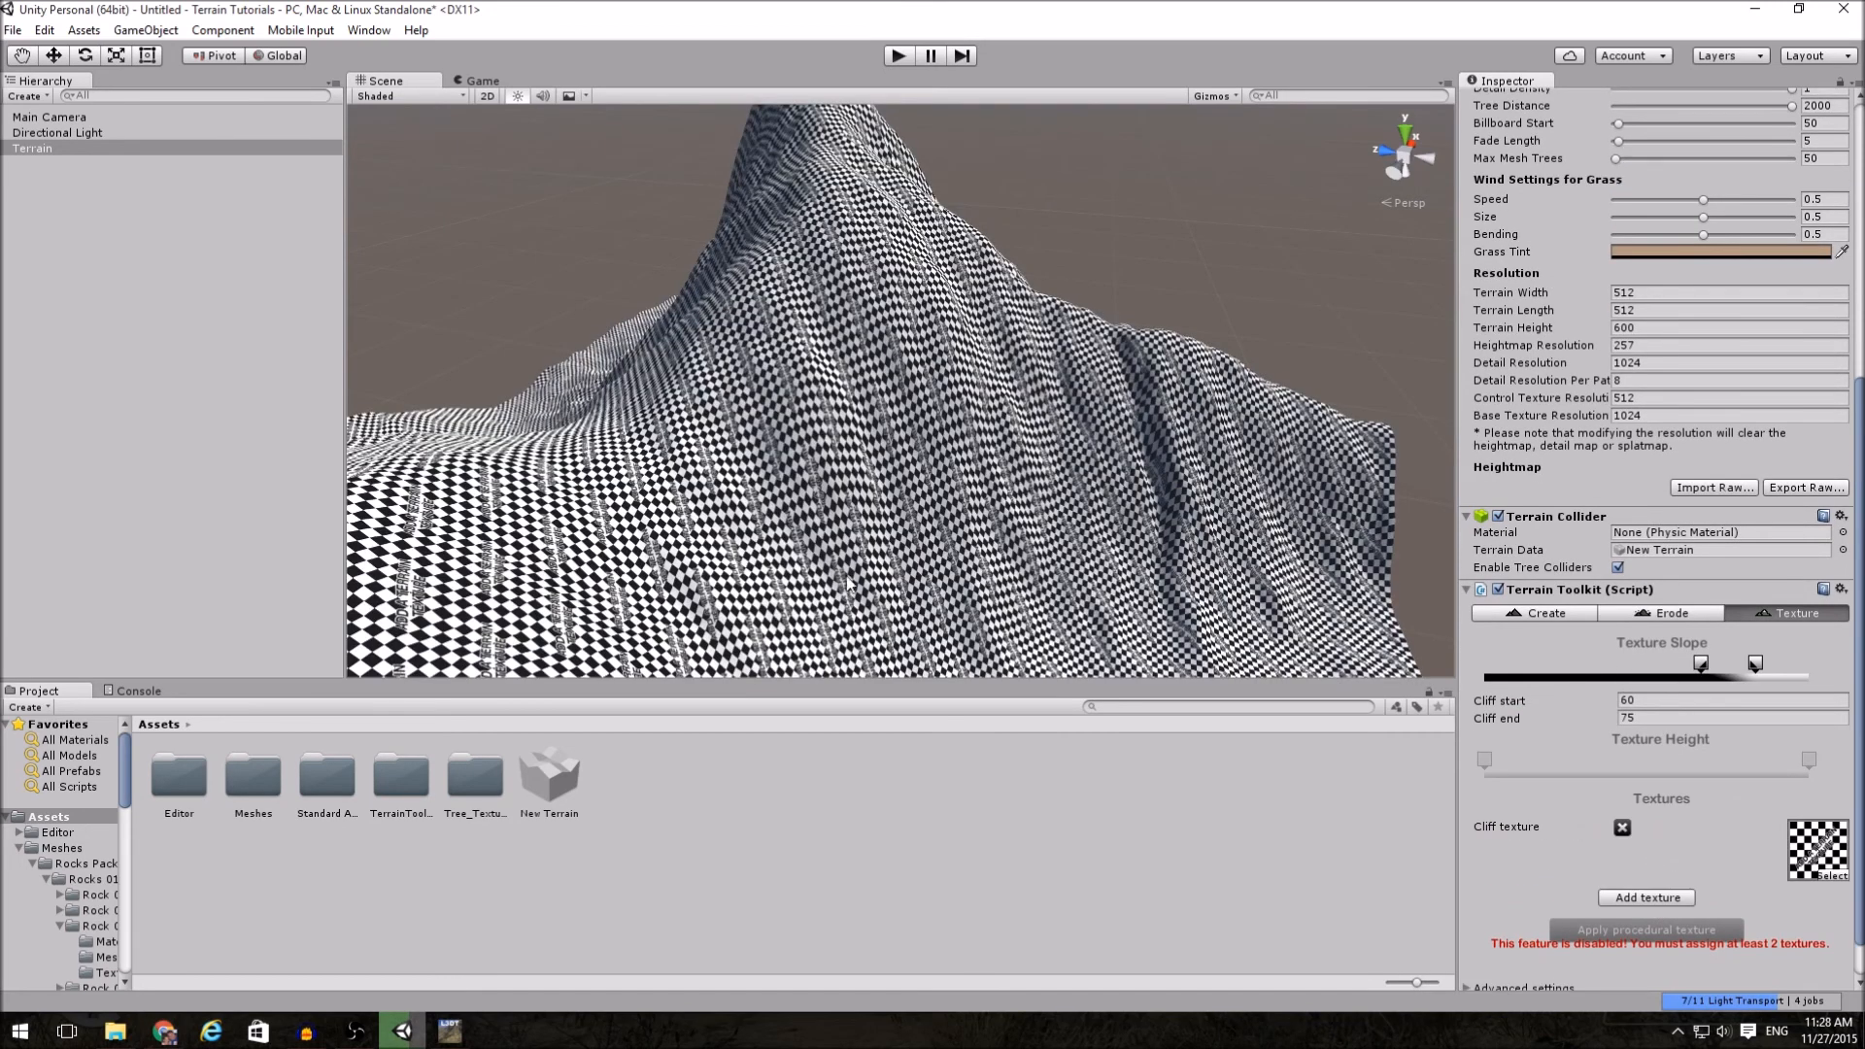
left_click(1621, 826)
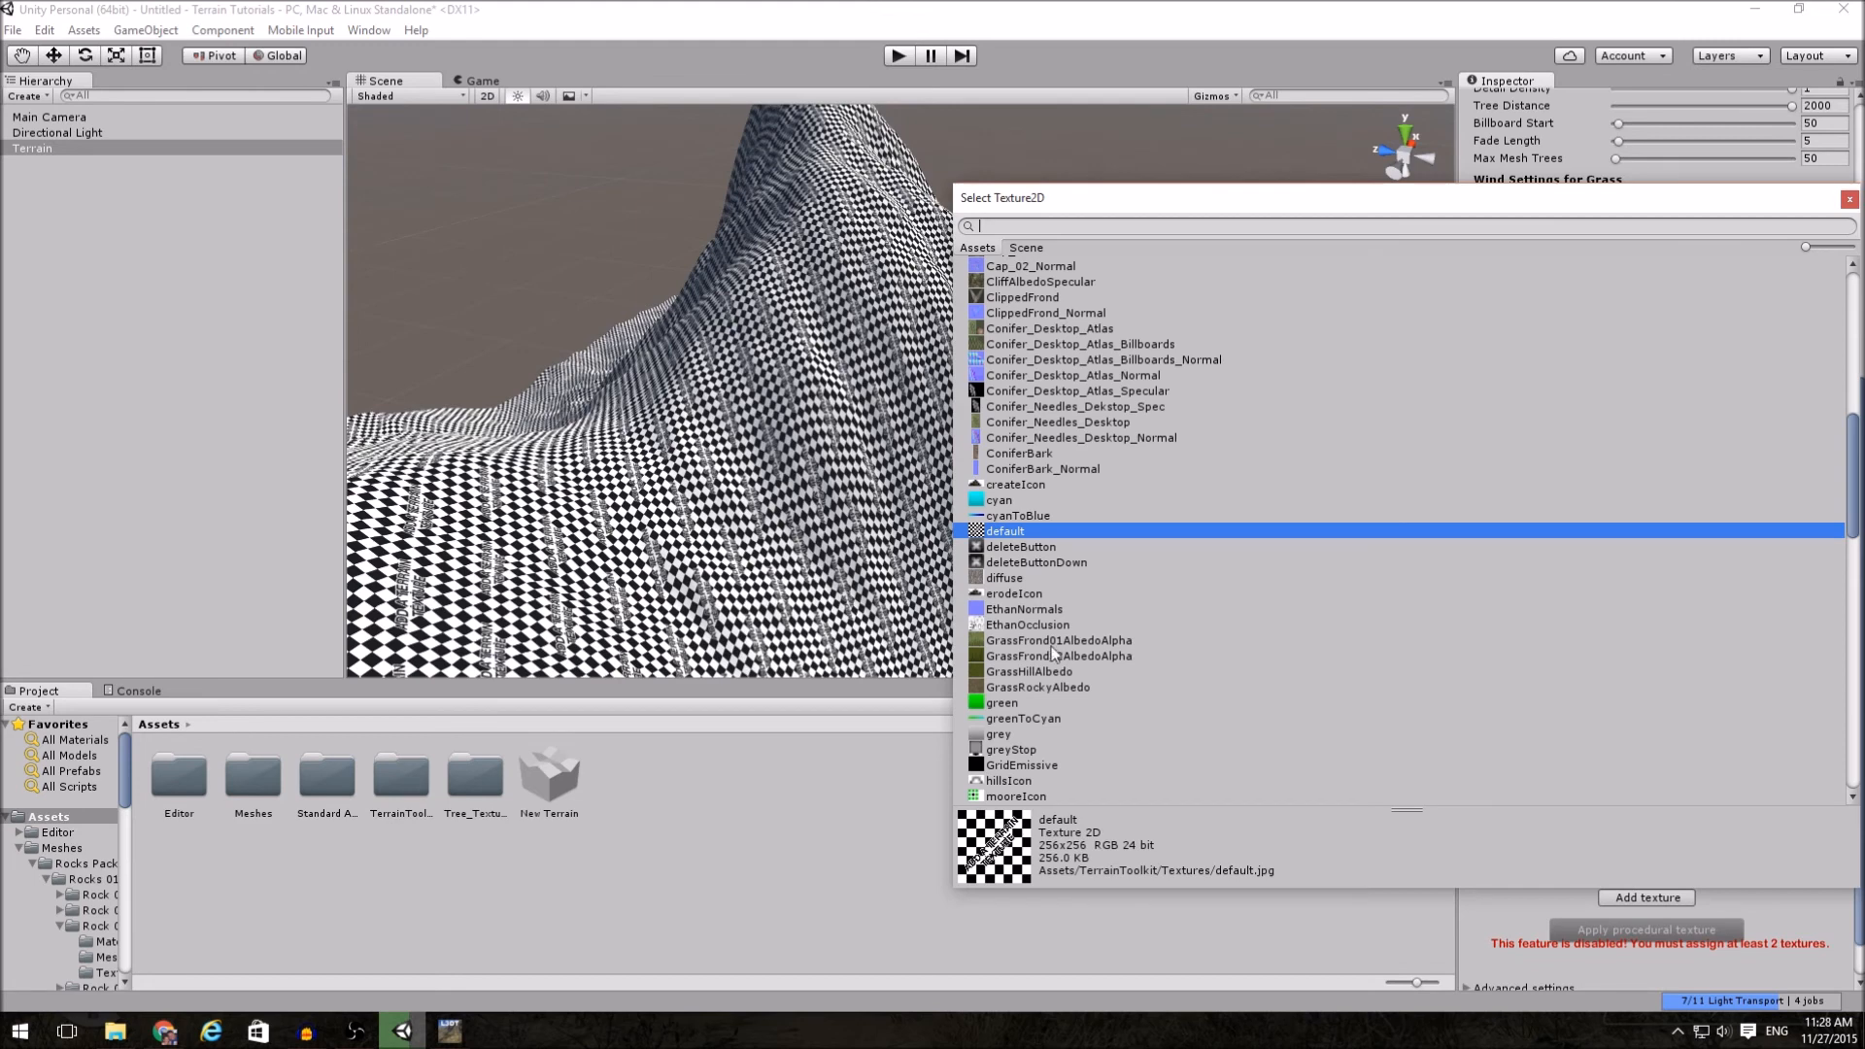
scroll("down", 3)
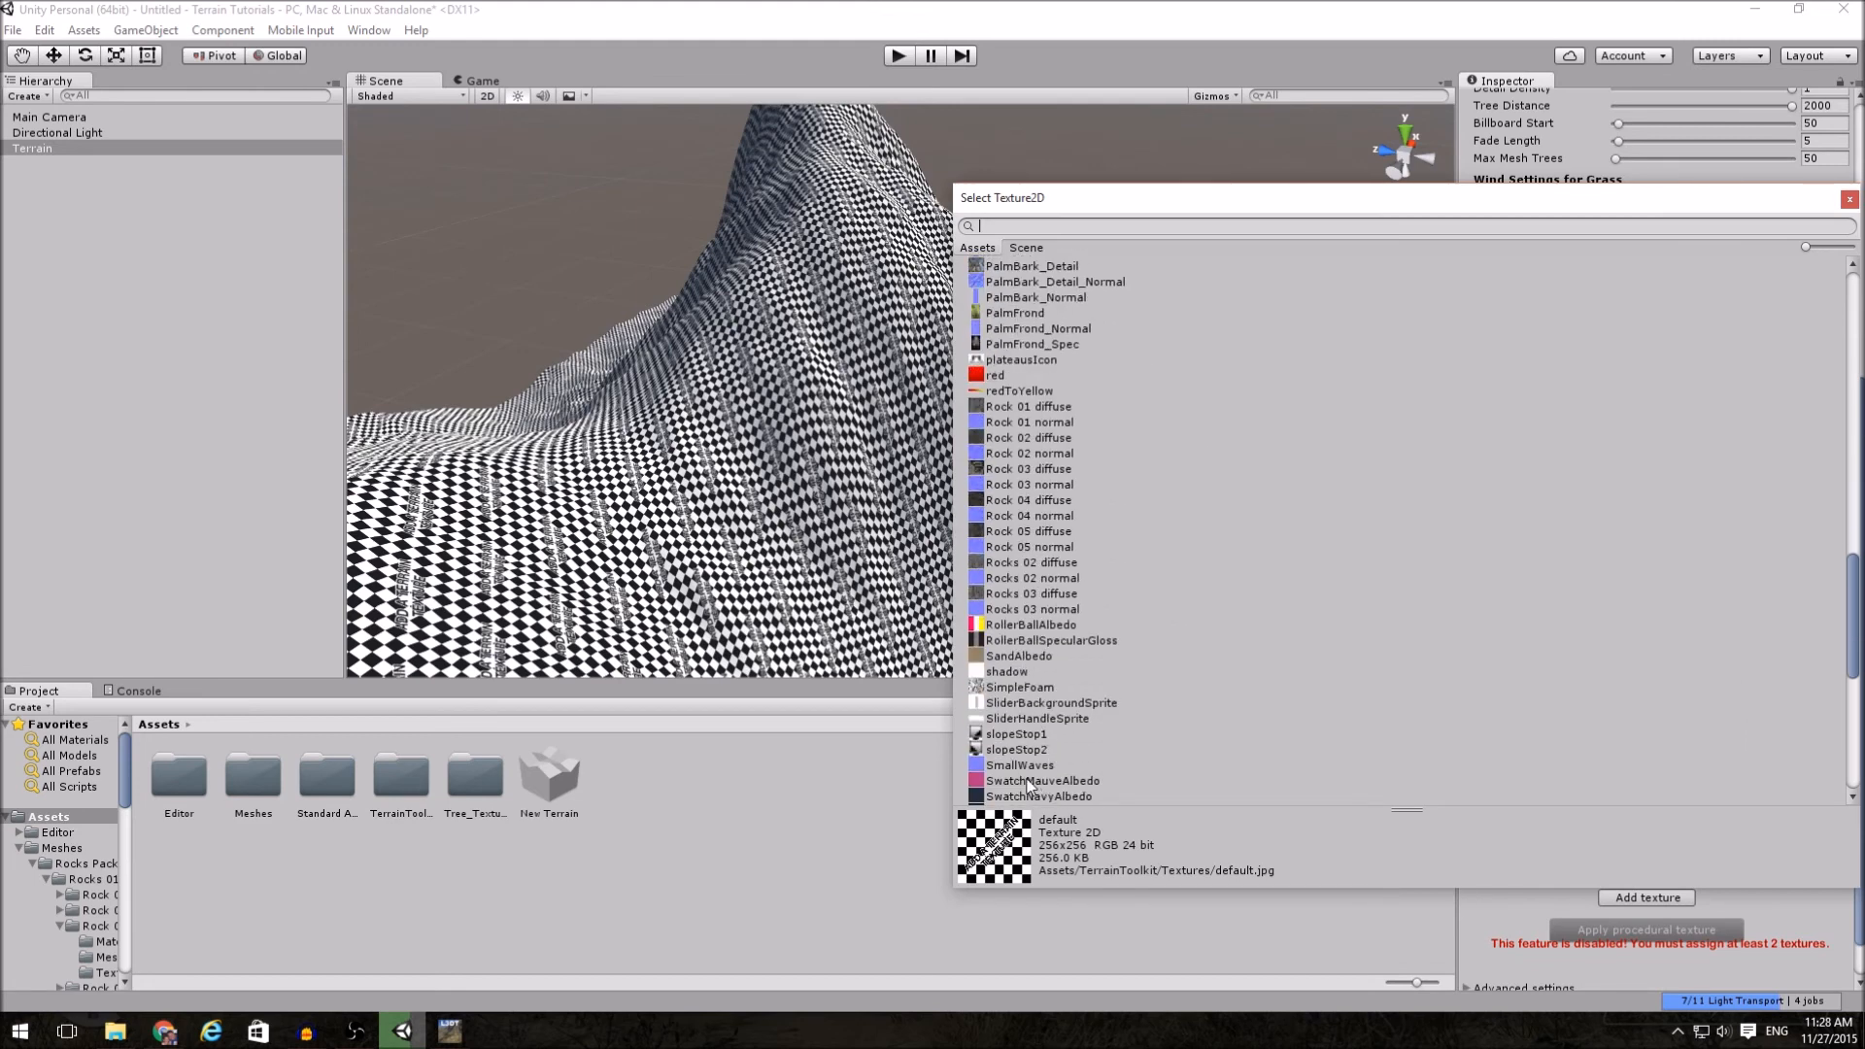
left_click(1042, 667)
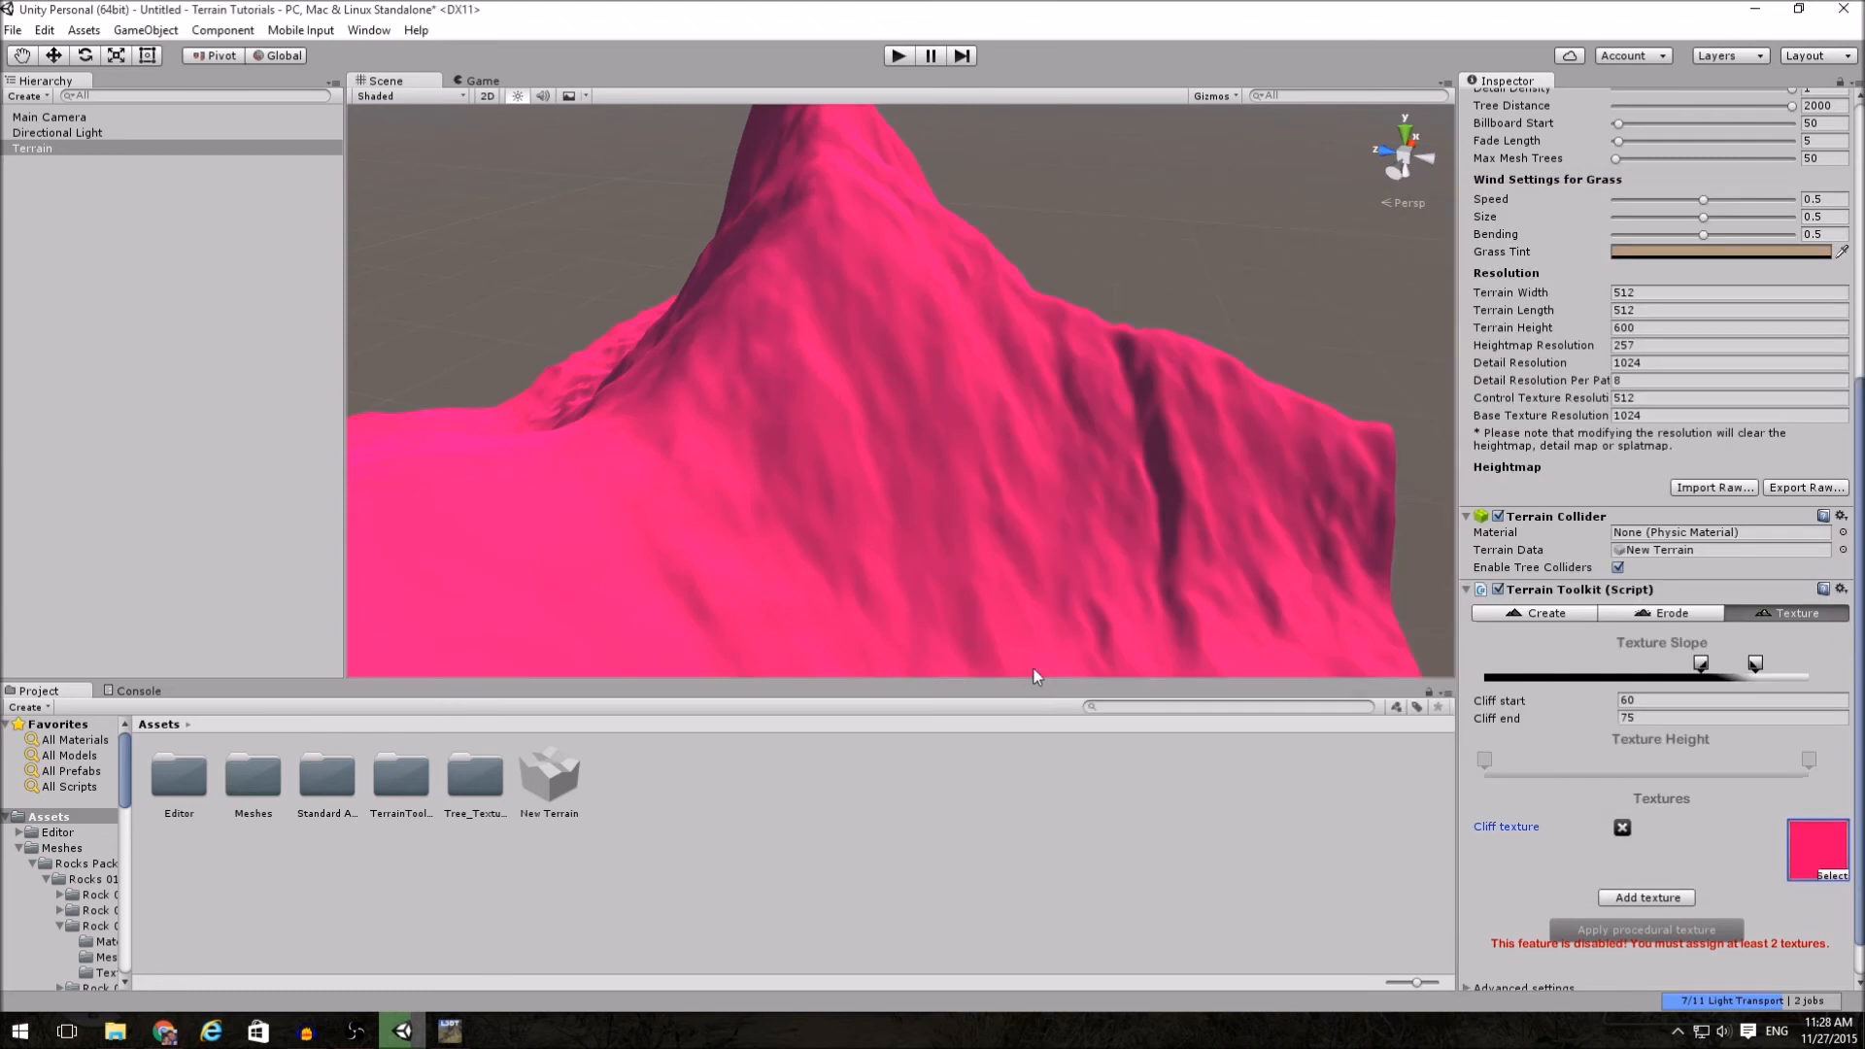
left_click(1646, 897)
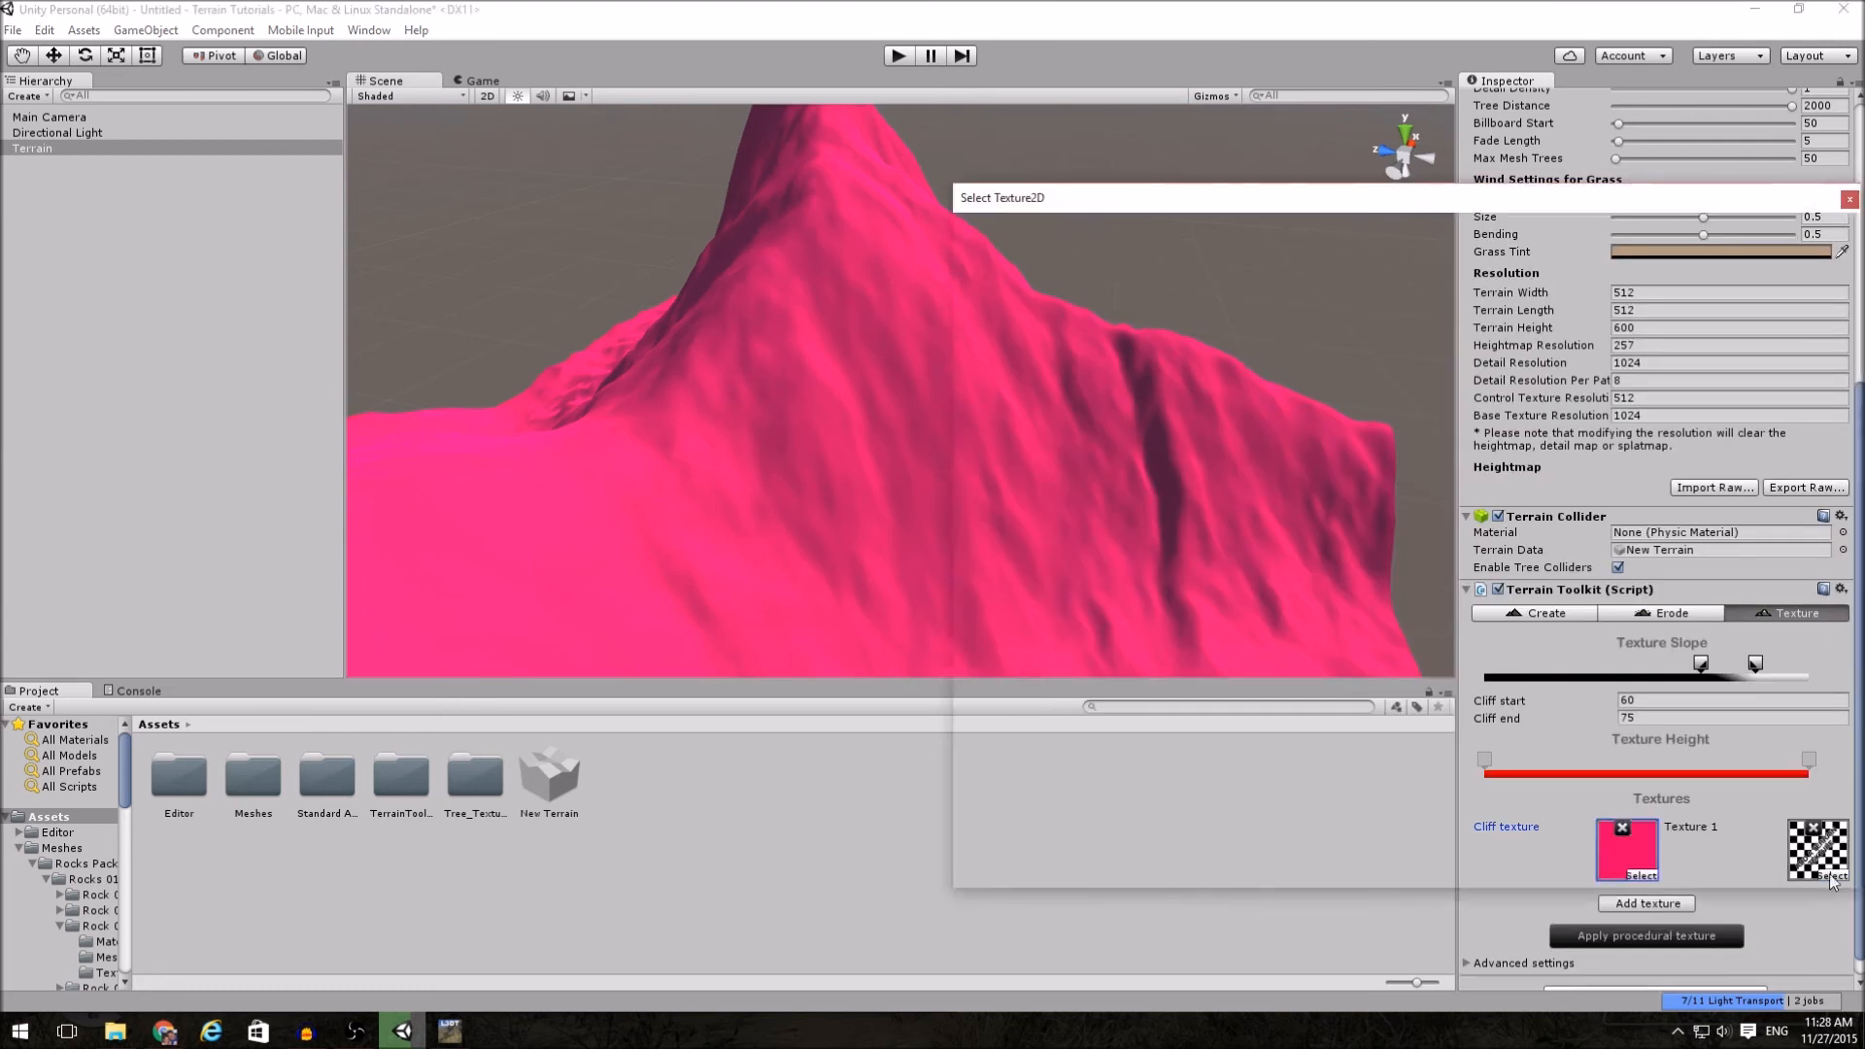
left_click(1029, 671)
type("35")
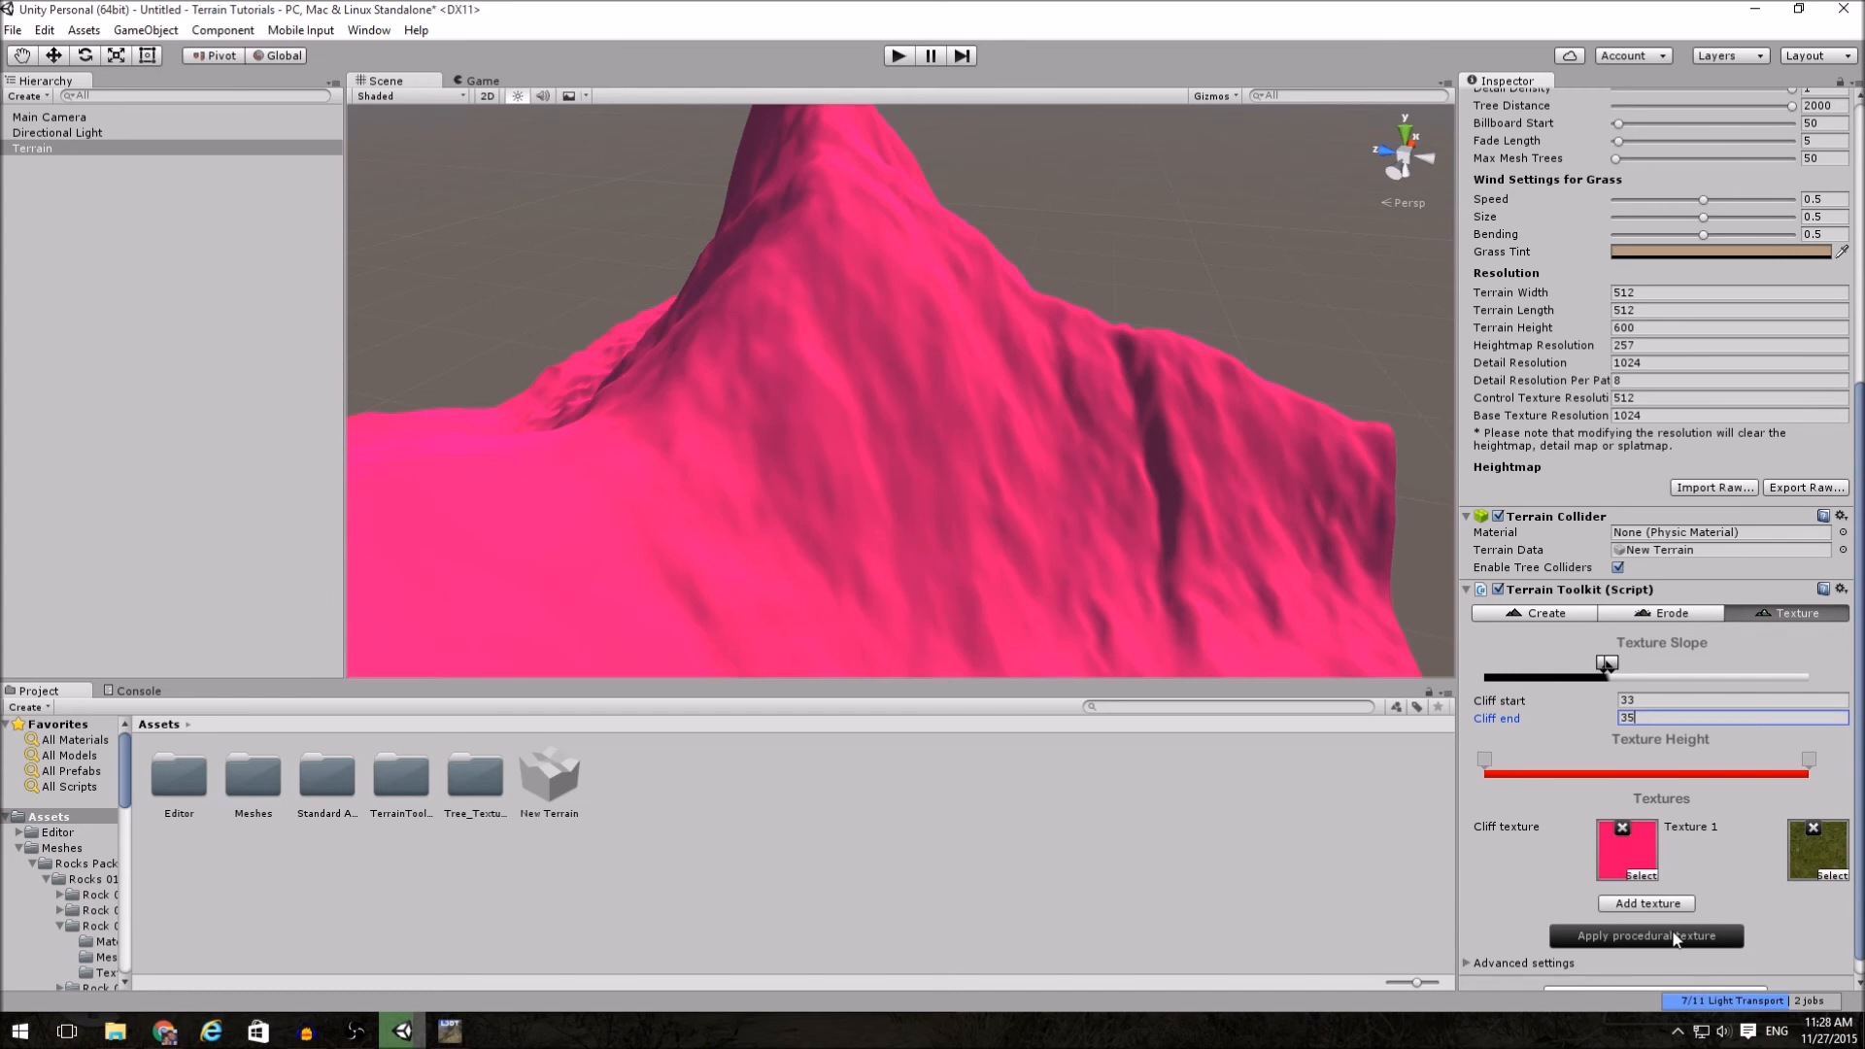
left_click(1645, 936)
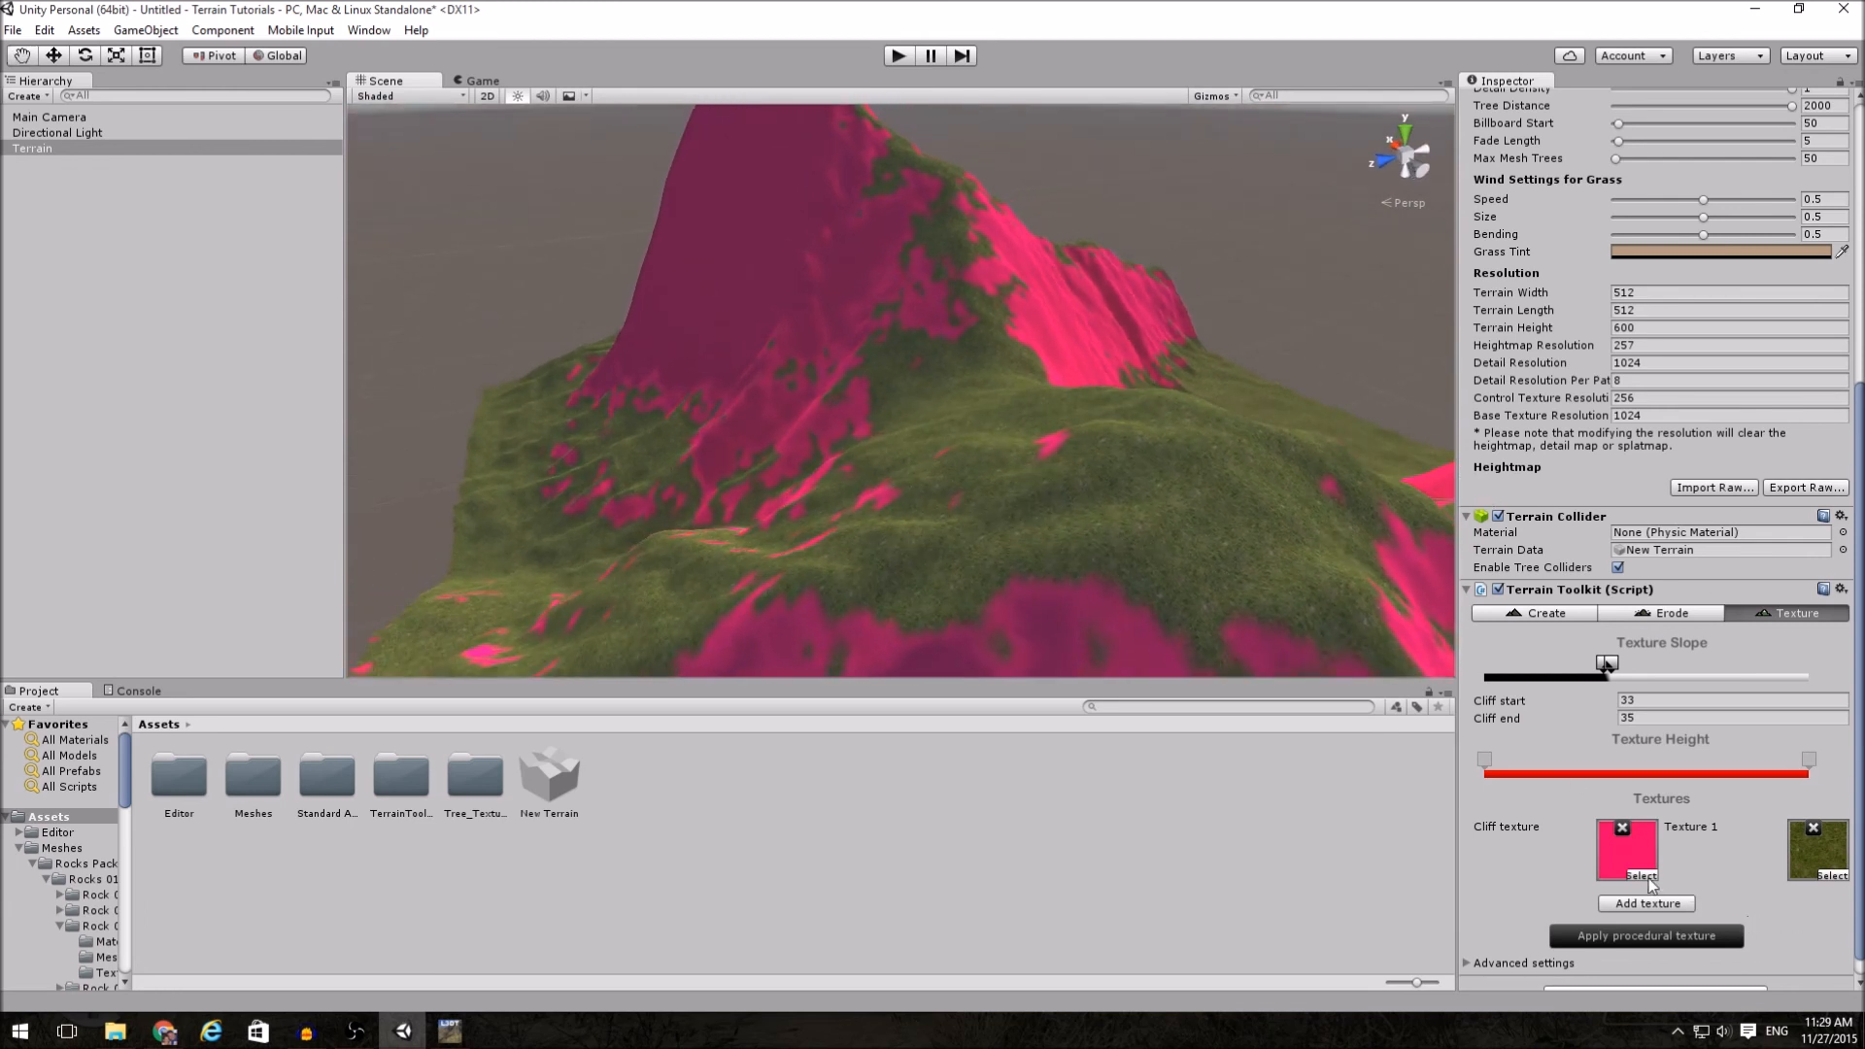
left_click(1625, 874)
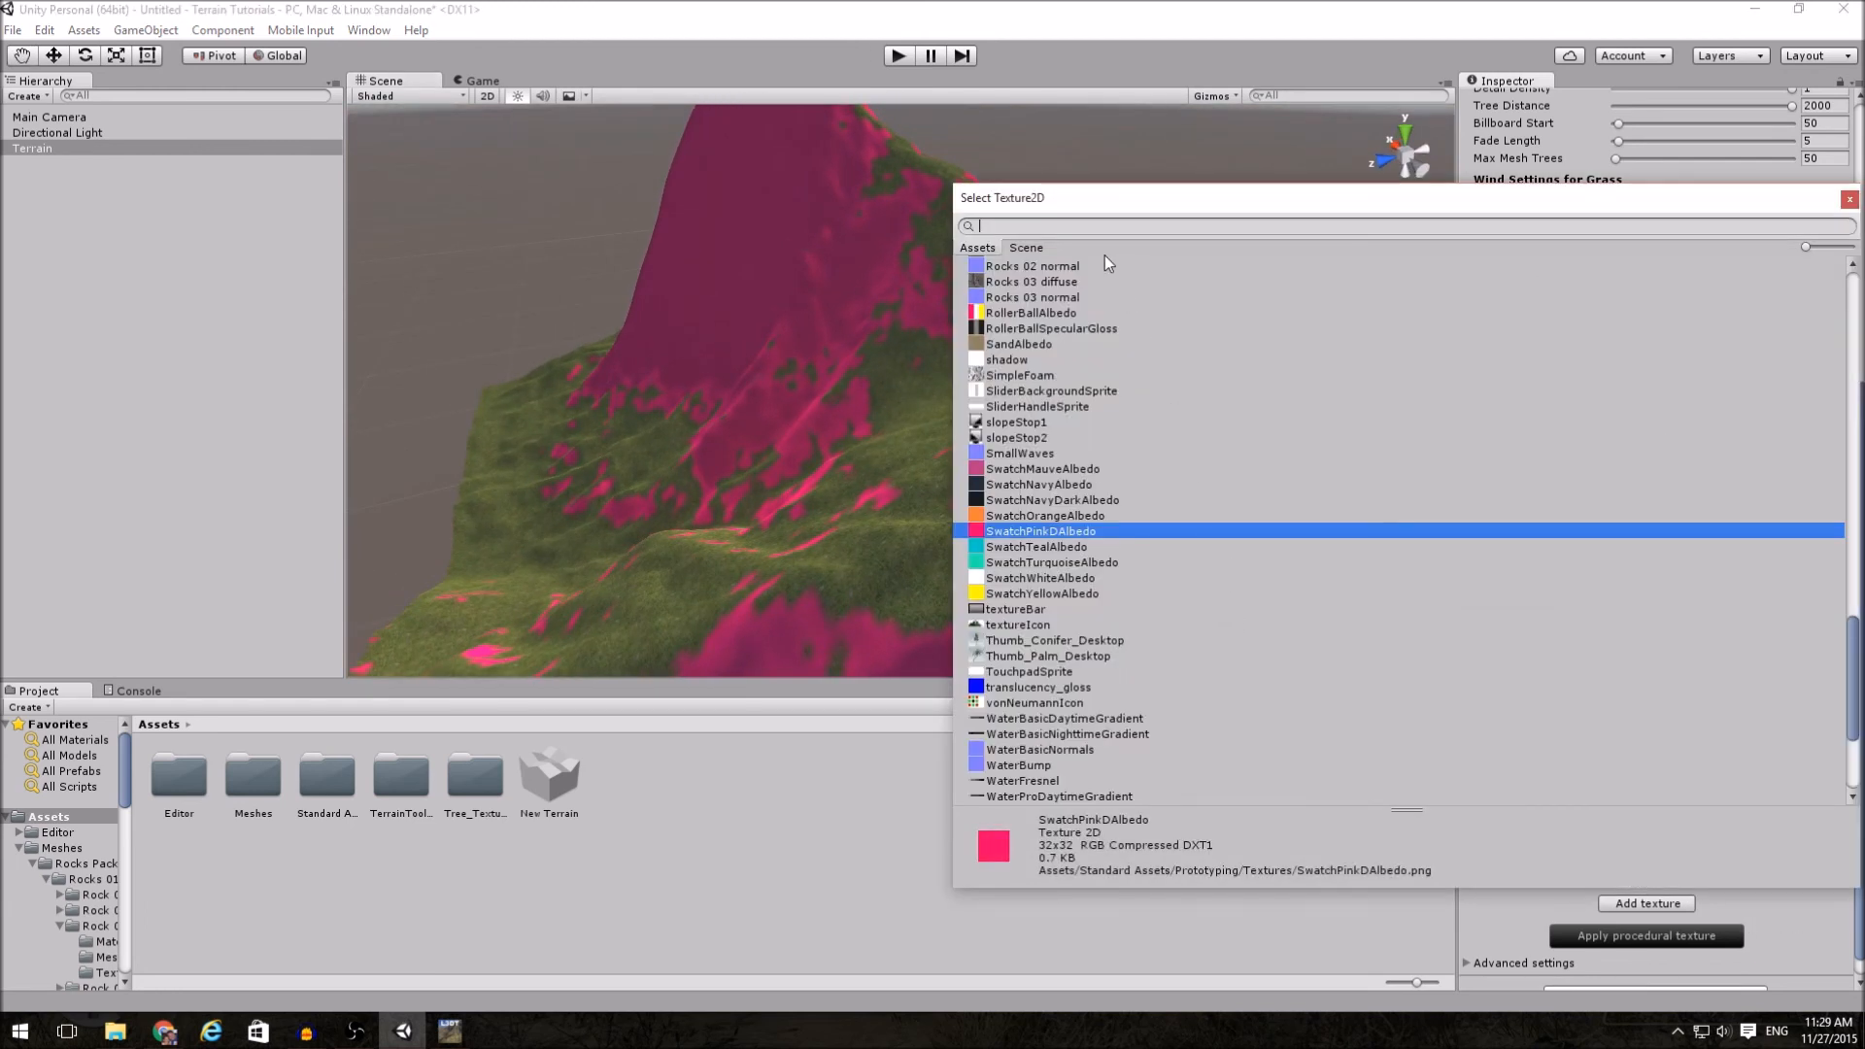
type("cliff")
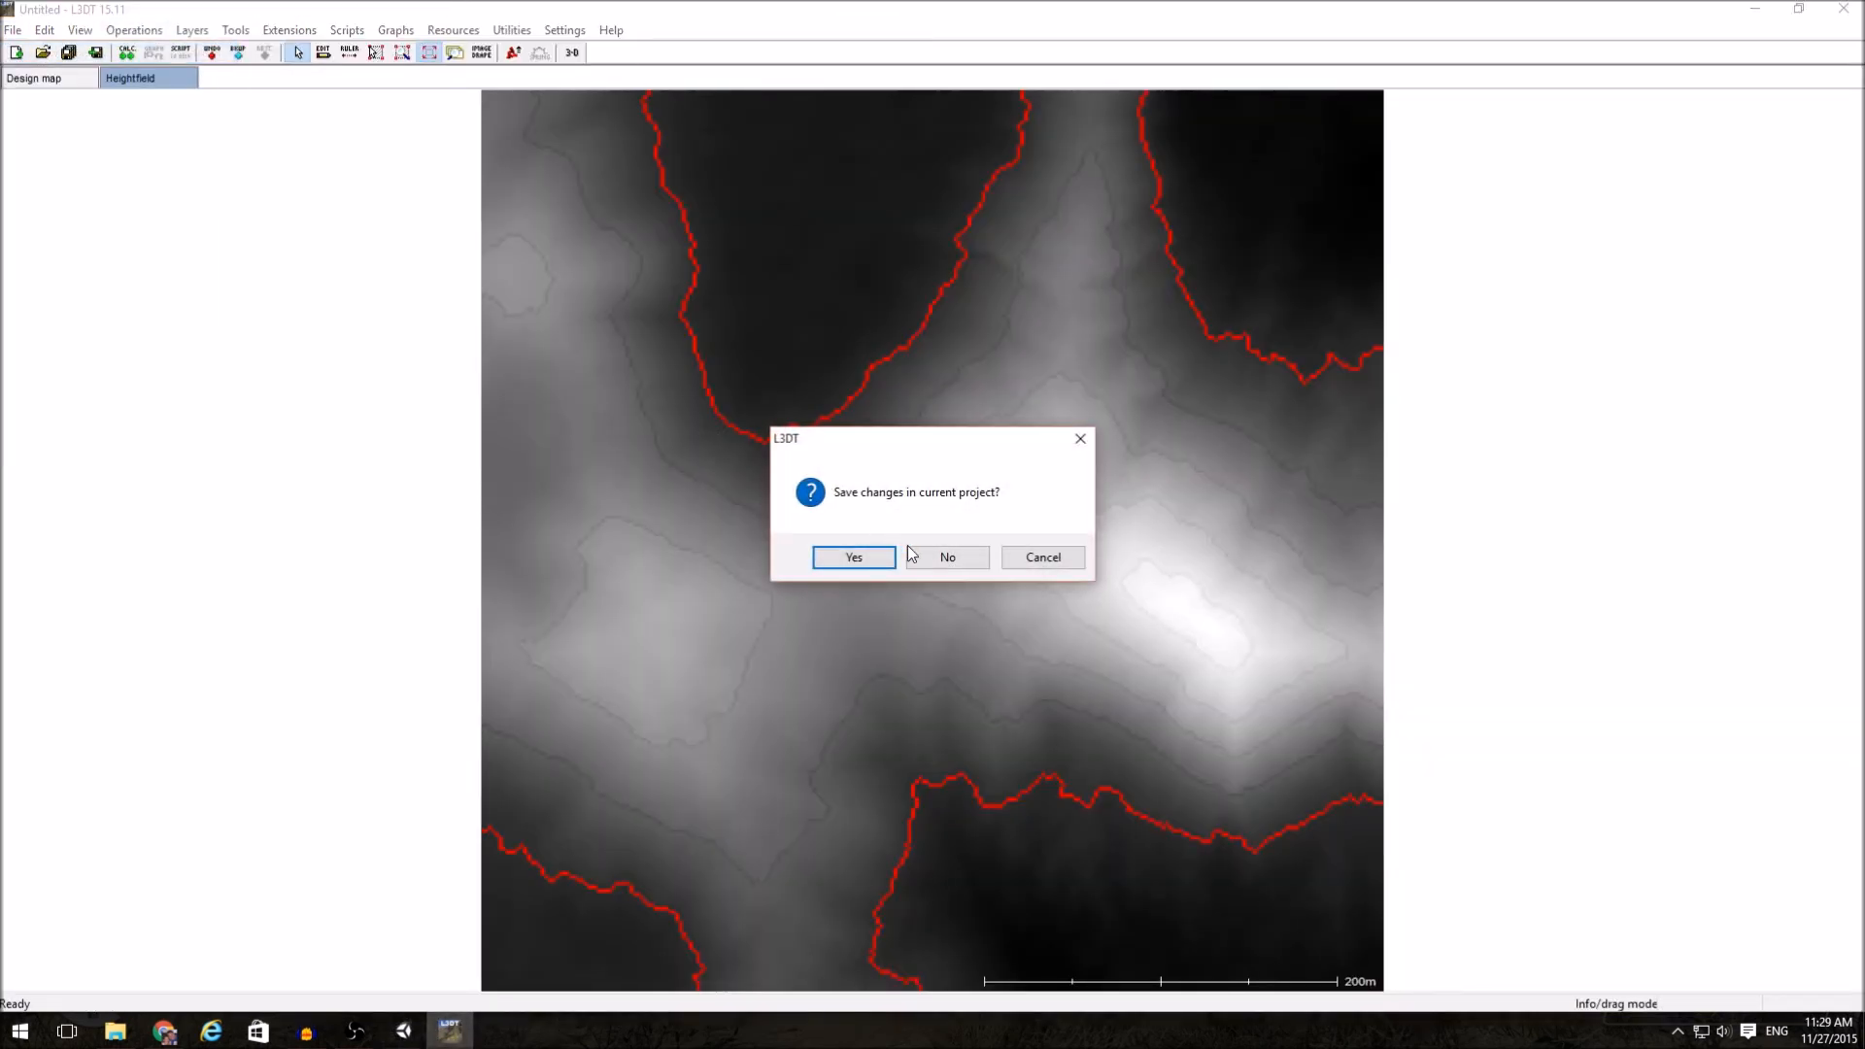
- Discard project changes and run the designable-map wizard, choosing an HF/DM ratio, to generation
left_click(947, 557)
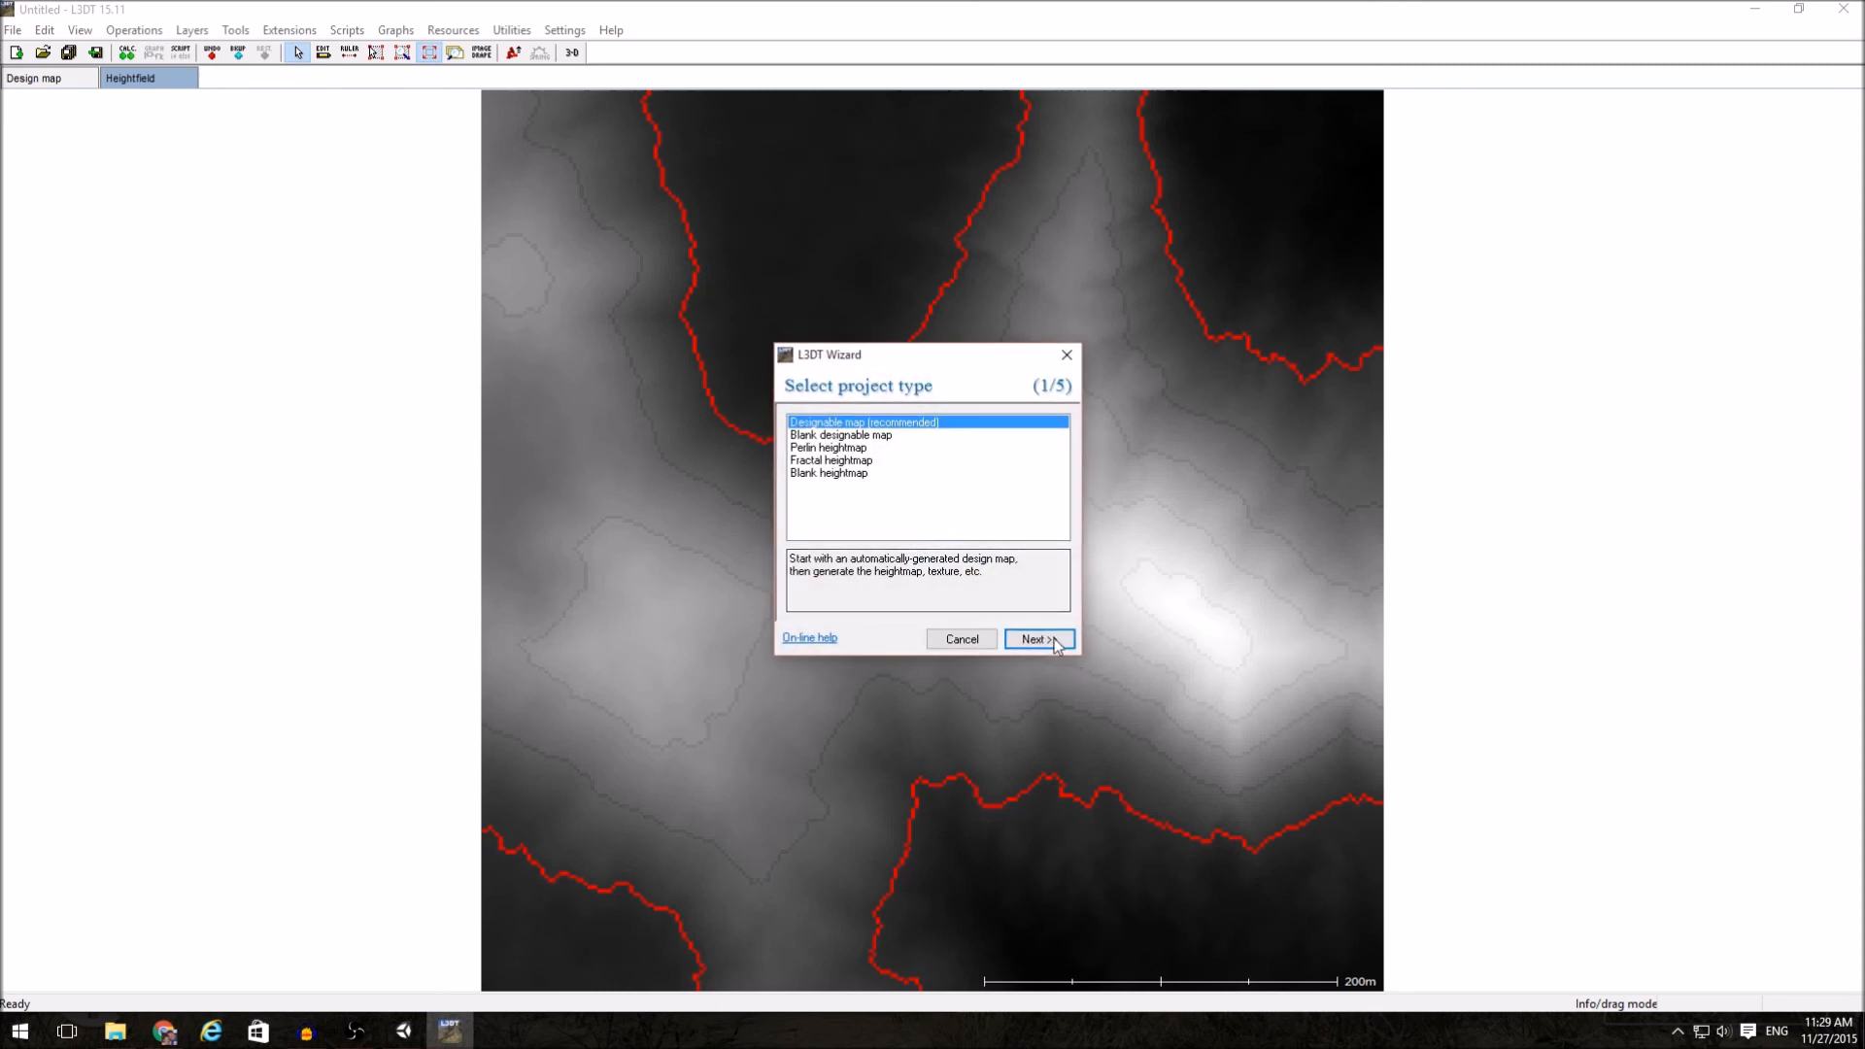
left_click(1037, 639)
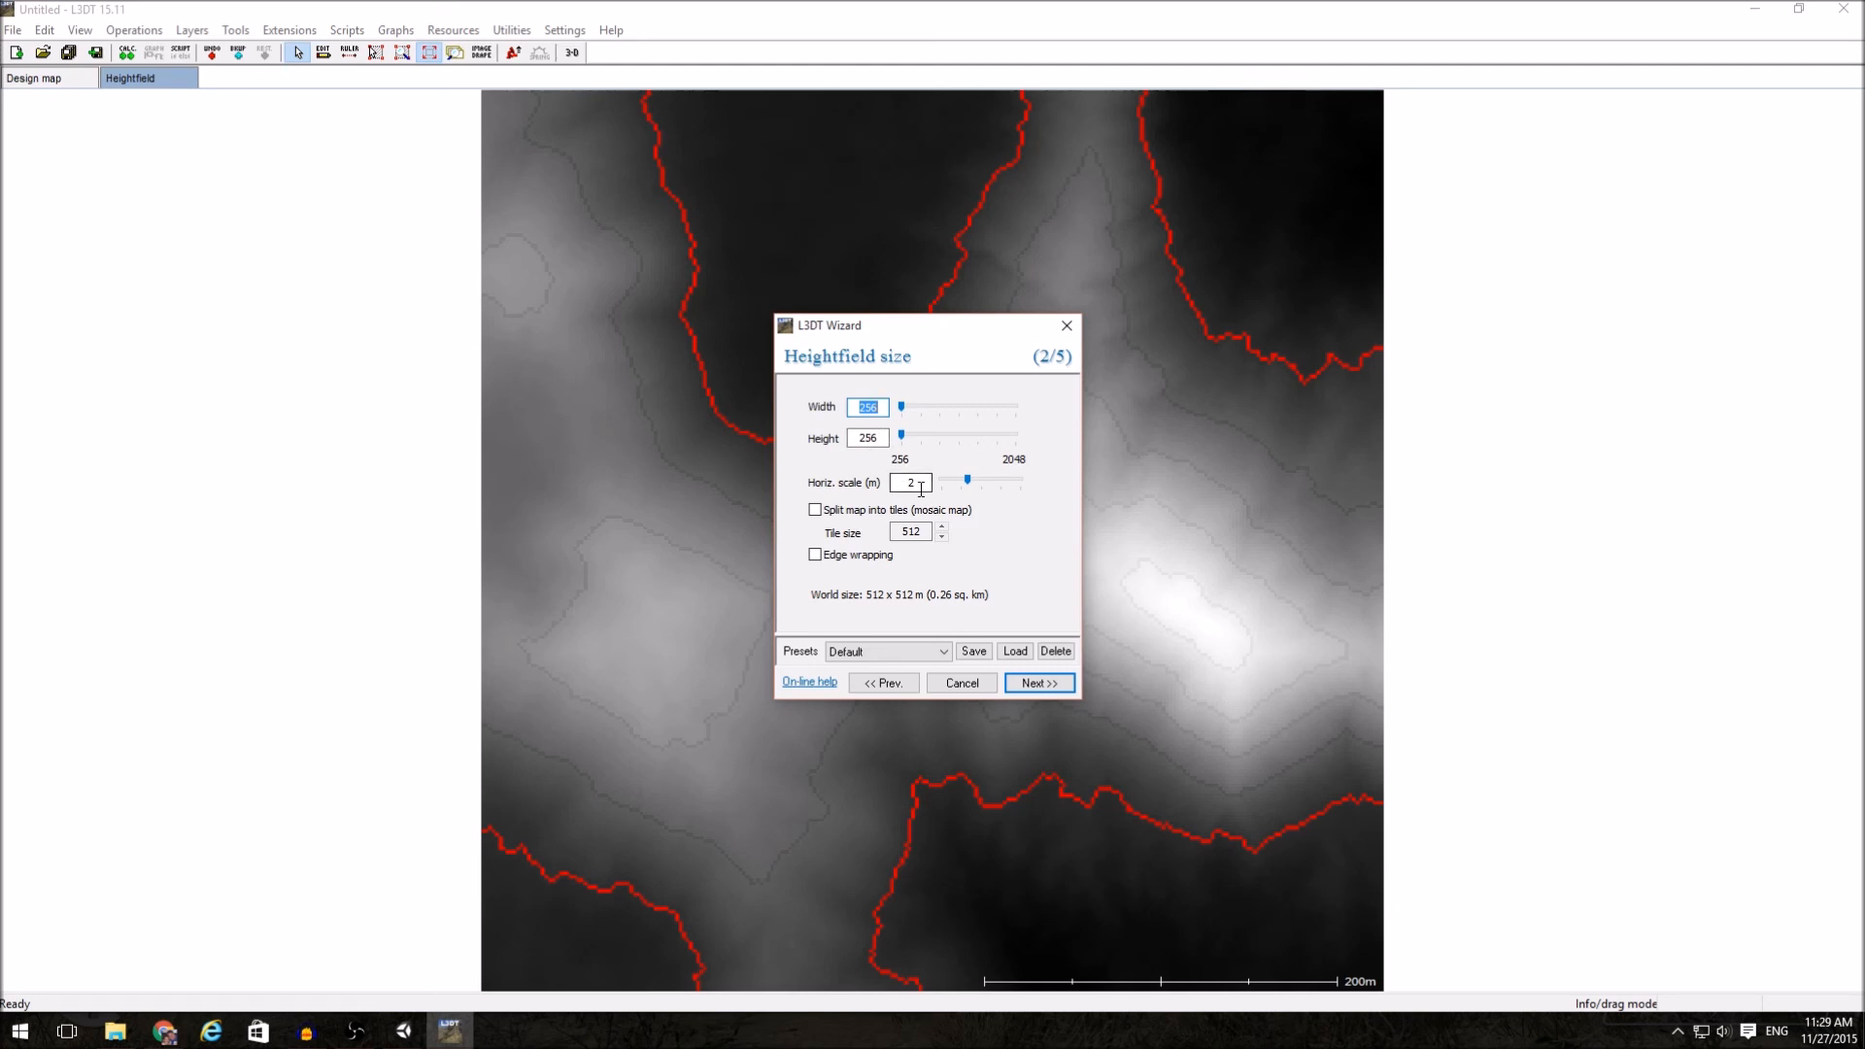
mouse_move(916, 486)
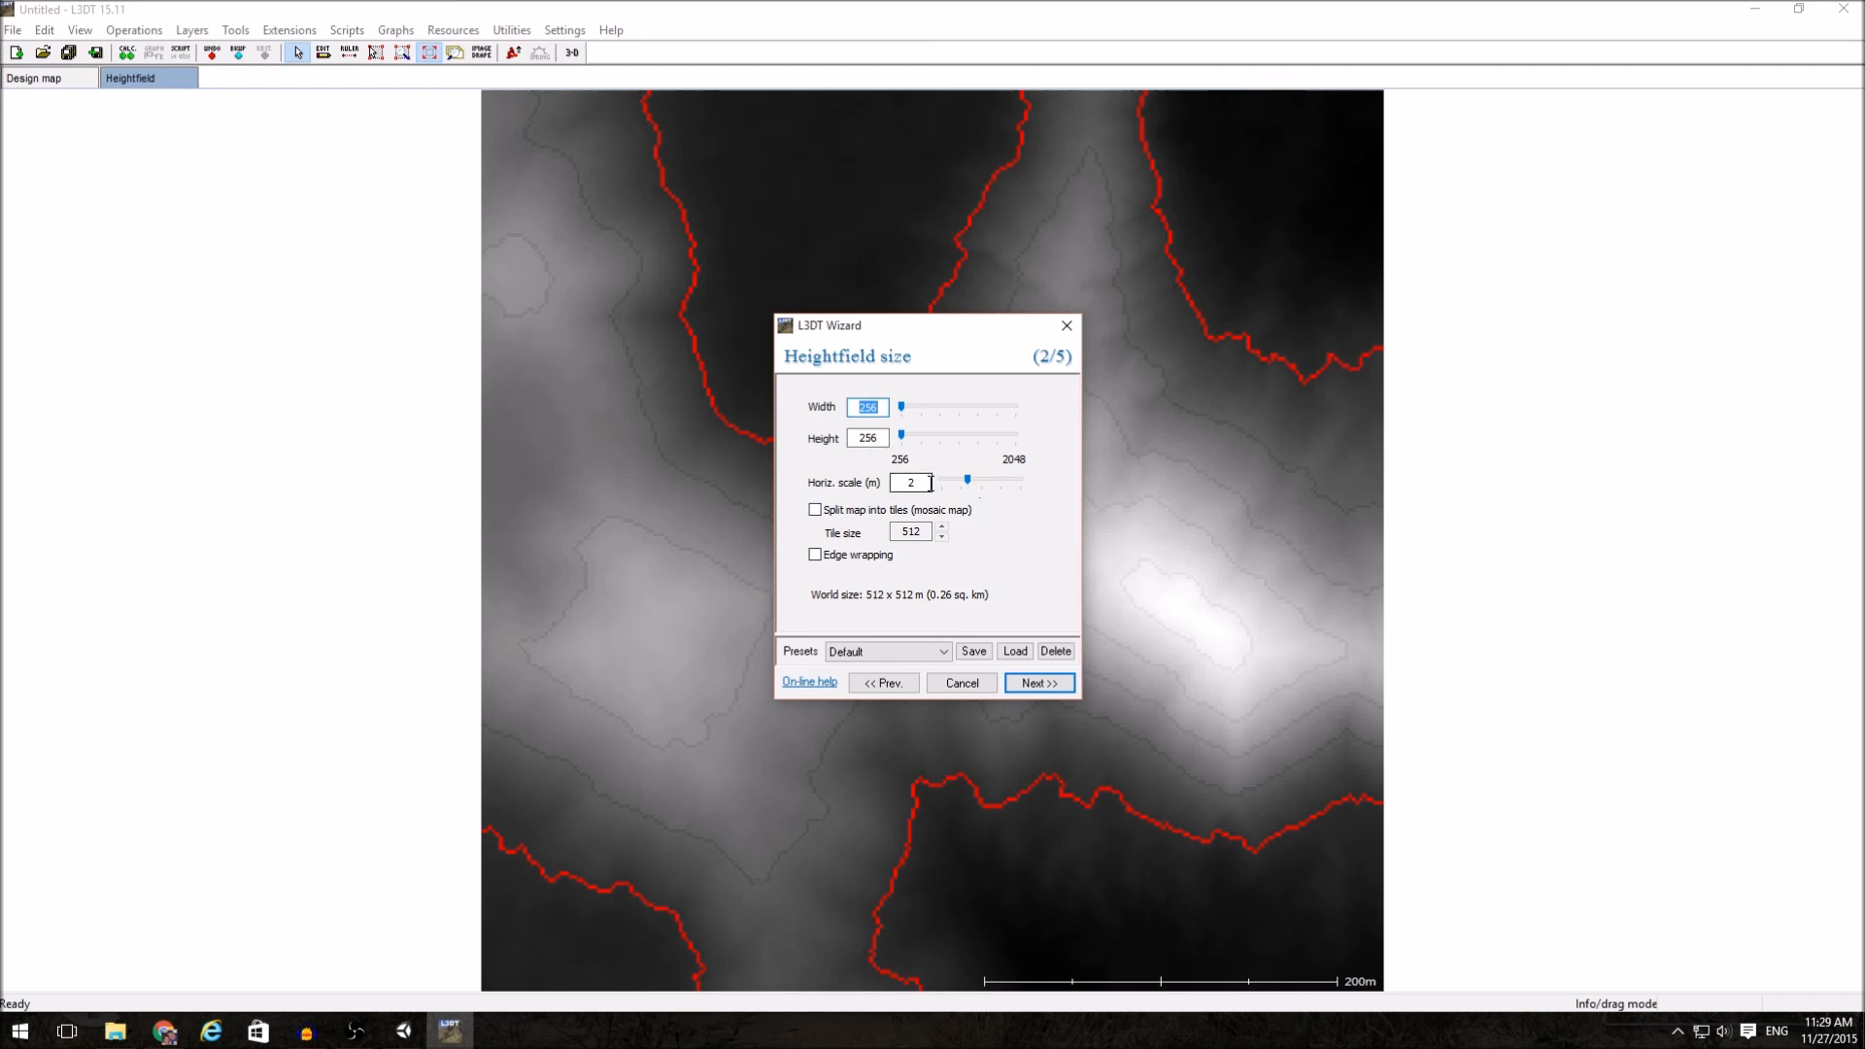
left_click(1036, 682)
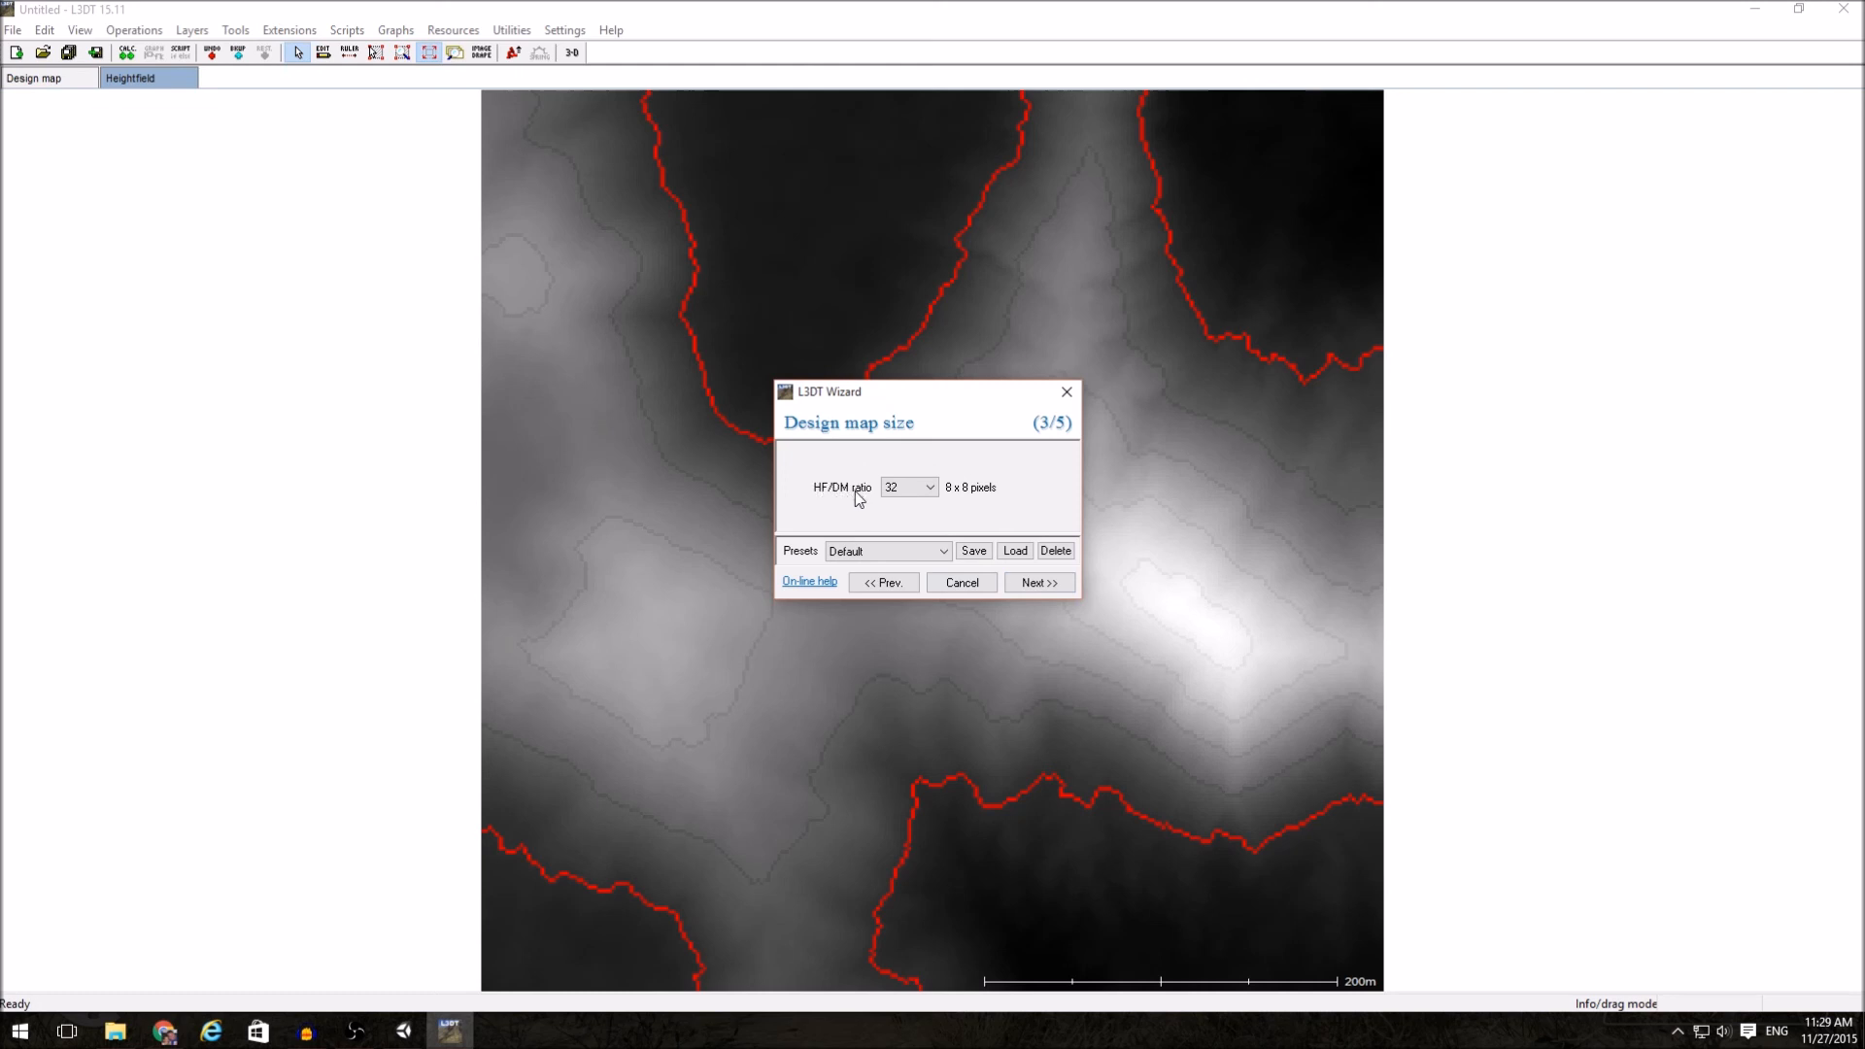
left_click(926, 487)
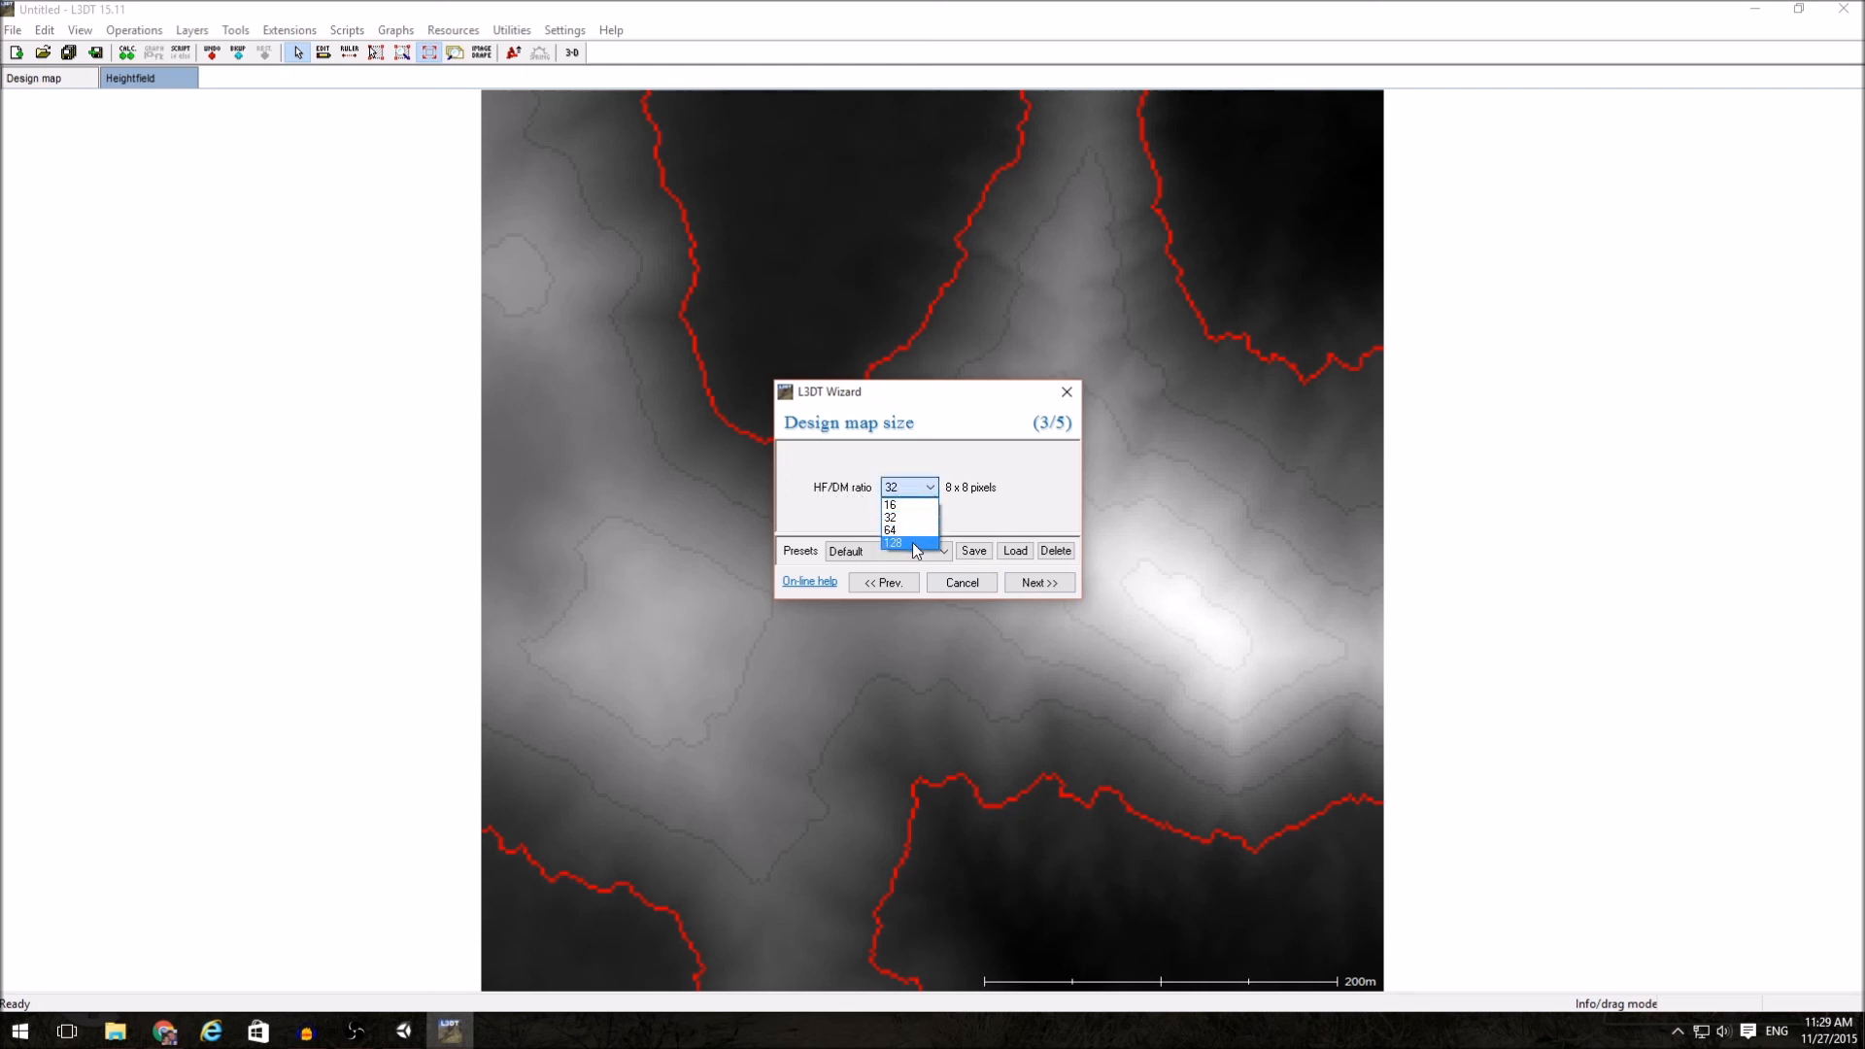
left_click(1036, 582)
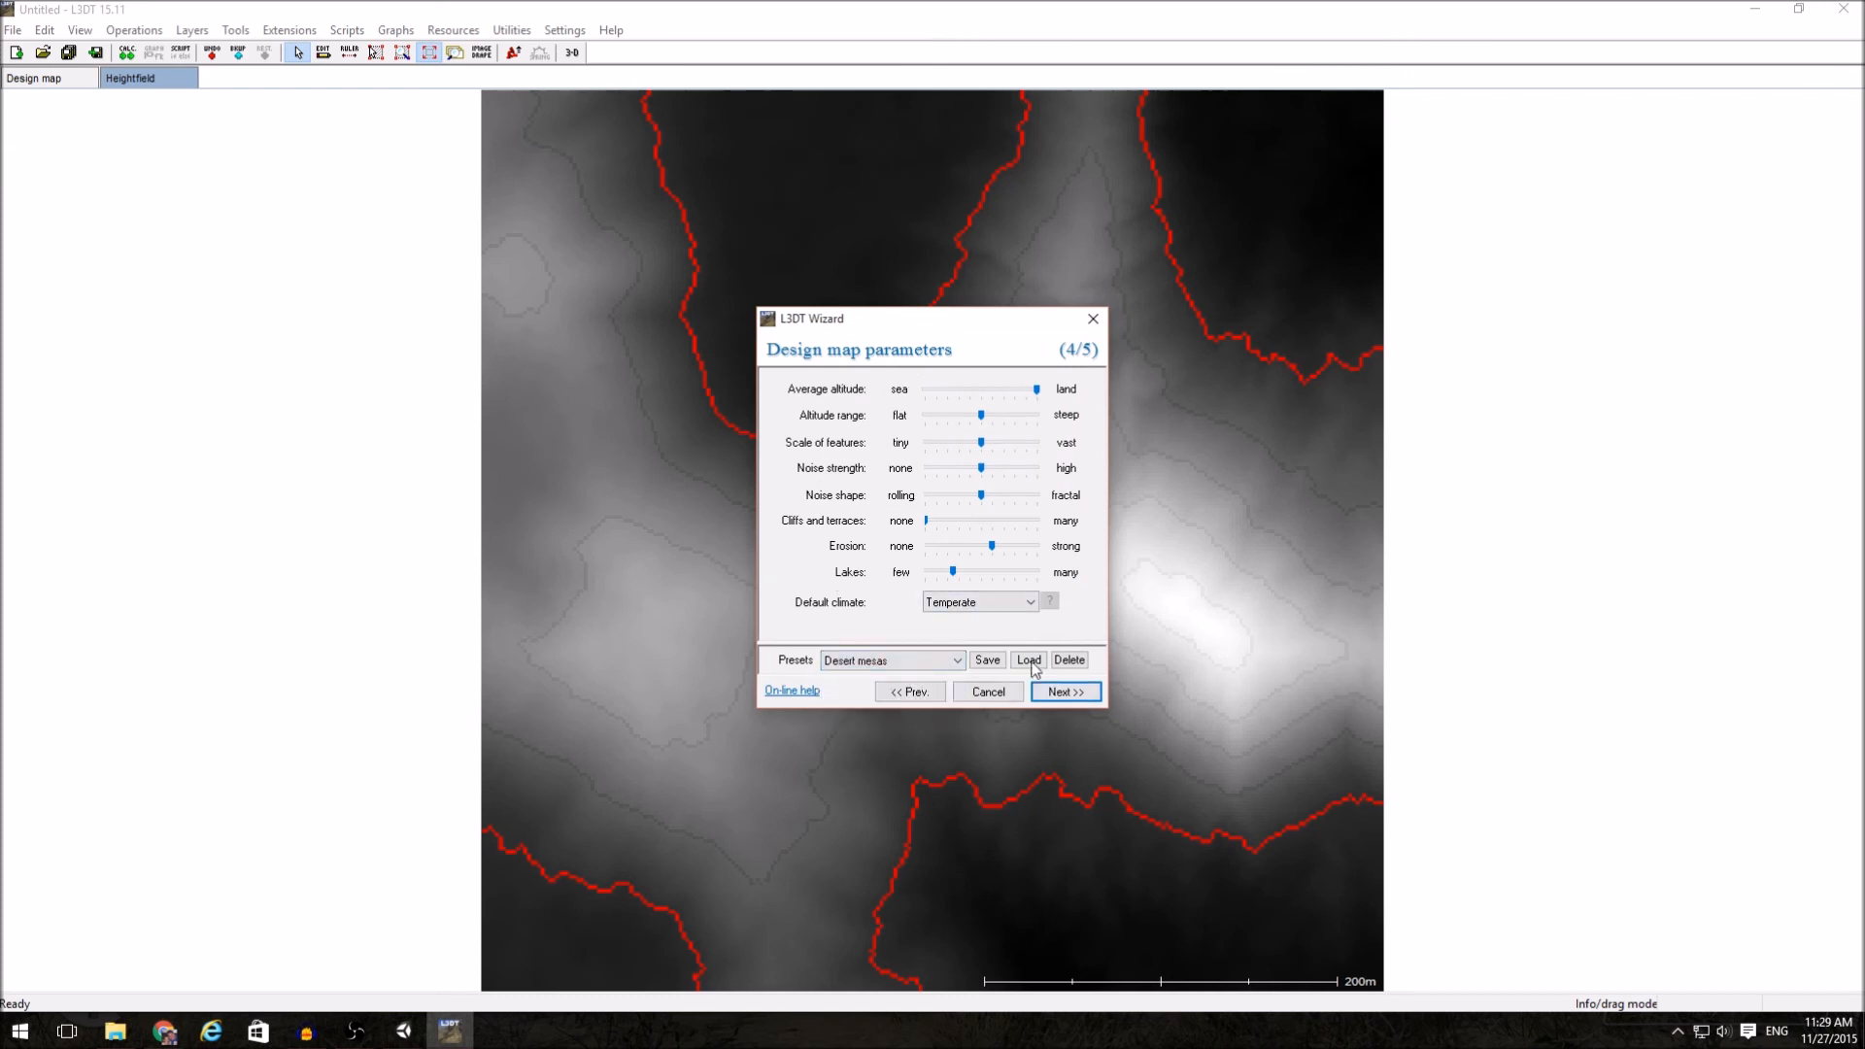
left_click(1064, 691)
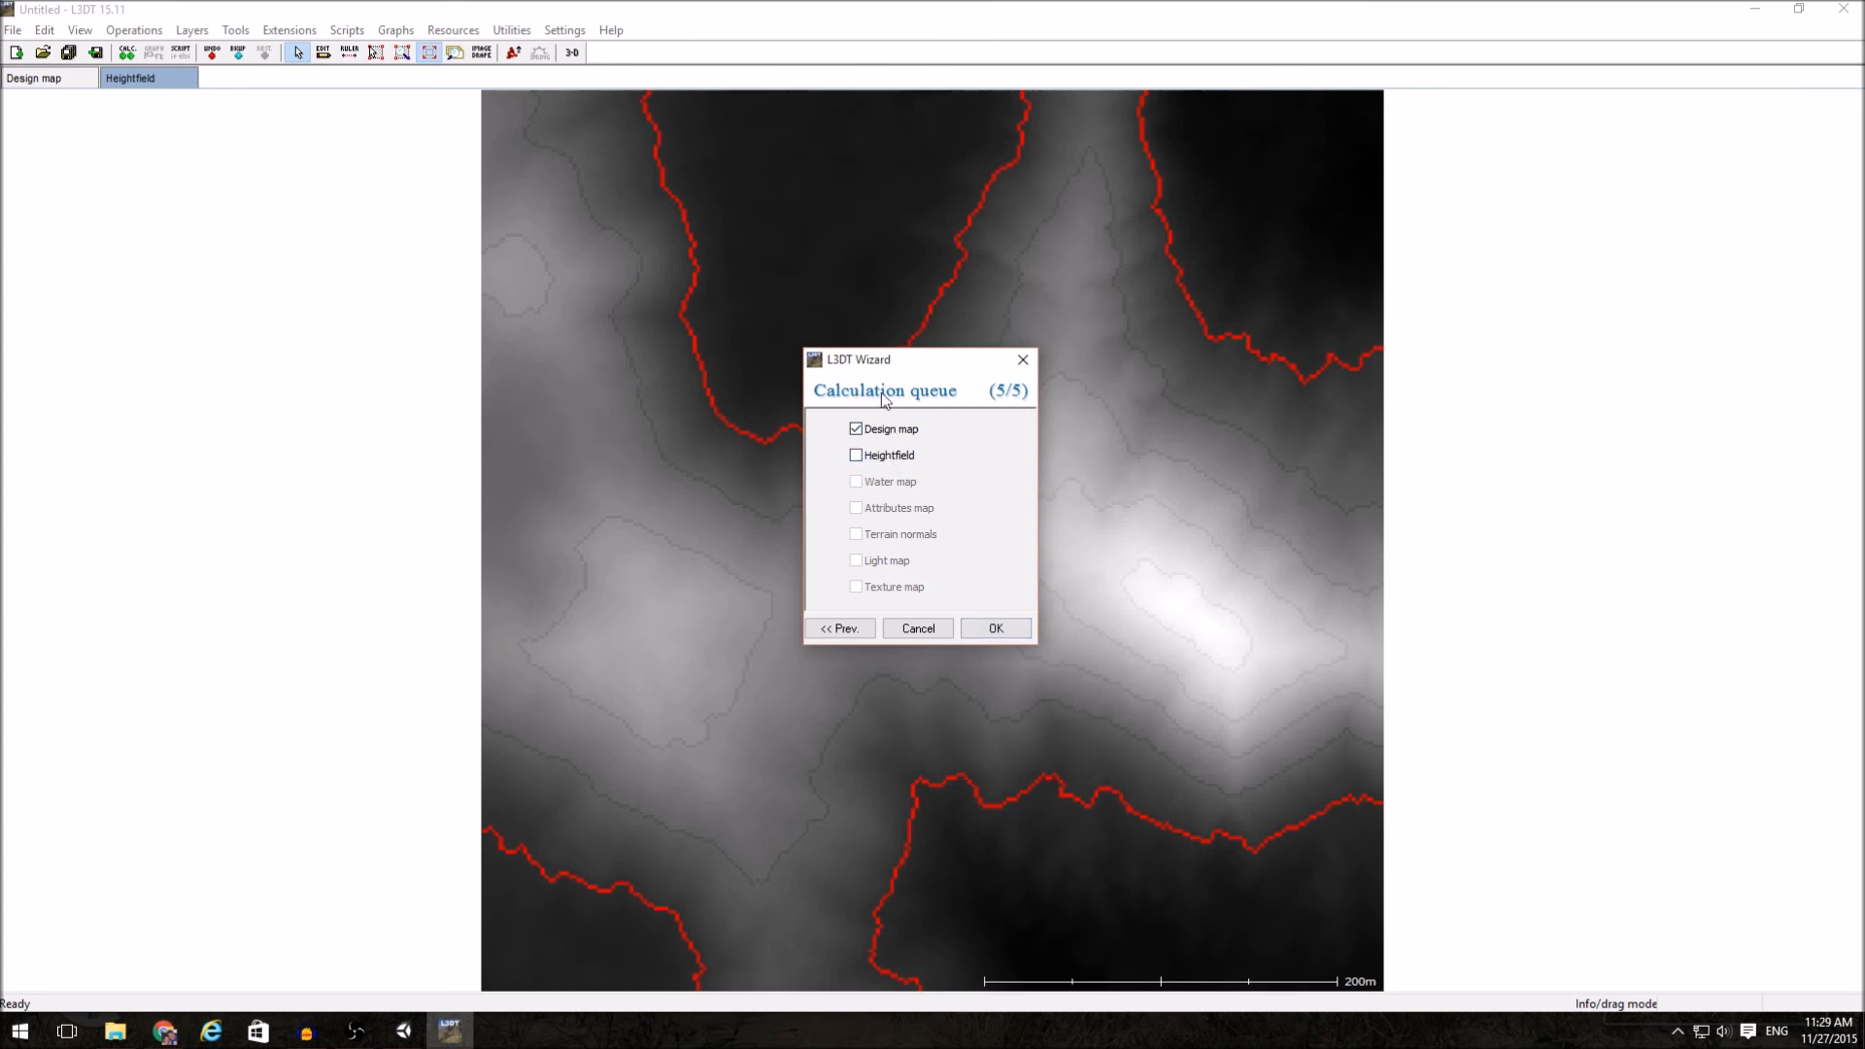
mouse_move(948, 504)
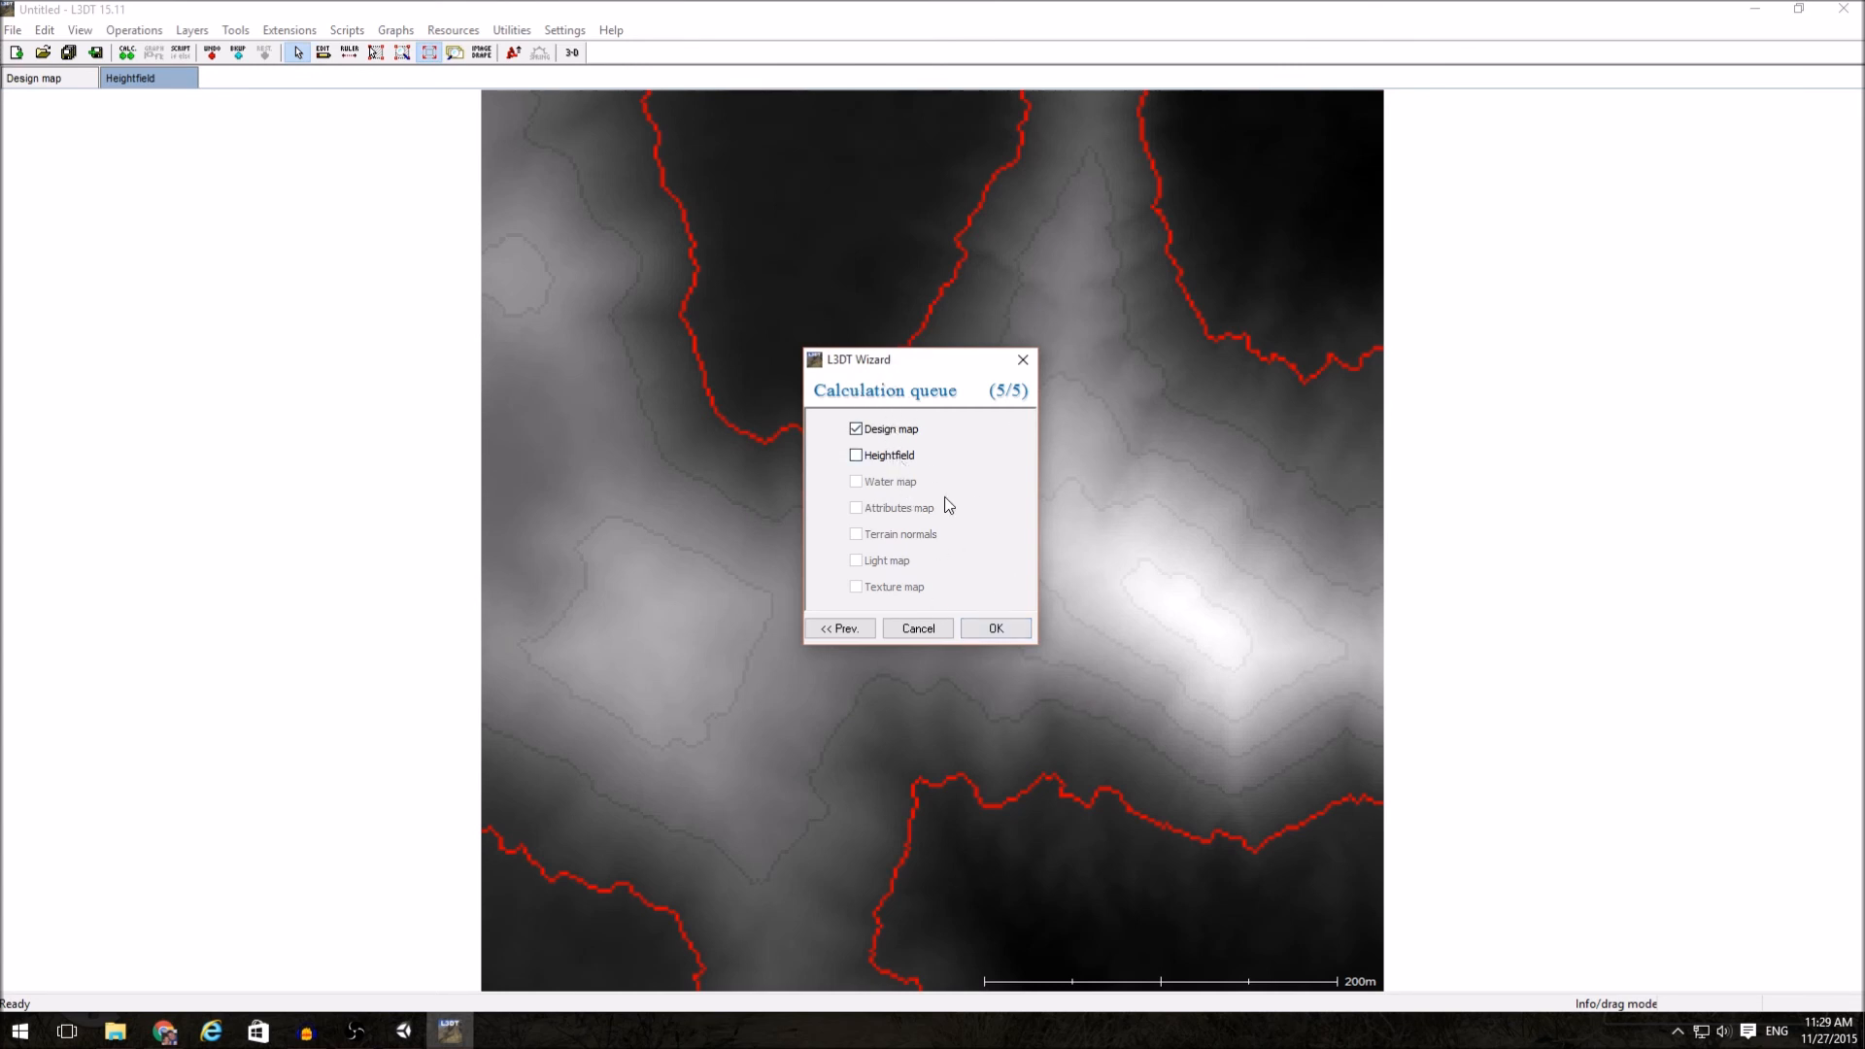
left_click(995, 628)
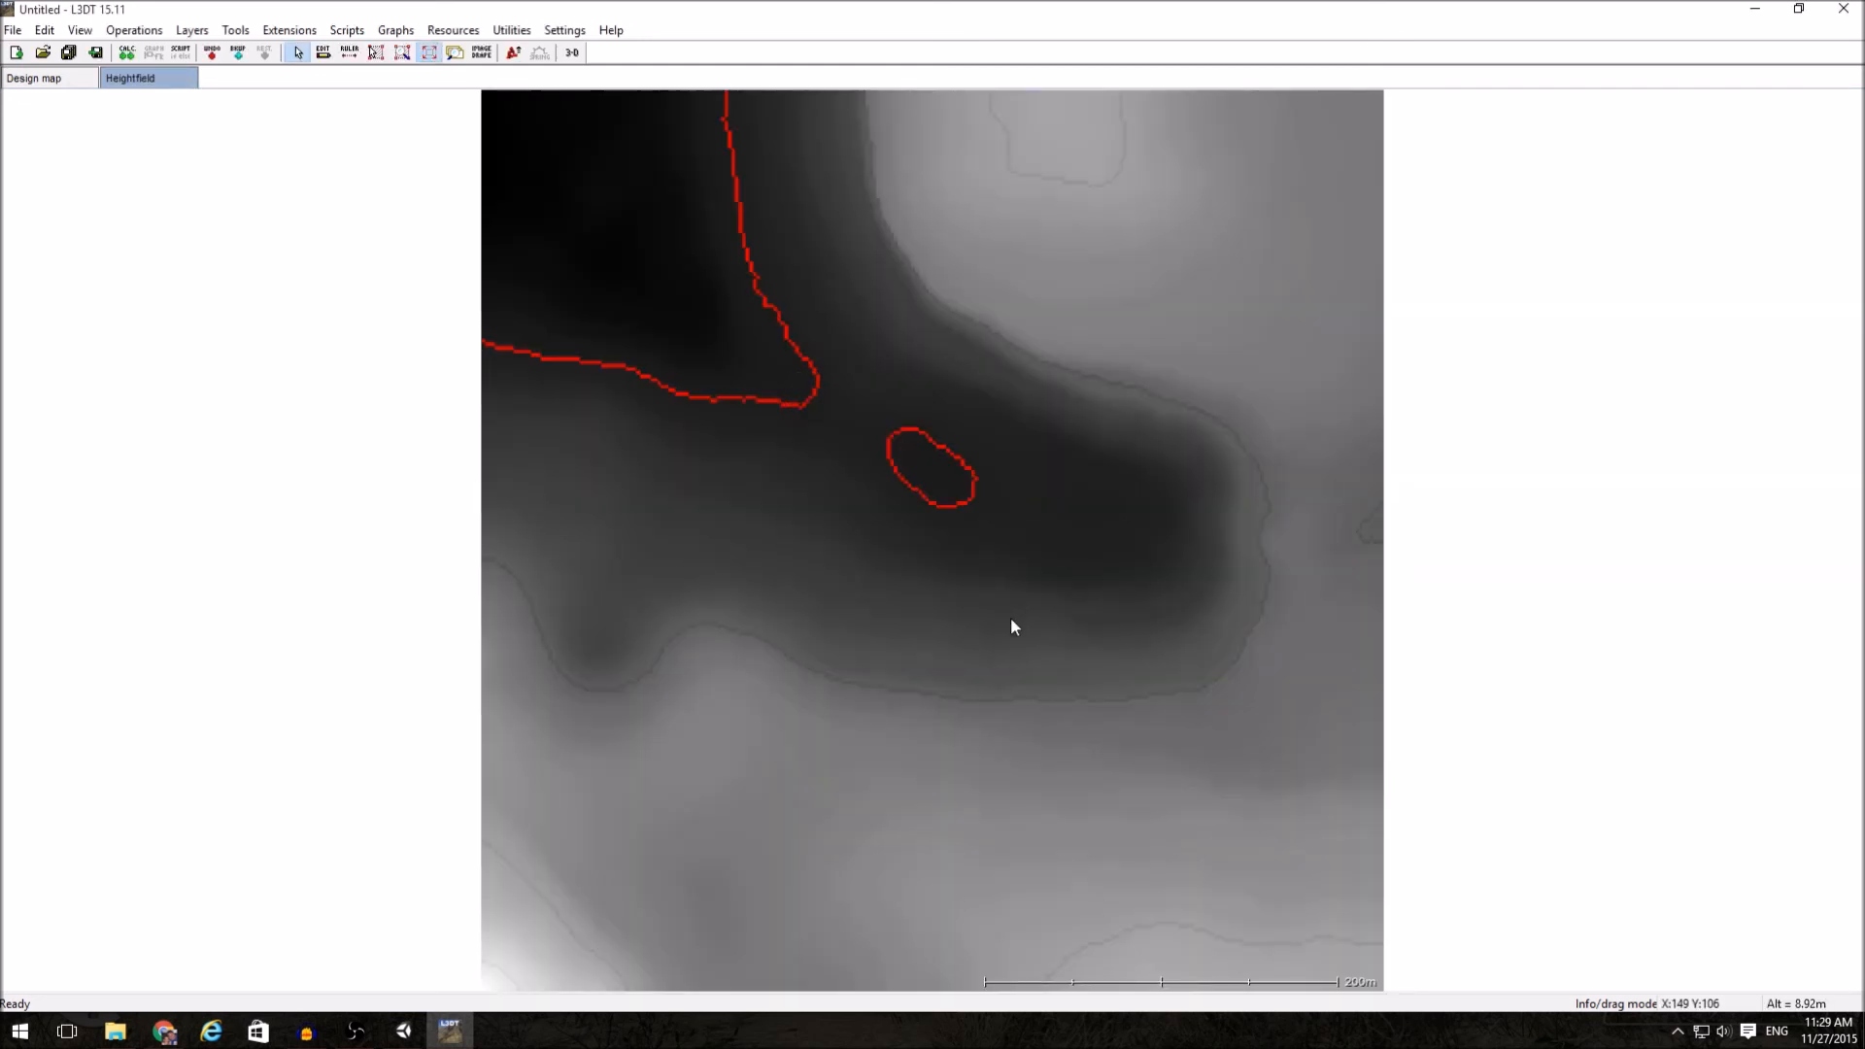
mouse_move(1049, 560)
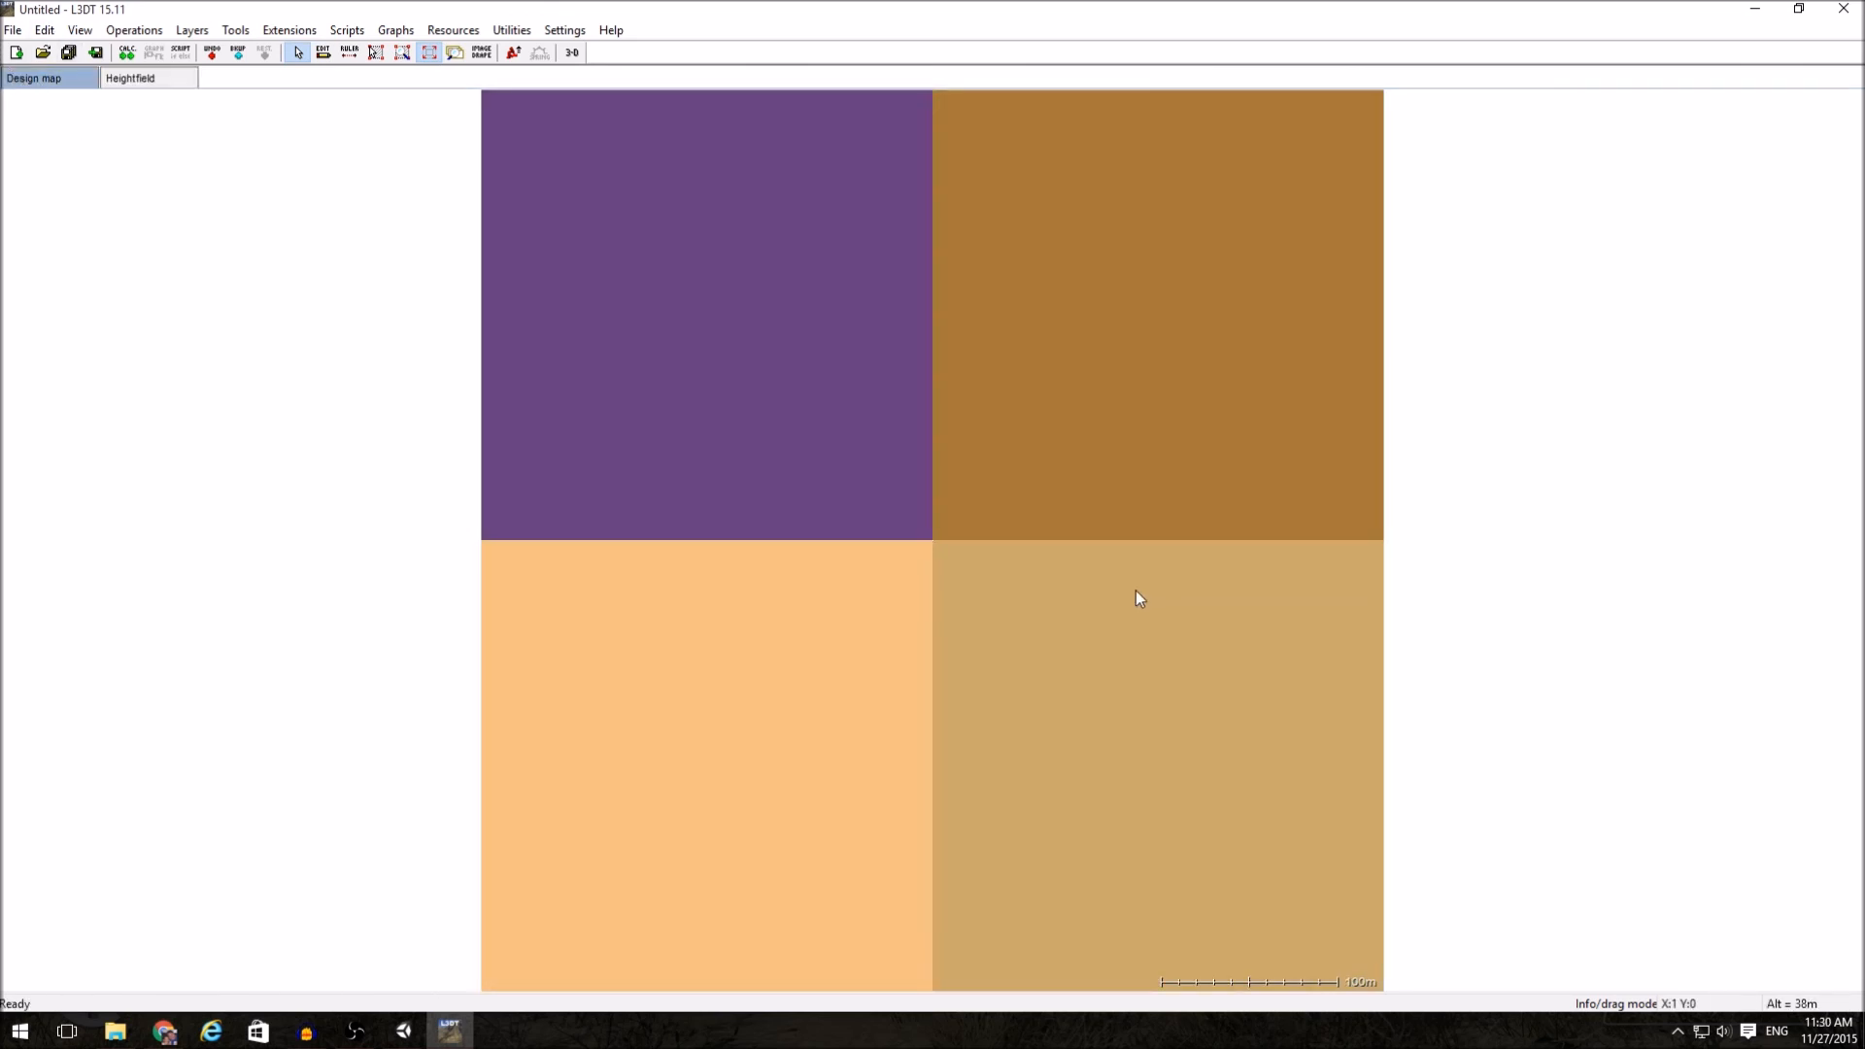
mouse_move(862, 545)
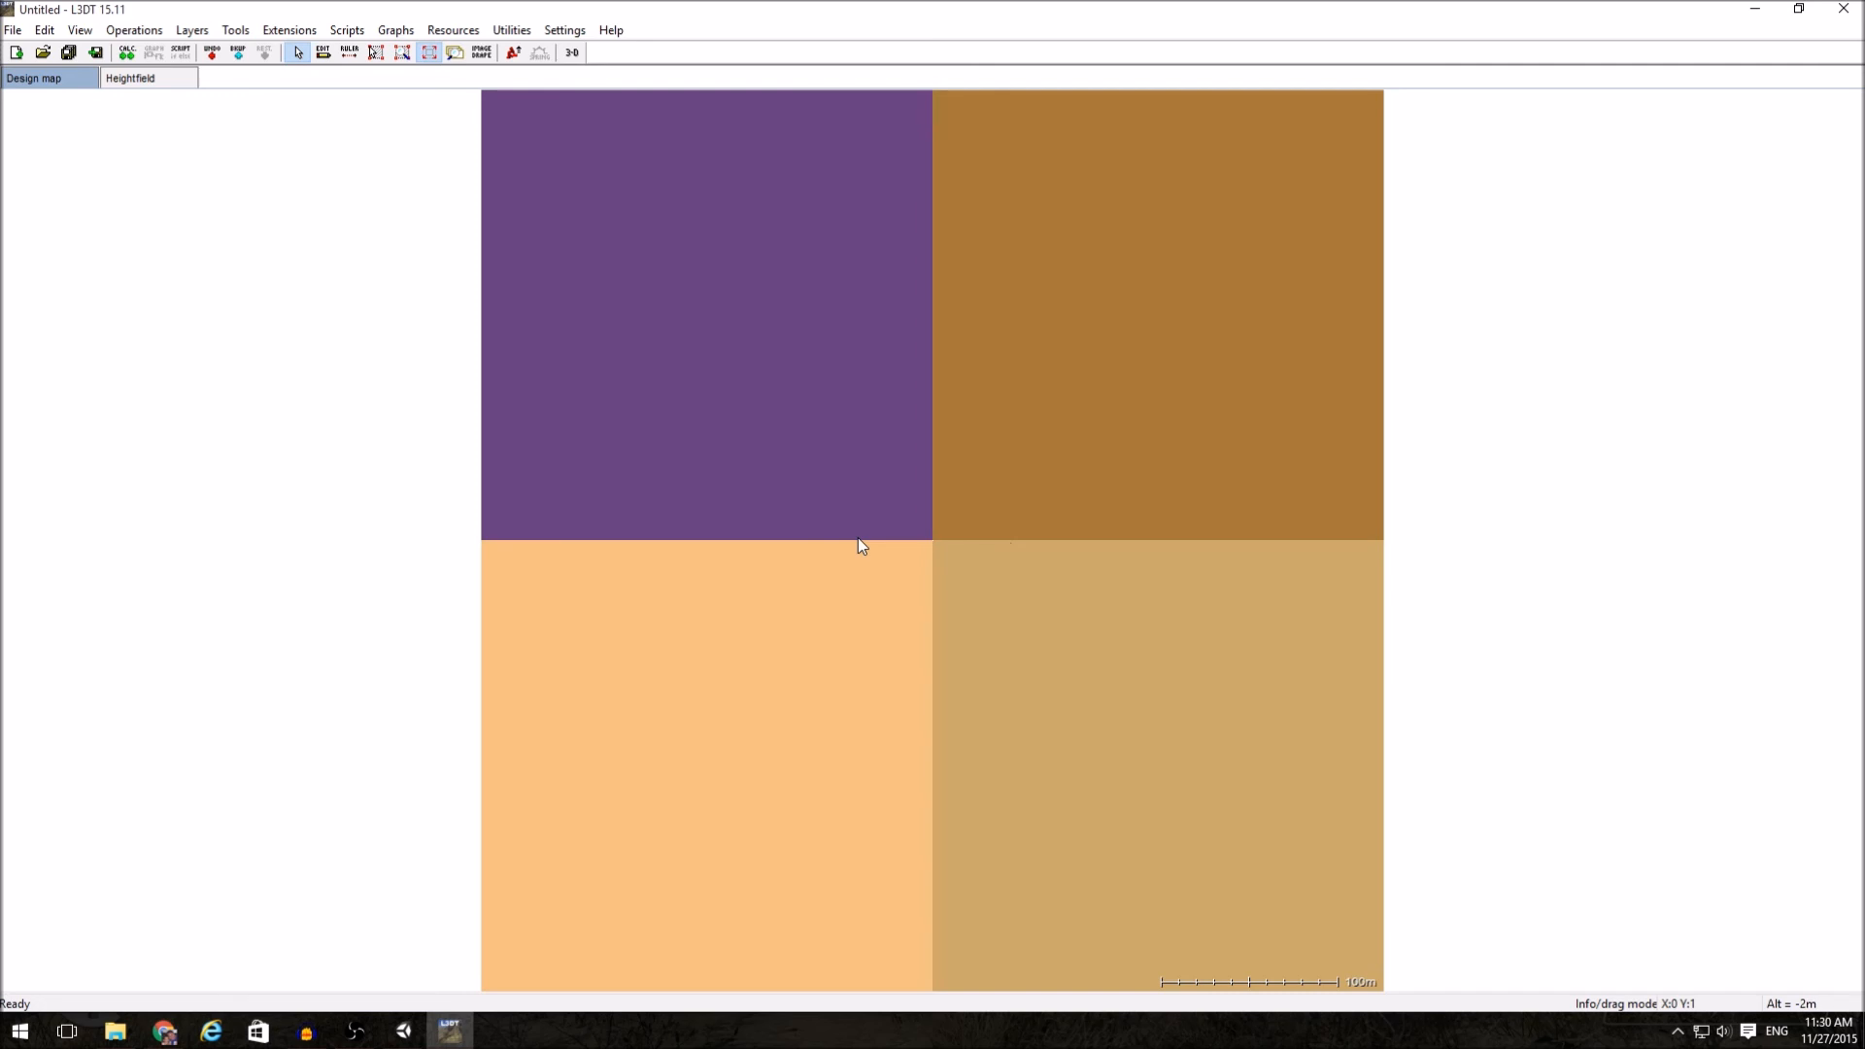
mouse_move(311, 445)
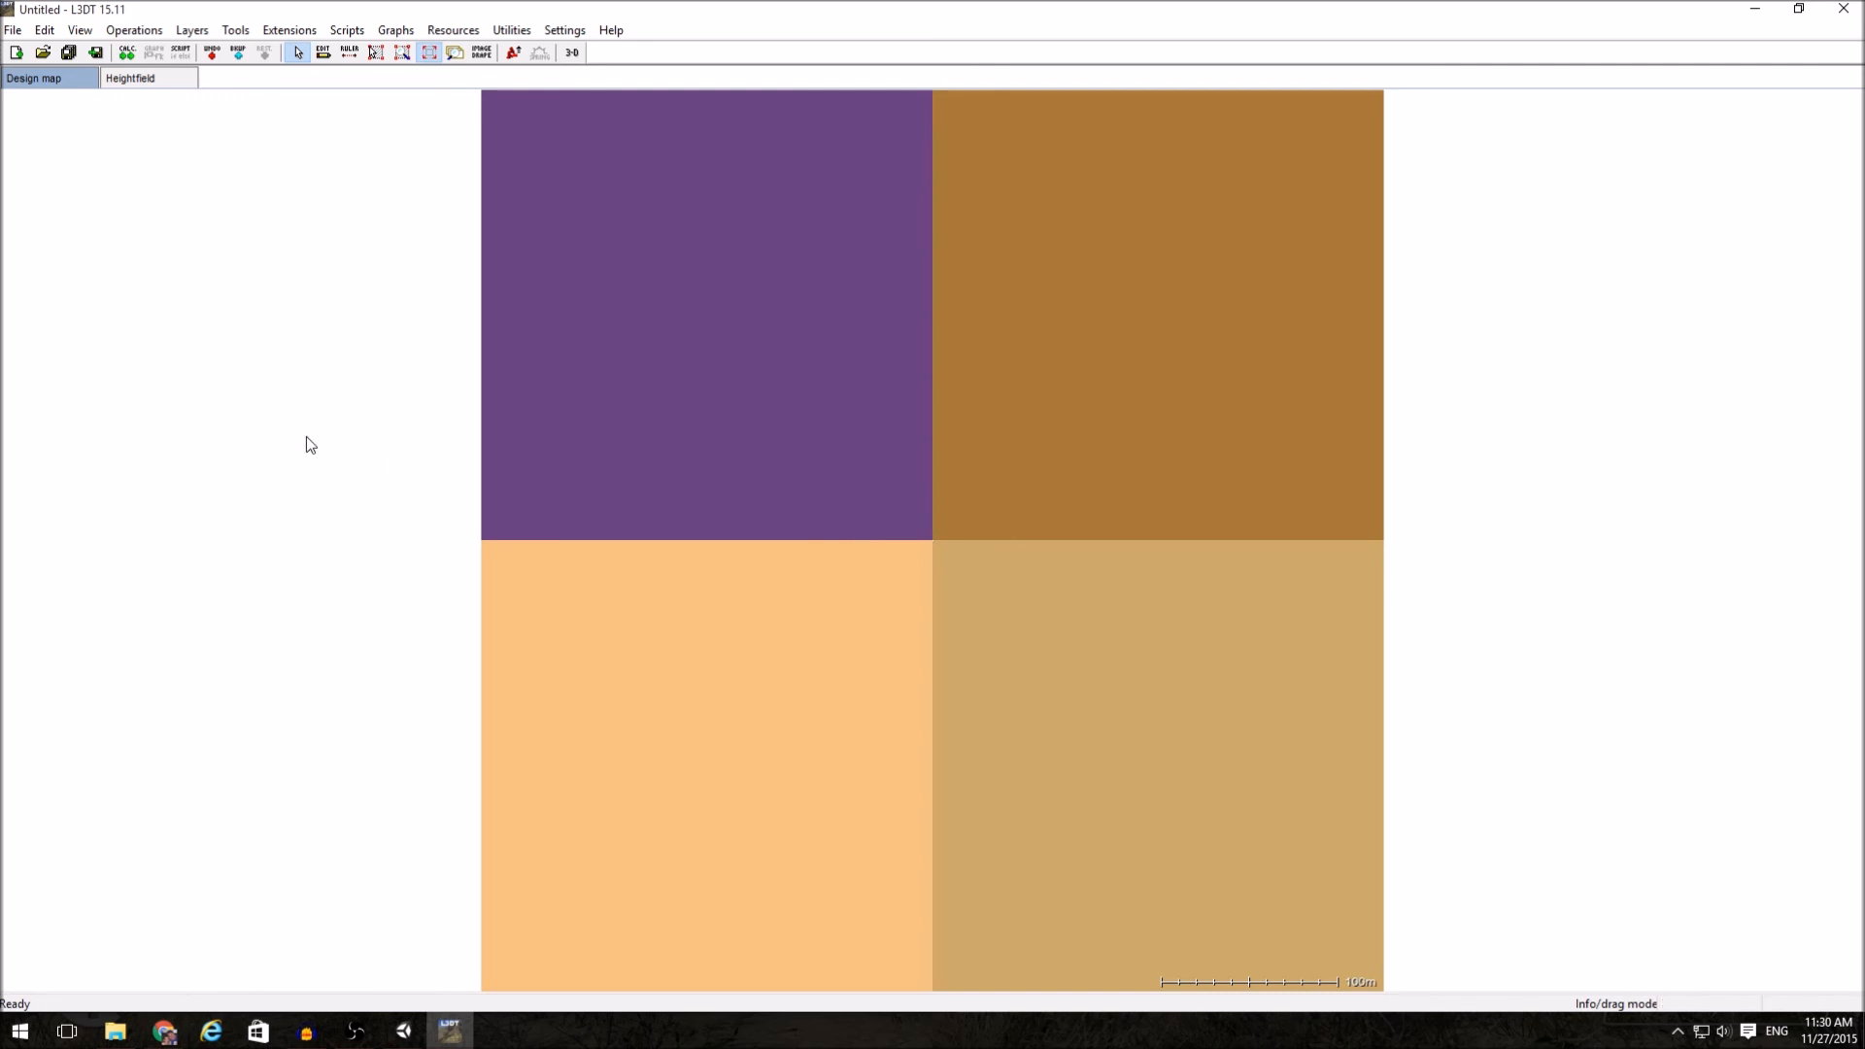